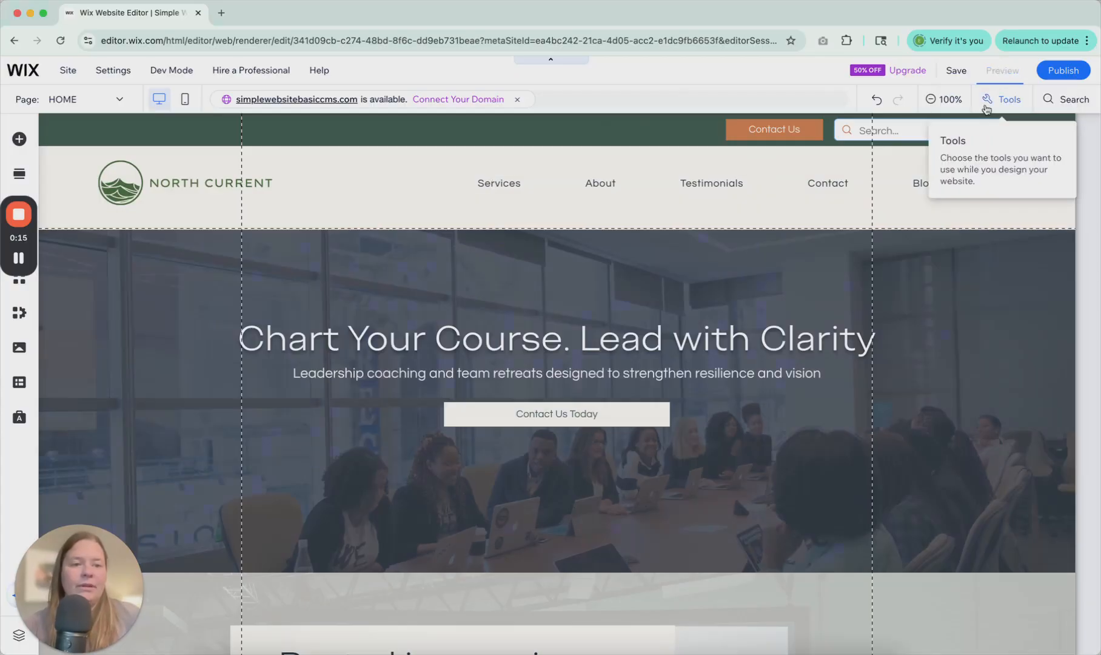
# - Preview the North Current homepage and scroll through it back to the hero section
pyautogui.click(1005, 71)
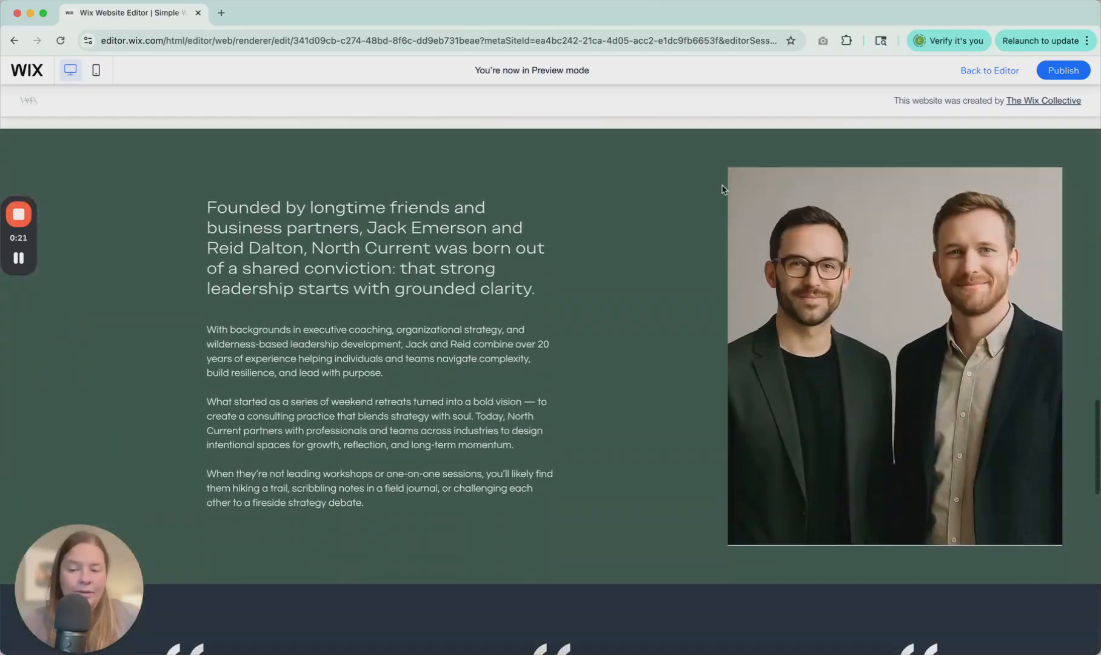
pyautogui.scroll(3)
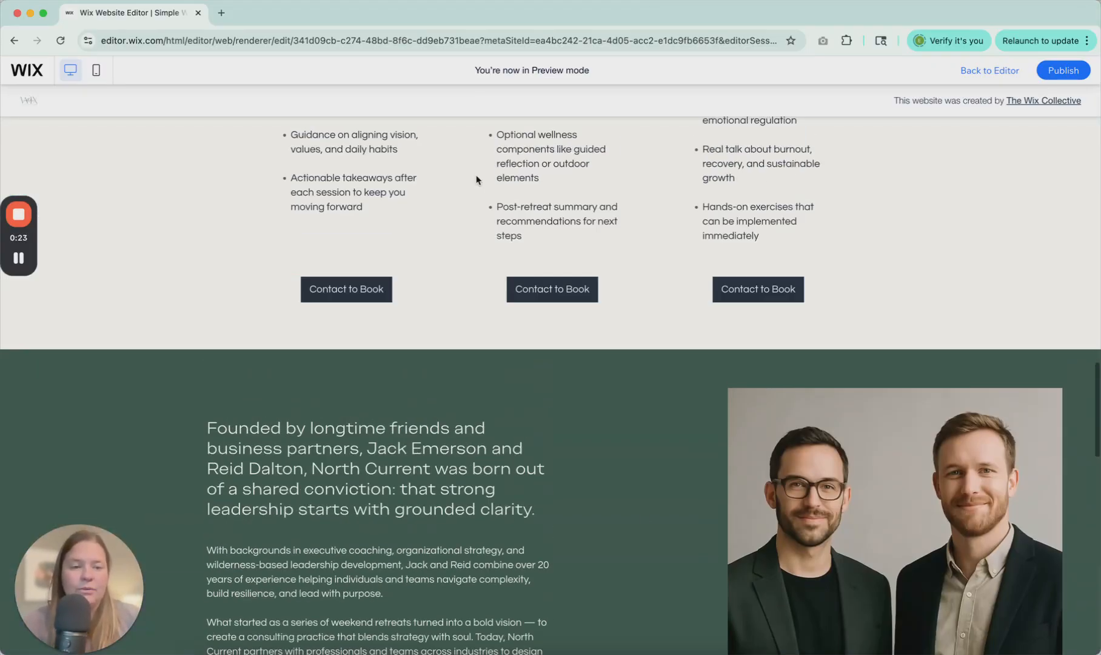
pyautogui.scroll(3)
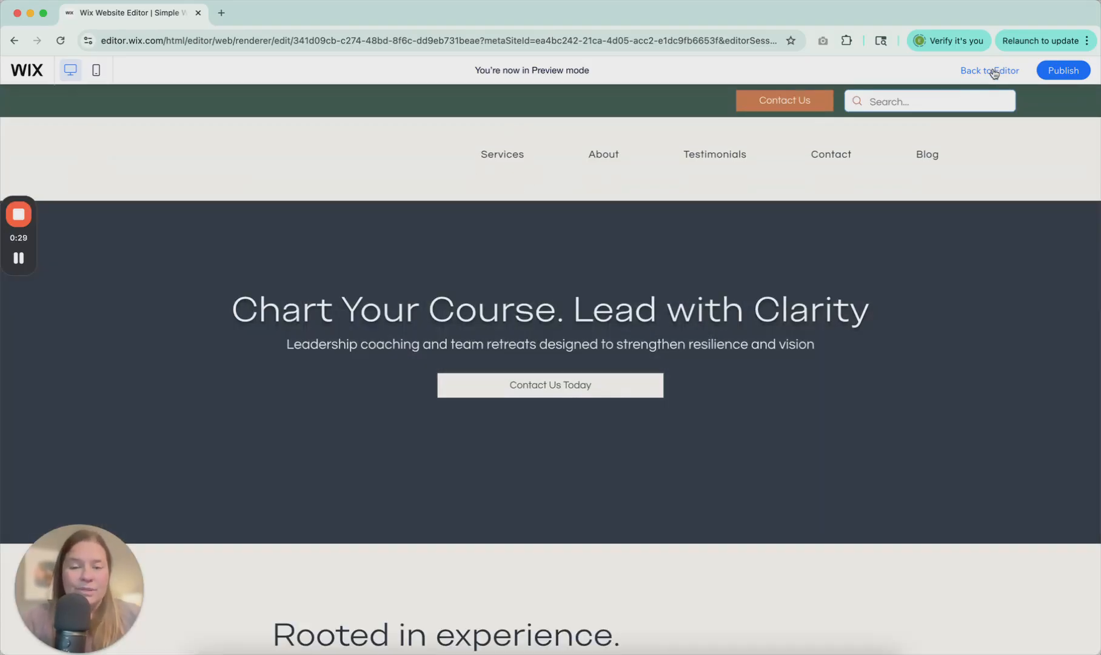
# - Return to editing and browse the Vertical and Themed Menu designs under Menu & Anchor
pyautogui.click(988, 71)
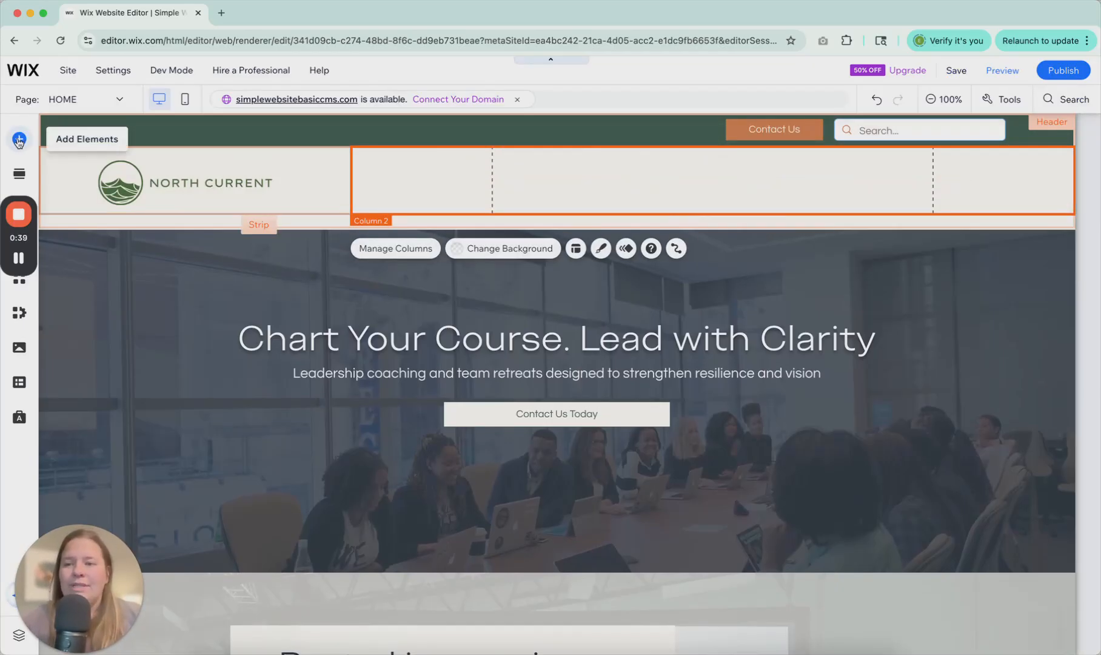
pyautogui.click(19, 139)
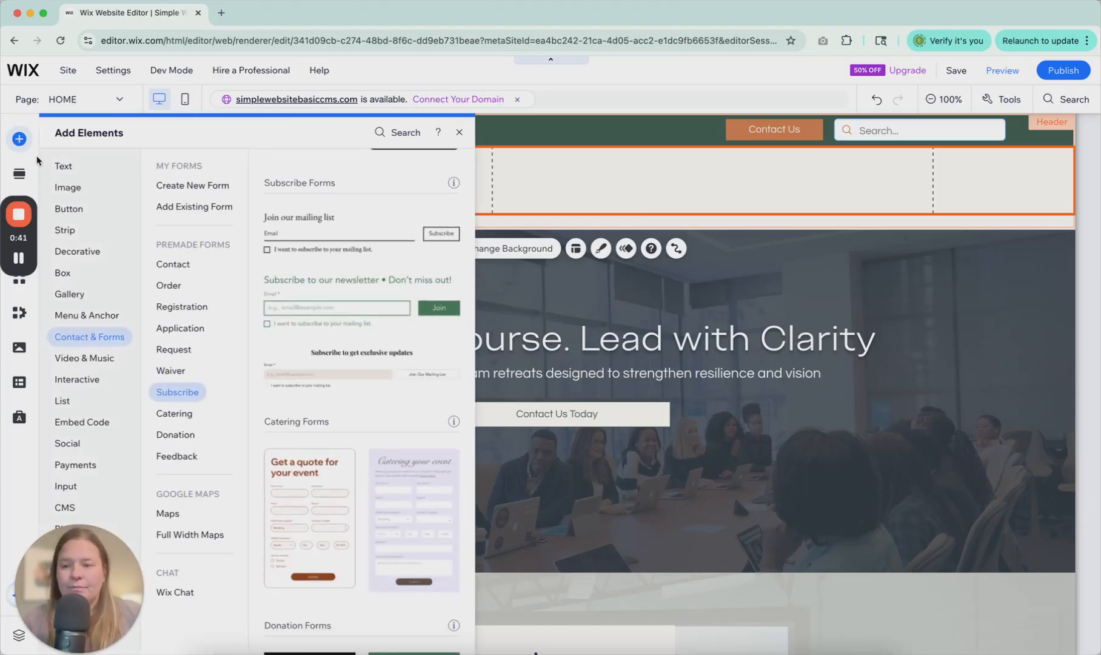
pyautogui.click(86, 315)
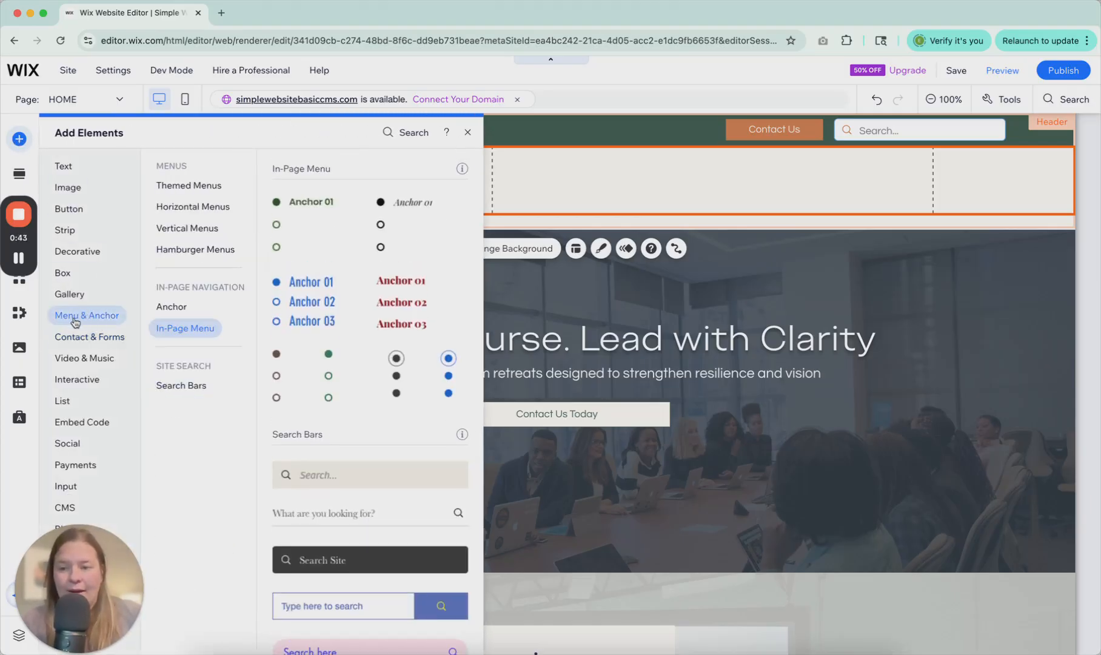
pyautogui.click(187, 228)
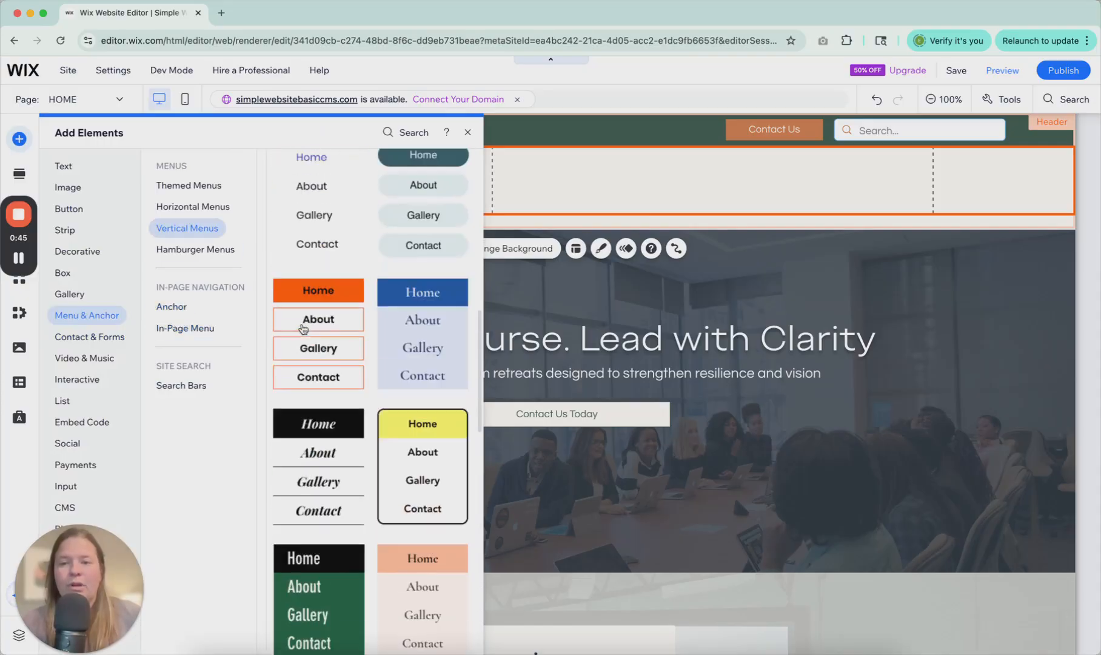
pyautogui.click(188, 186)
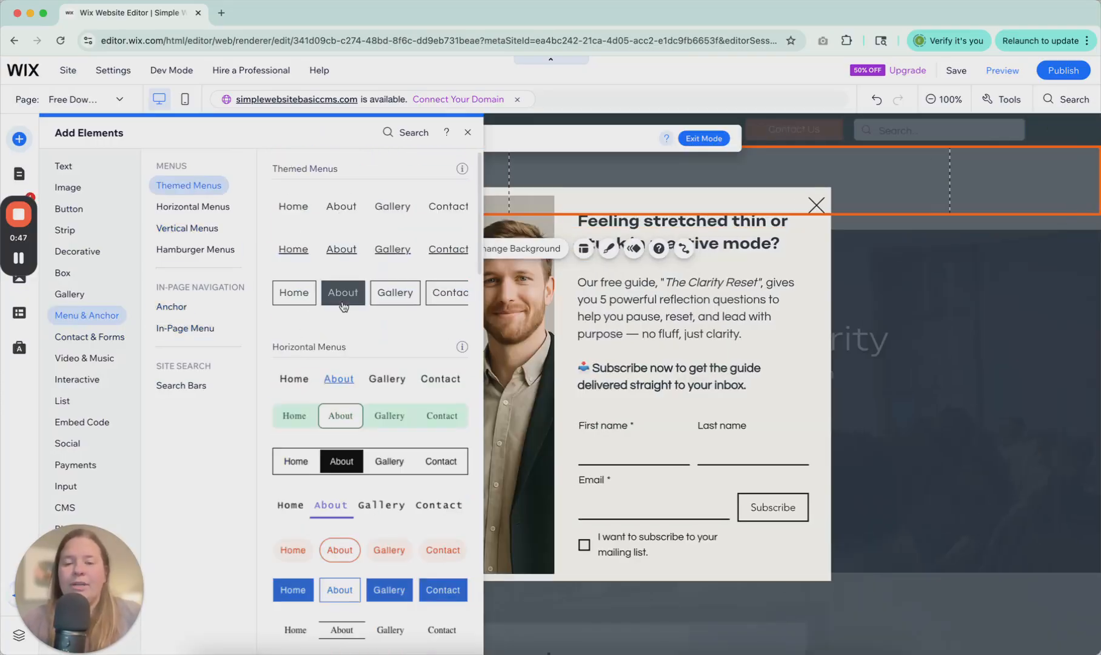
pyautogui.scroll(-3)
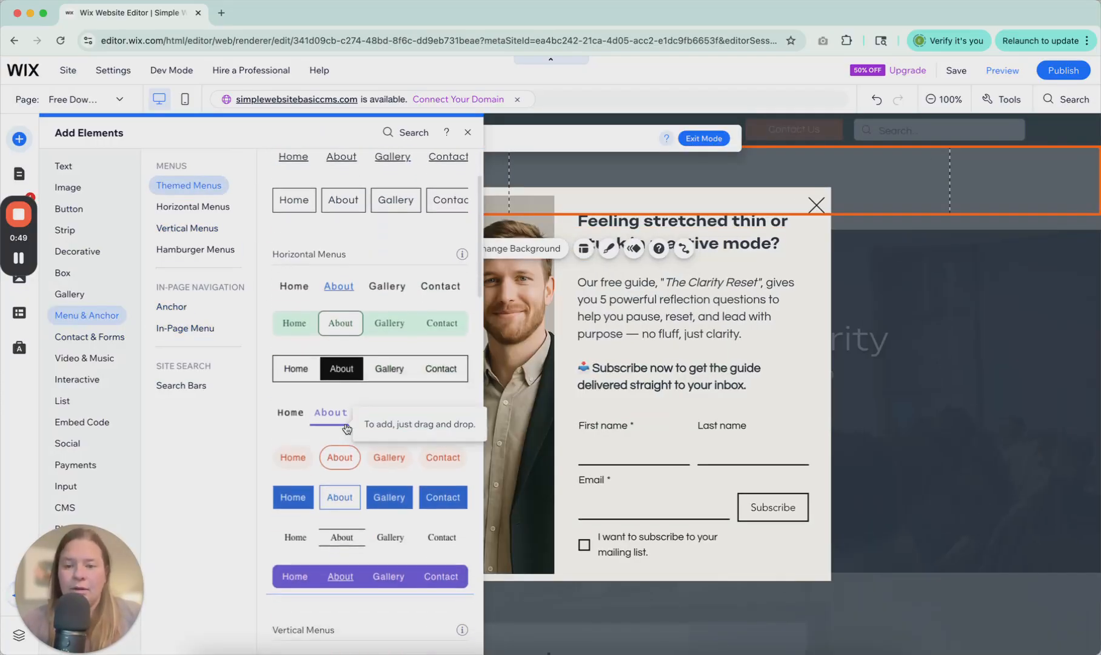
pyautogui.scroll(3)
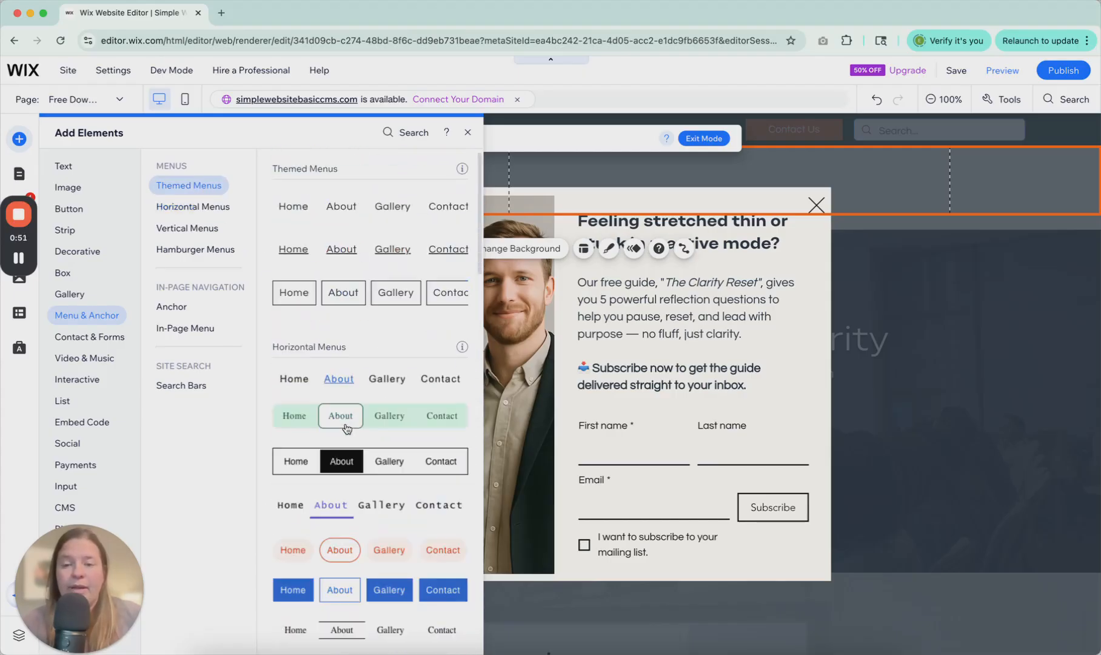
pyautogui.moveTo(337, 214)
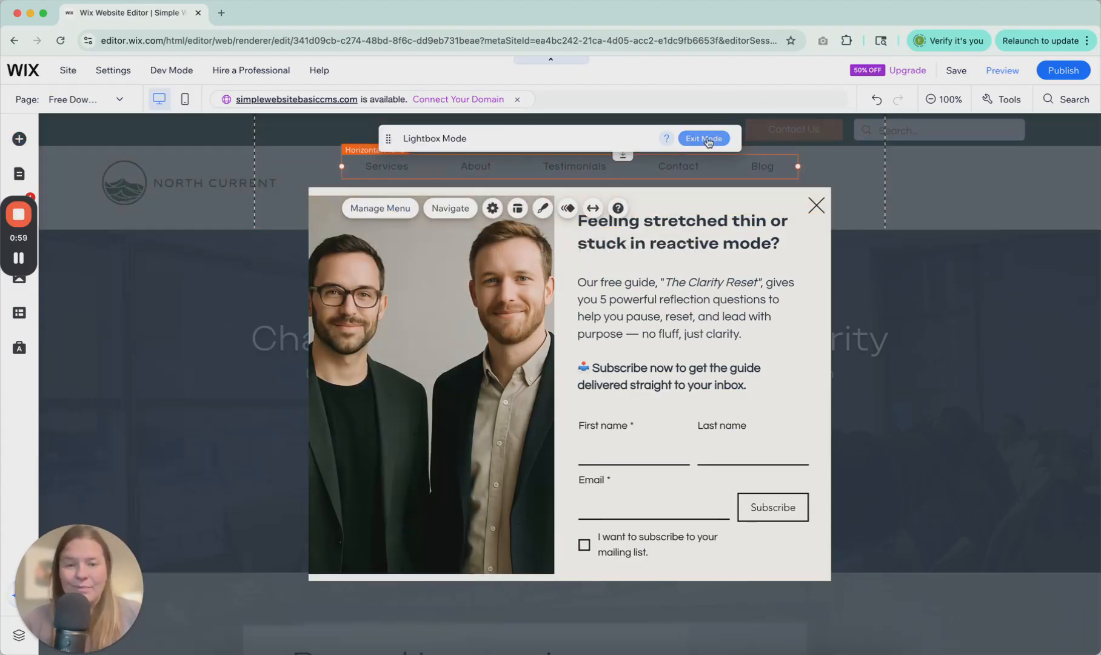
# - Leave lightbox mode and bring up the Site Pages and Menu list for the header menu
pyautogui.click(703, 138)
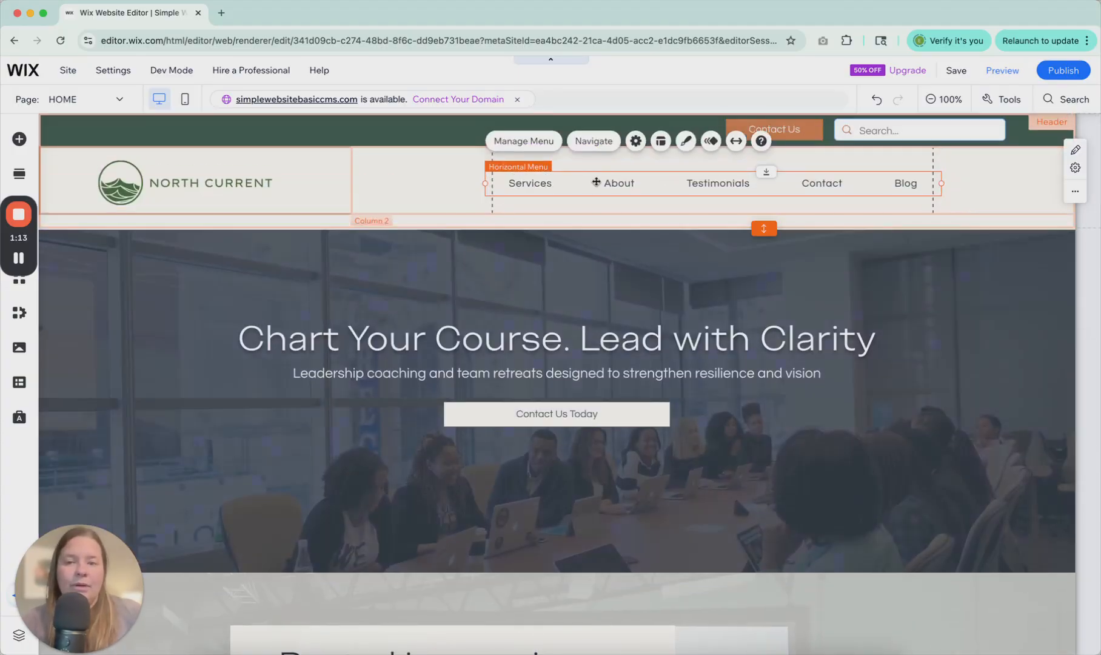
pyautogui.click(77, 100)
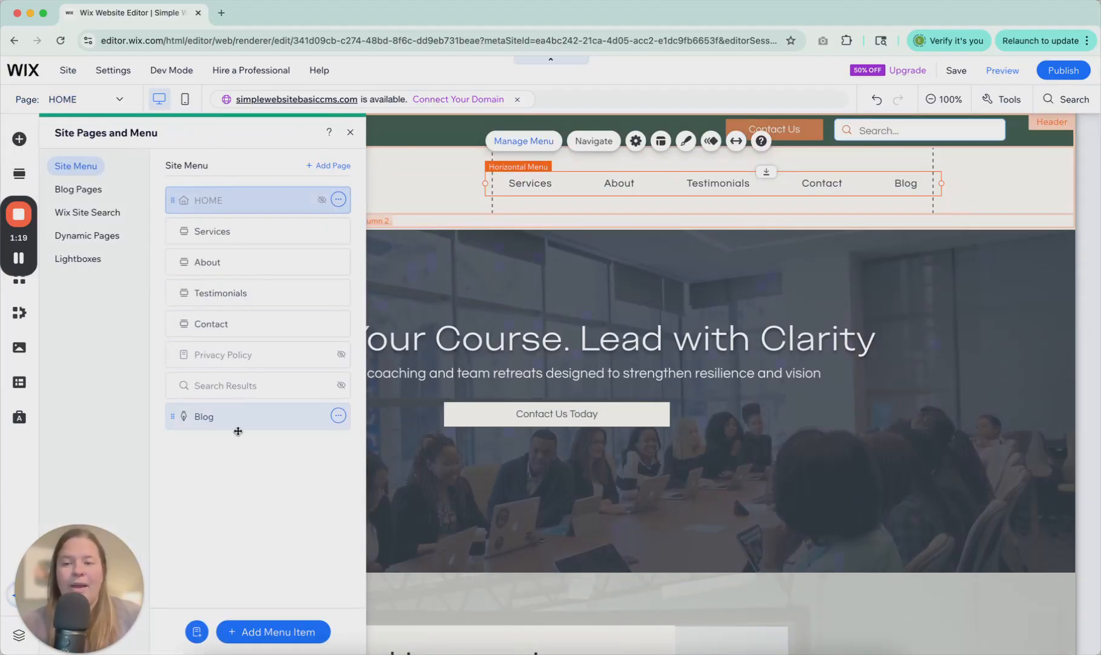
pyautogui.moveTo(265, 324)
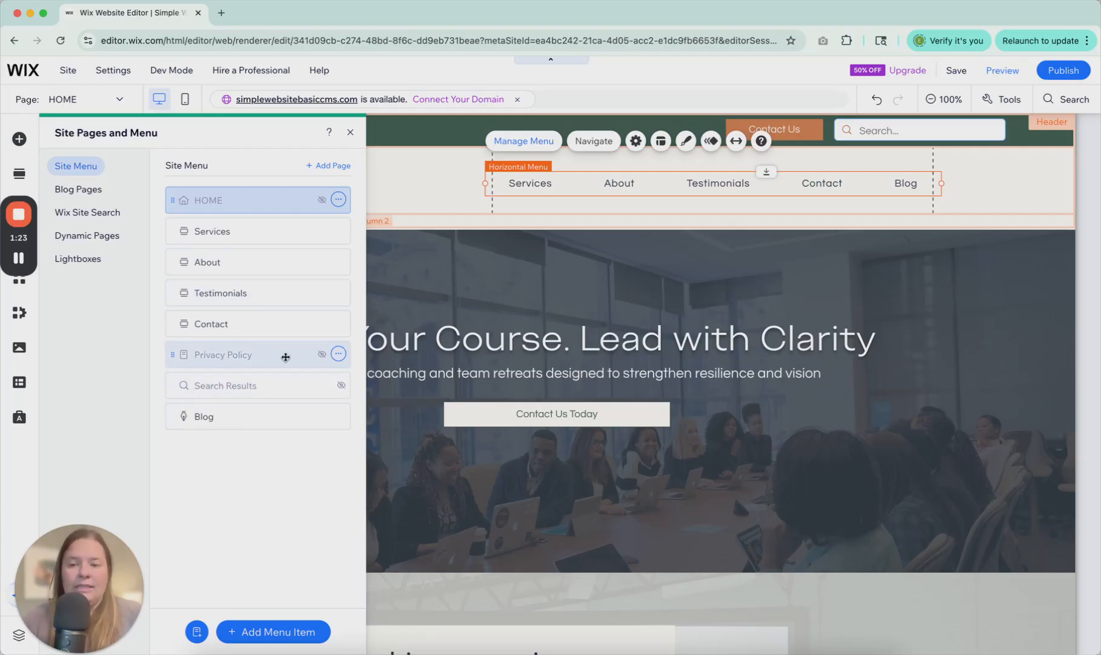
# - Show Privacy Policy in the header menu, hide it again, and close the pages list
pyautogui.click(339, 354)
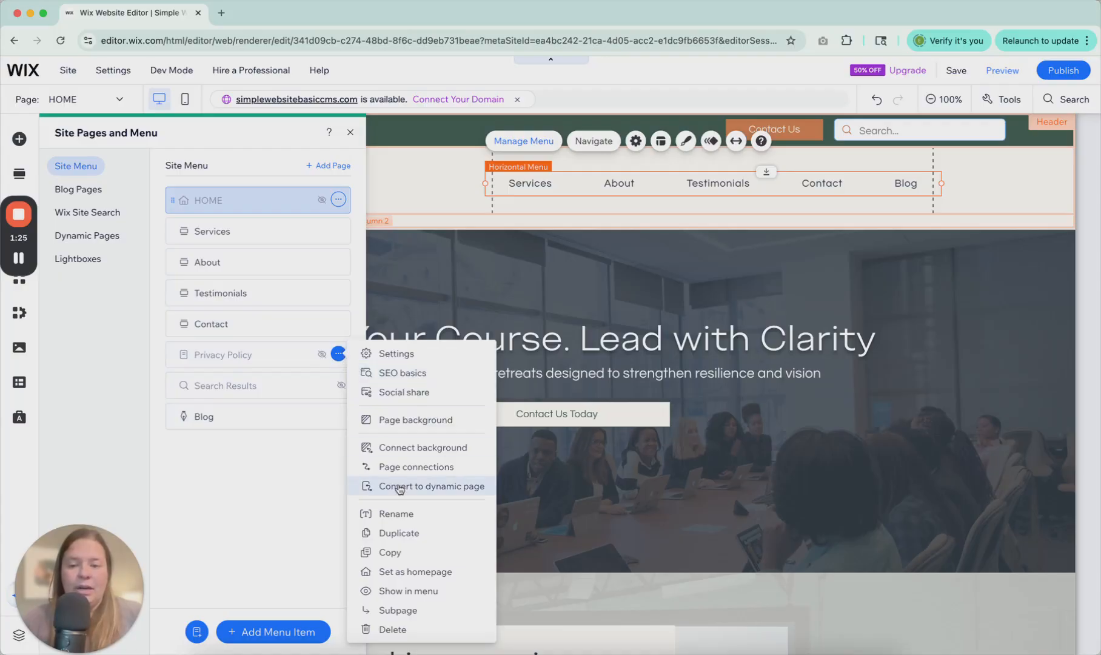
pyautogui.click(412, 590)
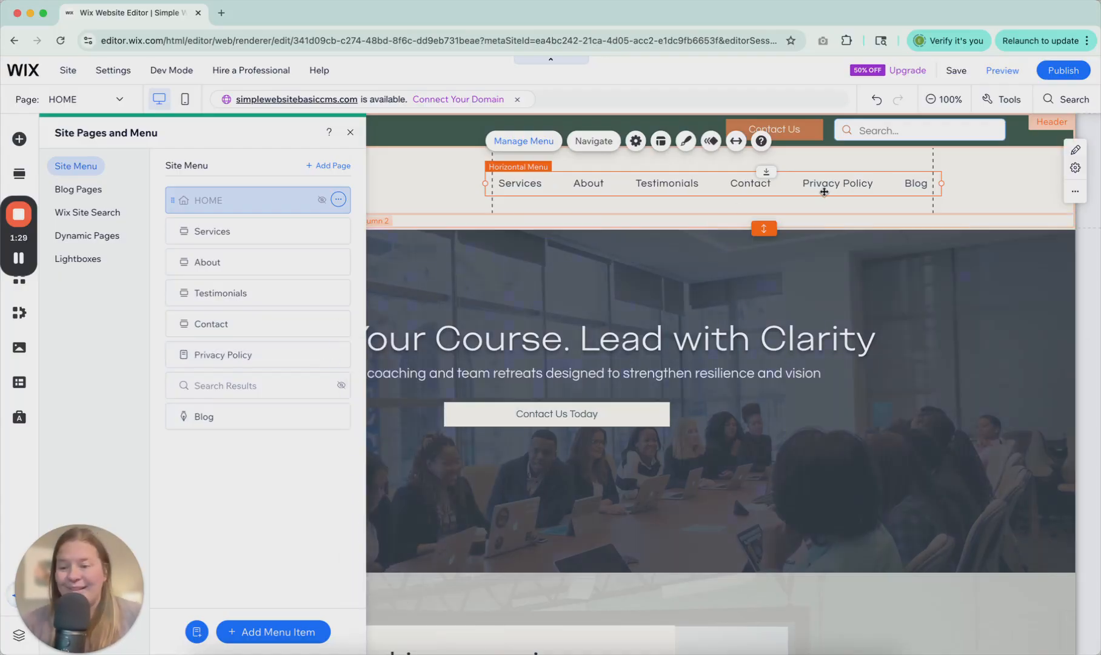
pyautogui.click(338, 355)
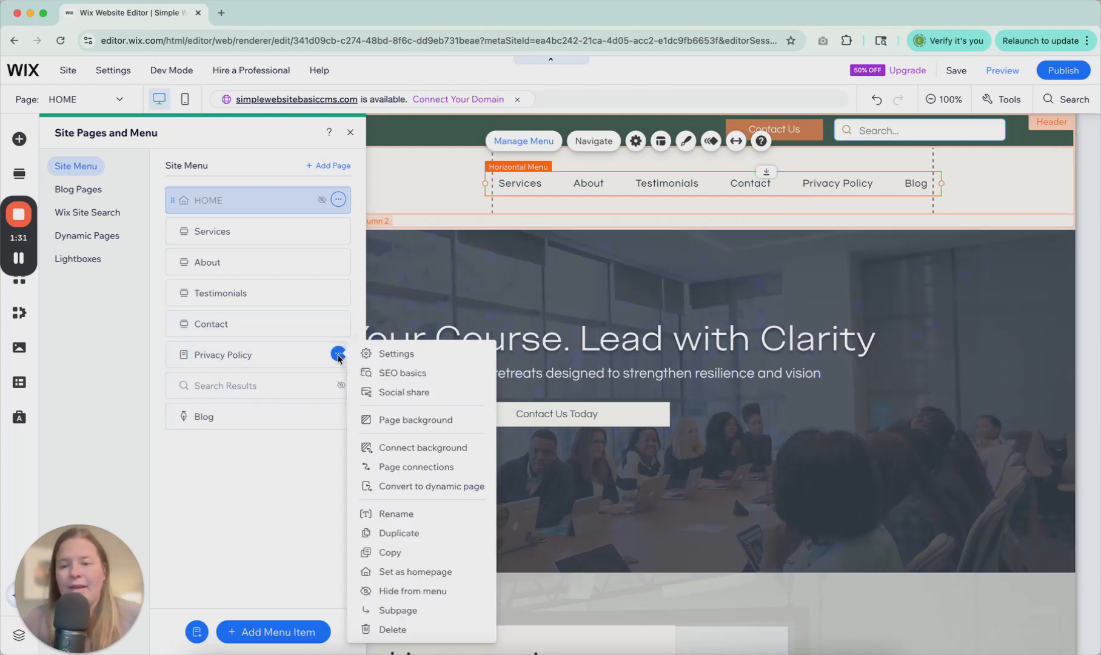
pyautogui.click(412, 590)
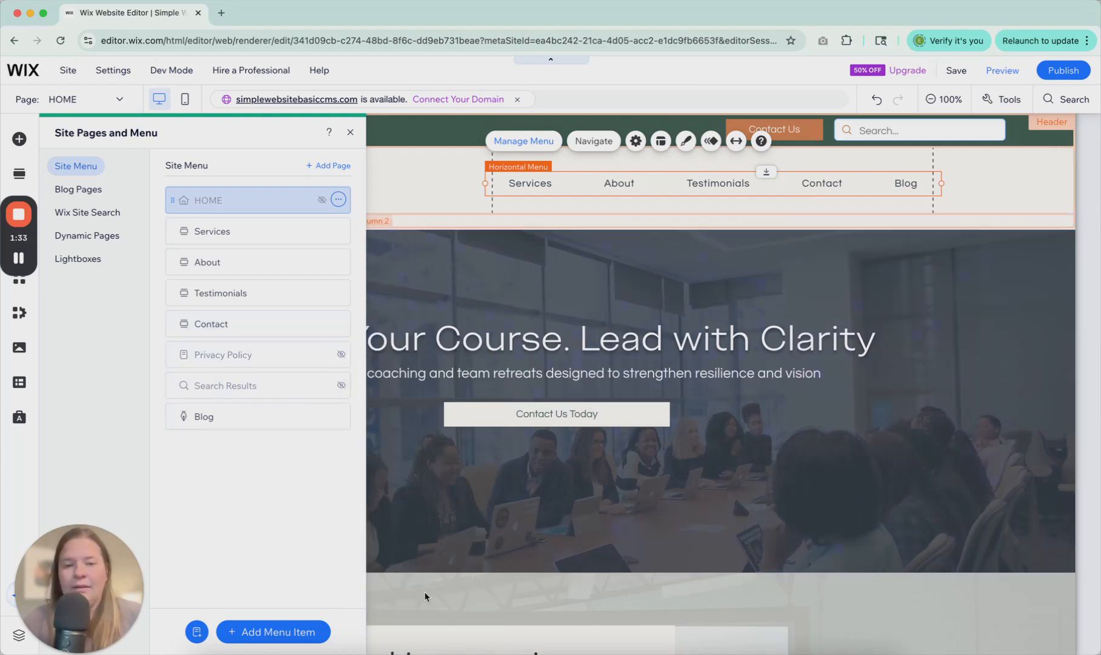
pyautogui.click(349, 132)
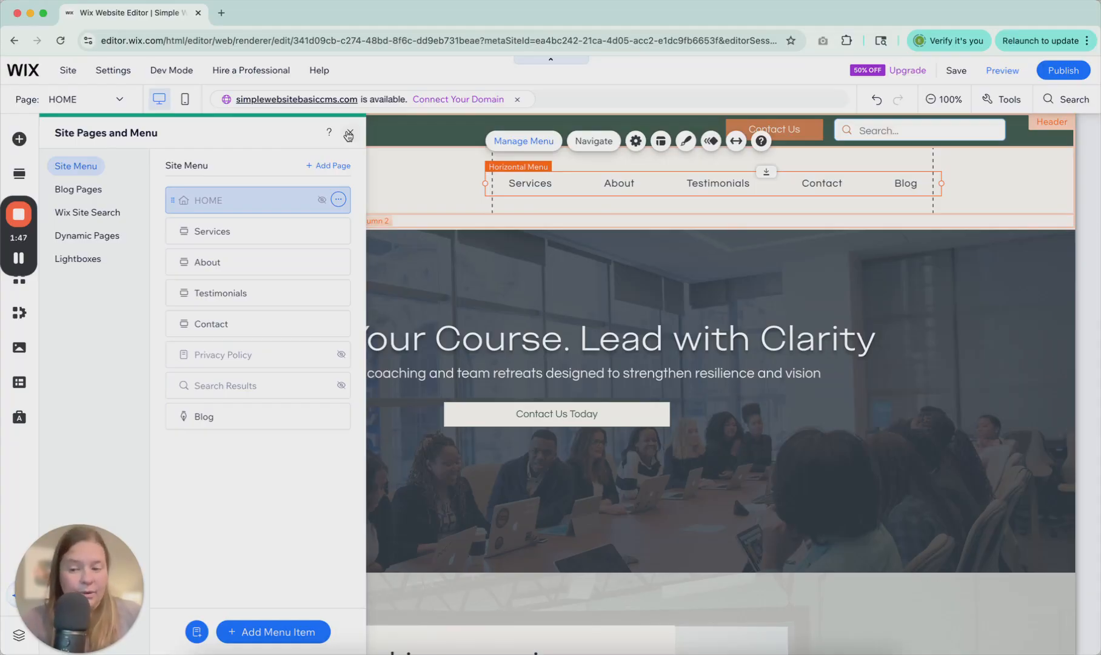
pyautogui.click(349, 135)
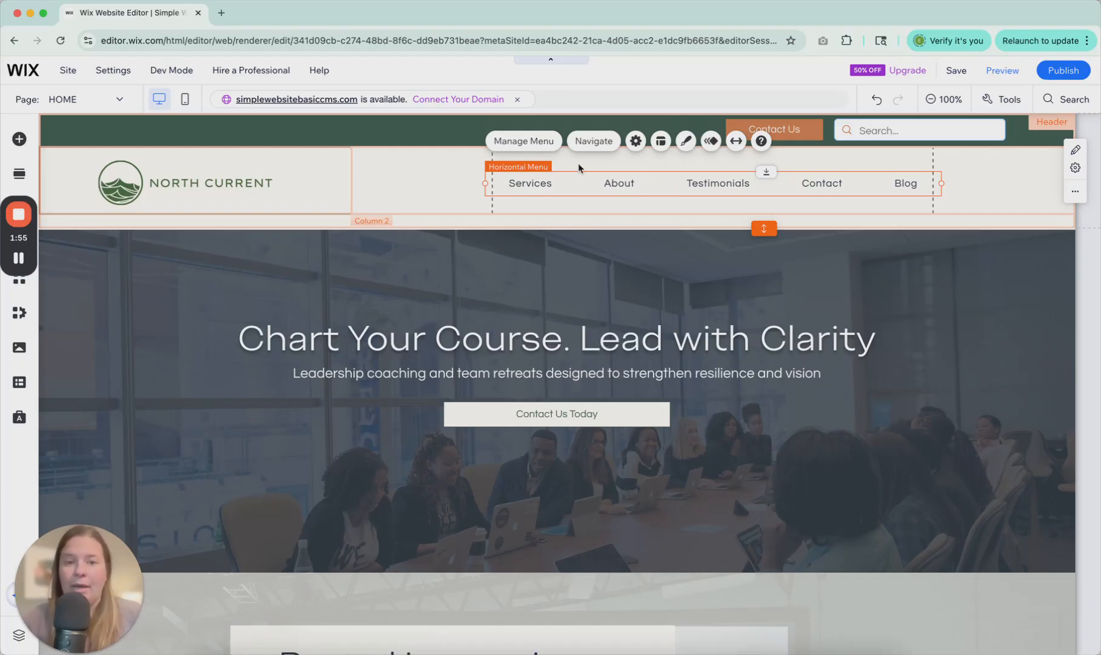
pyautogui.moveTo(523, 141)
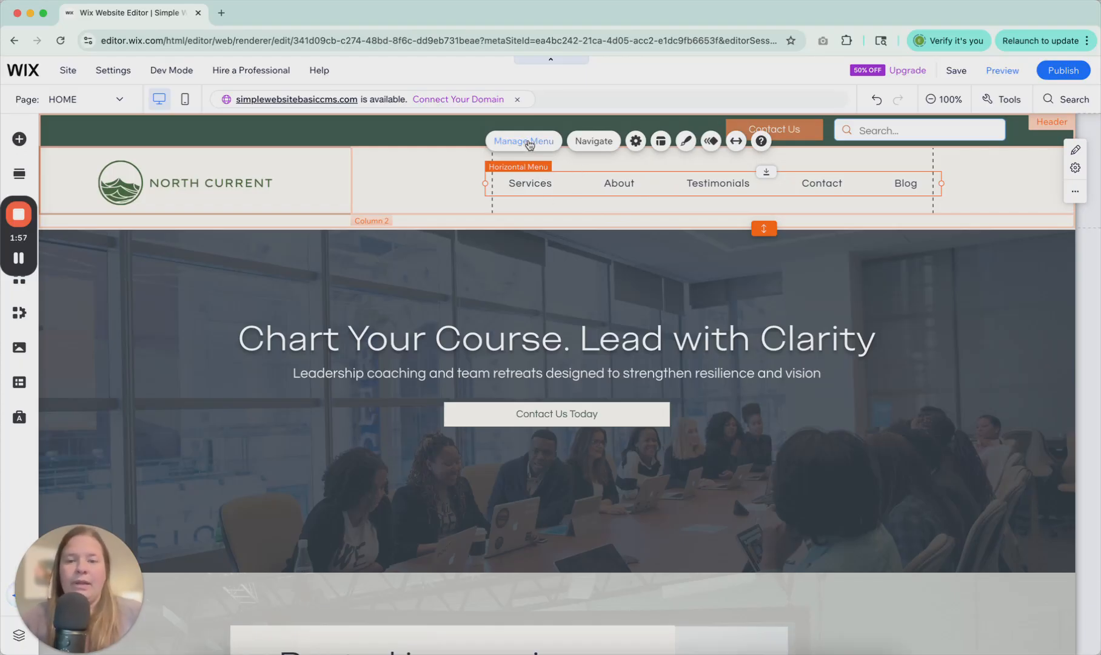
# - Browse the page and lightbox switcher, then bring up the header menu's settings
pyautogui.click(523, 141)
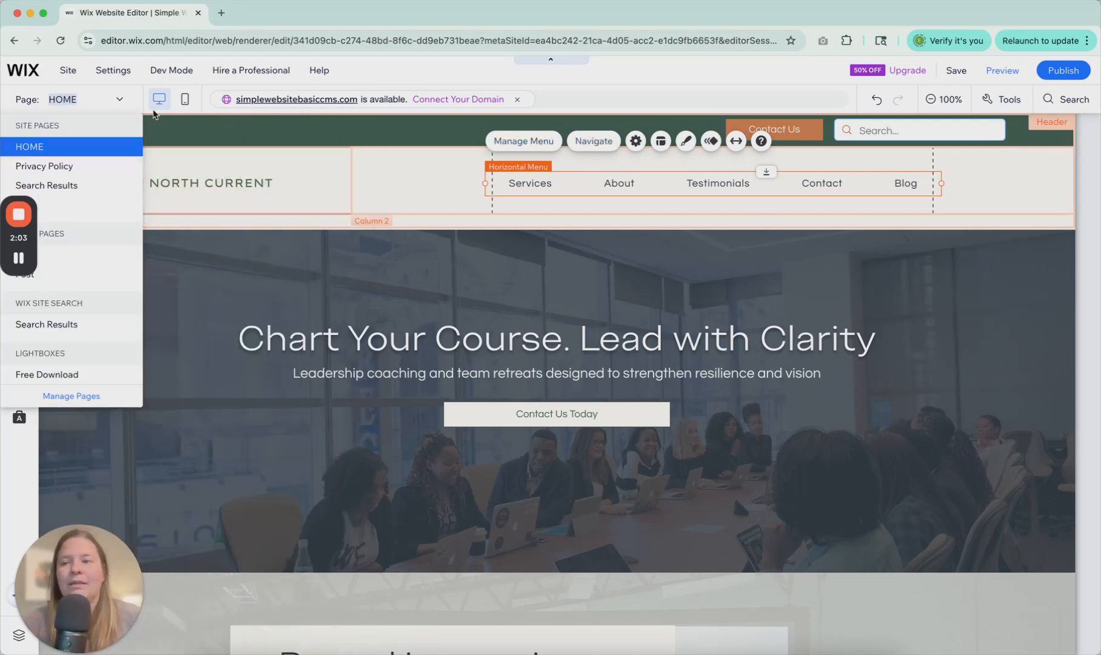
pyautogui.moveTo(48, 374)
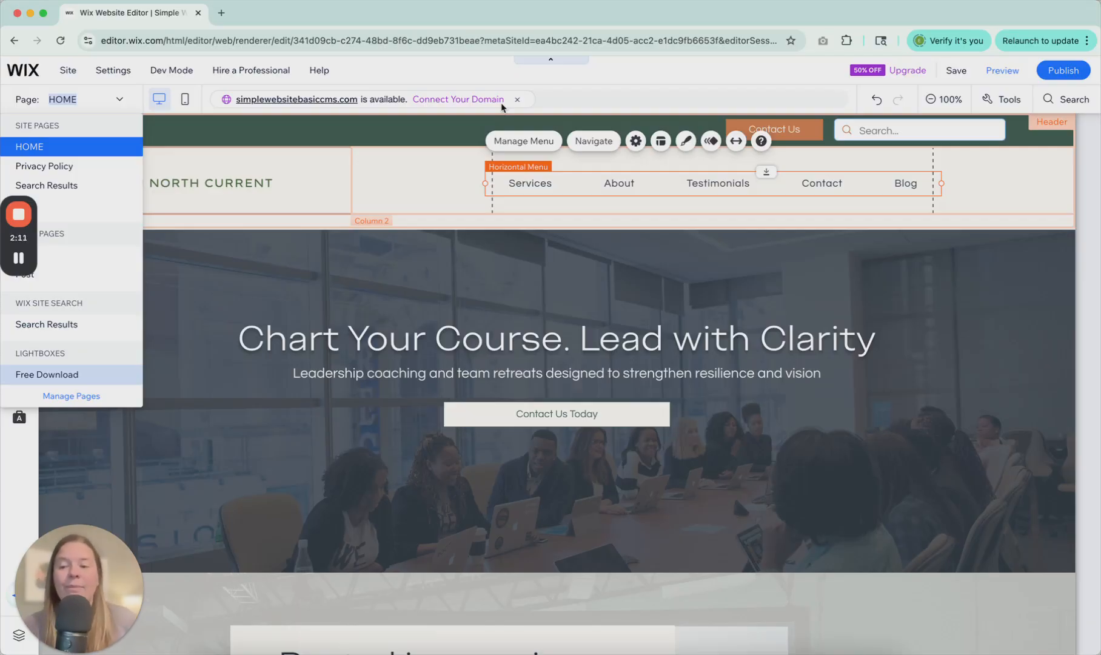
pyautogui.moveTo(651, 146)
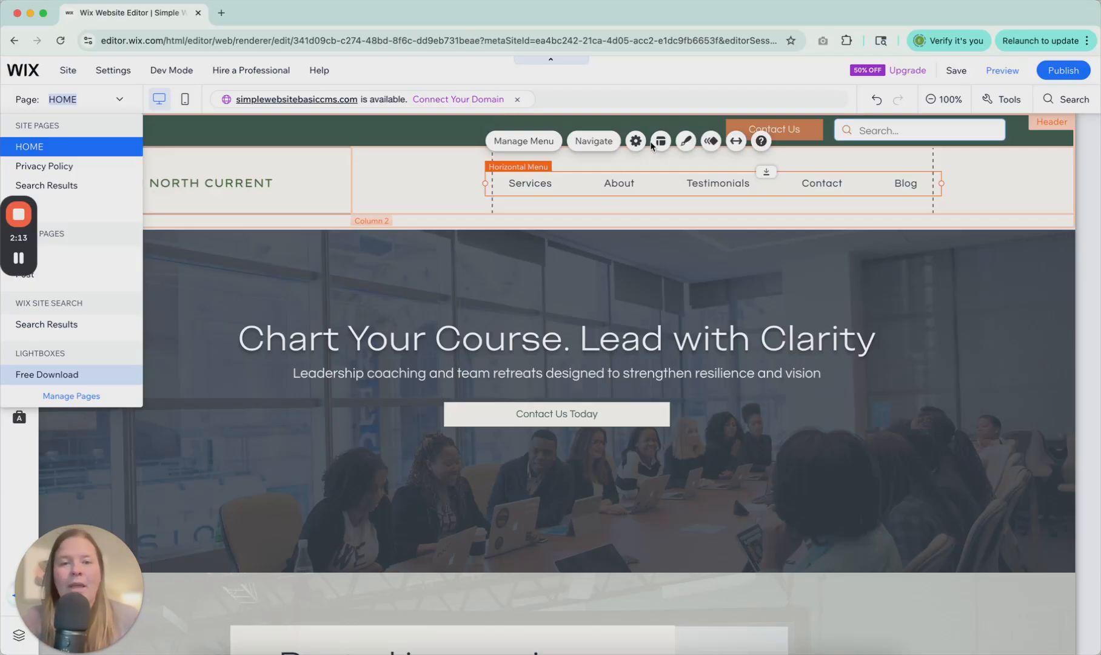
pyautogui.click(634, 141)
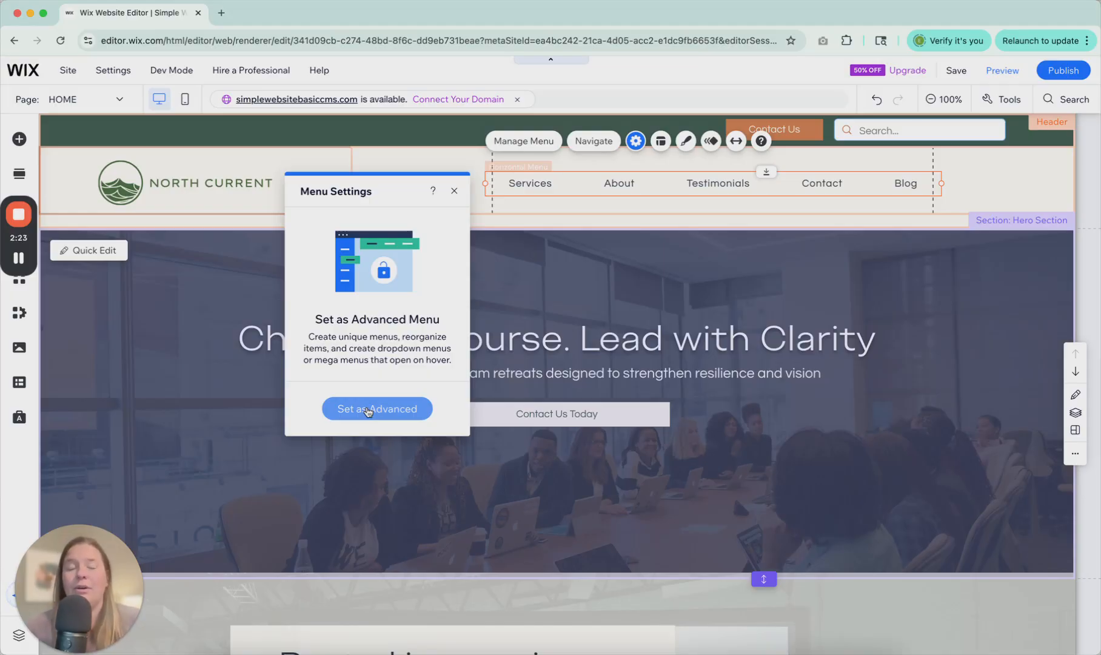
pyautogui.moveTo(452, 283)
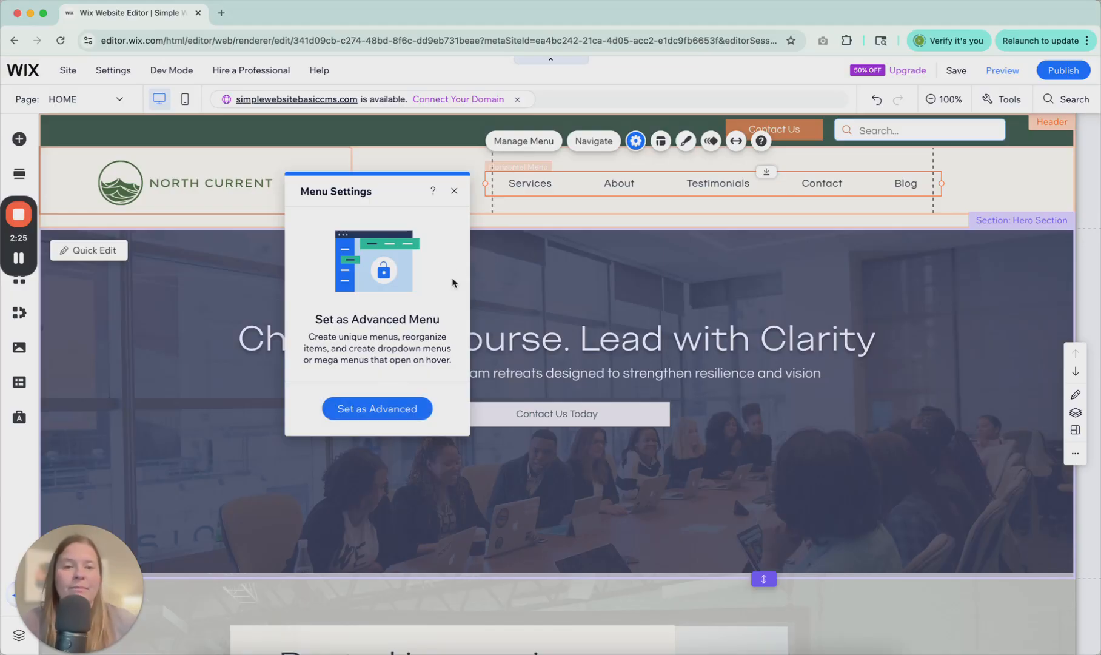
# - Leave the menu non-advanced and bring up its layout settings
pyautogui.click(660, 141)
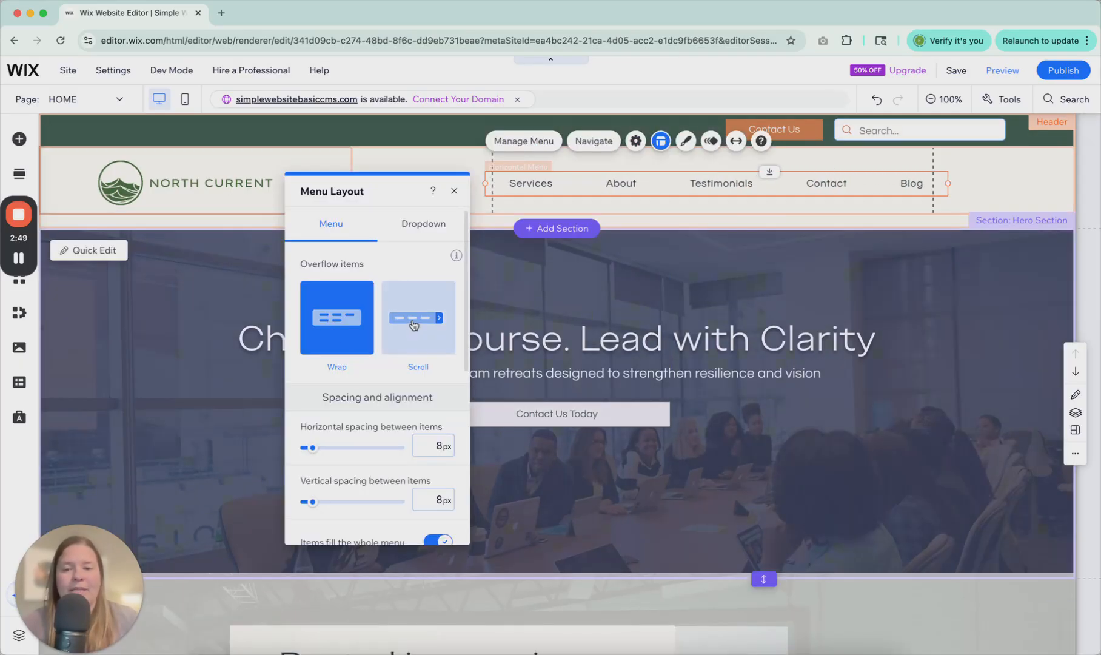
# - Set overflowing menu items to scroll, try the scroll arrows in preview, and return to editing
pyautogui.click(454, 190)
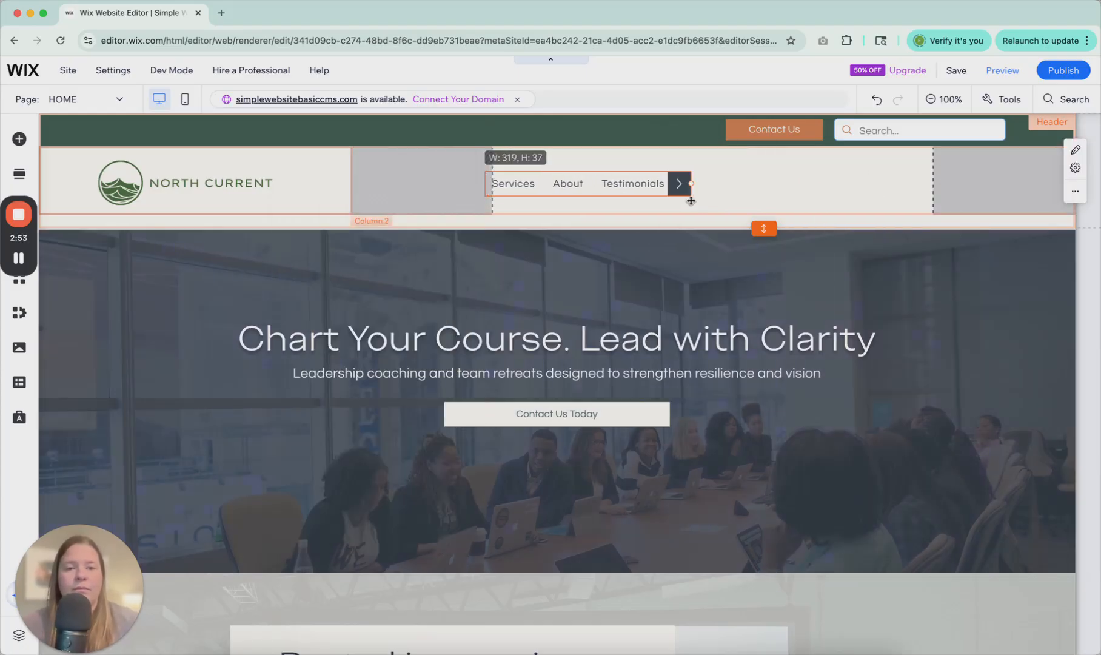
pyautogui.click(660, 141)
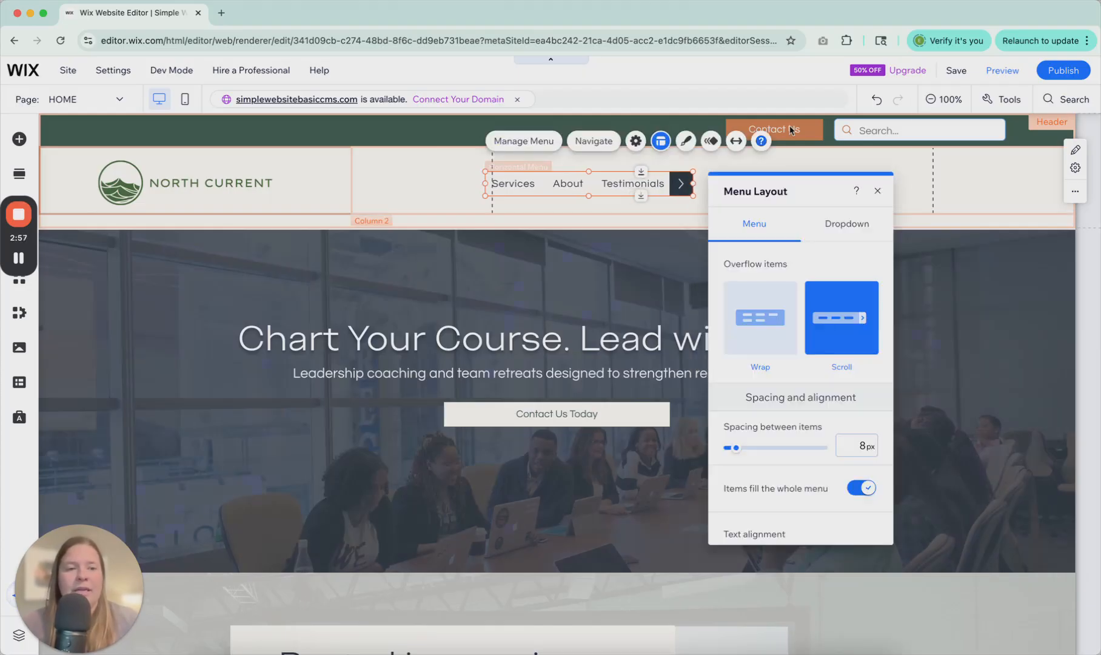
pyautogui.click(1001, 70)
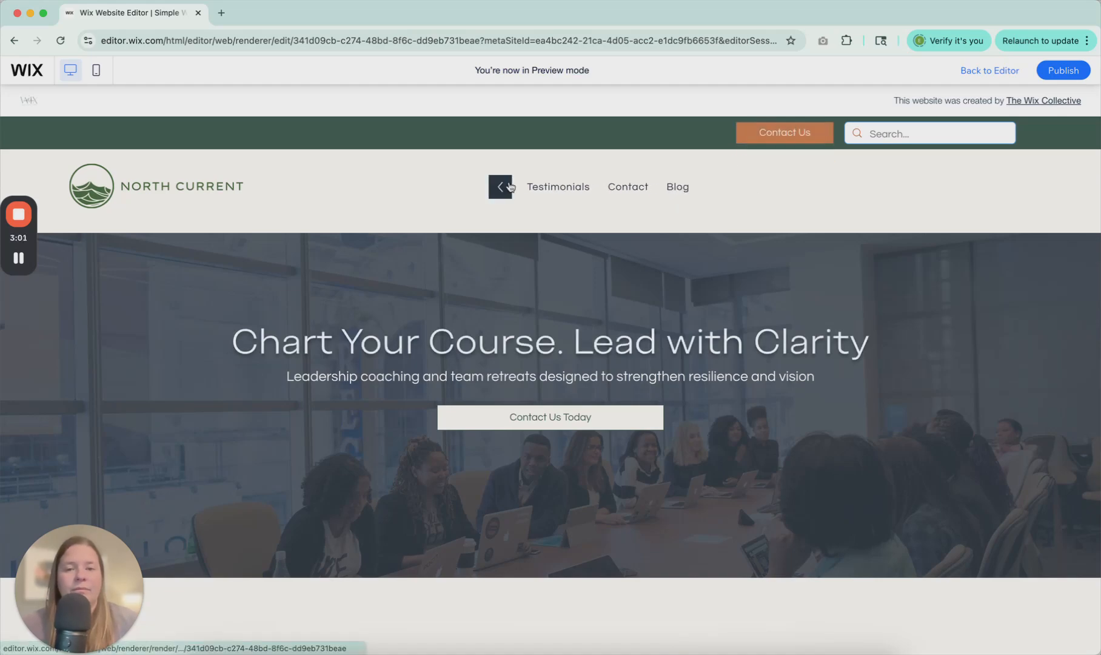
pyautogui.click(499, 187)
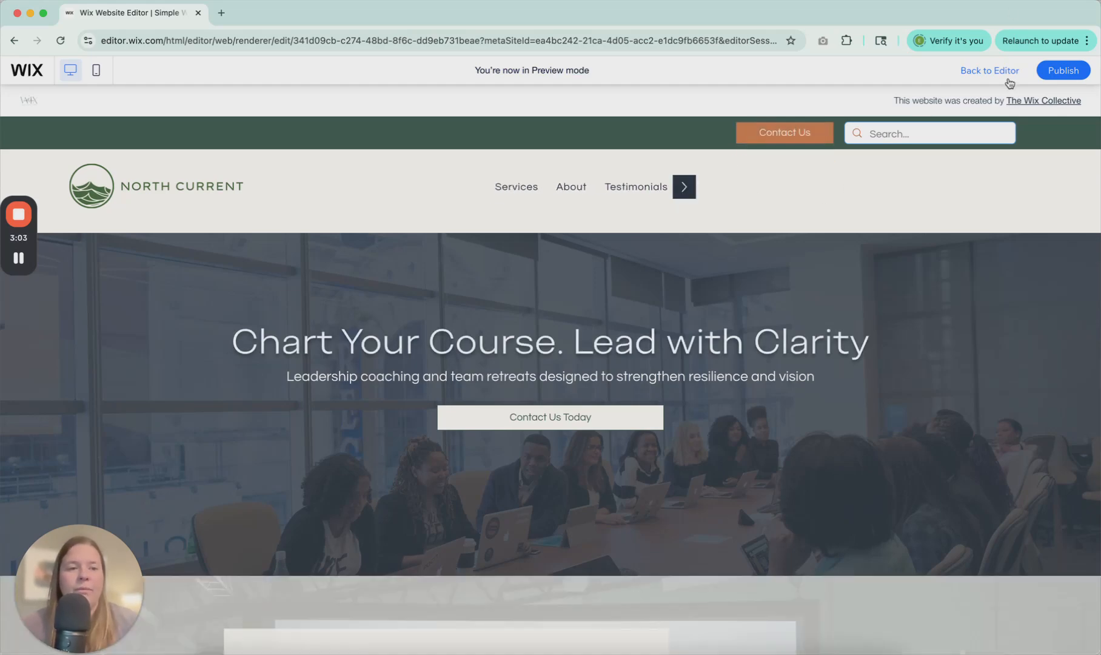
pyautogui.click(988, 70)
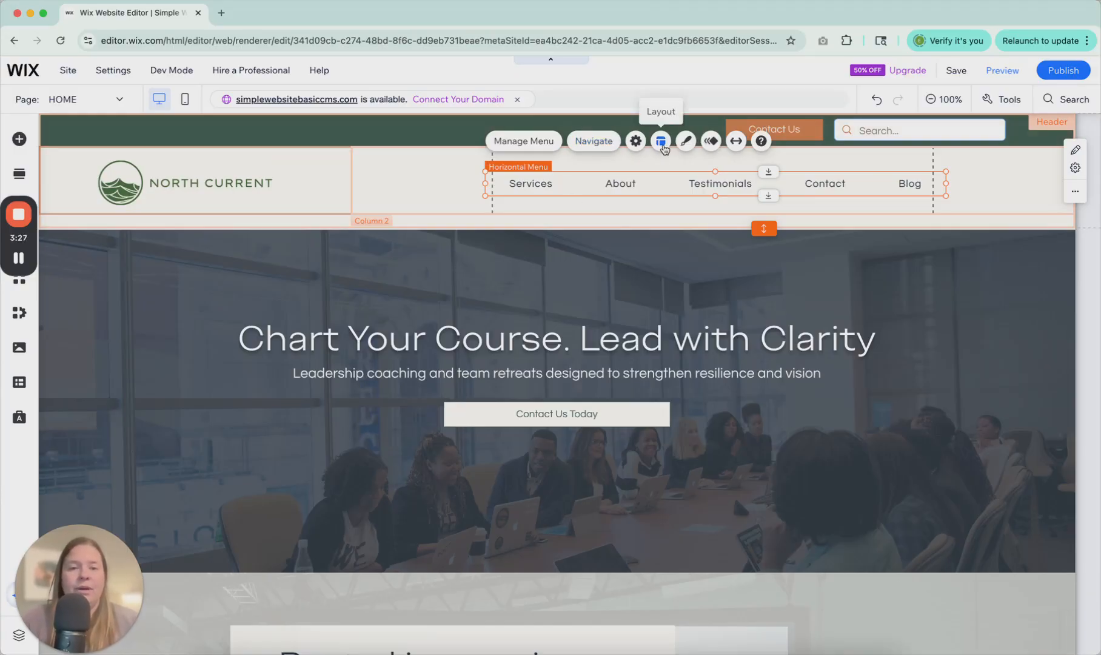
pyautogui.click(660, 140)
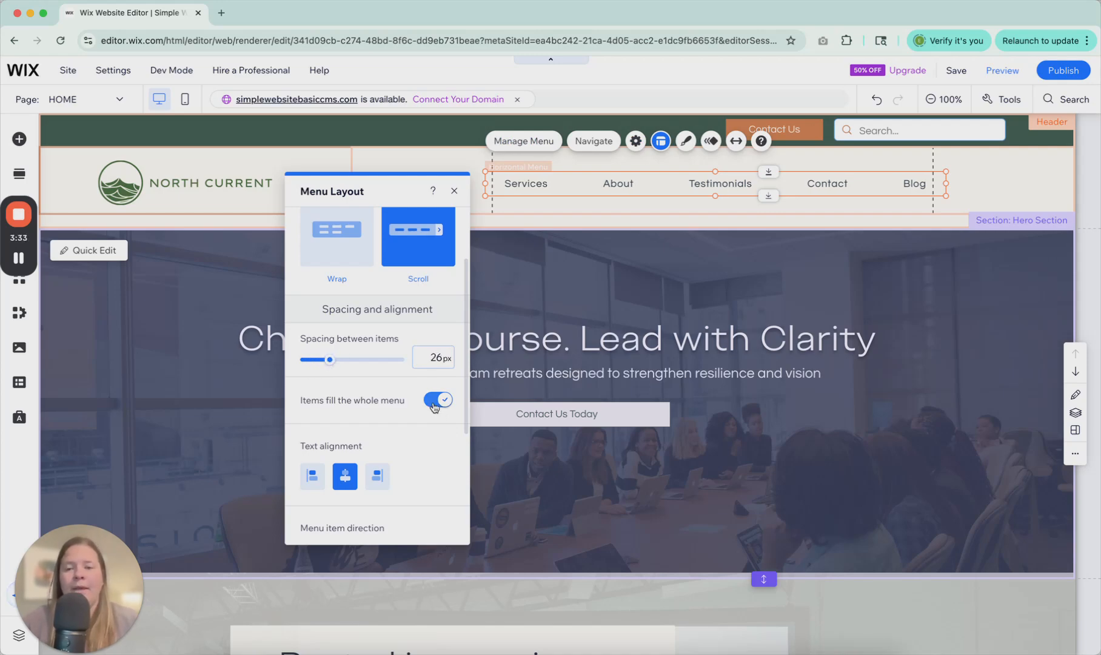
pyautogui.click(436, 404)
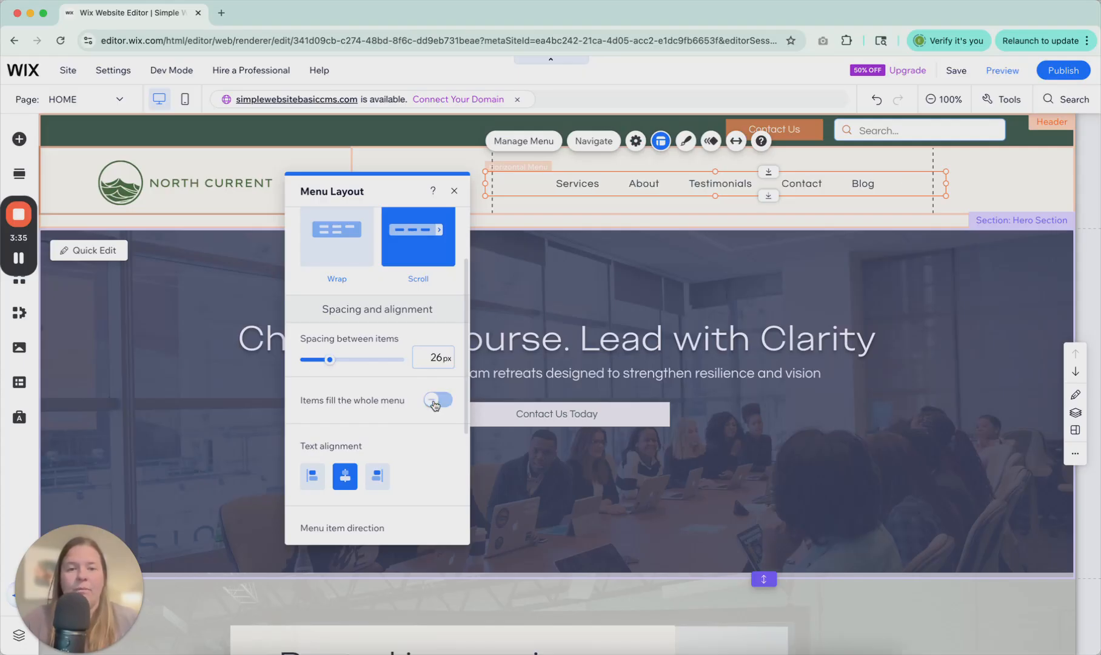
pyautogui.click(437, 402)
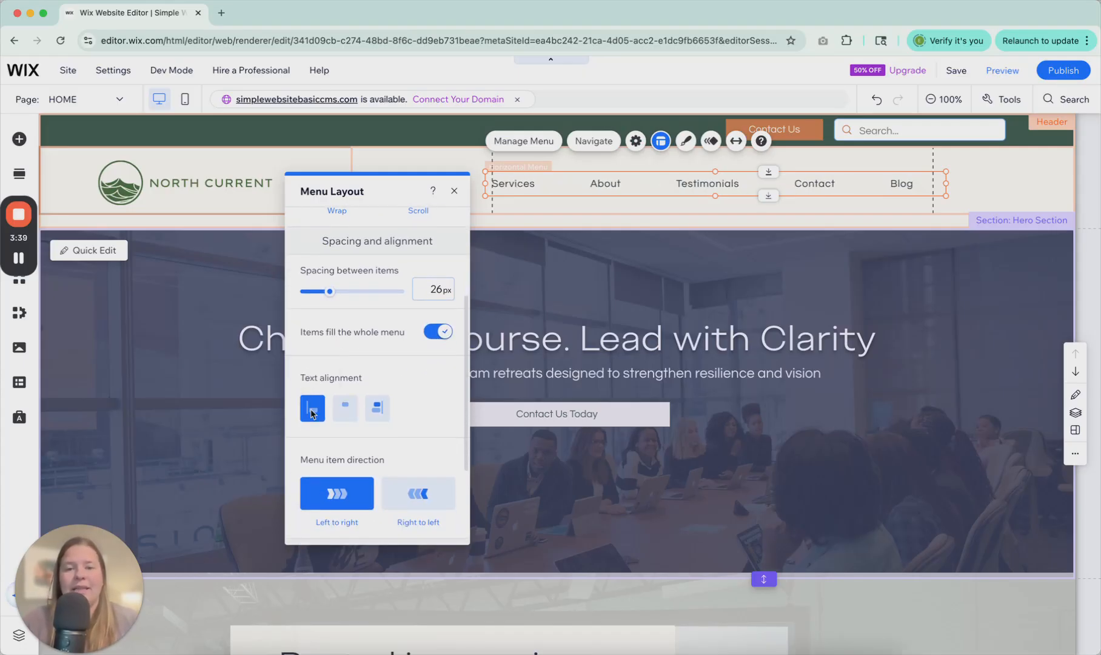
pyautogui.click(345, 408)
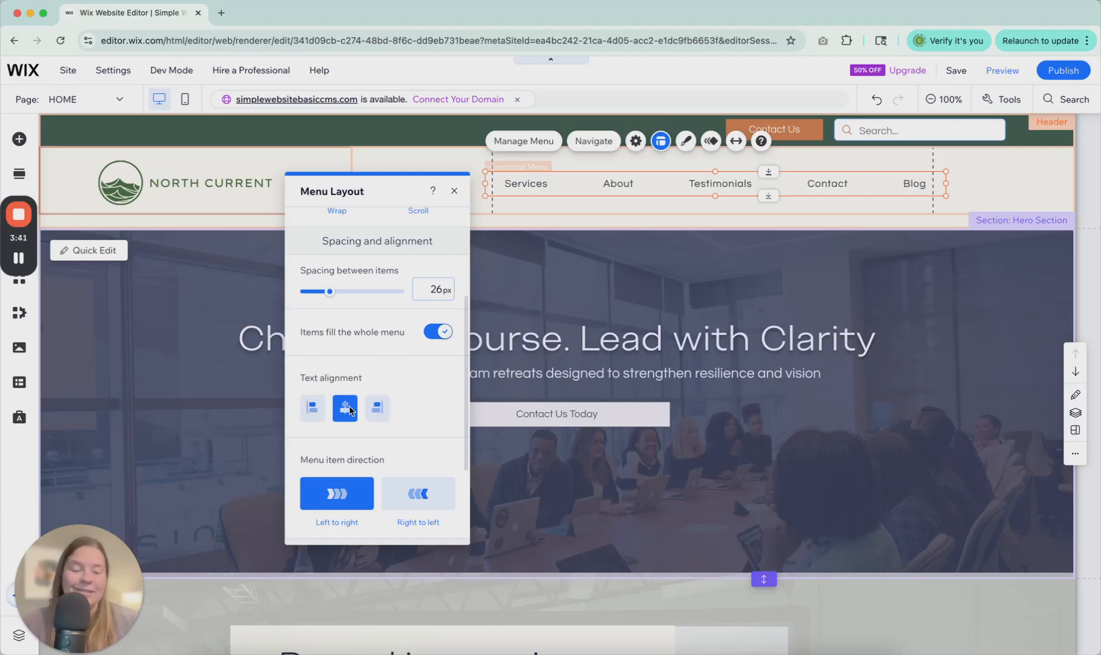
pyautogui.scroll(-3)
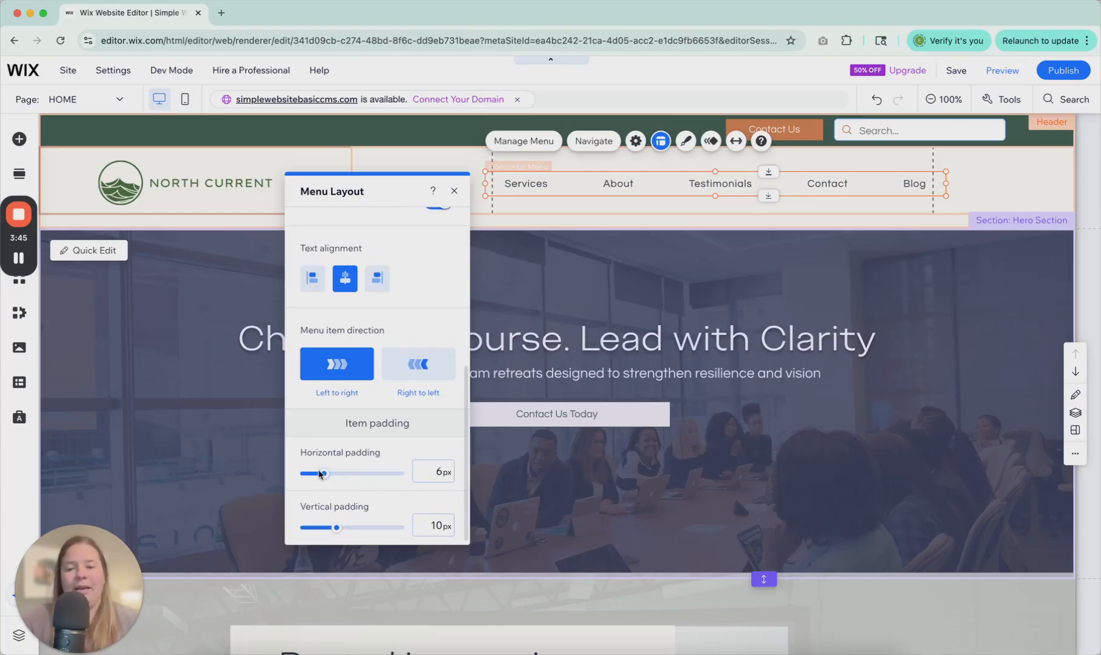
pyautogui.scroll(3)
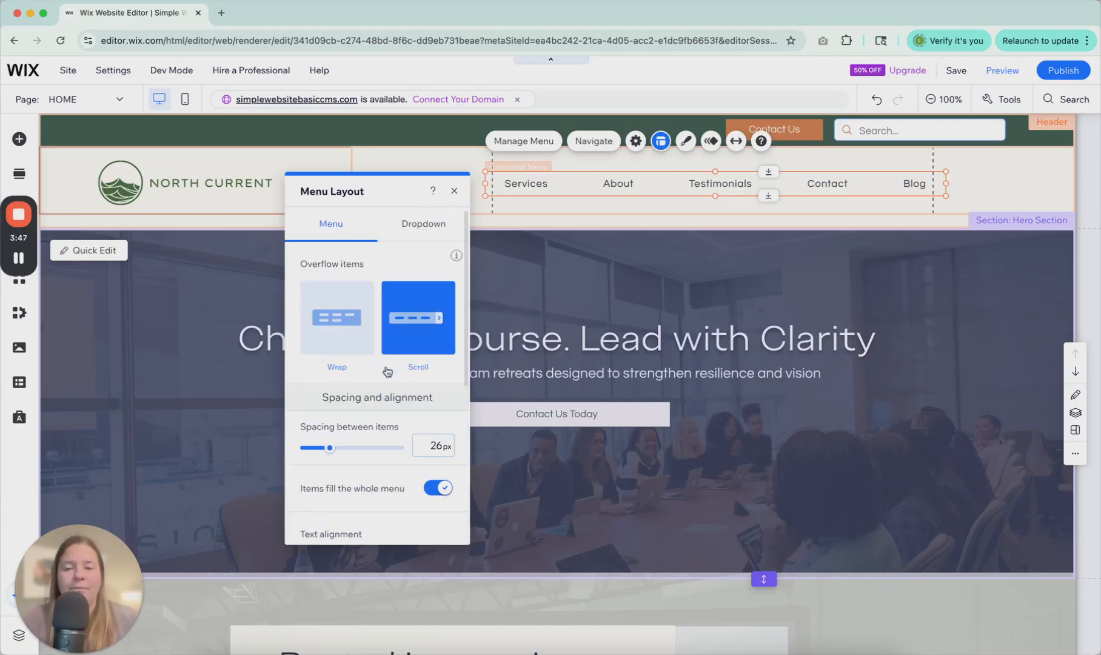
pyautogui.click(423, 223)
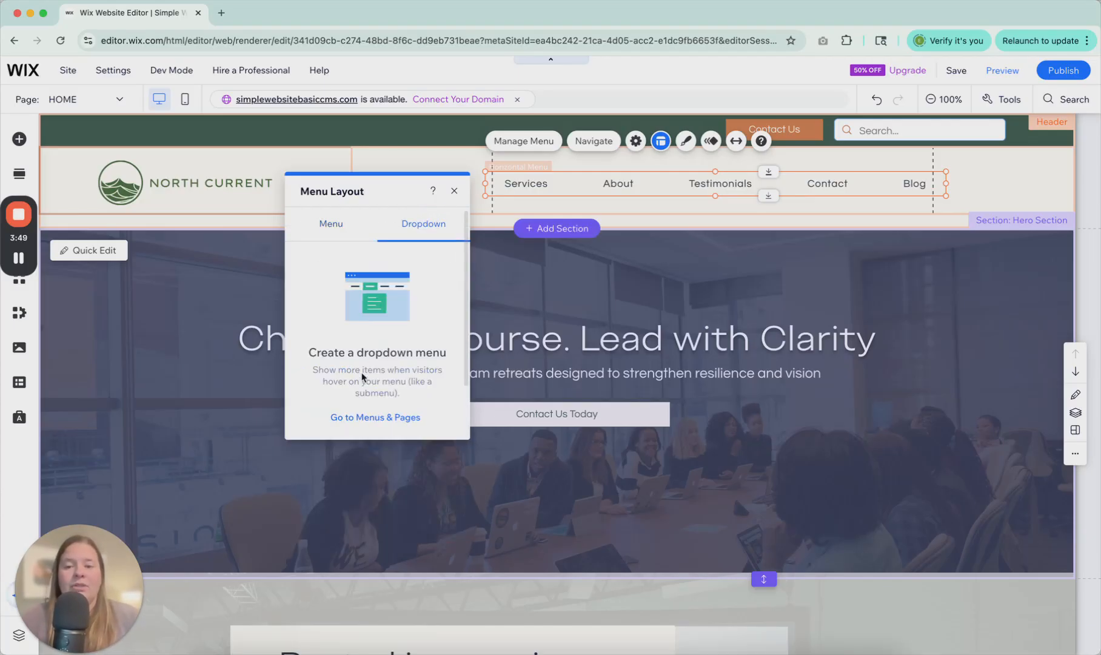
pyautogui.moveTo(572, 286)
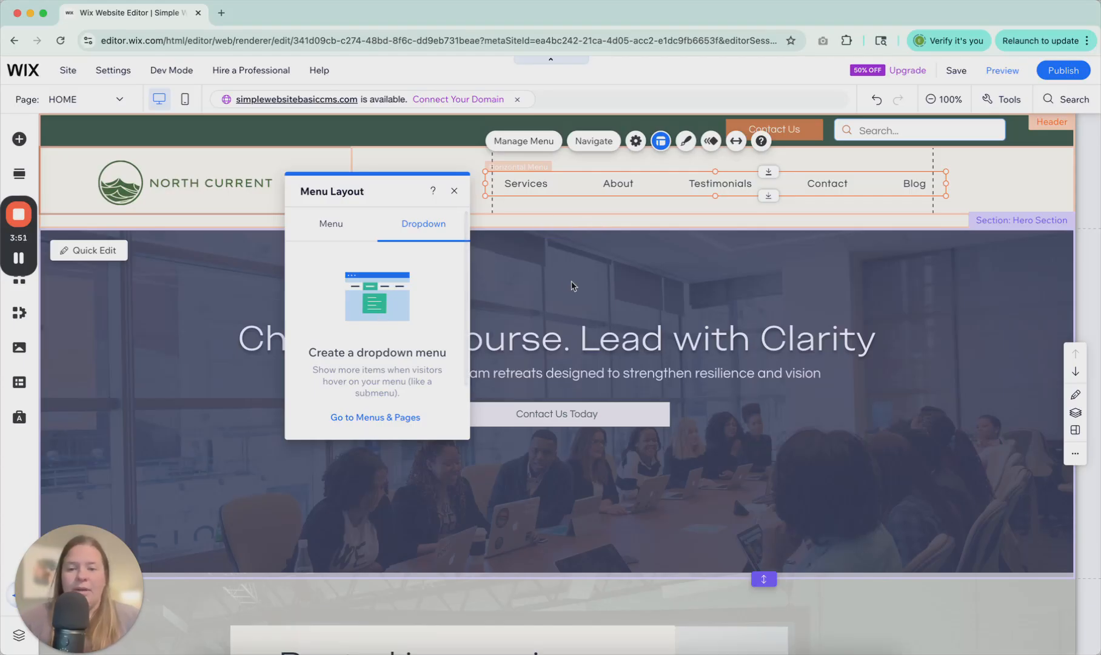
pyautogui.click(454, 190)
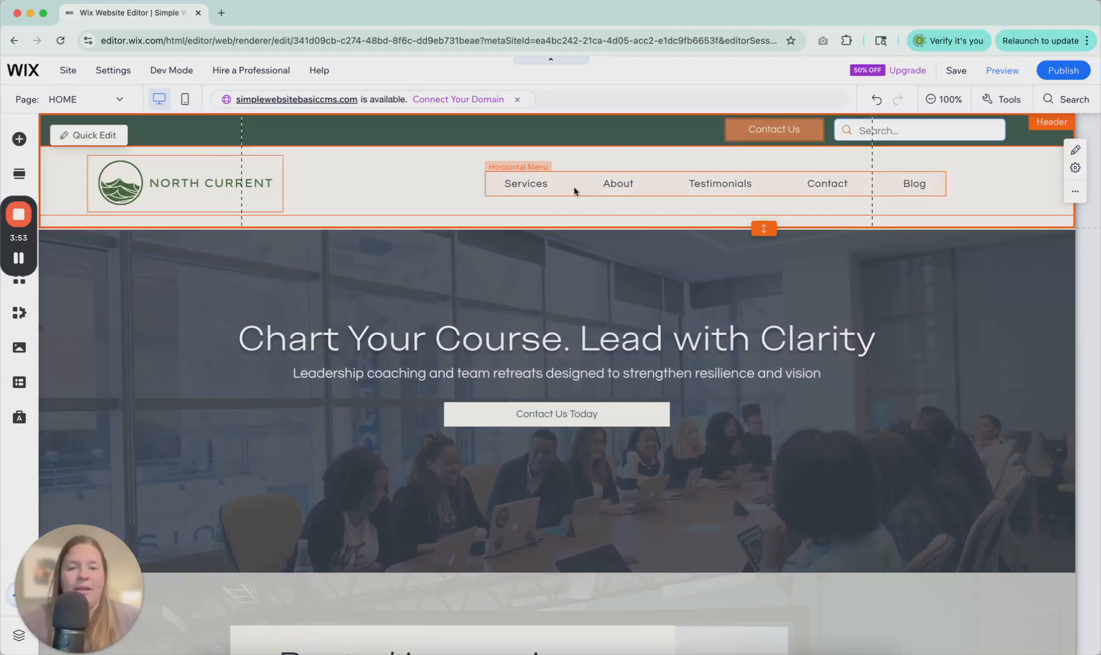
# - Show Privacy Policy in the header menu and nest it as a subpage under About
pyautogui.click(523, 141)
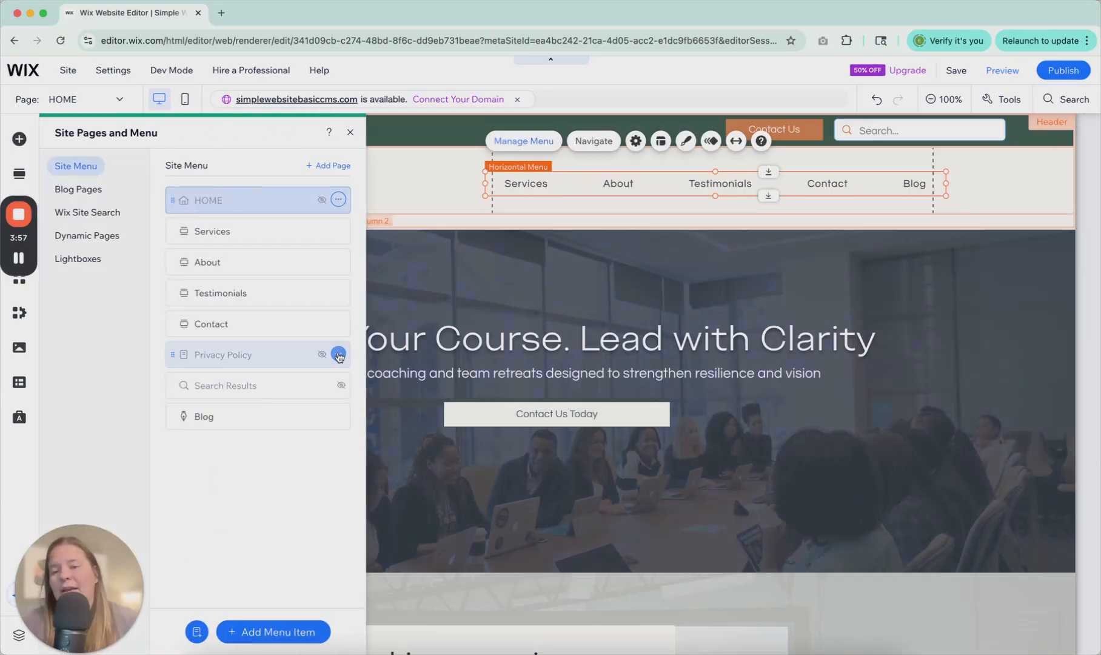
pyautogui.moveTo(288, 355)
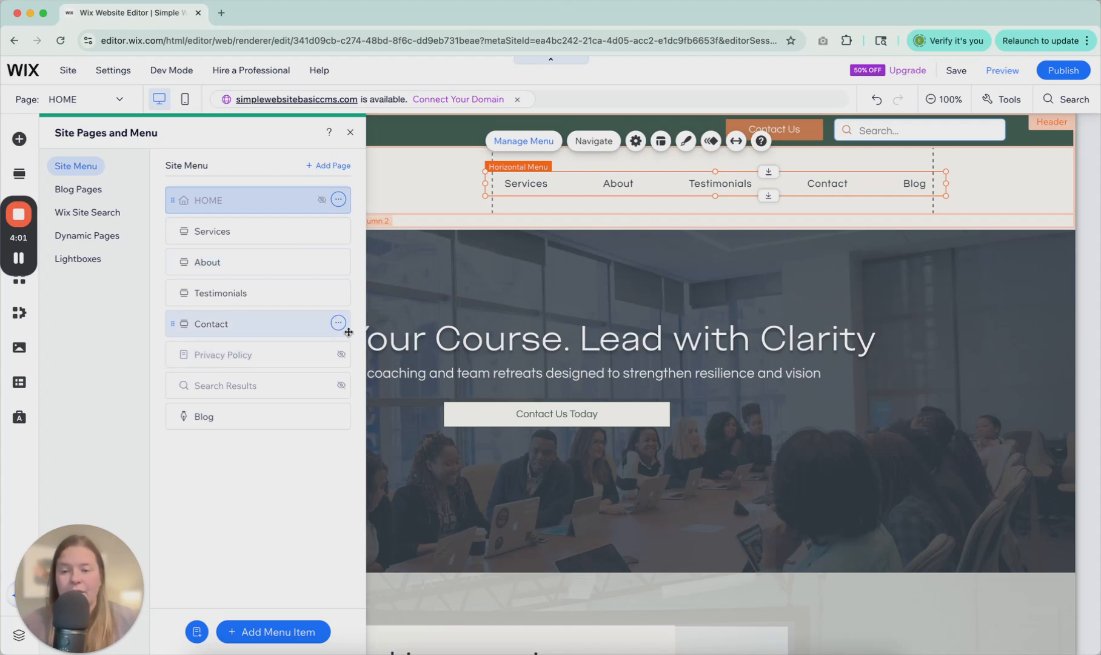
pyautogui.click(338, 354)
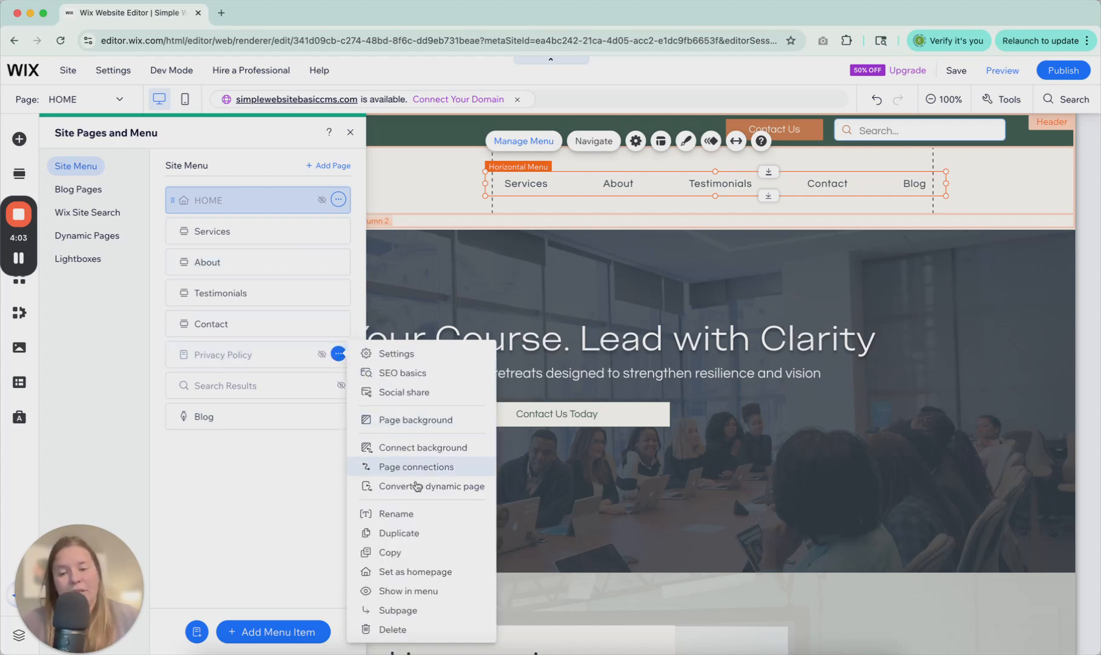
pyautogui.click(408, 591)
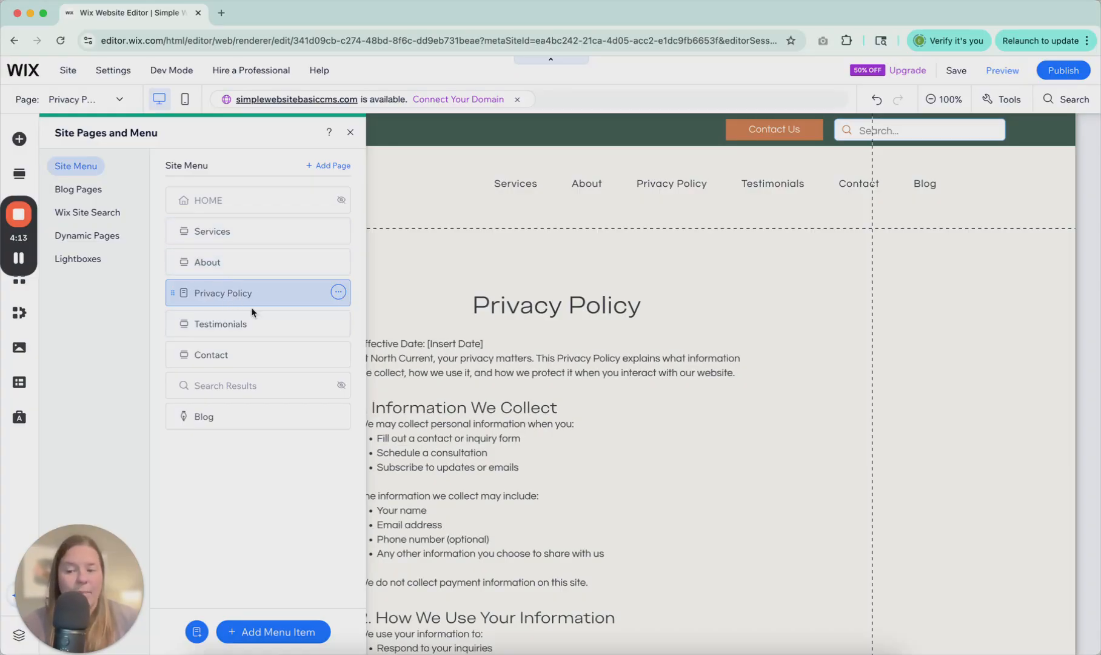
pyautogui.click(339, 292)
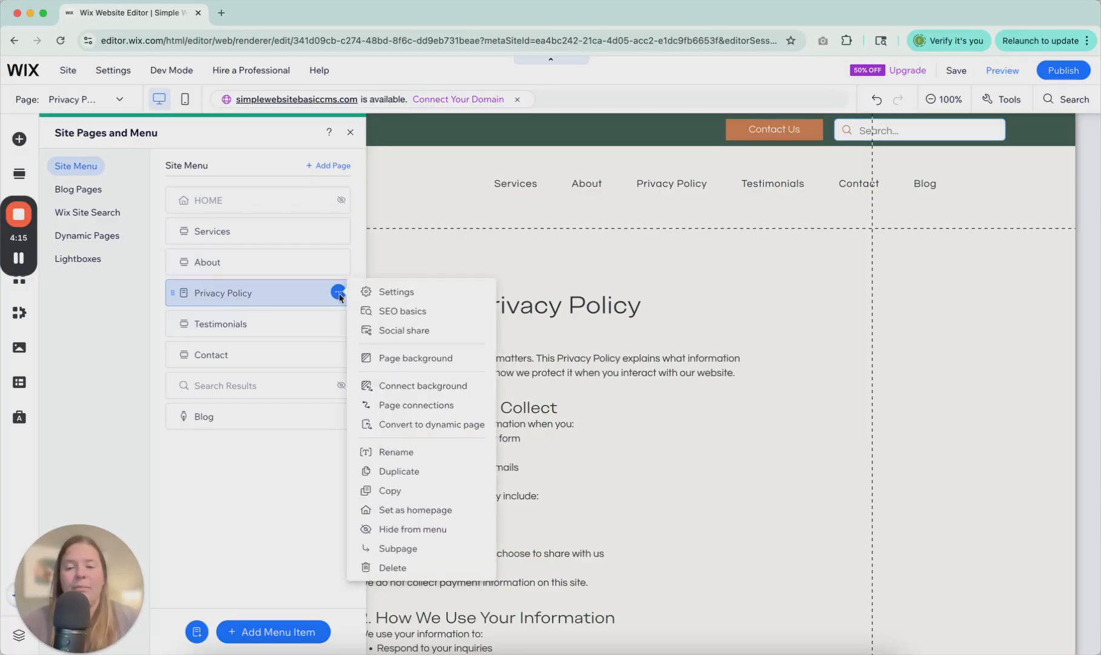
pyautogui.moveTo(397, 451)
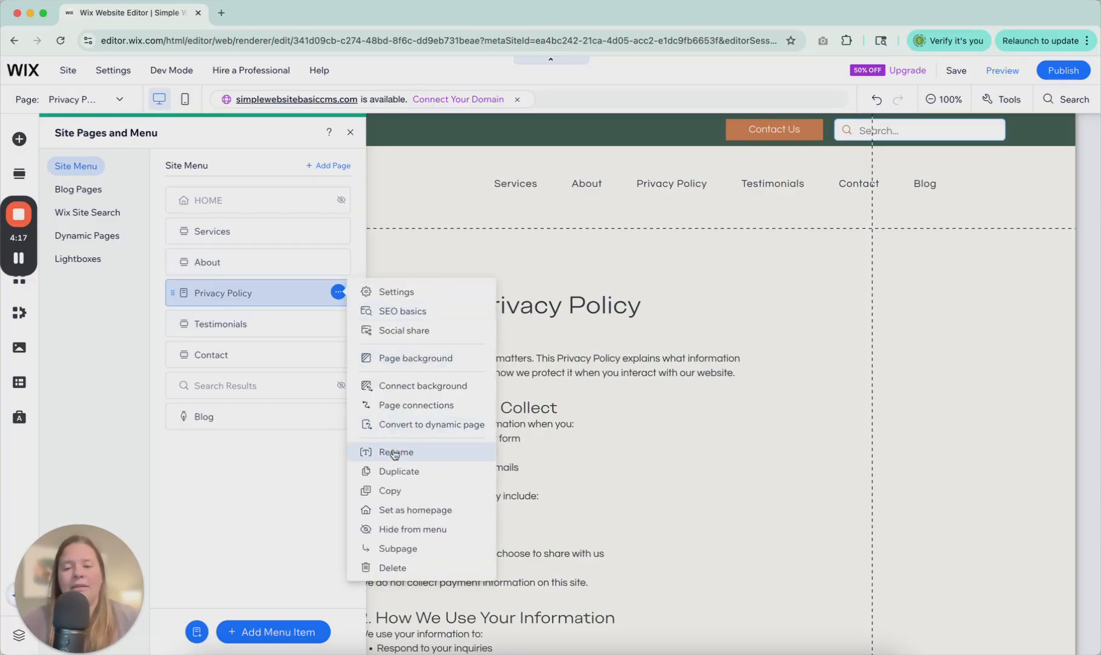
pyautogui.moveTo(387, 509)
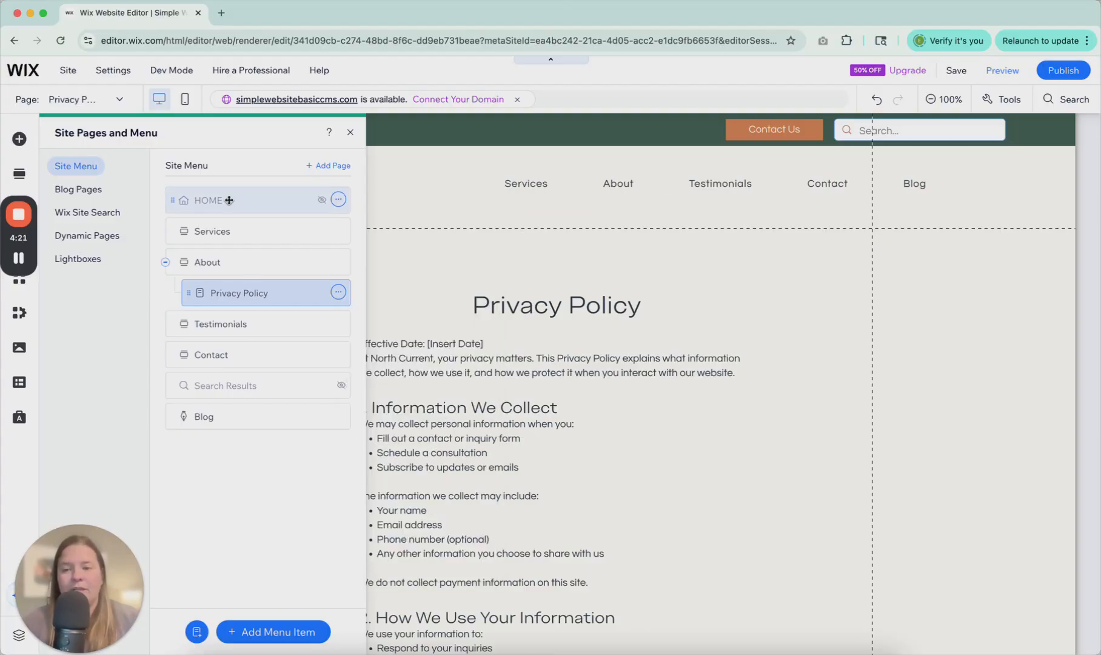
pyautogui.moveTo(99, 189)
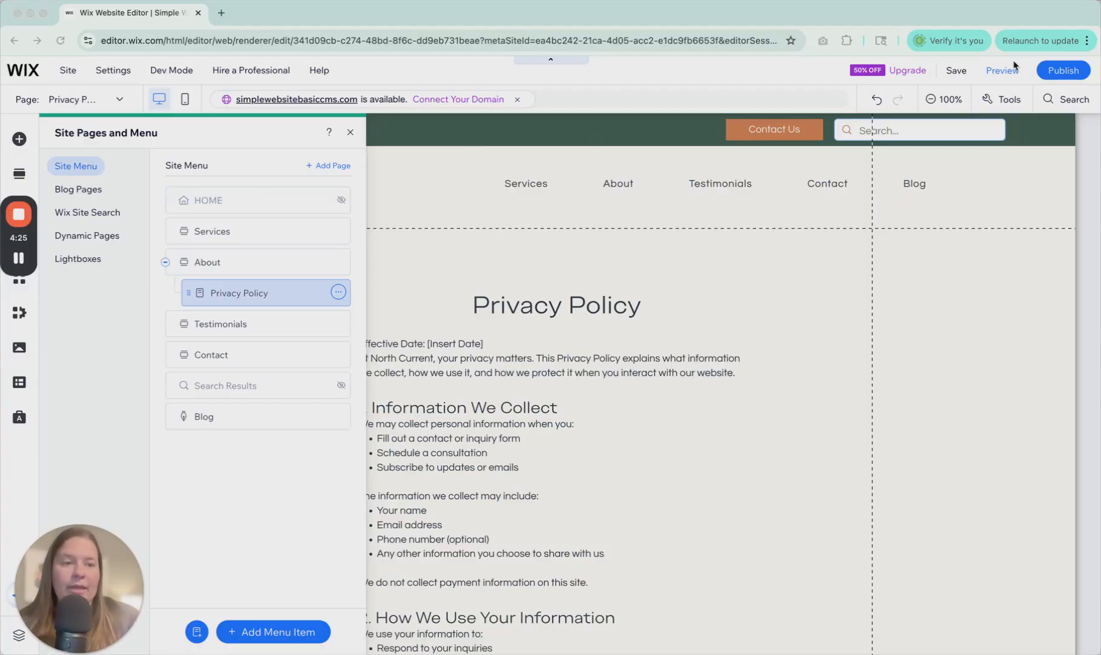
# - Preview the site to see Privacy Policy drop down beneath About
pyautogui.click(1002, 70)
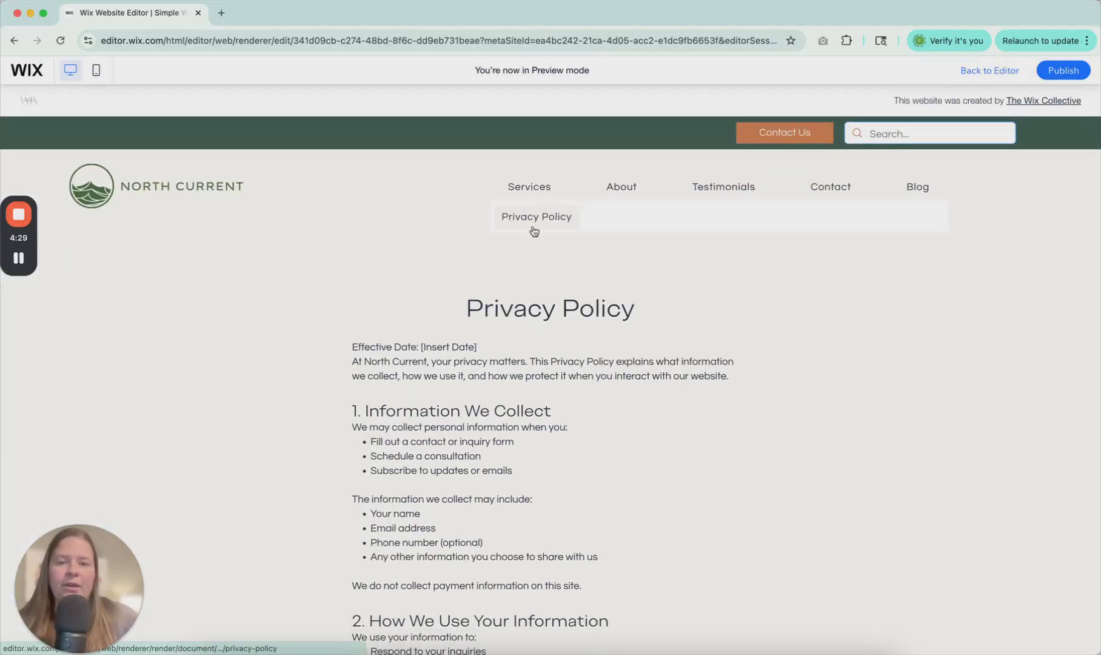
pyautogui.moveTo(621, 186)
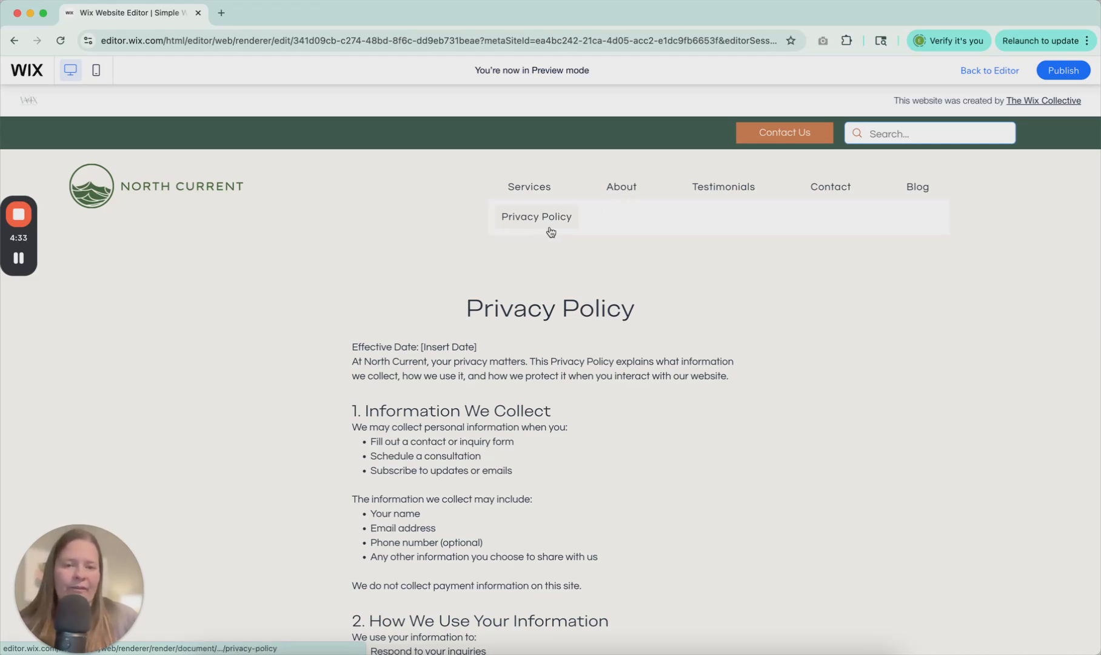
pyautogui.moveTo(427, 214)
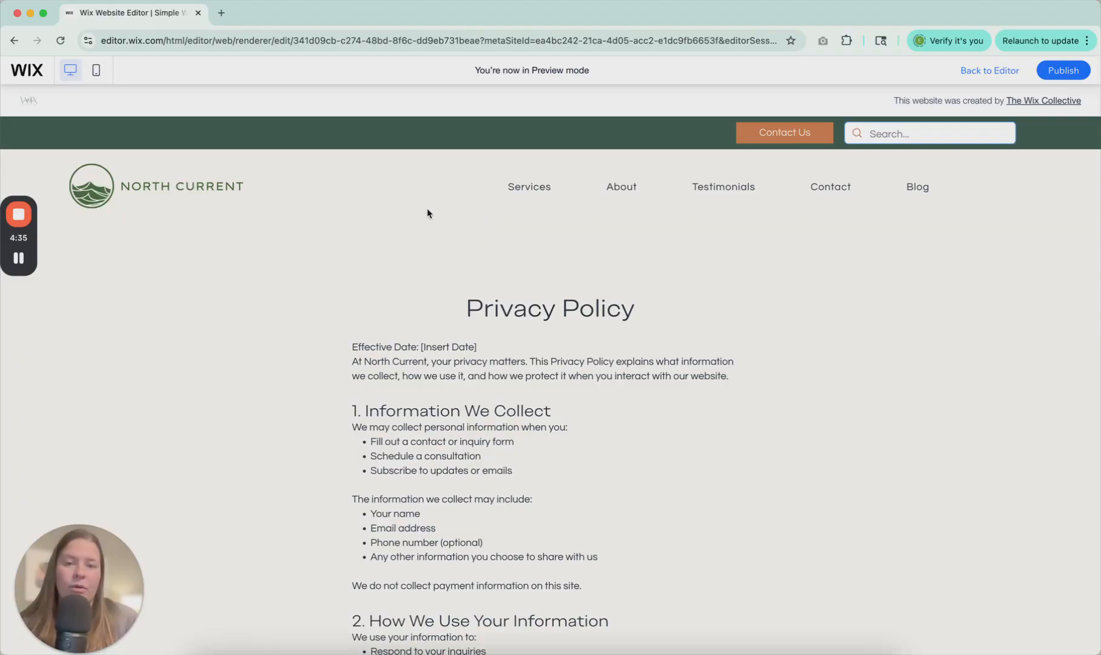
pyautogui.moveTo(621, 186)
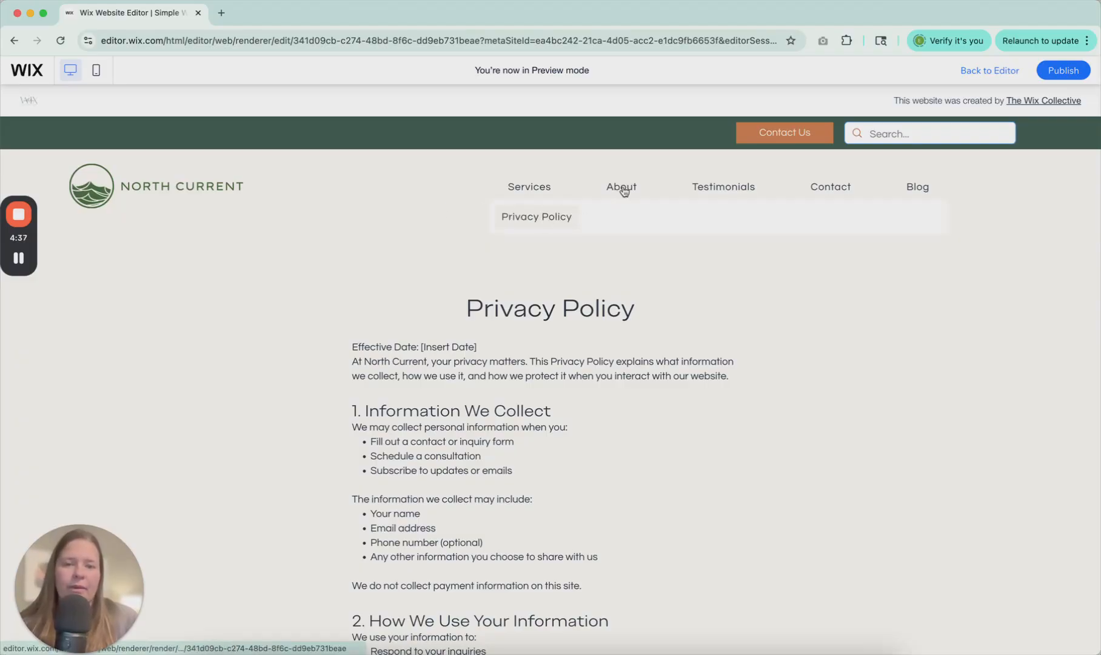
pyautogui.moveTo(1002, 77)
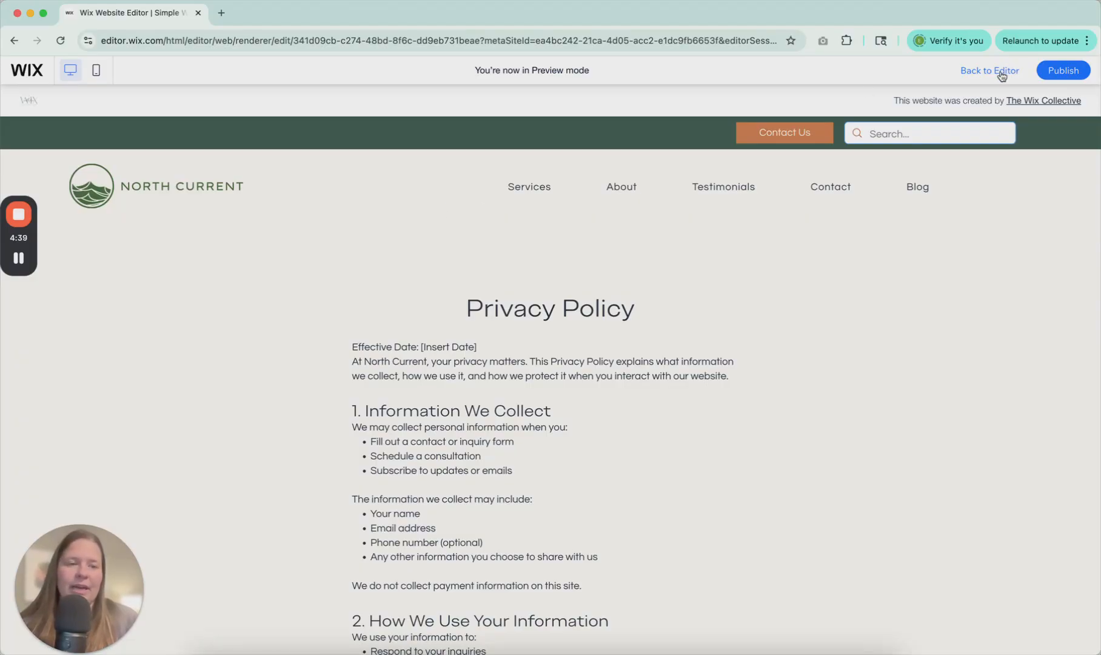
# - Switch the header menu's dropdown style from columns to Flyout in Menu Layout
pyautogui.click(988, 70)
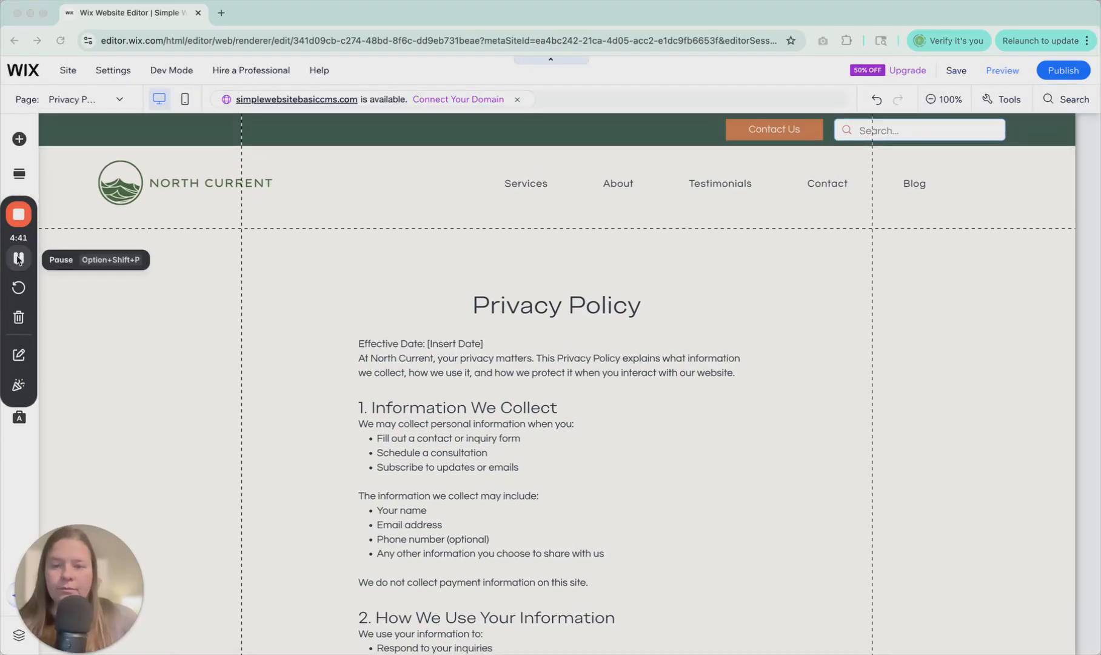
pyautogui.click(587, 183)
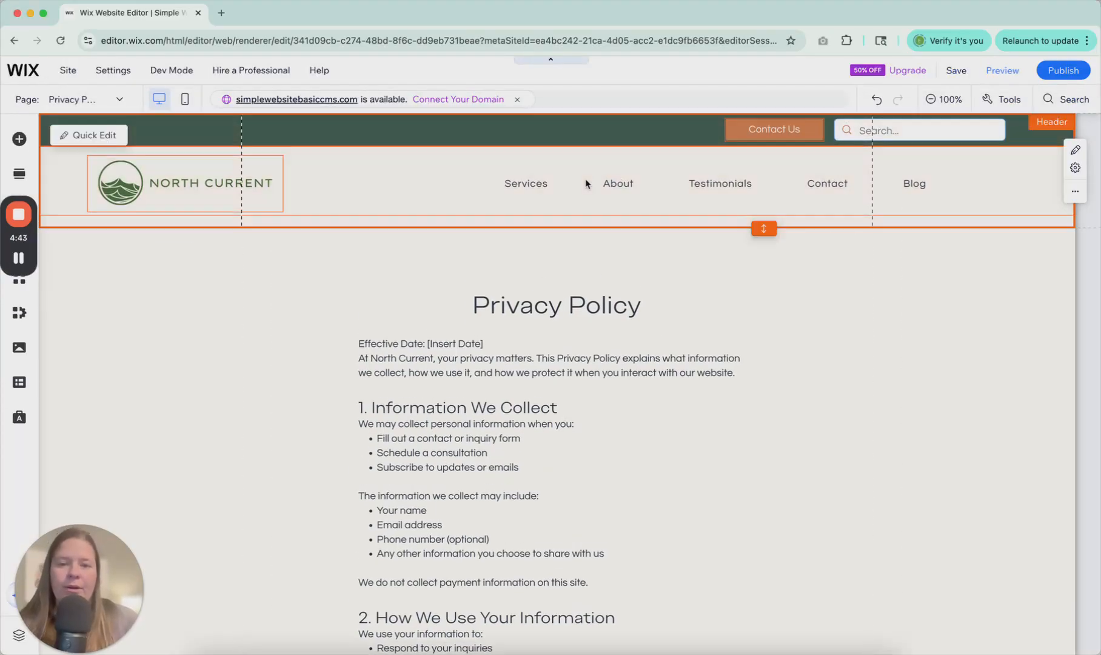
pyautogui.click(659, 140)
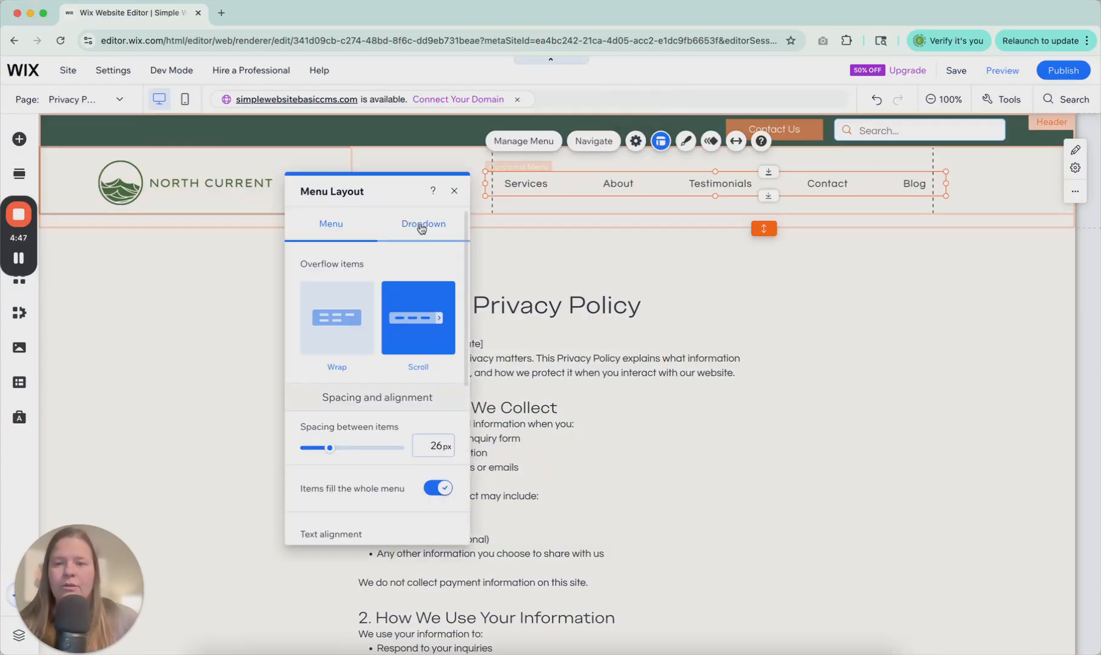
pyautogui.click(423, 223)
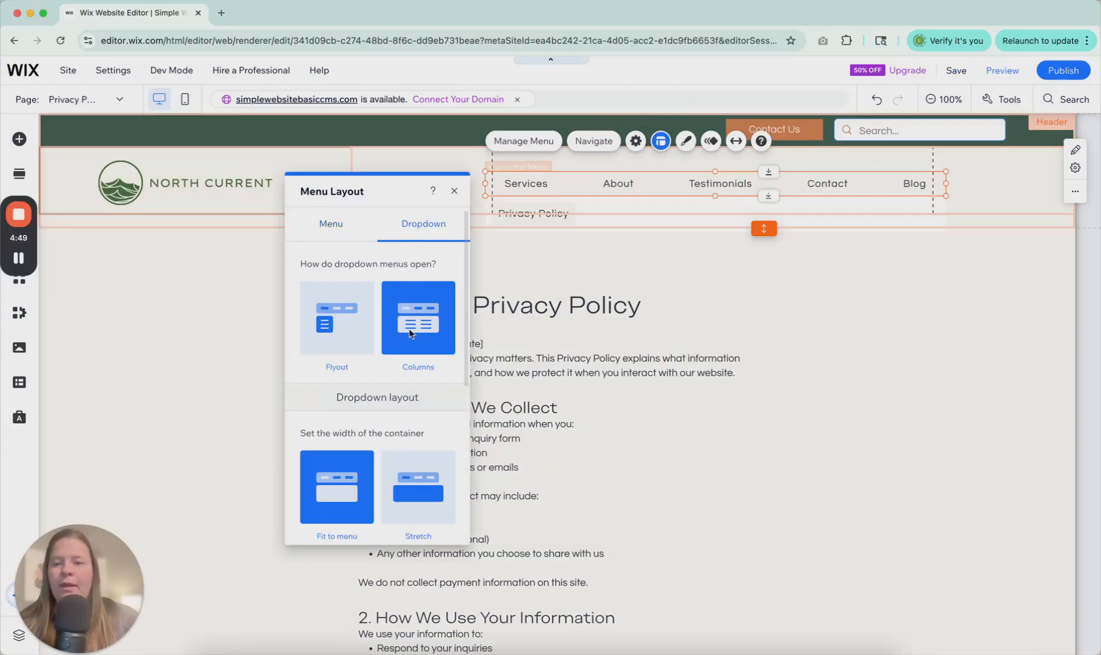
pyautogui.moveTo(412, 289)
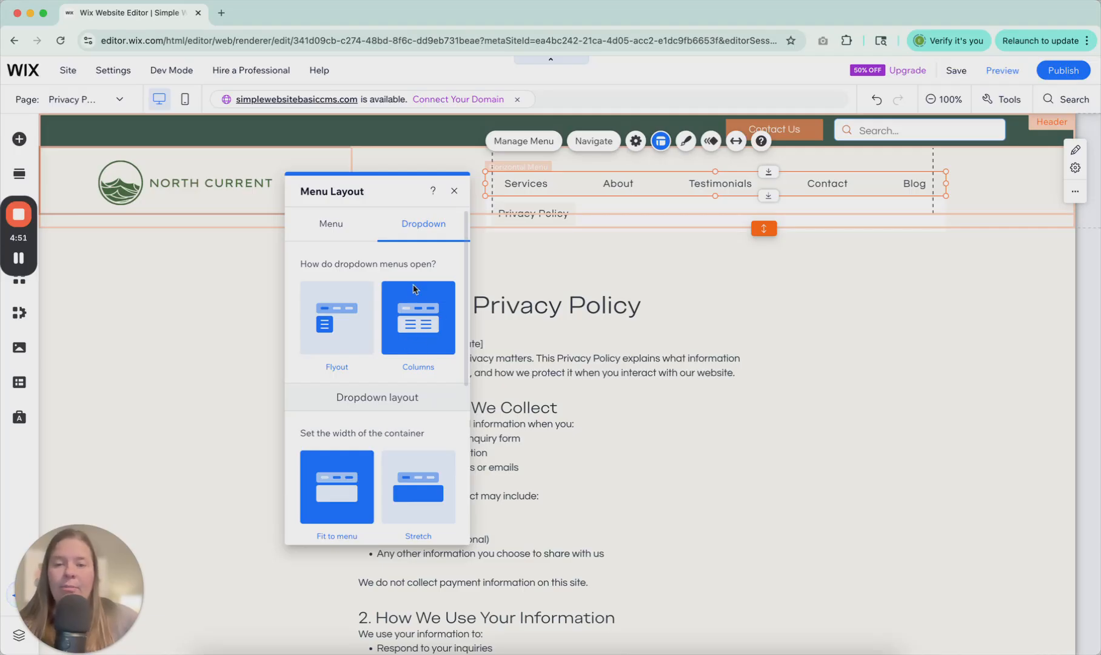
pyautogui.click(336, 317)
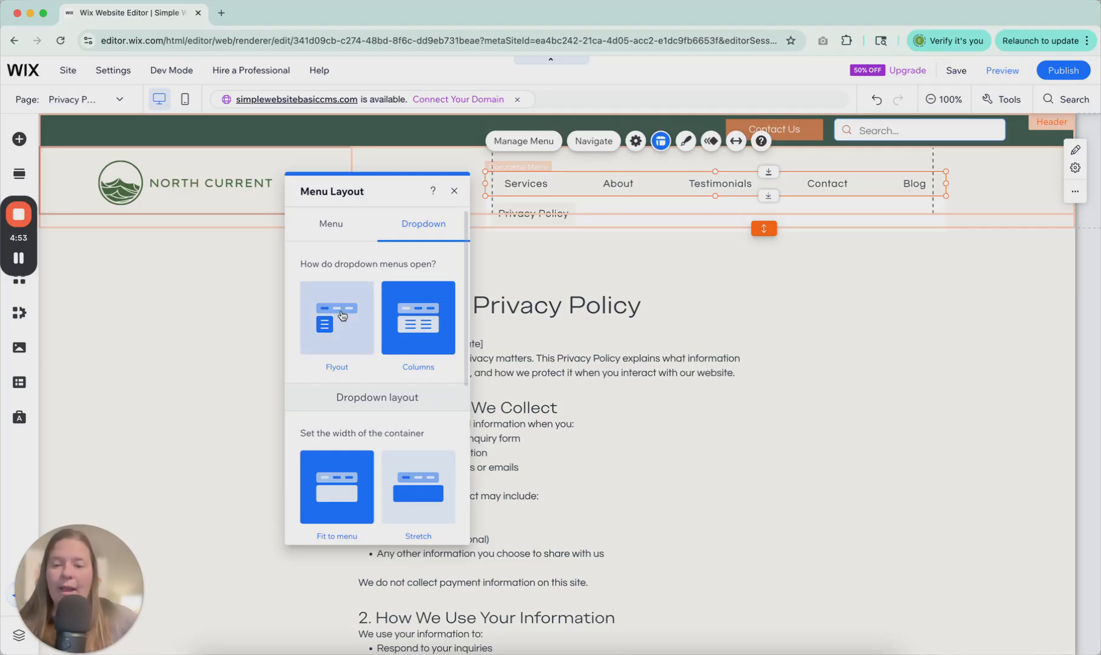
pyautogui.click(336, 318)
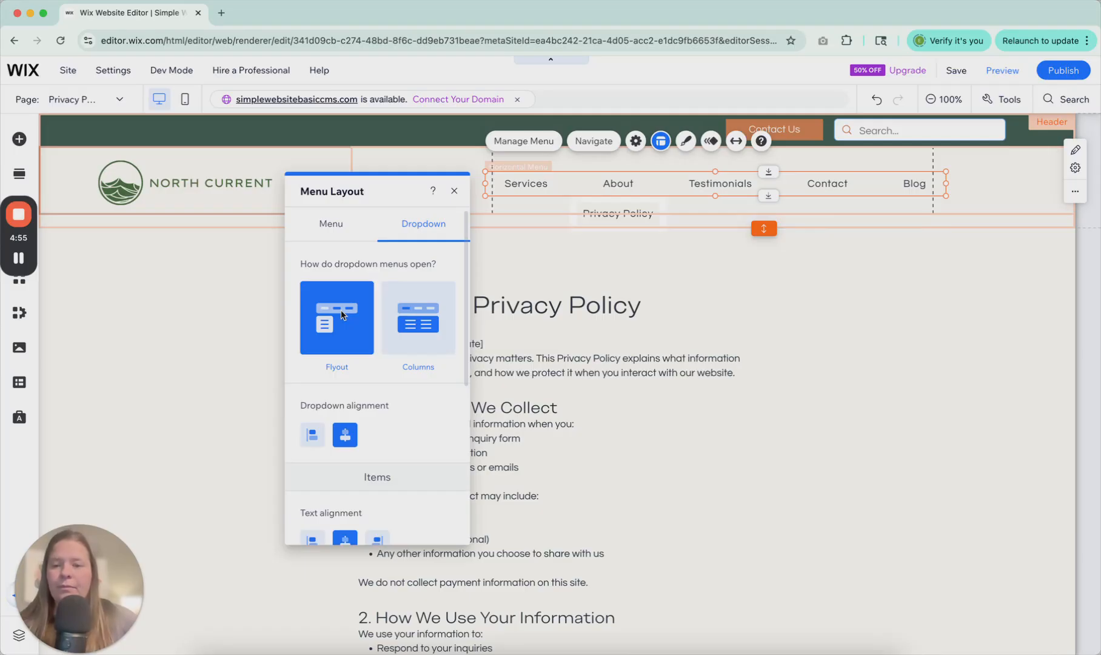
pyautogui.scroll(-3)
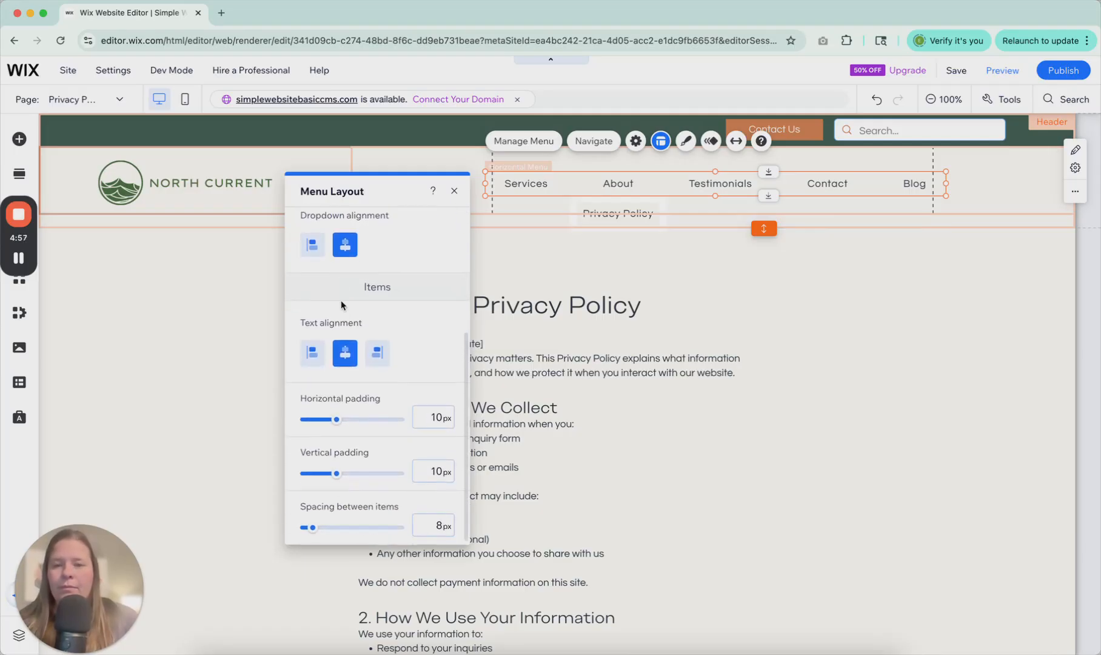
pyautogui.click(455, 190)
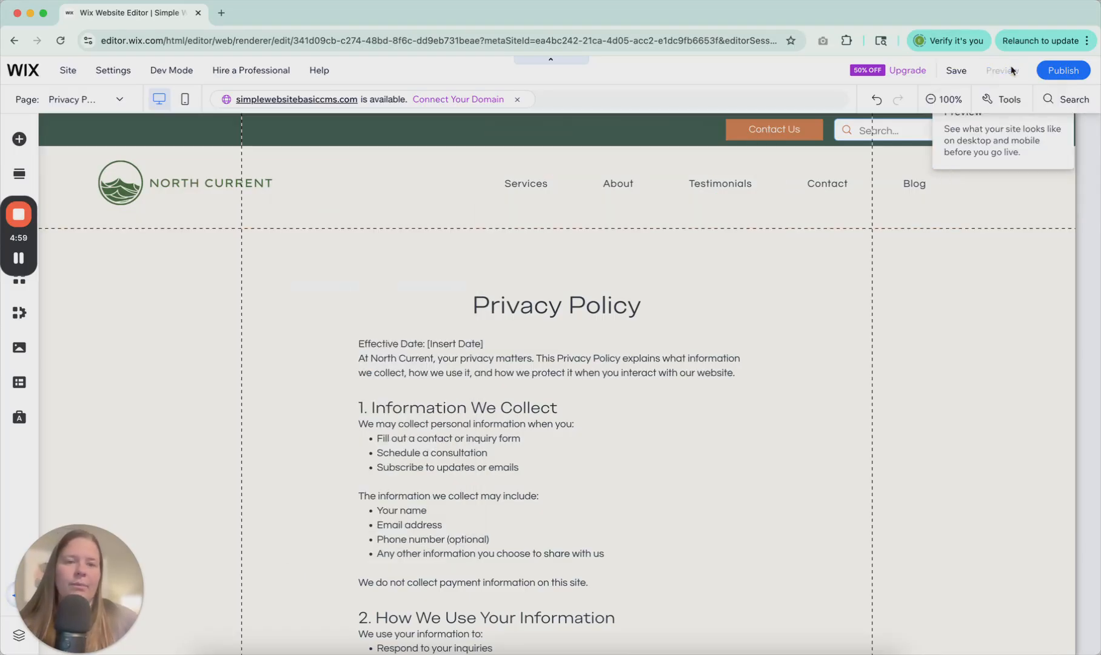
# - Preview the site with the flyout dropdown as visitors would see it
pyautogui.click(1000, 70)
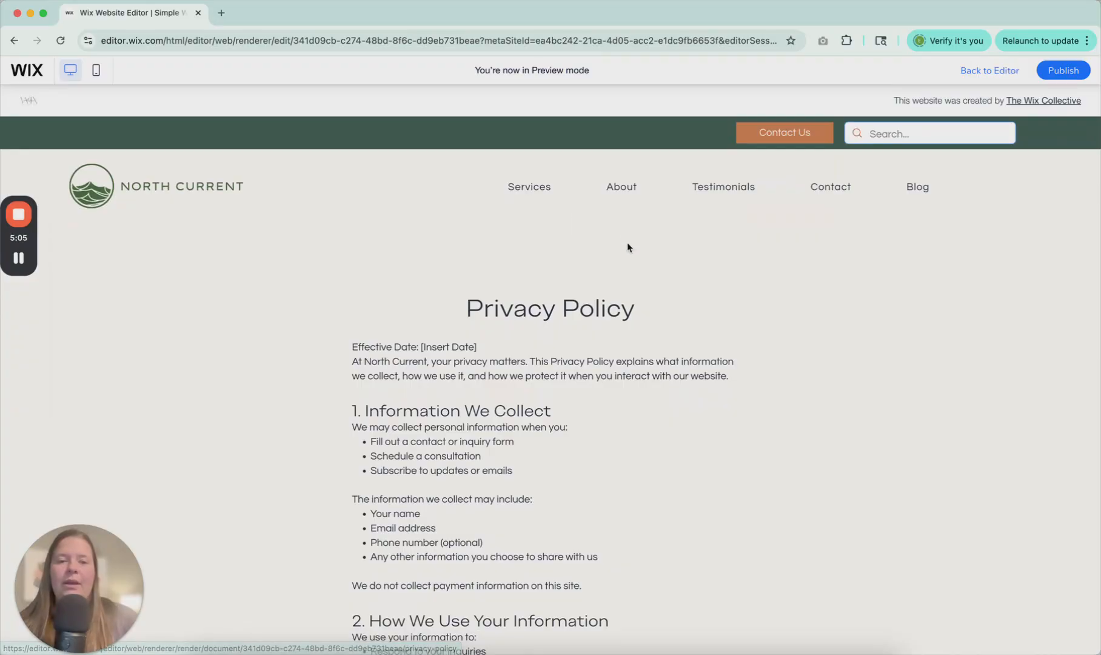
pyautogui.moveTo(621, 186)
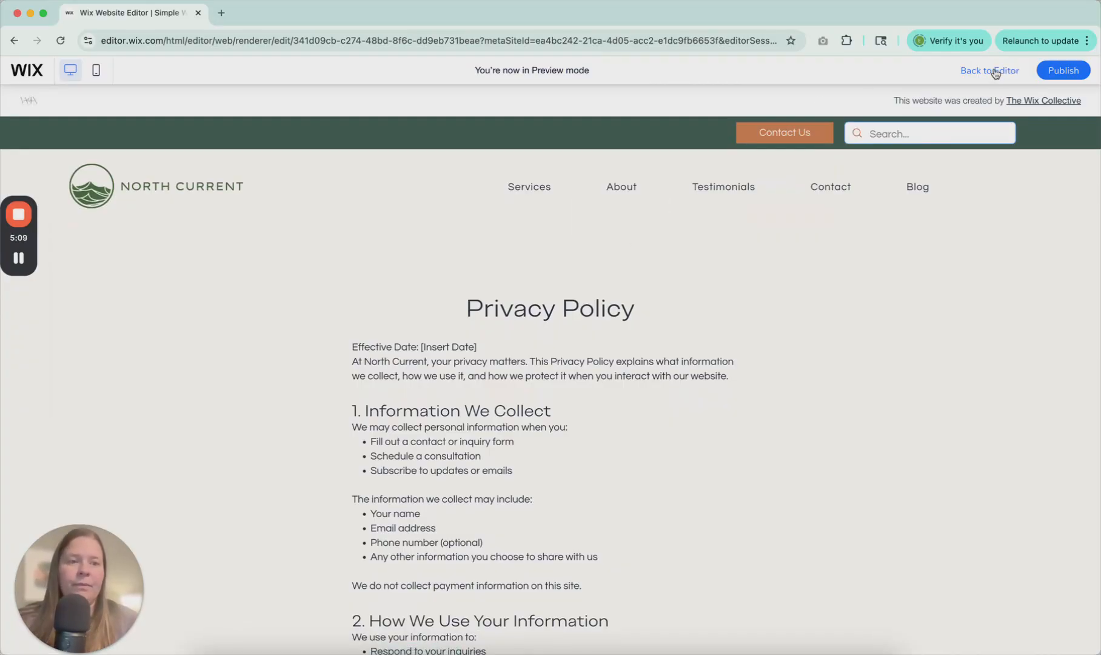
# - Return to the editor and start customizing the header menu's design in detail
pyautogui.click(990, 71)
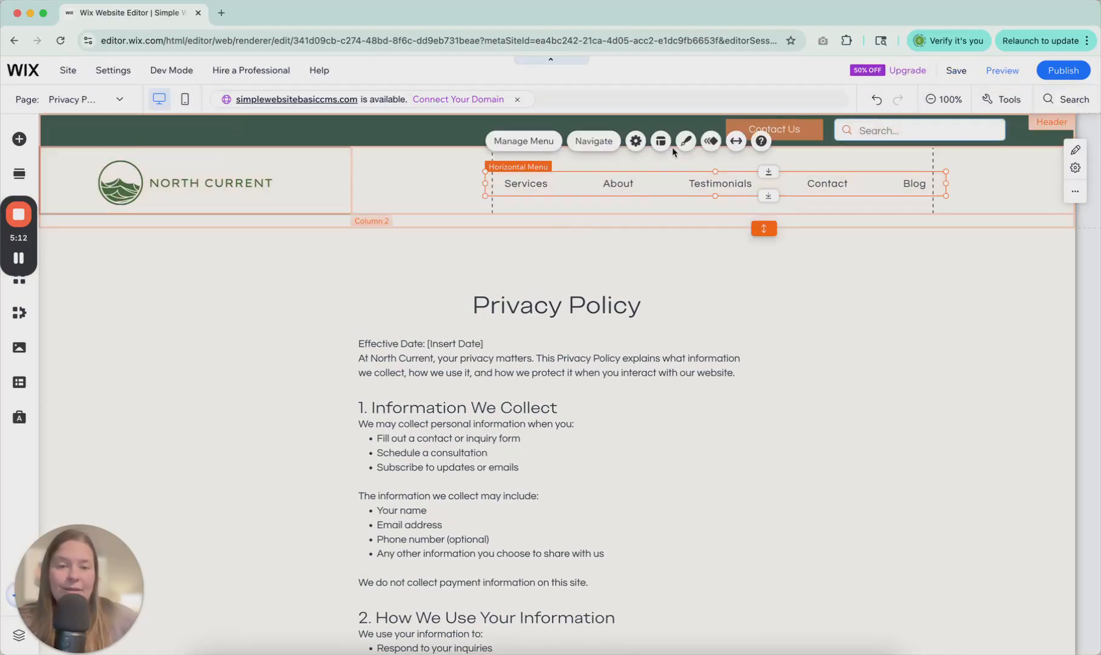
pyautogui.moveTo(685, 141)
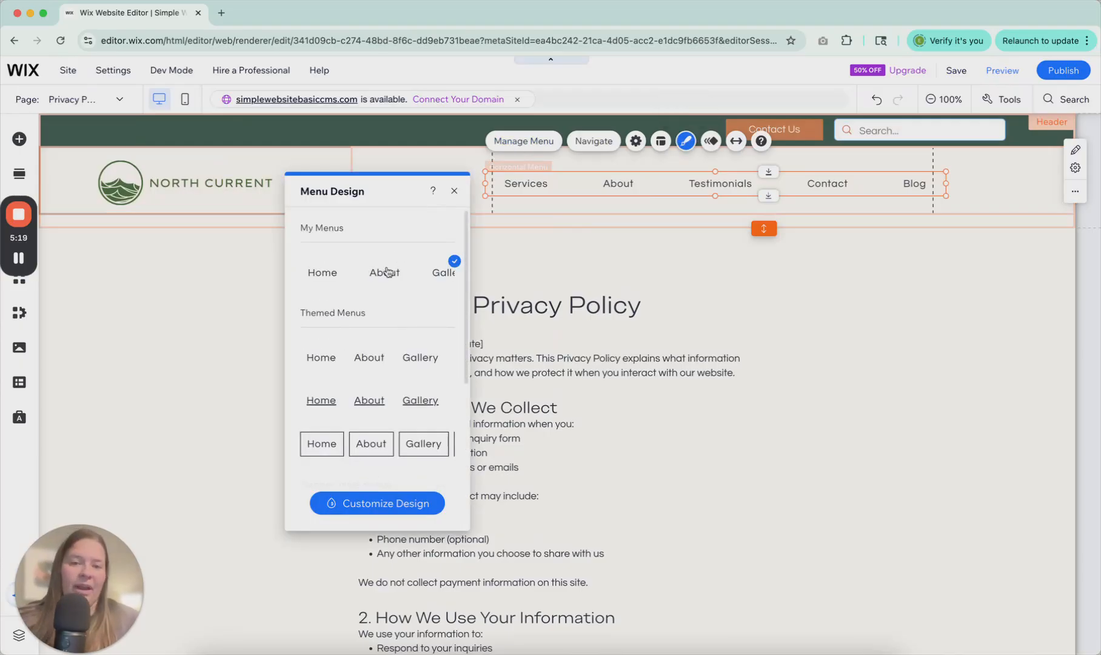
pyautogui.scroll(-3)
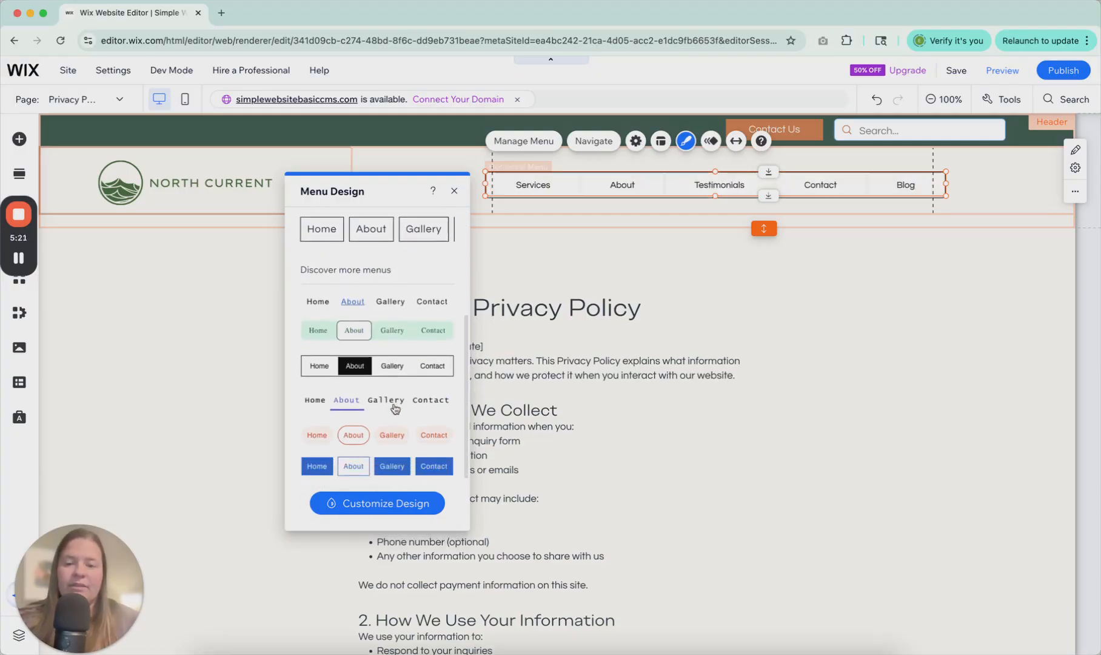
pyautogui.scroll(3)
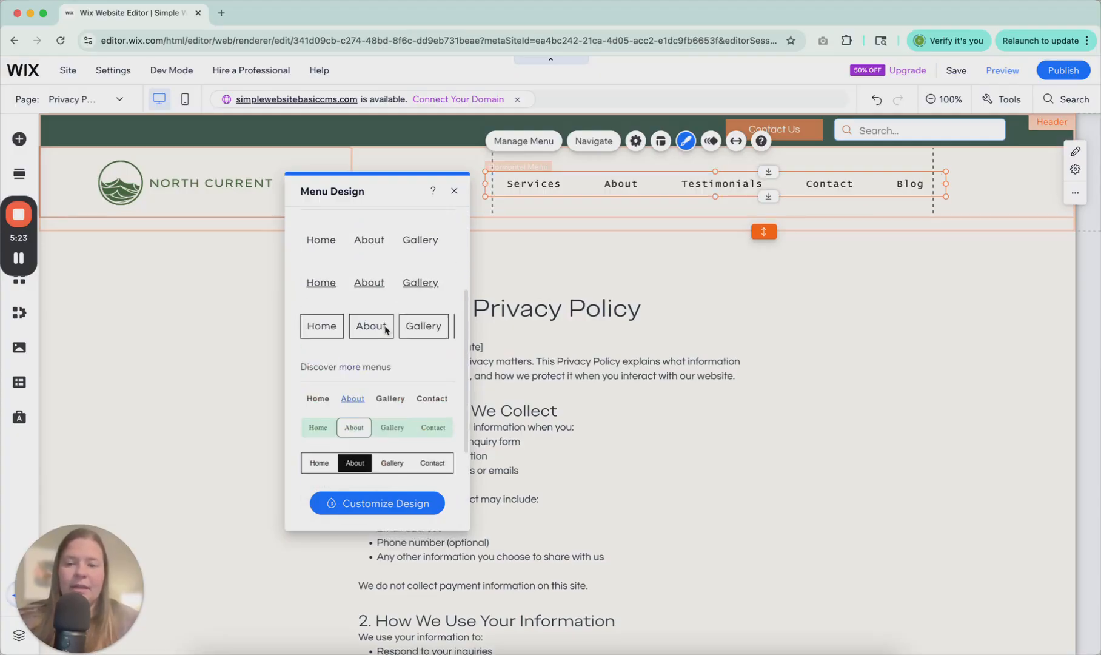
pyautogui.click(375, 502)
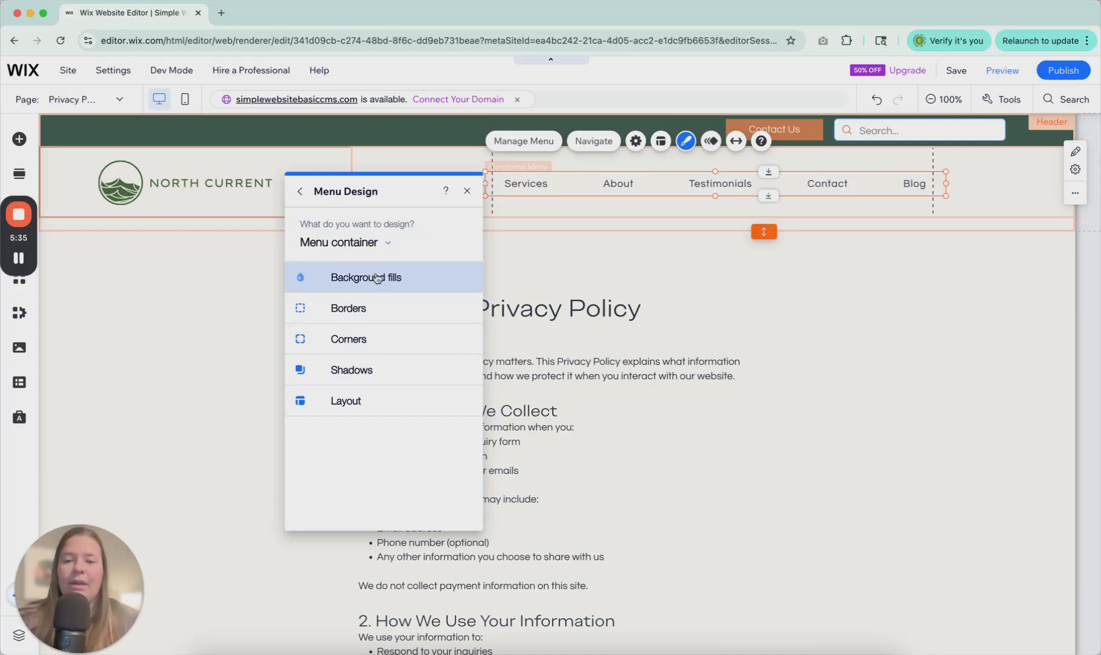
# - Review the menu container's background fill, border and corner settings
pyautogui.click(365, 277)
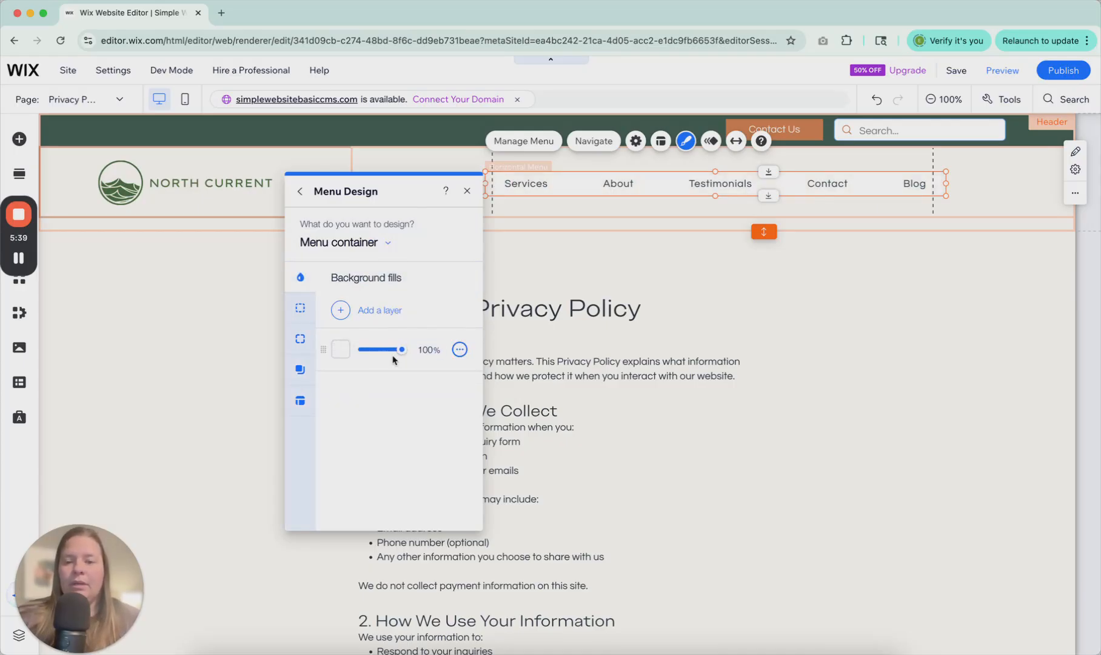
pyautogui.click(300, 308)
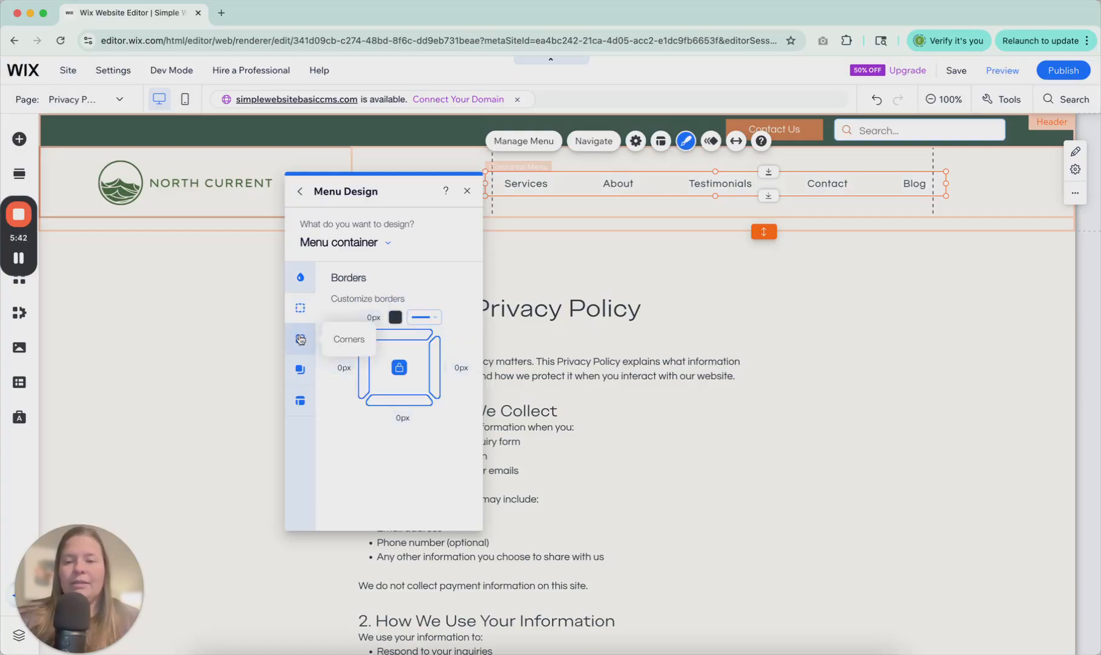
pyautogui.click(300, 368)
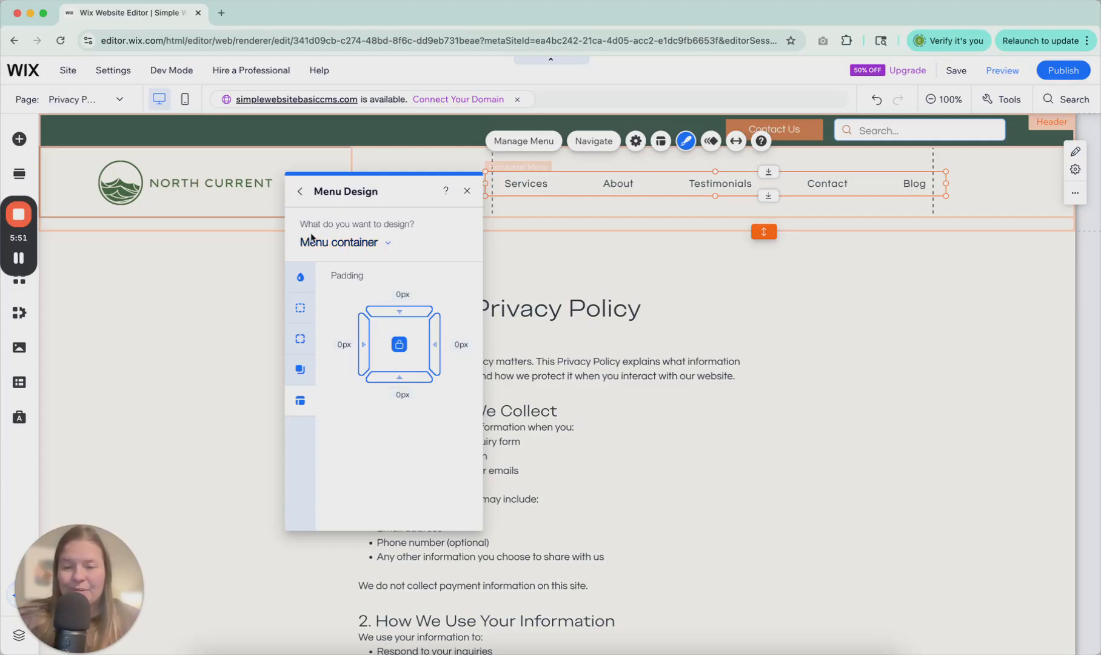
# - Review the scroll button's background fills and other styling options
pyautogui.click(344, 241)
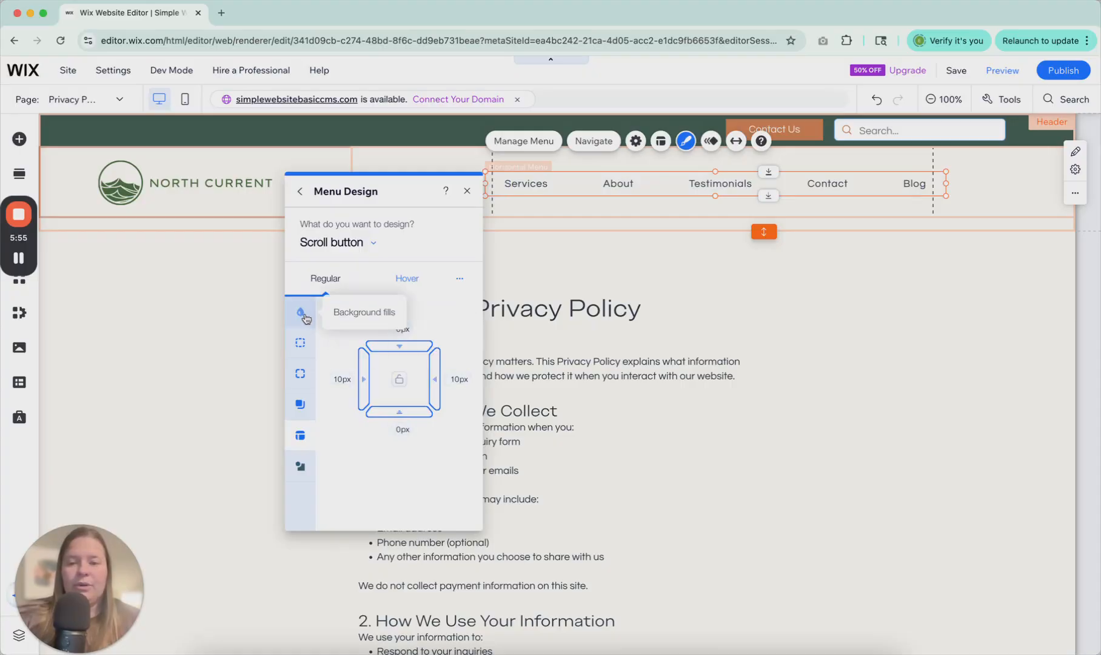
pyautogui.click(299, 311)
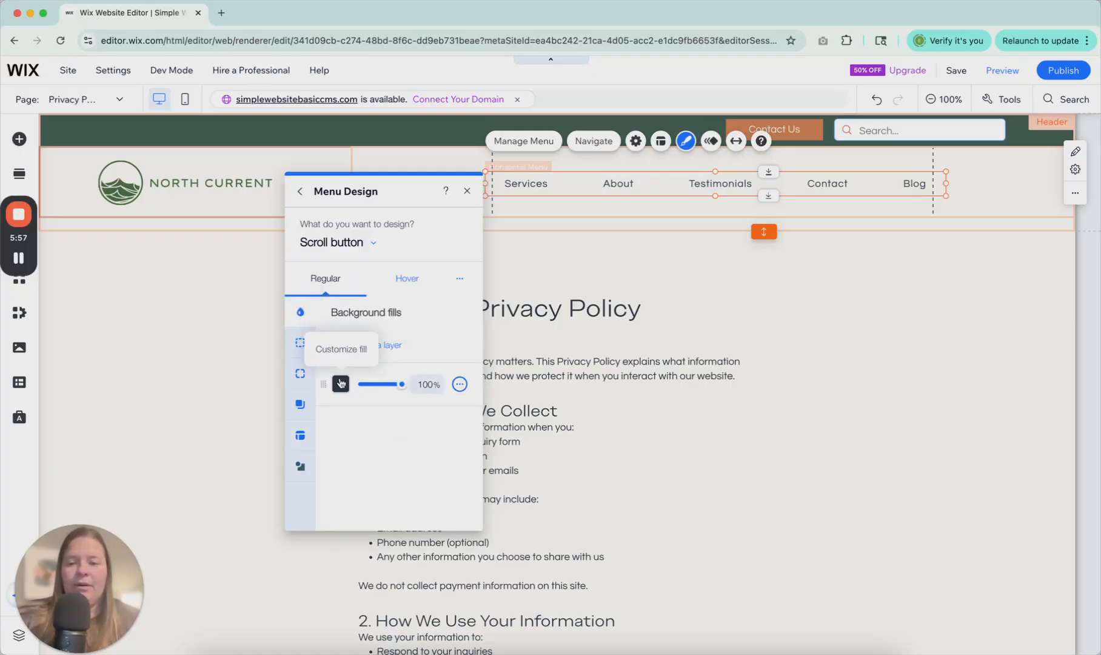
pyautogui.click(299, 434)
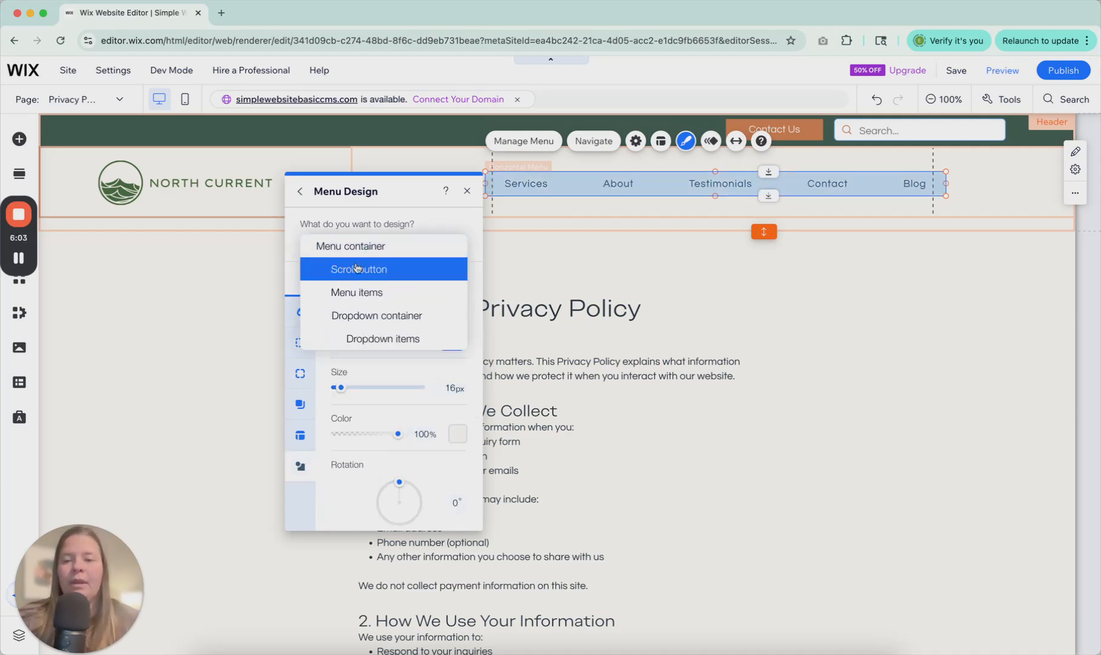
# - Review the menu items' regular styling and text settings
pyautogui.click(356, 292)
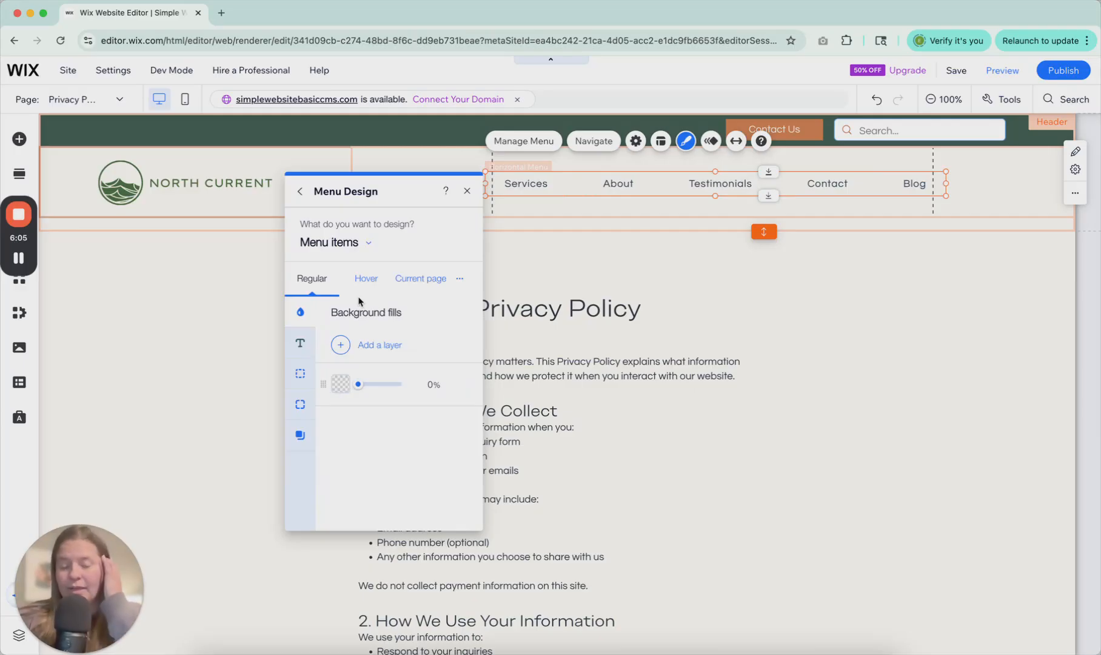
pyautogui.moveTo(366, 277)
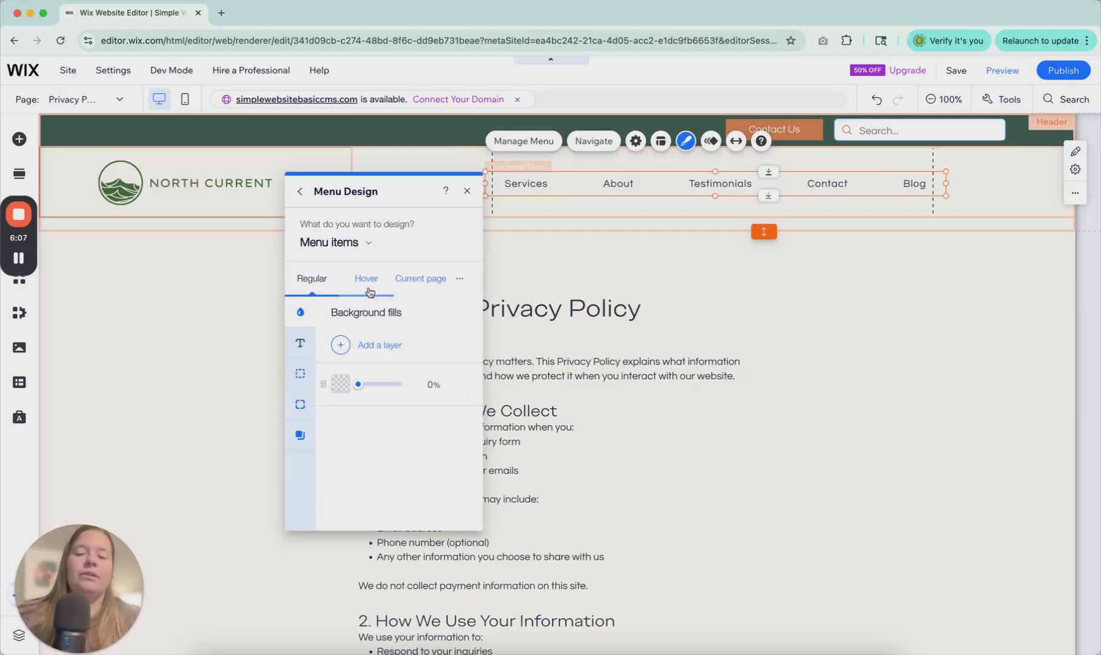
pyautogui.click(312, 277)
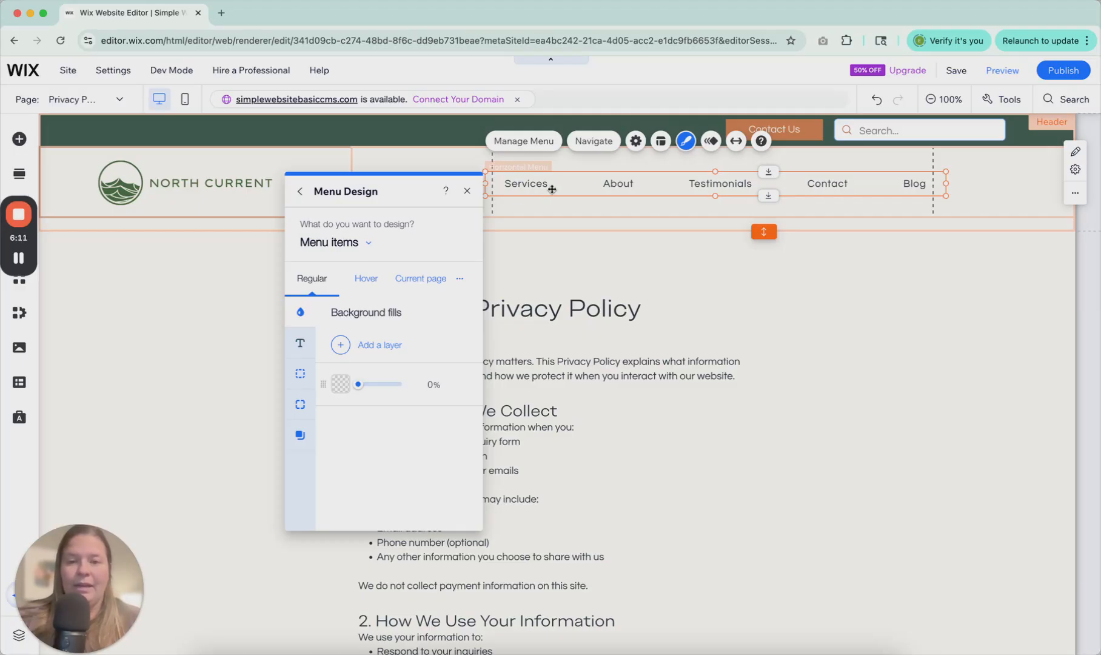
pyautogui.moveTo(469, 215)
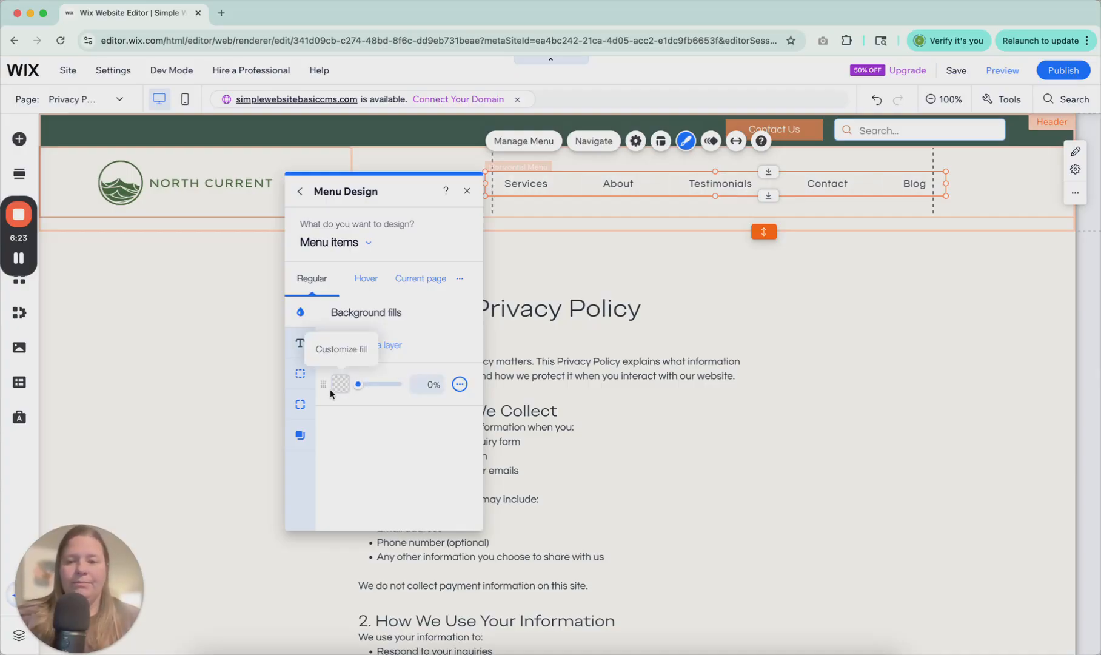
pyautogui.click(299, 342)
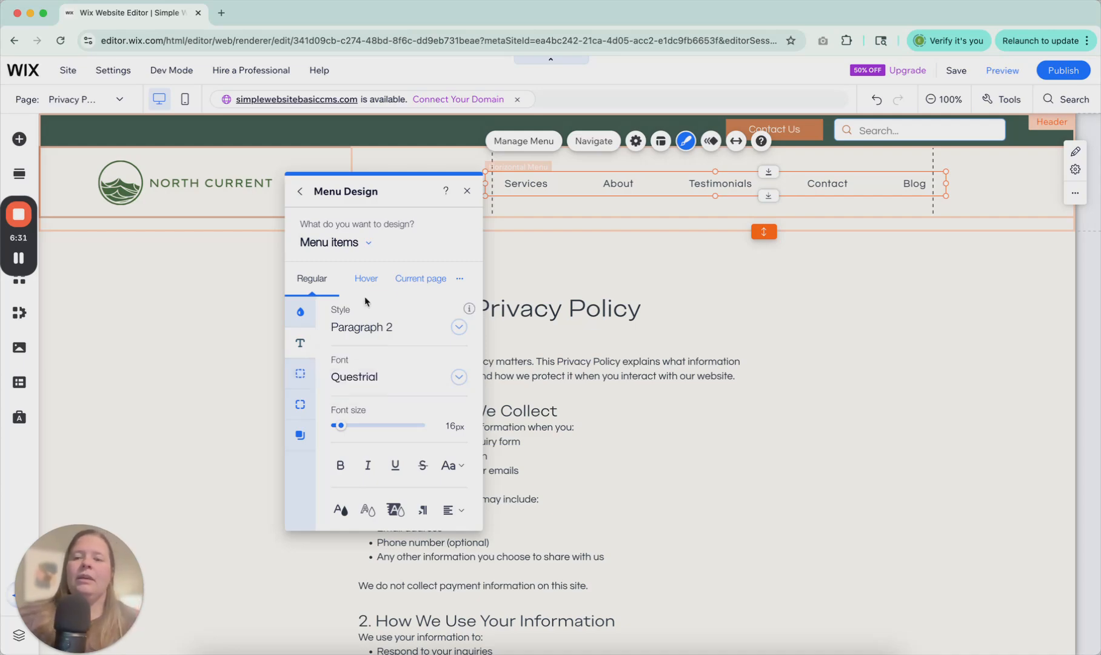
# - Set the hover text colour to the dark green theme swatch and check the Current page colour
pyautogui.click(365, 278)
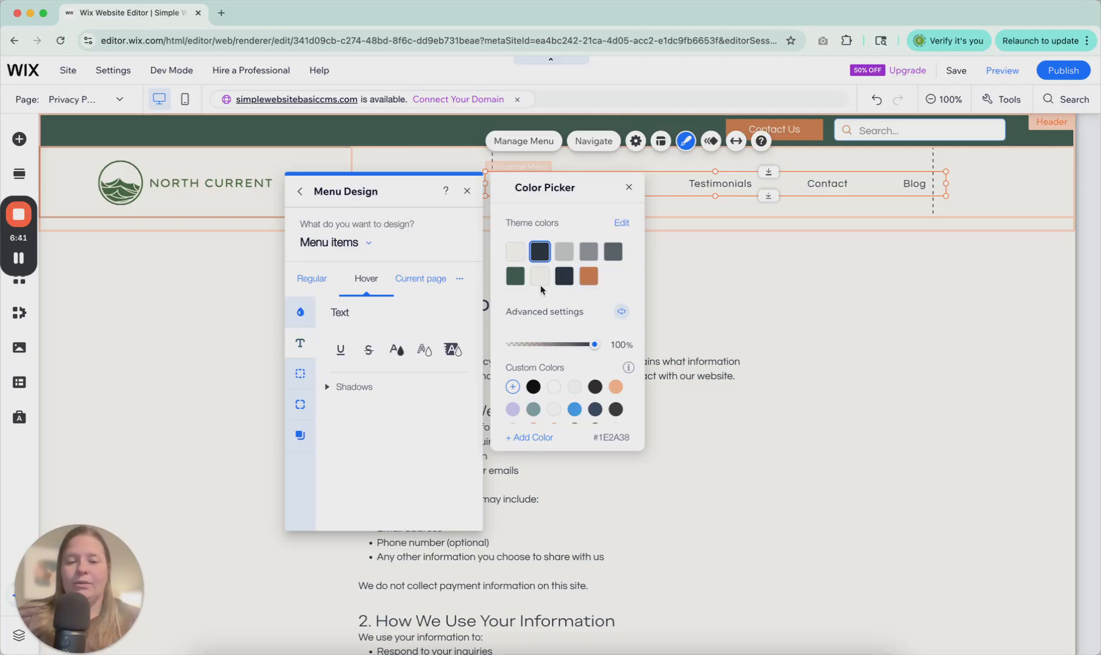
pyautogui.click(514, 276)
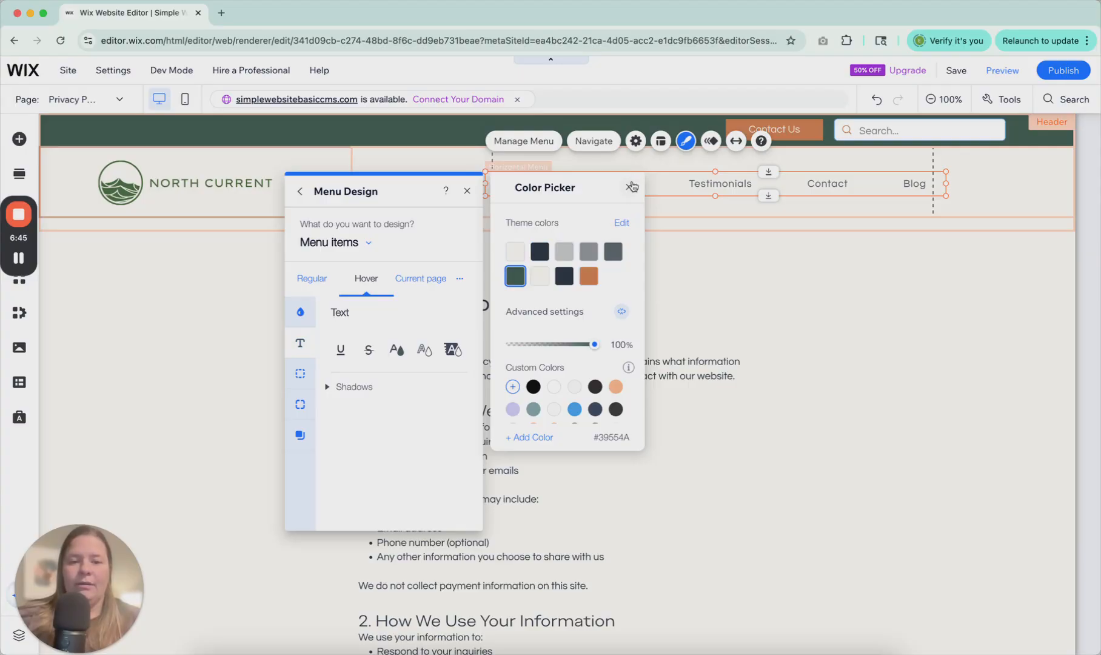
pyautogui.click(631, 187)
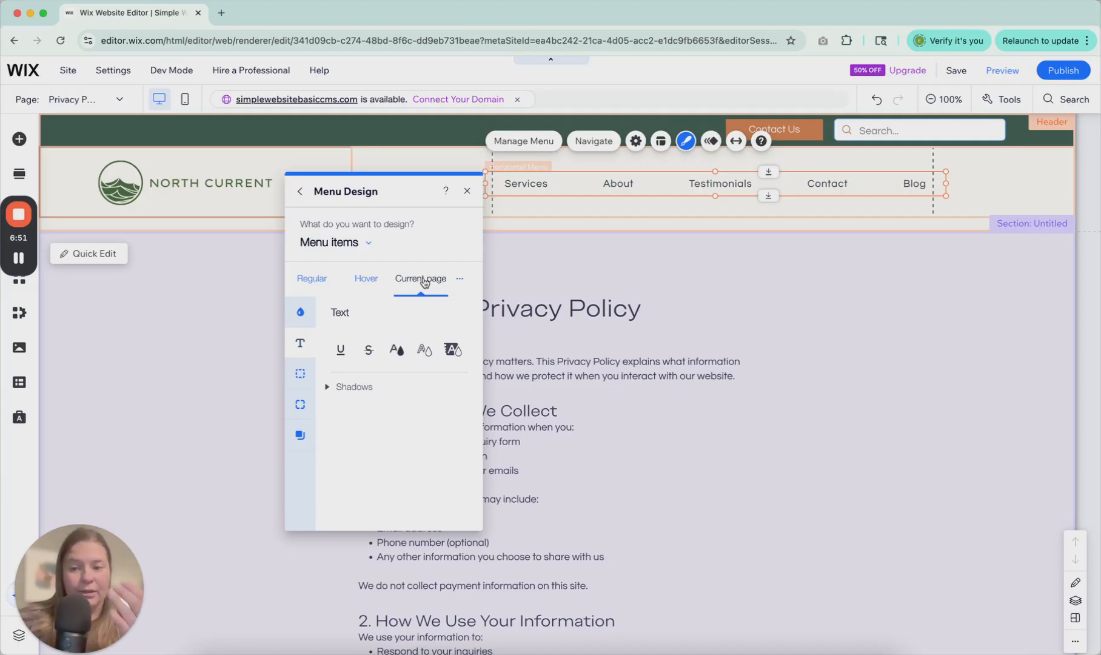
pyautogui.moveTo(396, 349)
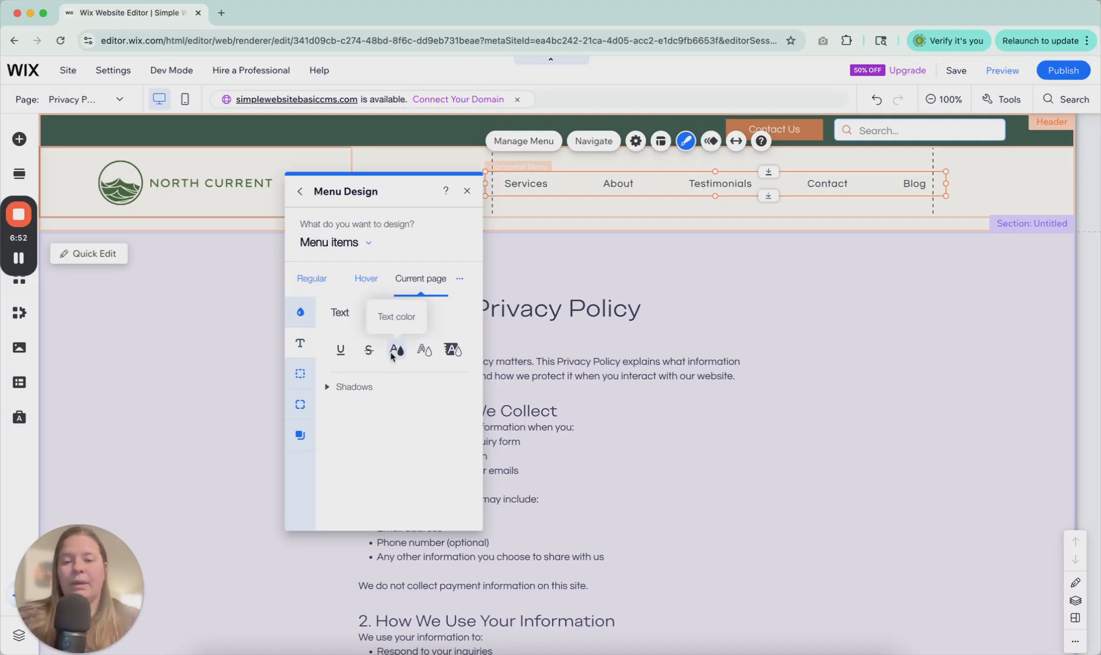
pyautogui.click(396, 349)
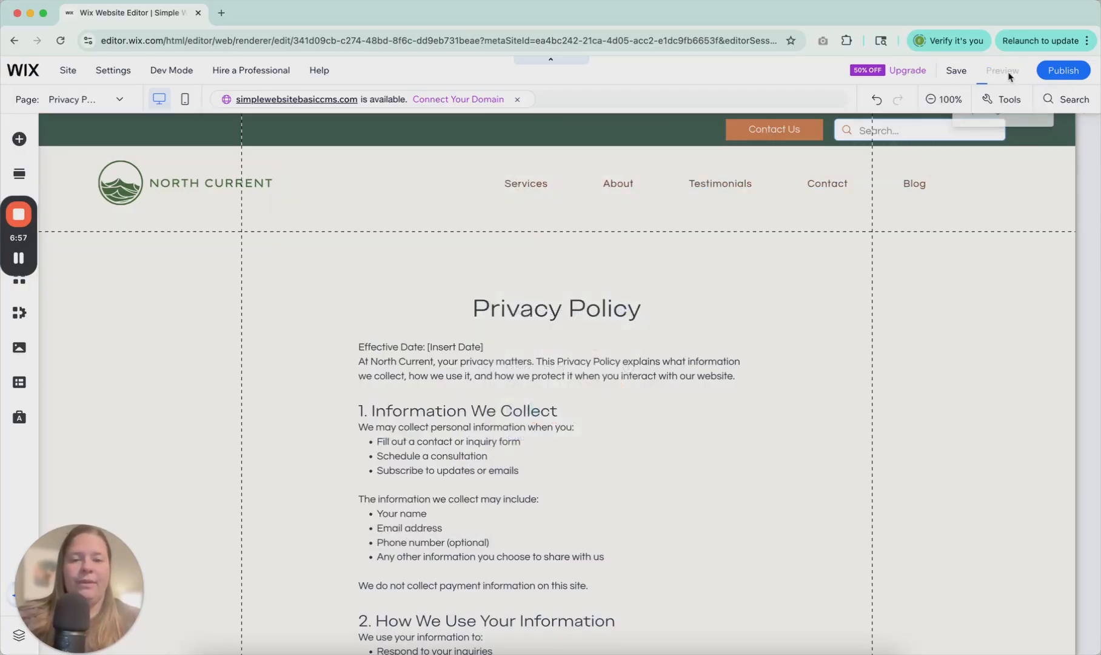
# - Preview the site, visit the Blog page, then return to editing
pyautogui.click(1001, 70)
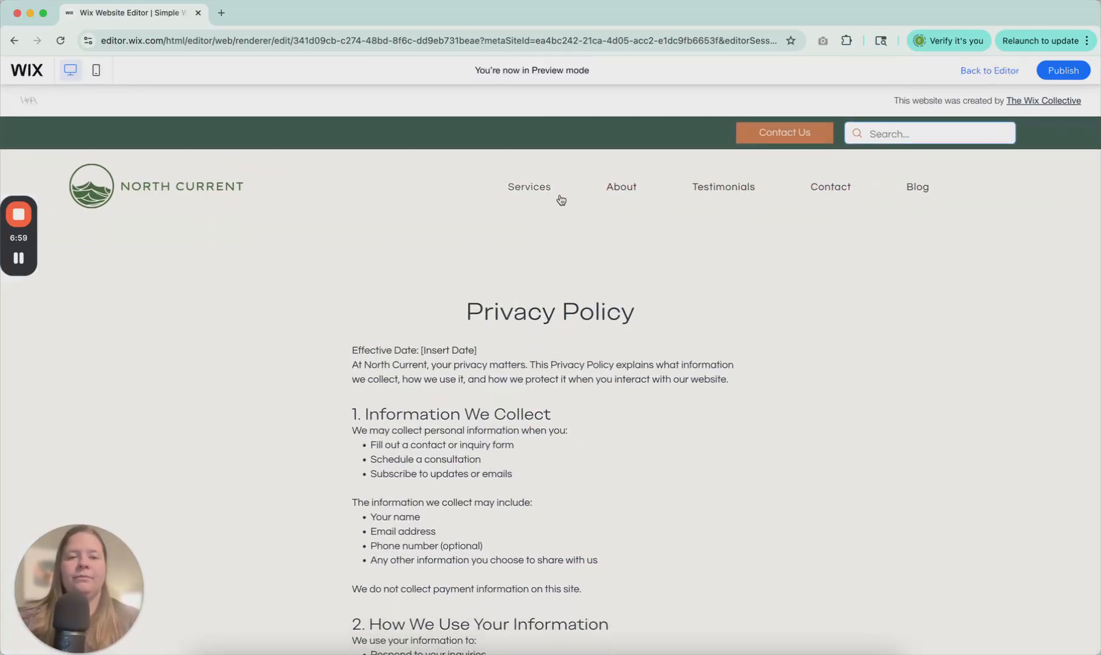
pyautogui.moveTo(694, 199)
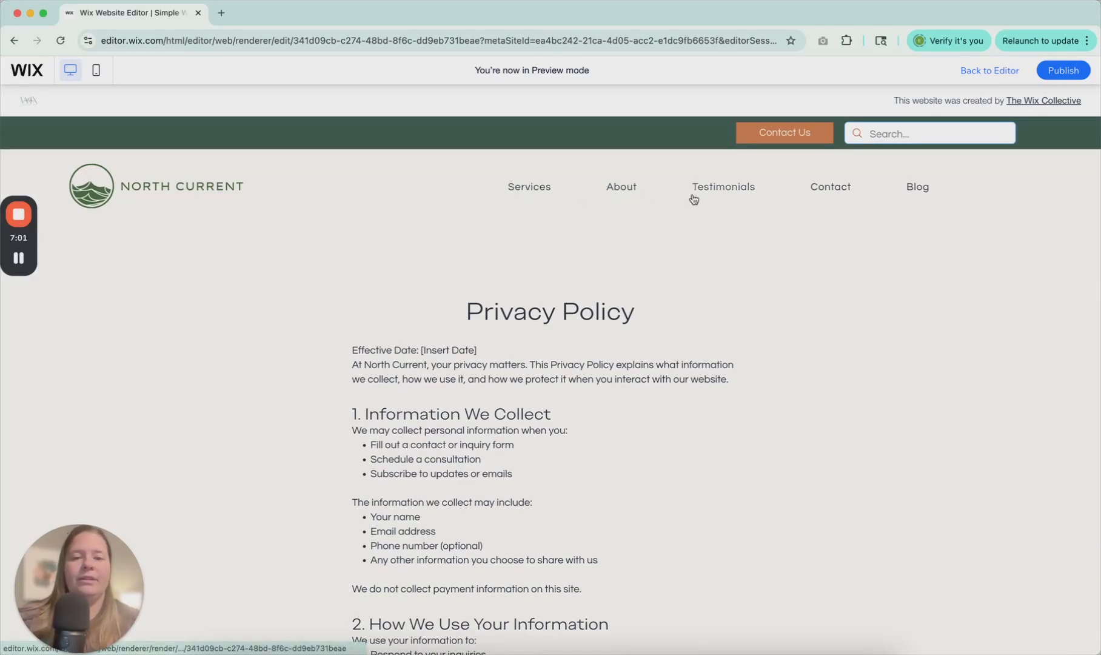
pyautogui.moveTo(814, 197)
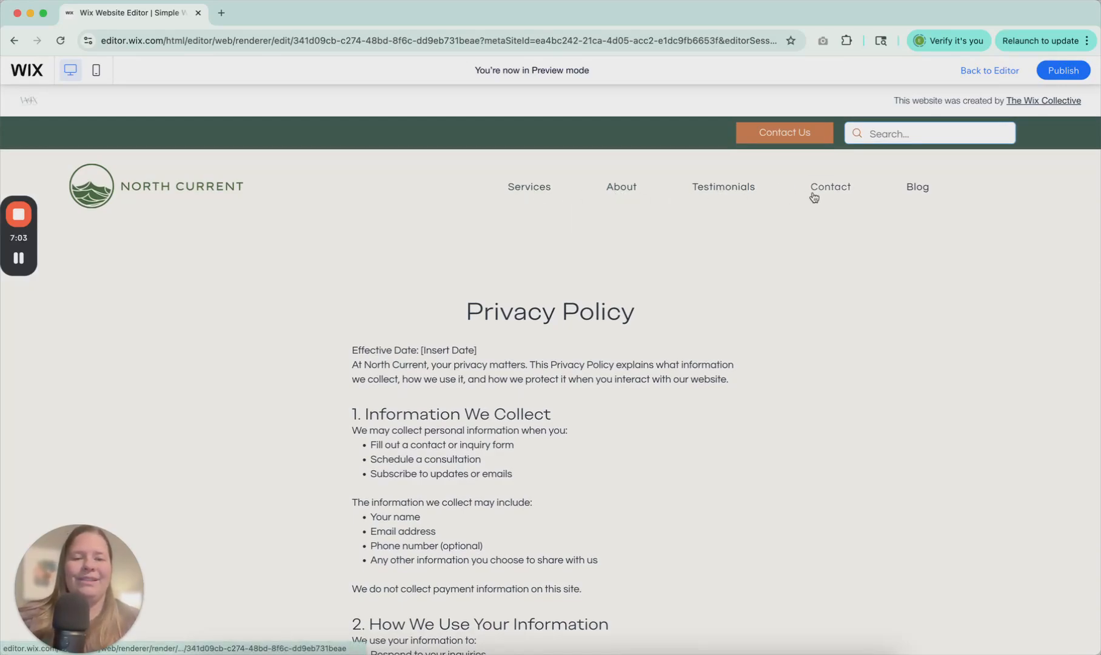
pyautogui.moveTo(814, 190)
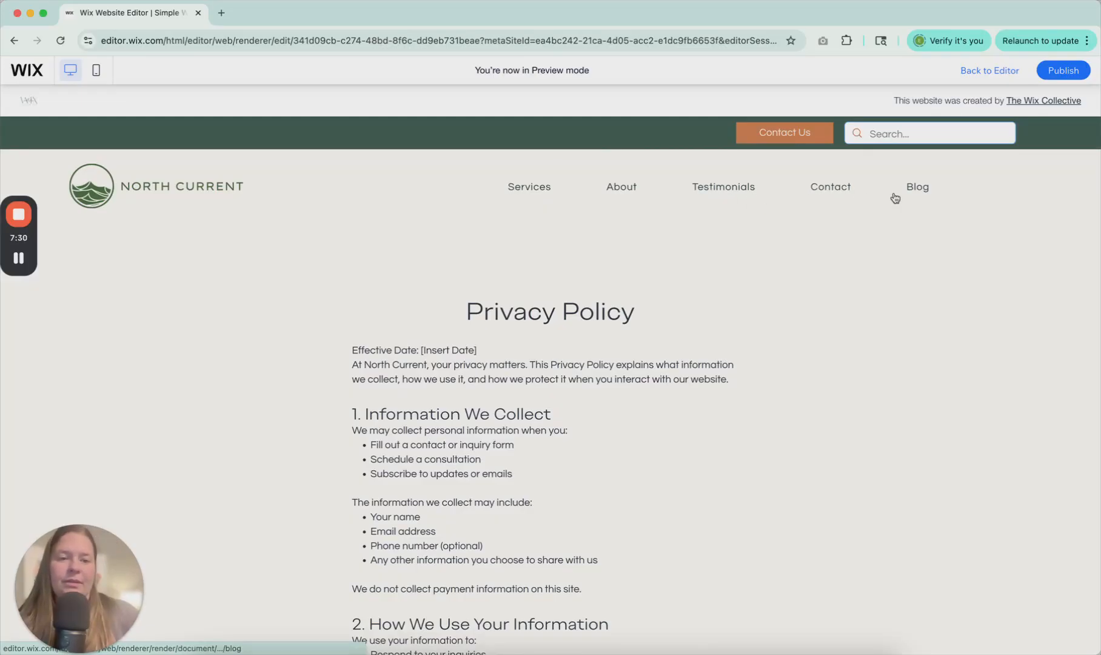
pyautogui.click(917, 187)
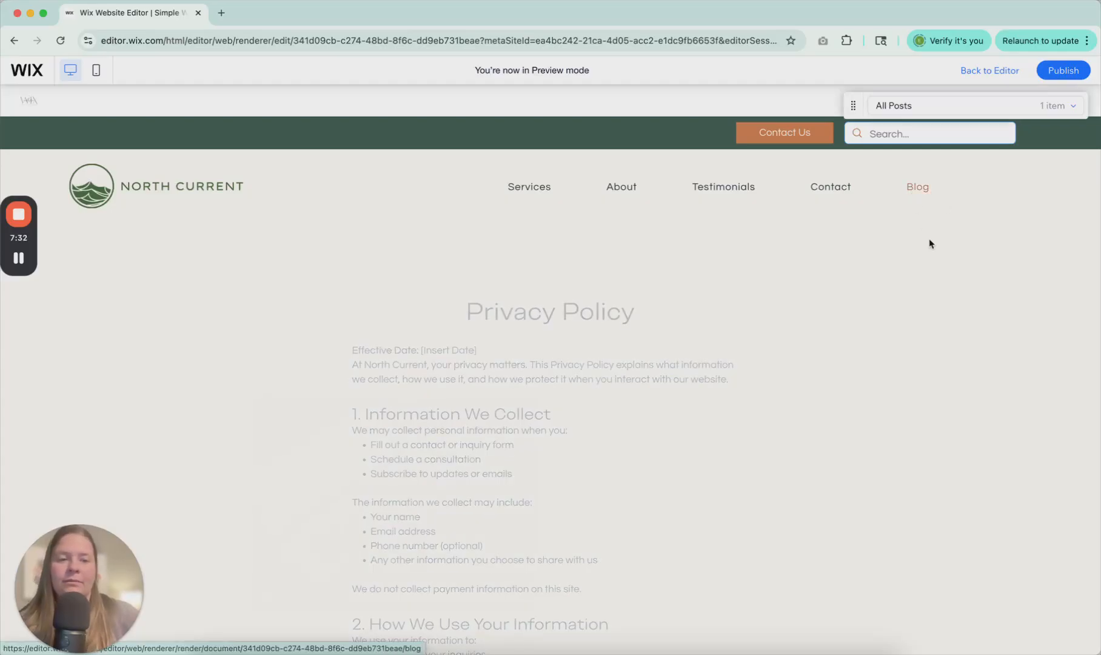
pyautogui.click(917, 187)
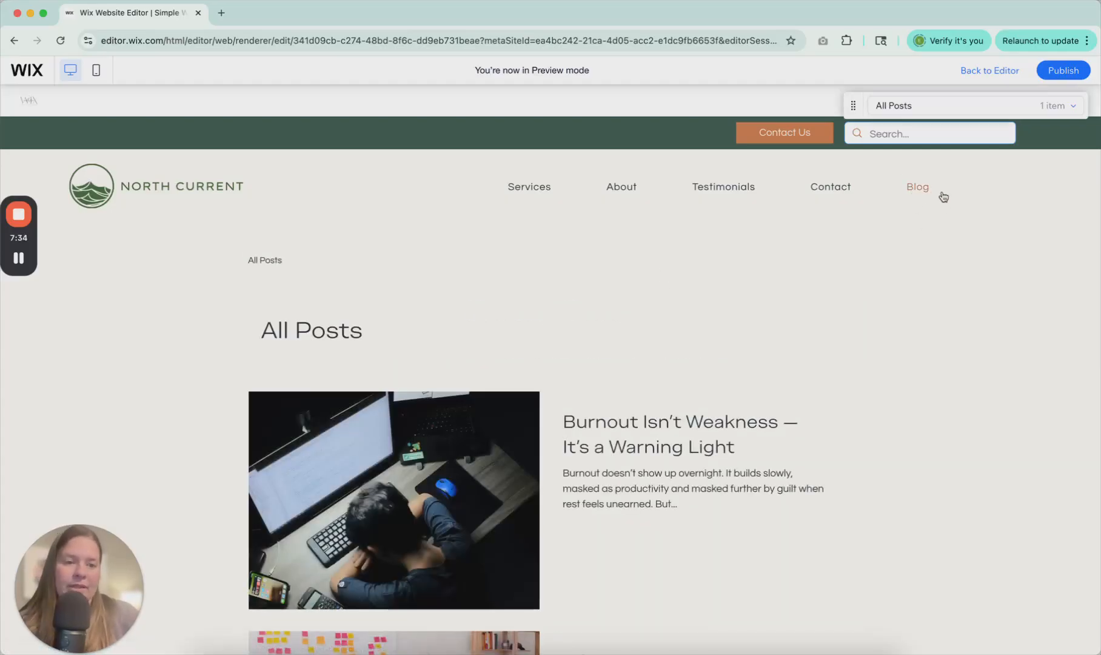
pyautogui.moveTo(874, 176)
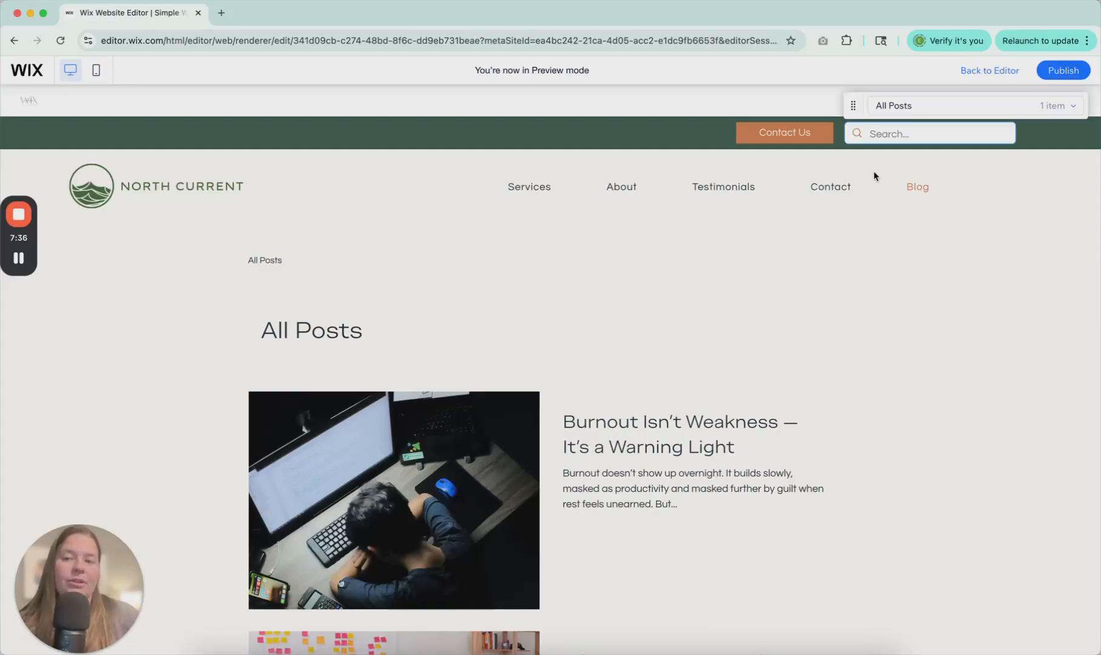
pyautogui.moveTo(945, 205)
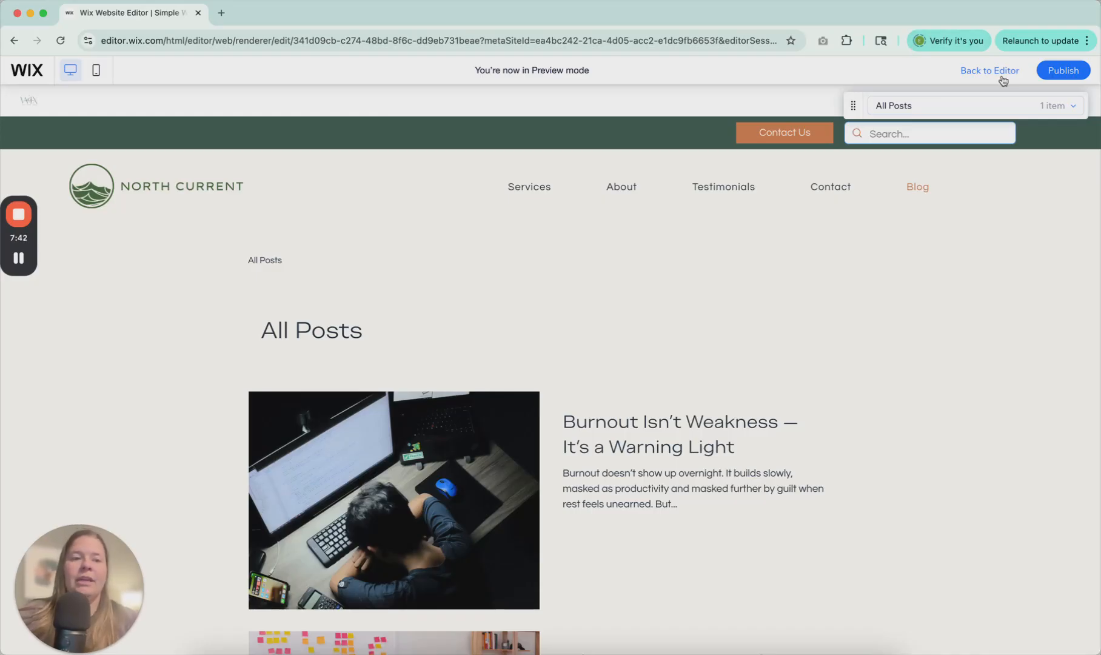
pyautogui.click(988, 71)
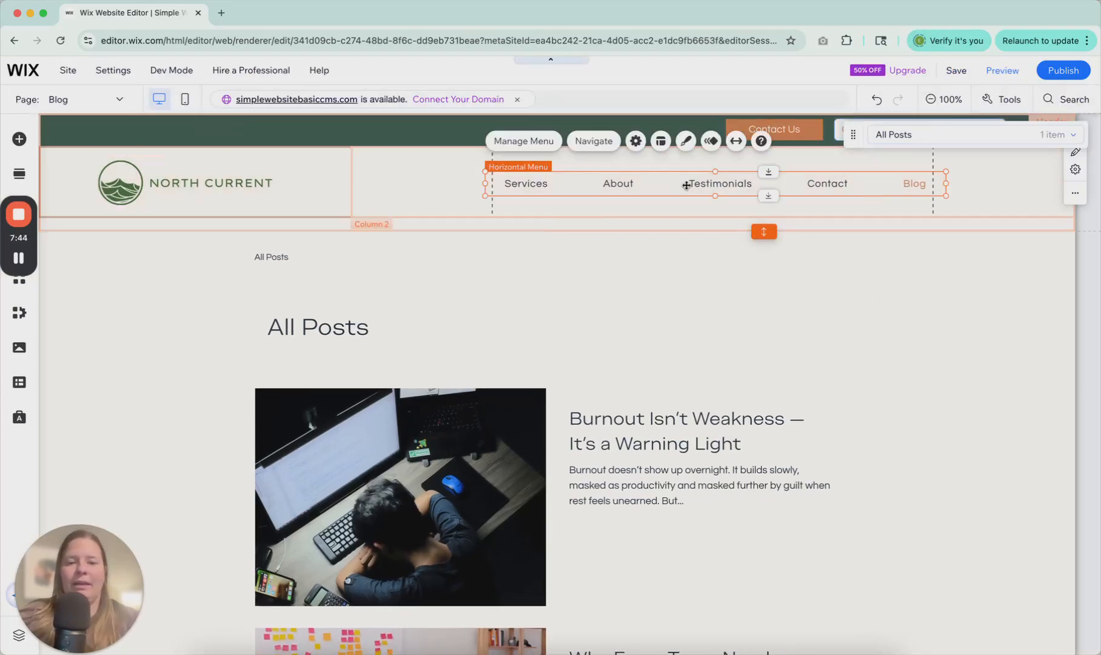
# - Scroll down to the footer and remove its horizontal menu from the right column
pyautogui.click(687, 141)
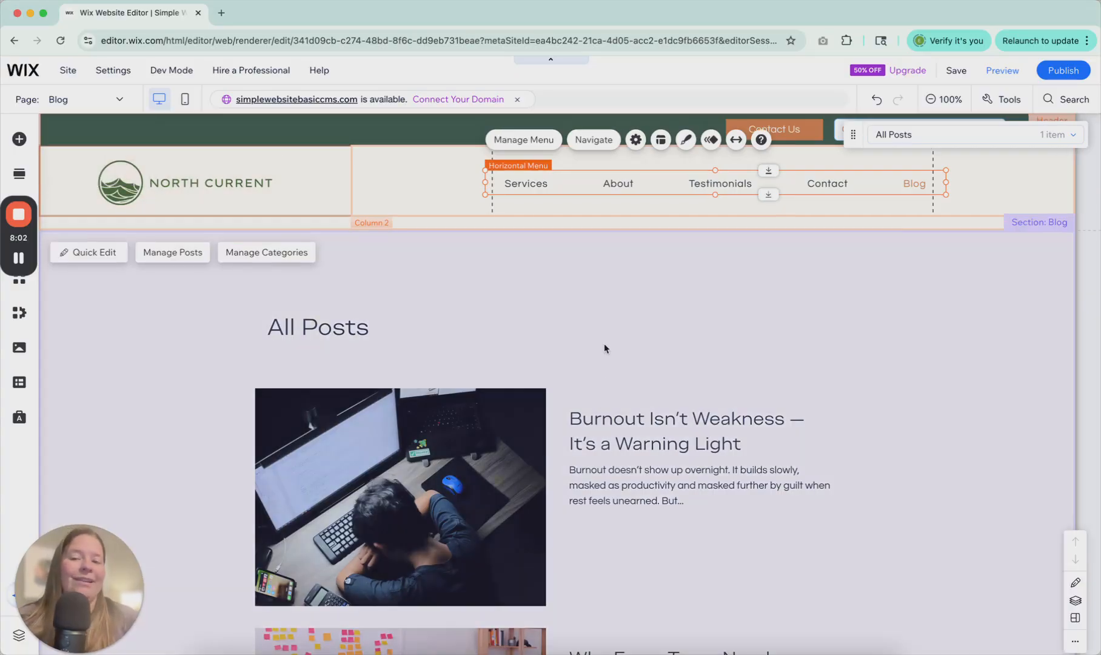
pyautogui.scroll(-3)
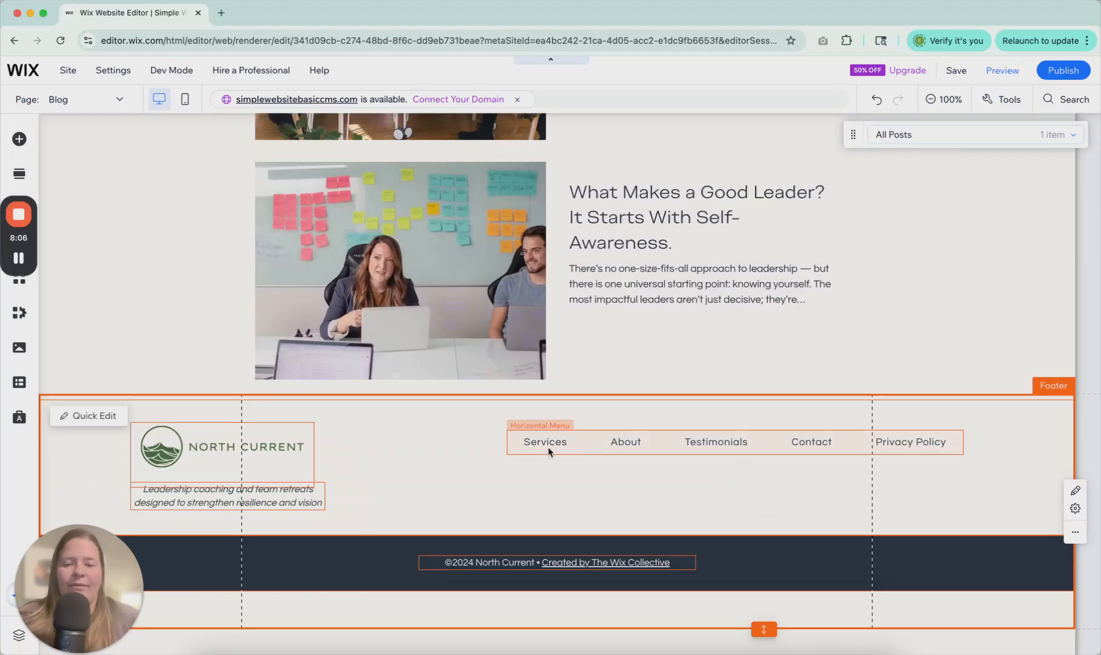
pyautogui.moveTo(765, 458)
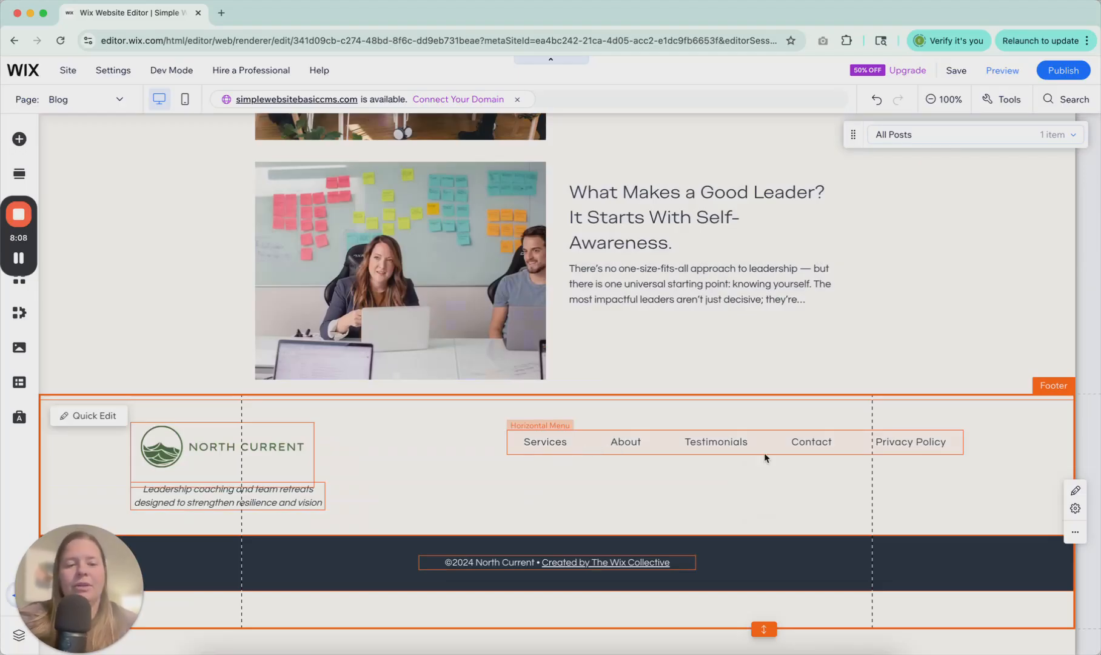
pyautogui.moveTo(911, 446)
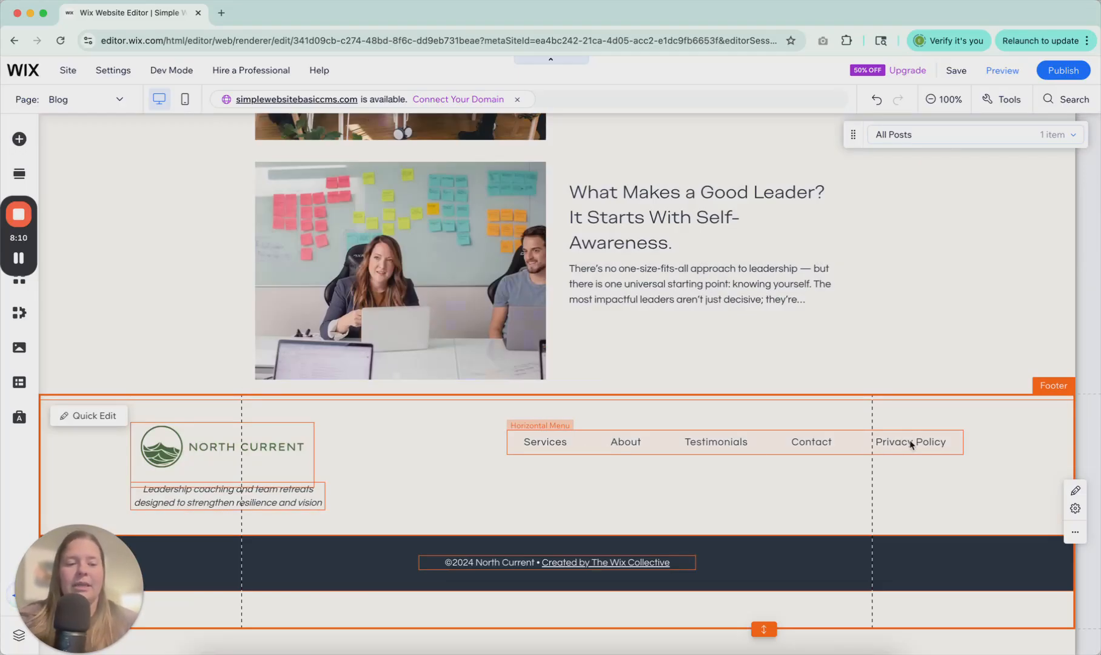
pyautogui.scroll(3)
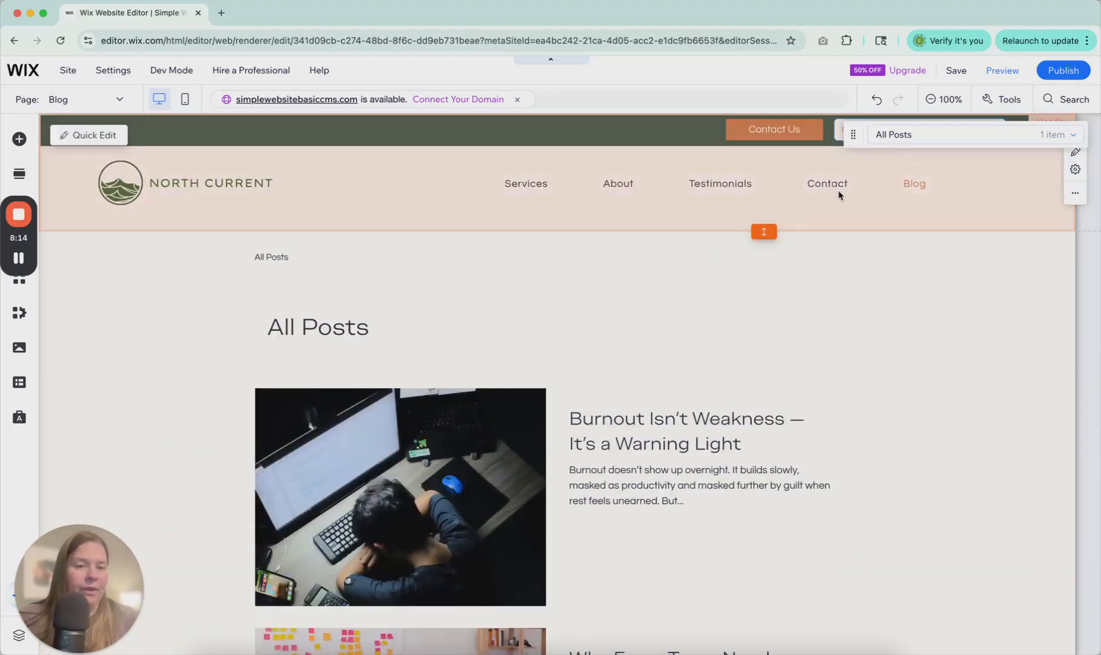
pyautogui.scroll(-3)
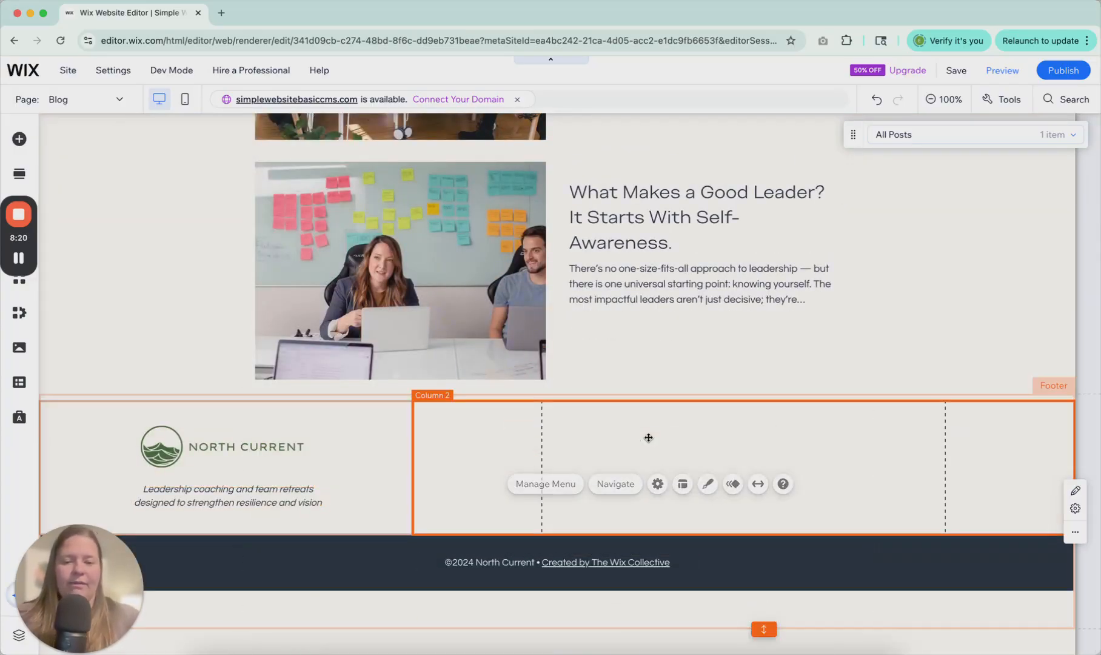
# - Add a horizontal menu from Menu & Anchor into the footer's Column 2
pyautogui.click(19, 139)
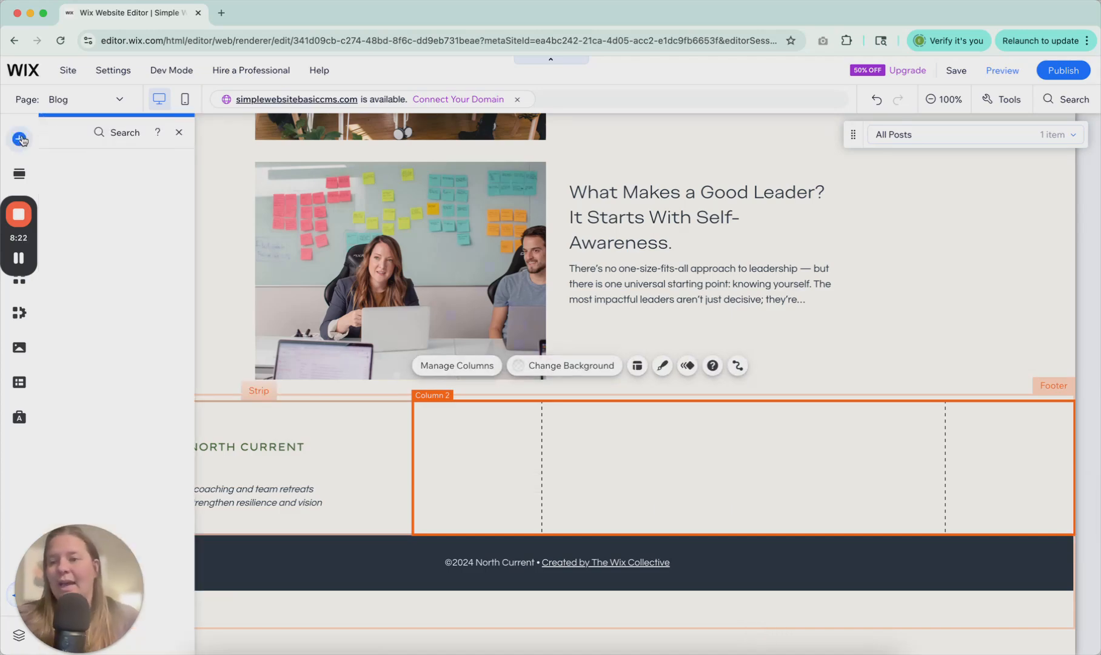
pyautogui.click(19, 139)
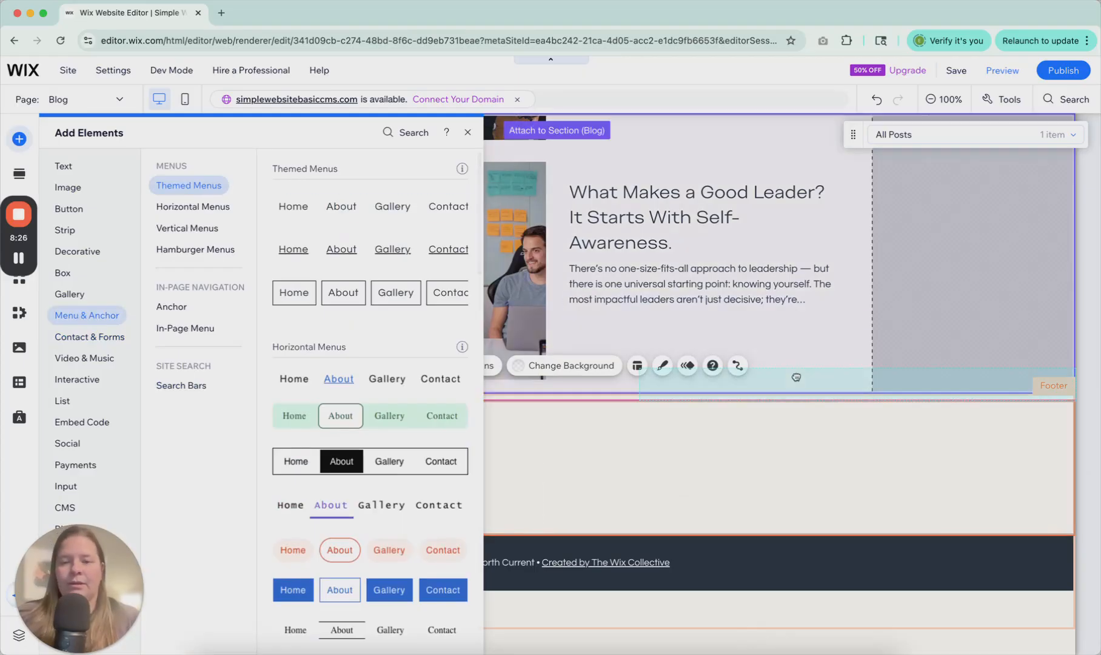
pyautogui.click(466, 133)
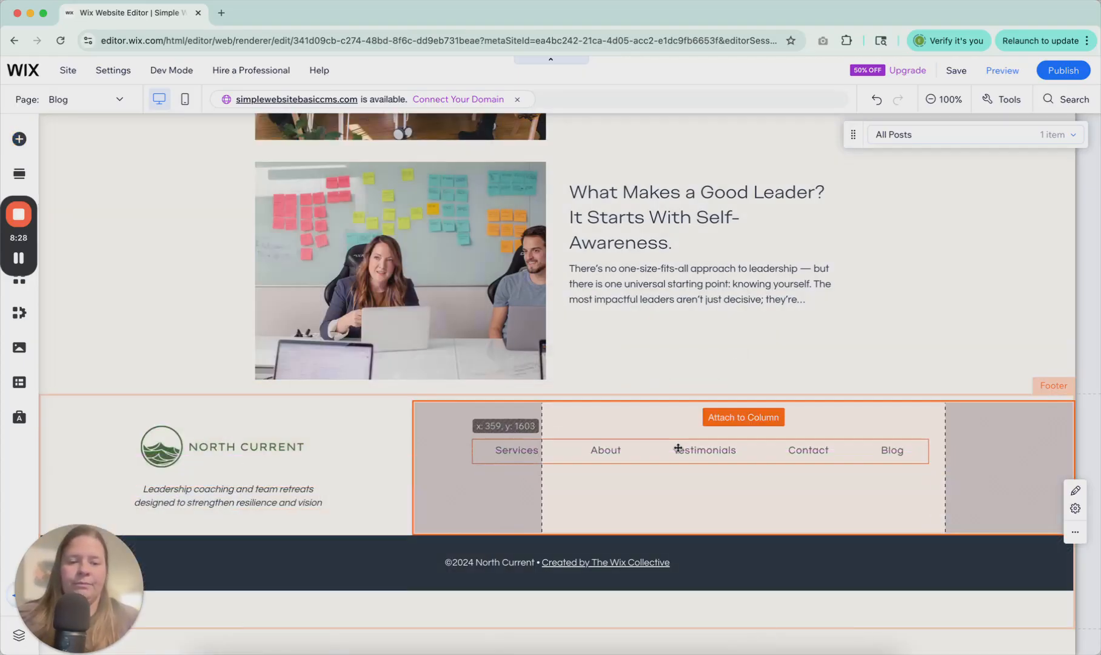
pyautogui.click(702, 450)
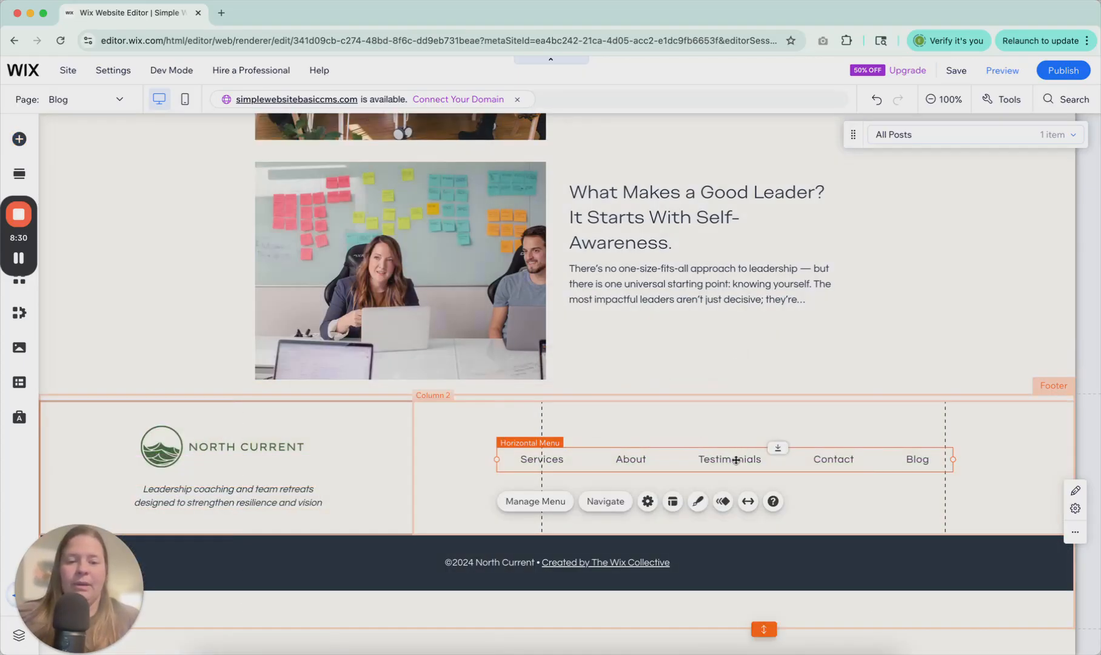
pyautogui.scroll(3)
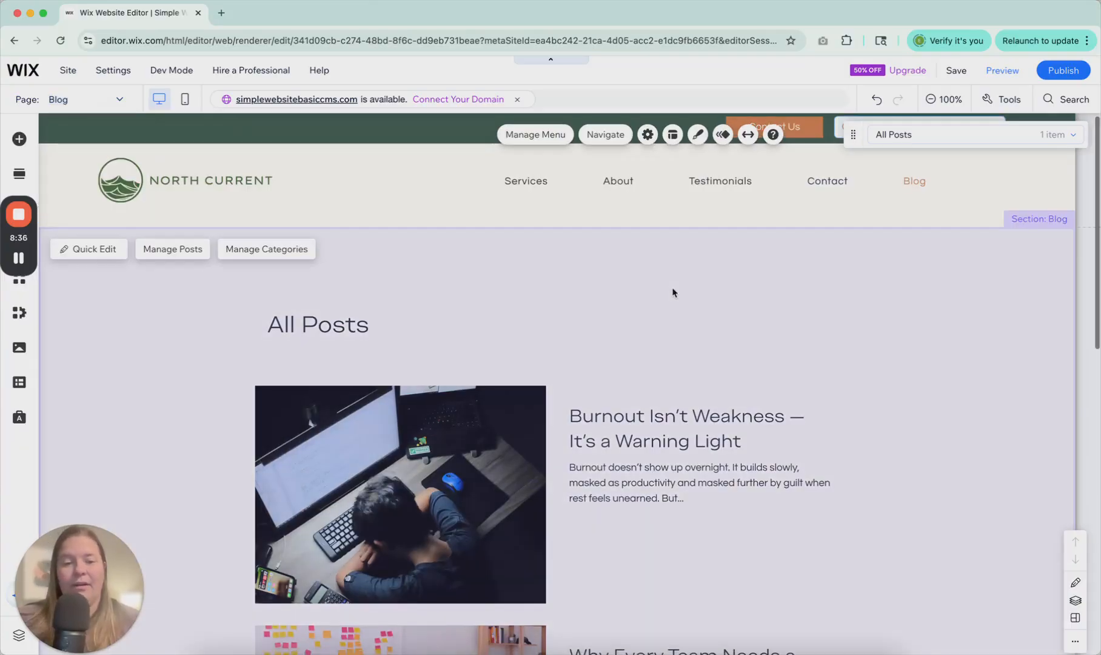
pyautogui.scroll(-3)
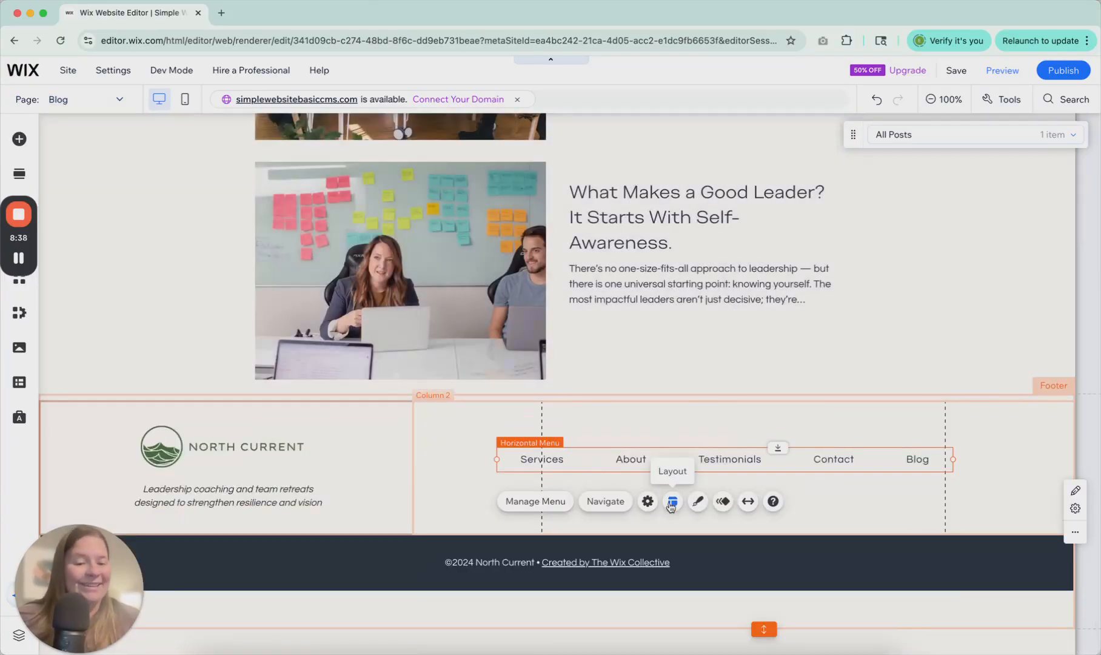
# - Convert the footer menu to an advanced menu via its settings and confirm
pyautogui.click(646, 501)
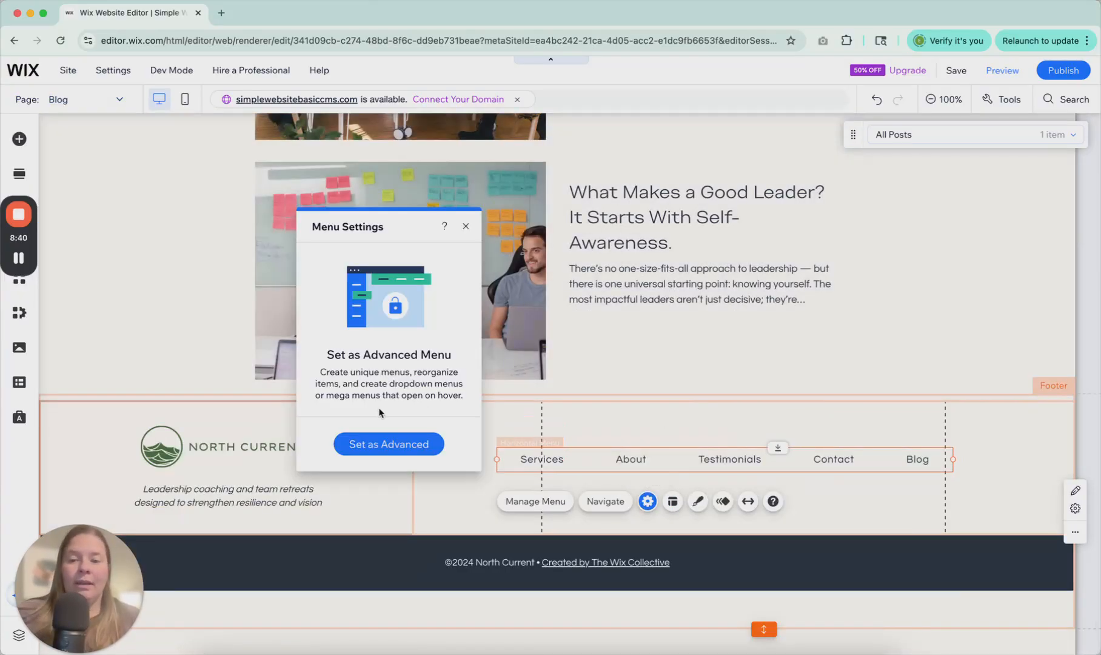
pyautogui.click(388, 444)
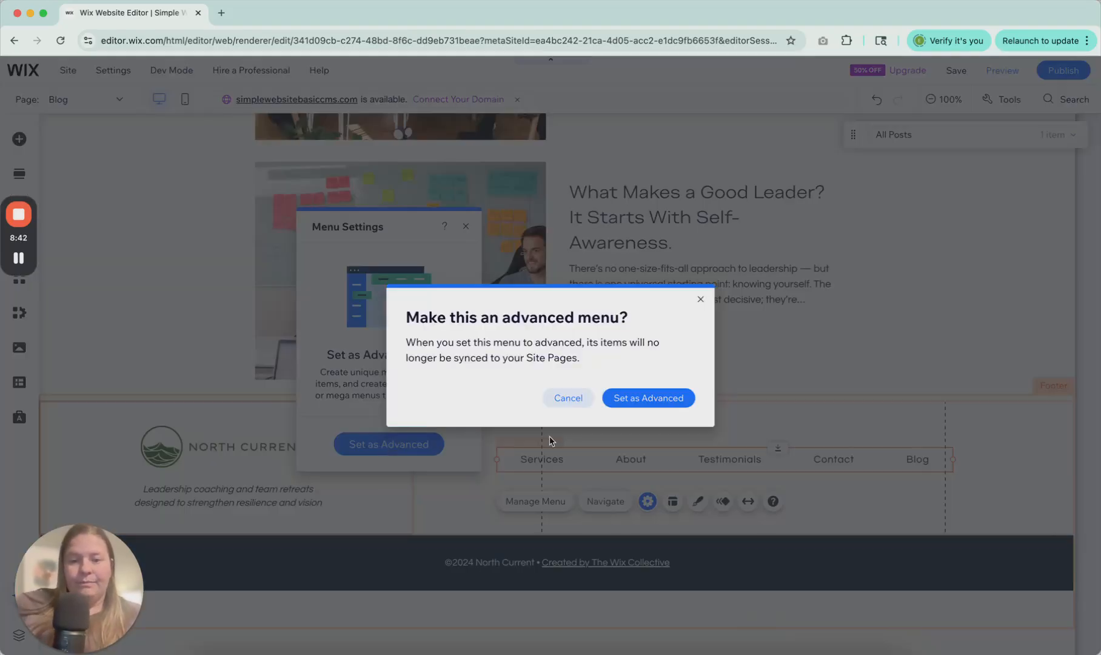
pyautogui.click(568, 398)
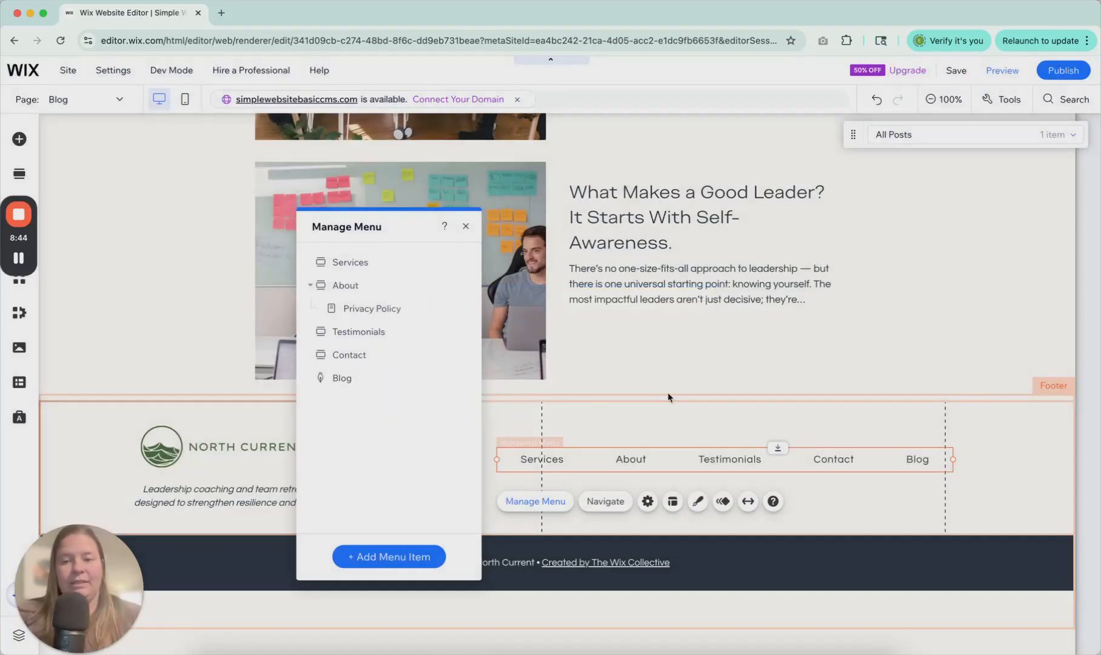
pyautogui.moveTo(344, 418)
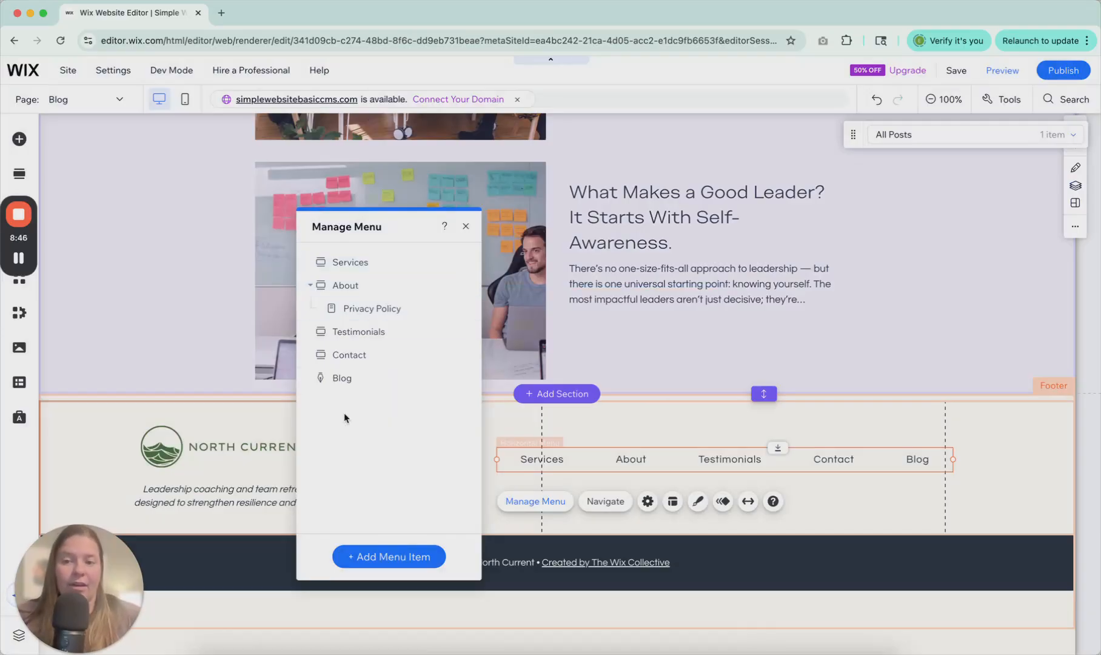
pyautogui.moveTo(369, 308)
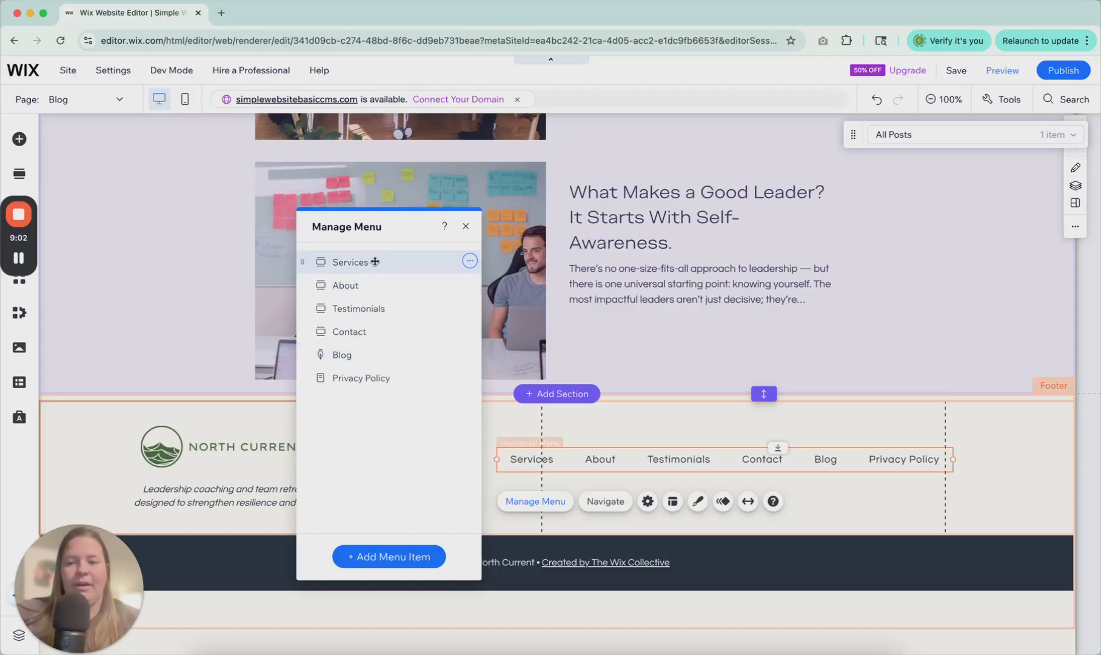
# - Adjust the Services item via its options, then show the Add Menu Item type choices
pyautogui.click(469, 260)
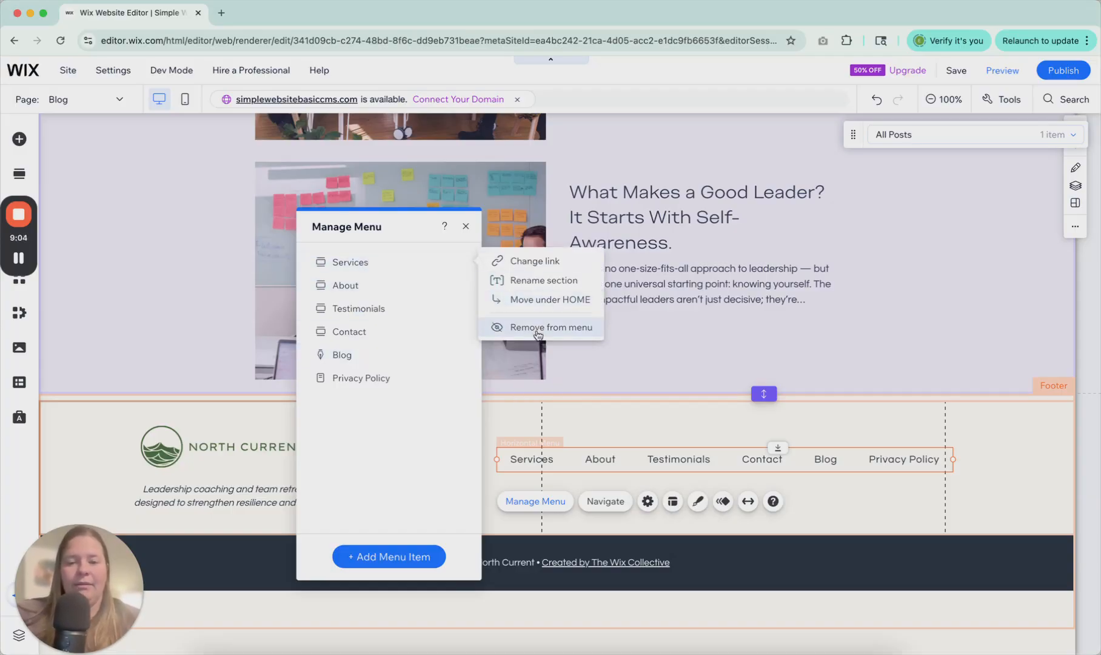
pyautogui.click(550, 327)
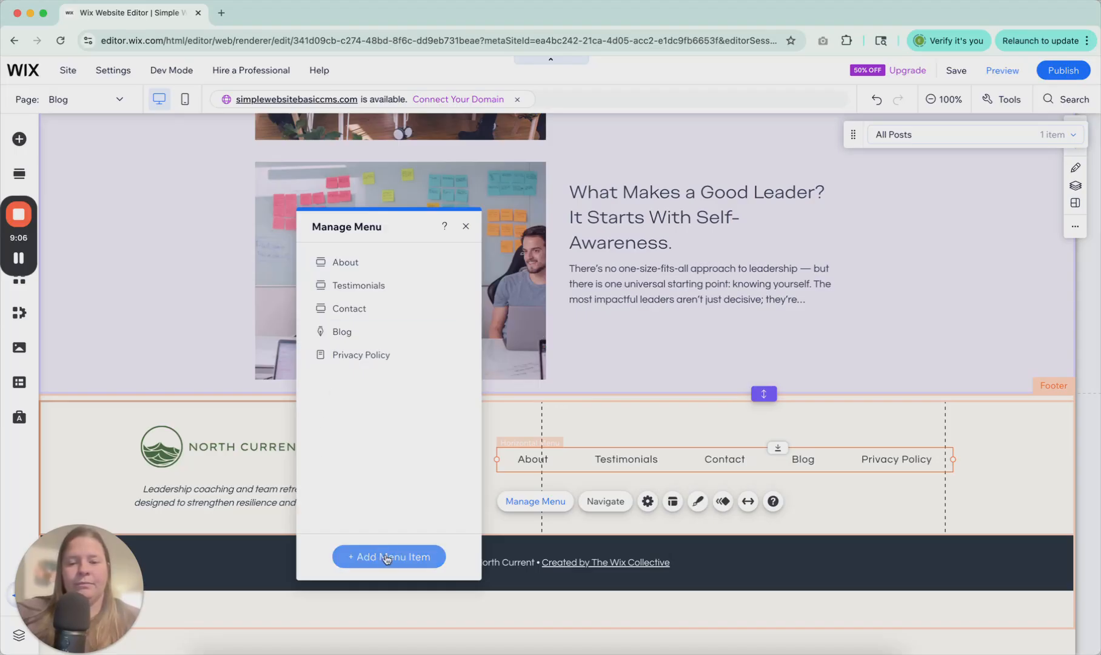
pyautogui.click(388, 556)
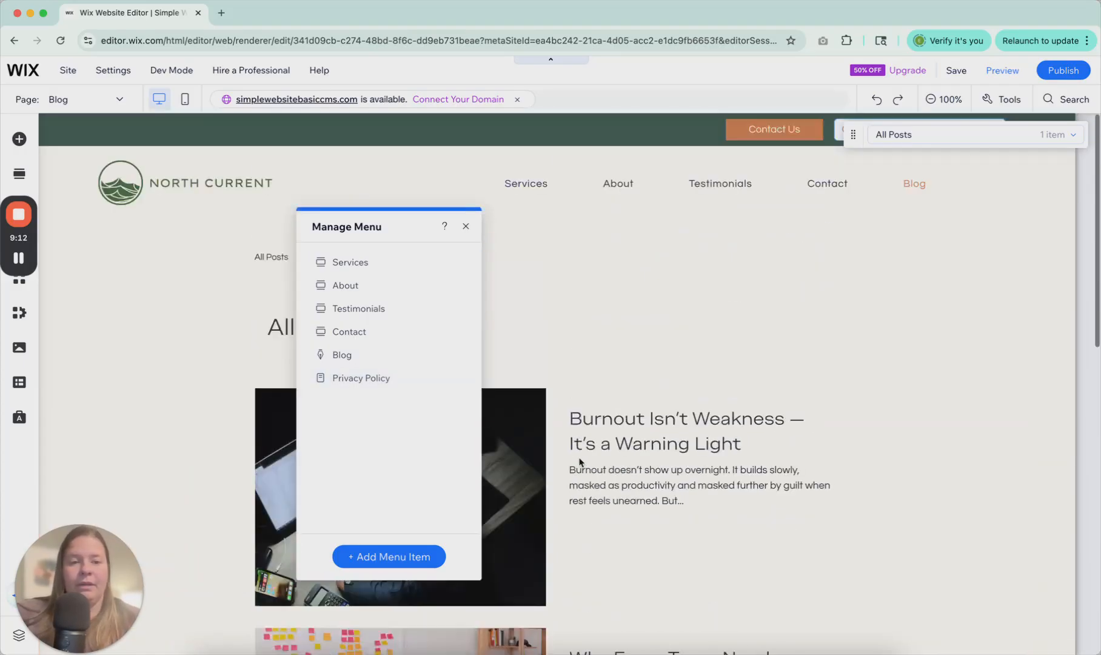
pyautogui.scroll(-3)
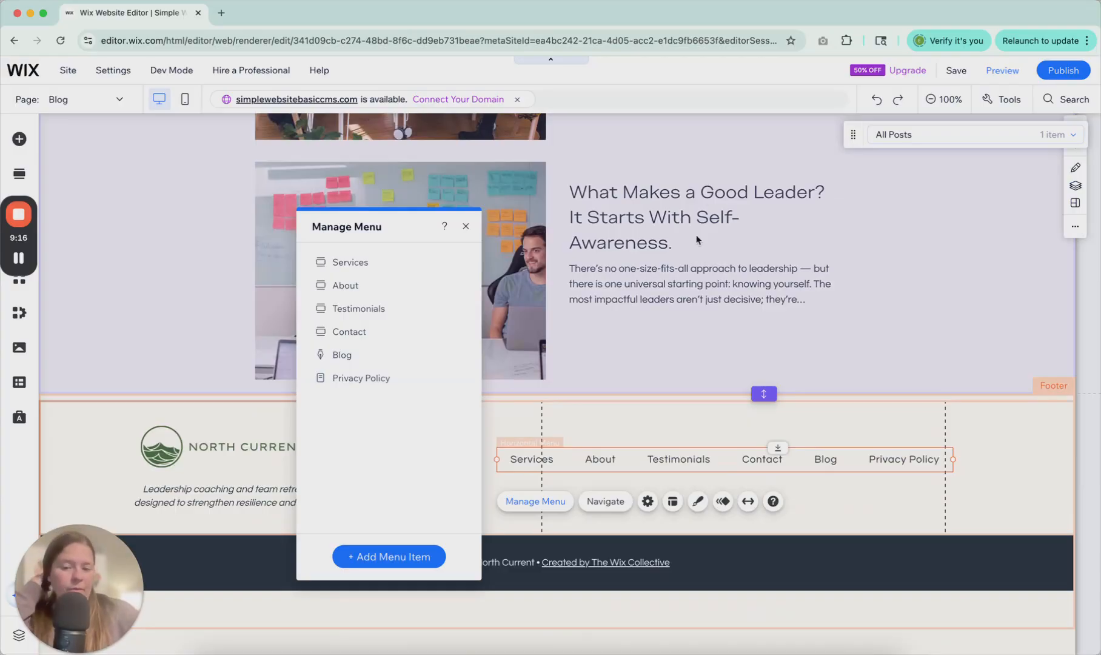
pyautogui.click(388, 556)
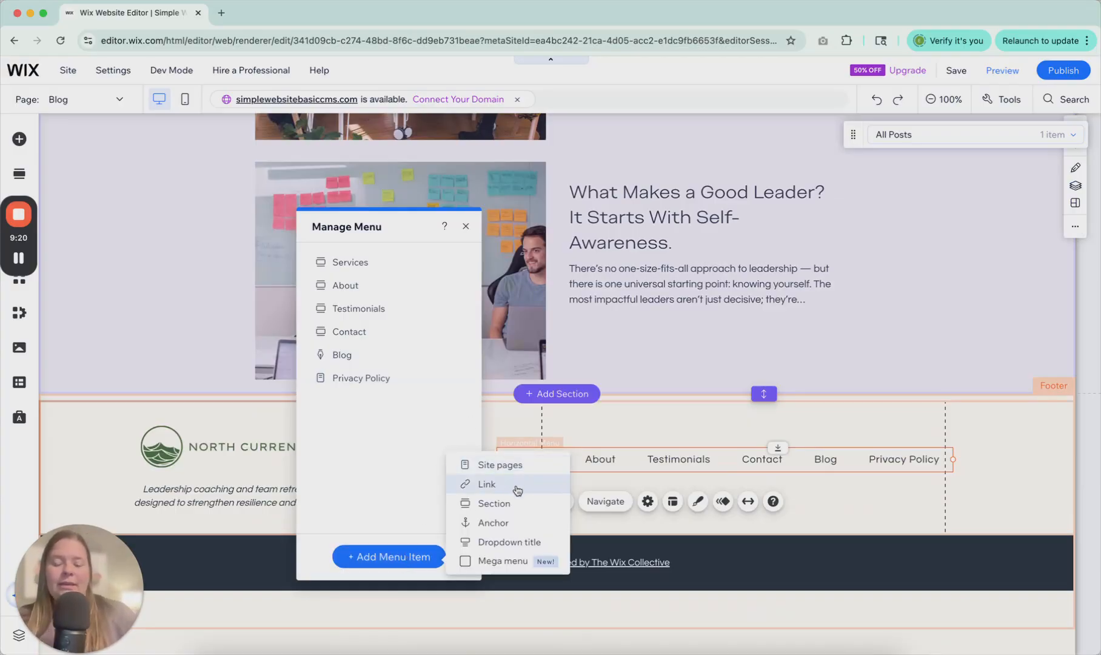
pyautogui.moveTo(513, 560)
pyautogui.write('About')
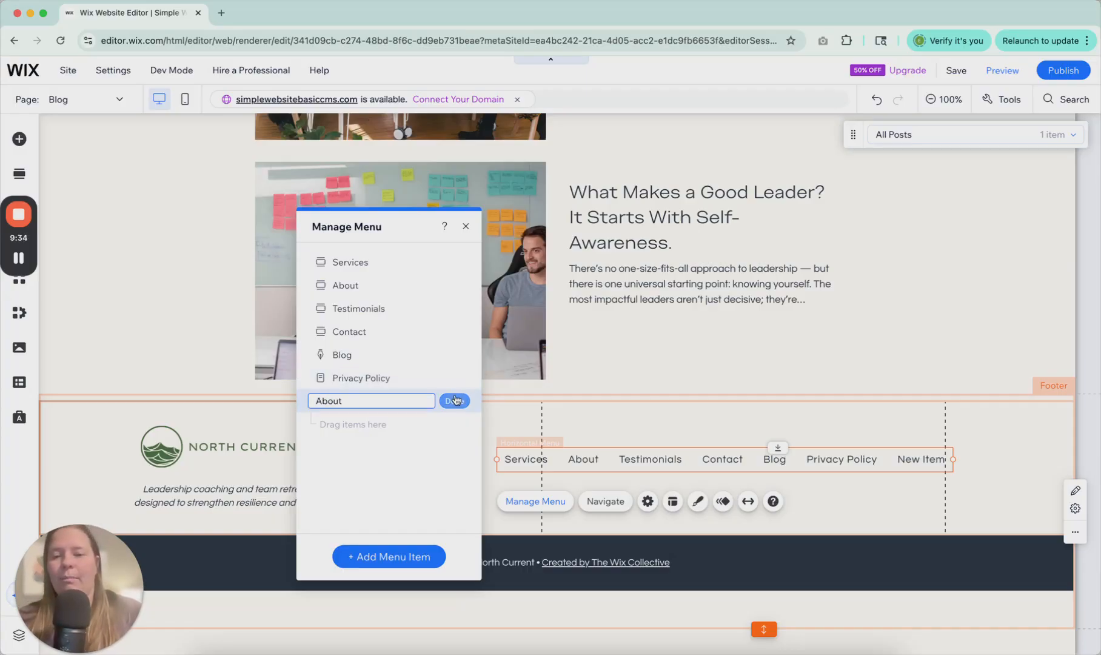
# - Confirm the new footer menu item's name and close Manage Menu
pyautogui.click(454, 400)
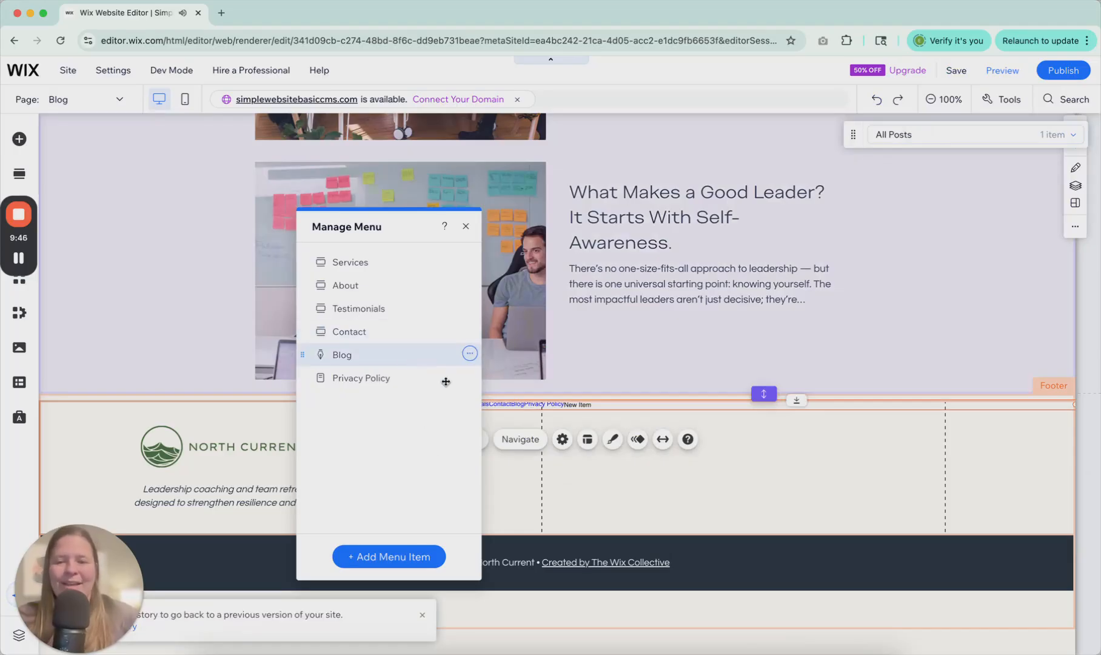
pyautogui.click(465, 225)
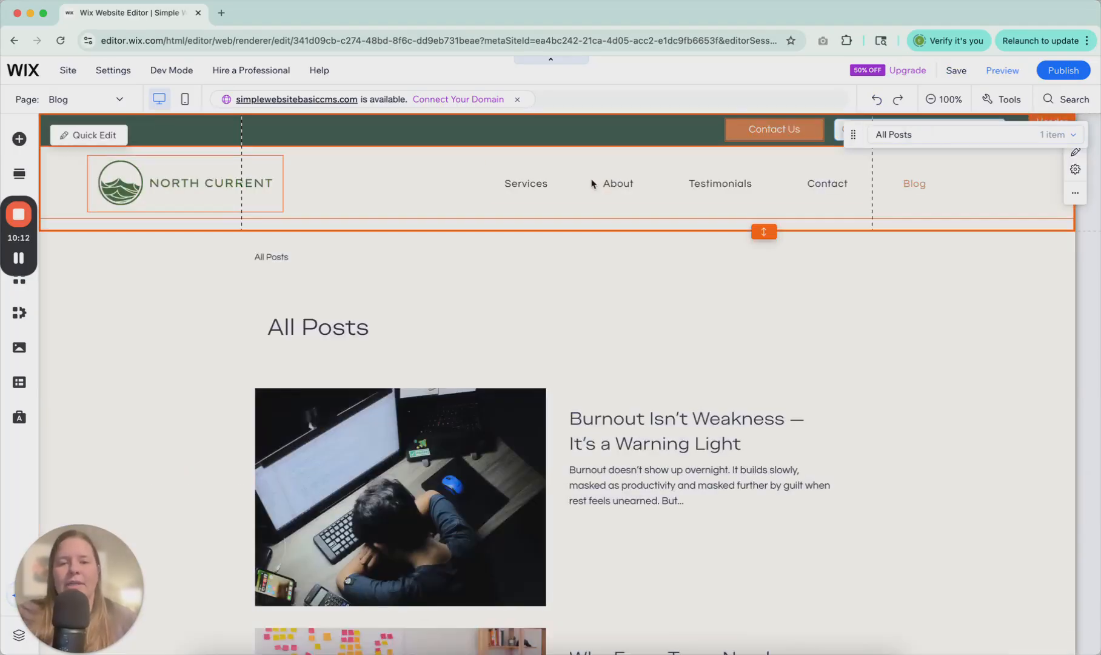
# - Browse the menu designs and add the round black hamburger menu beside the header menu
pyautogui.click(619, 183)
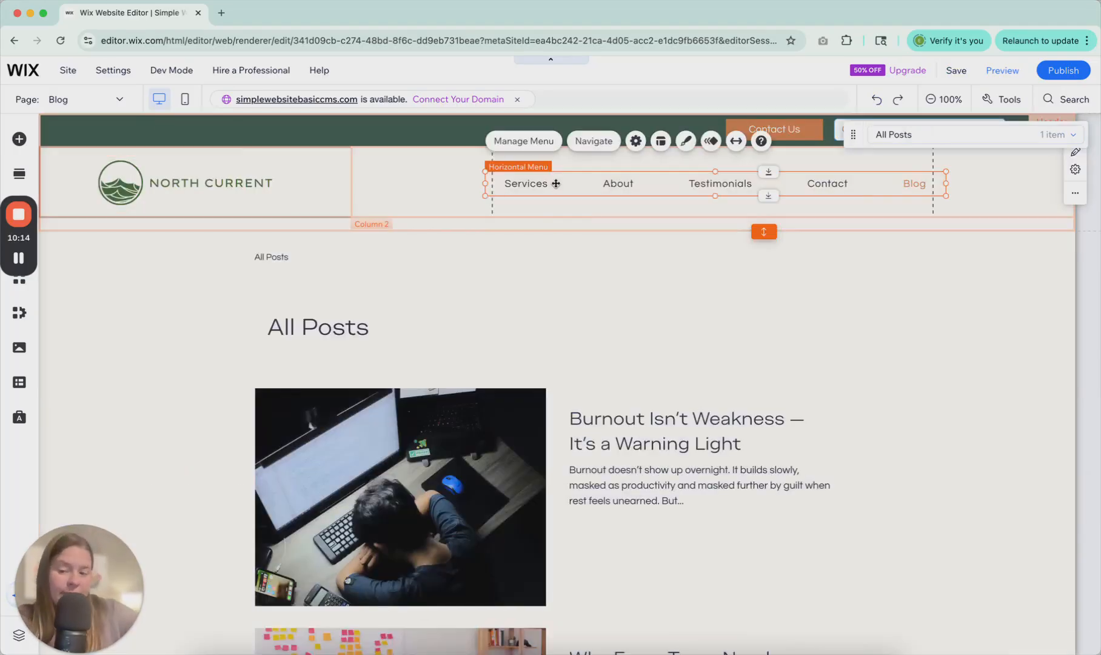
pyautogui.moveTo(106, 100)
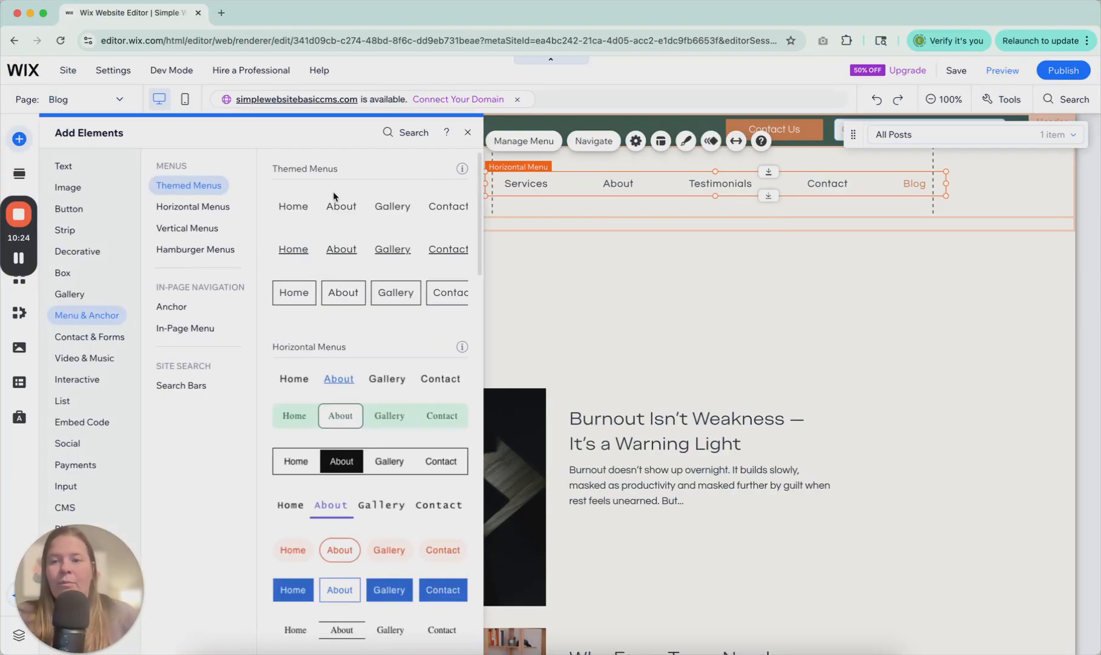
pyautogui.click(192, 206)
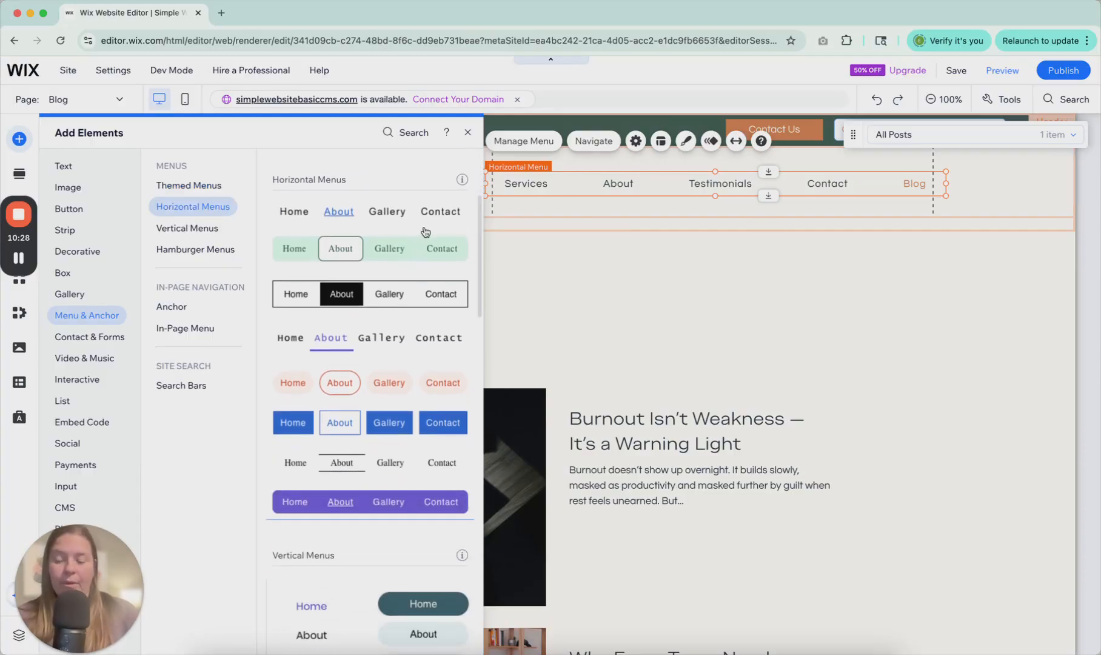
pyautogui.moveTo(427, 234)
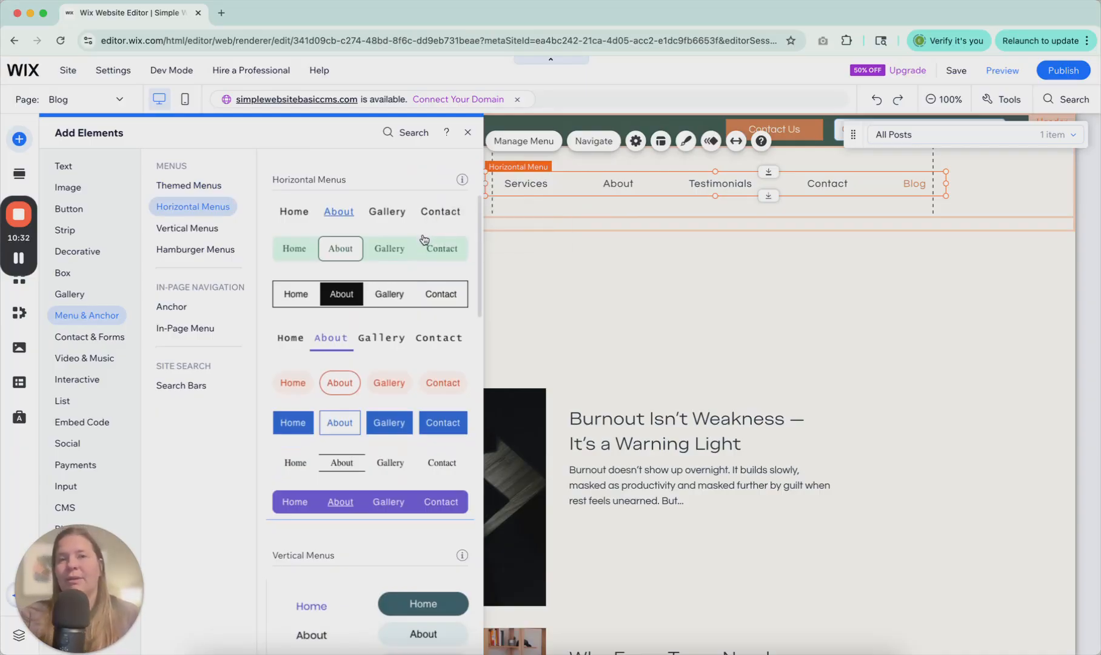
pyautogui.scroll(-3)
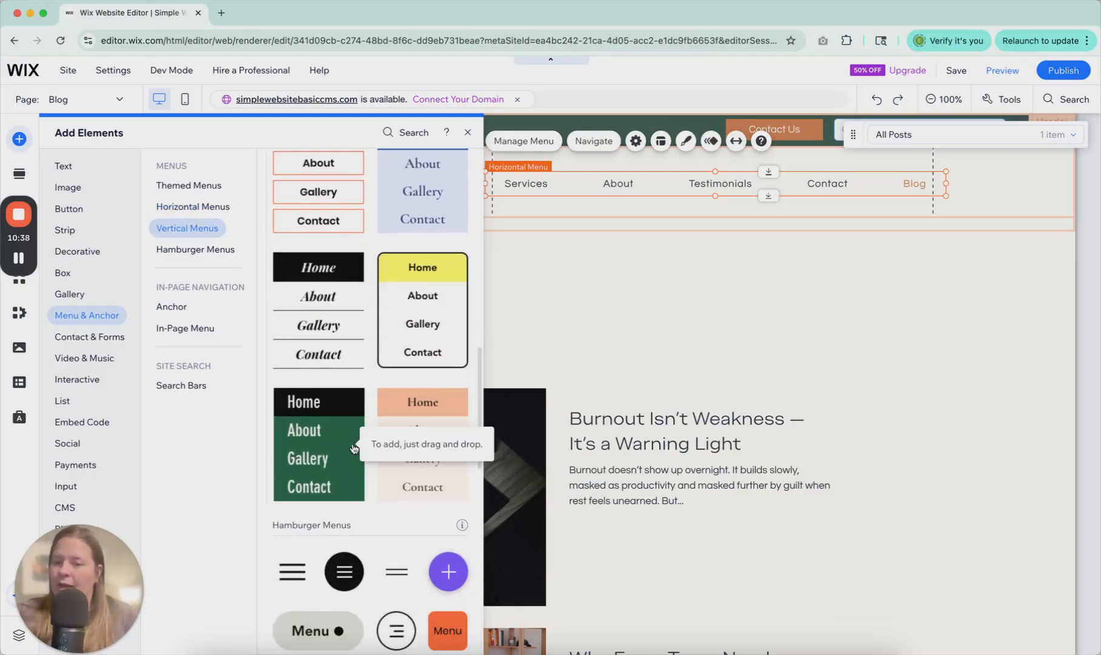
pyautogui.scroll(-3)
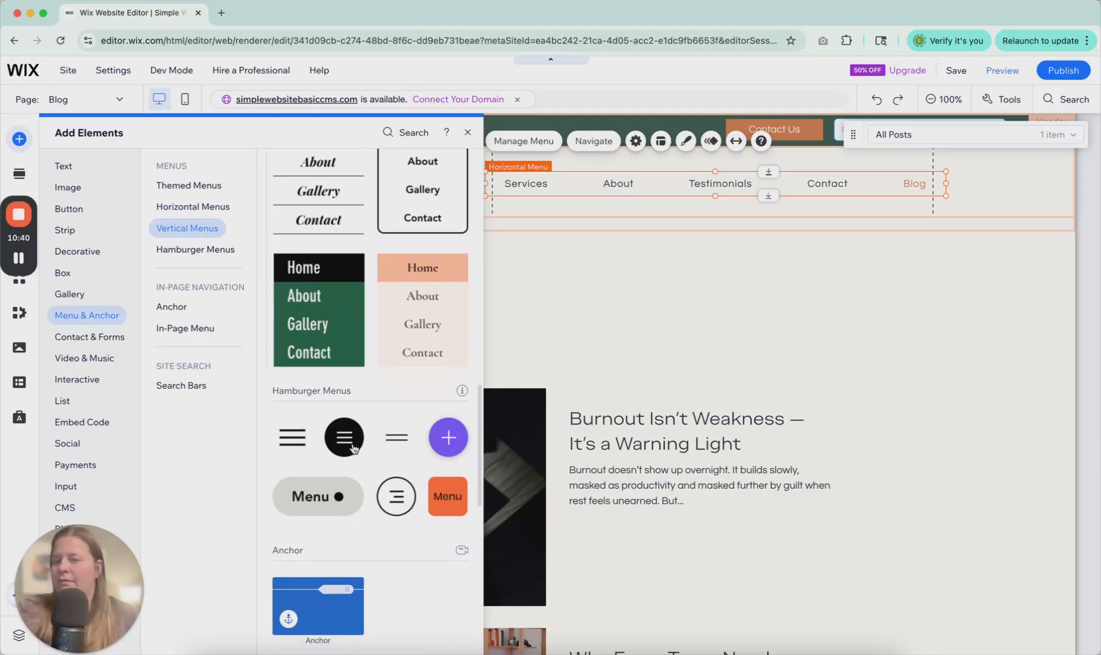
pyautogui.scroll(3)
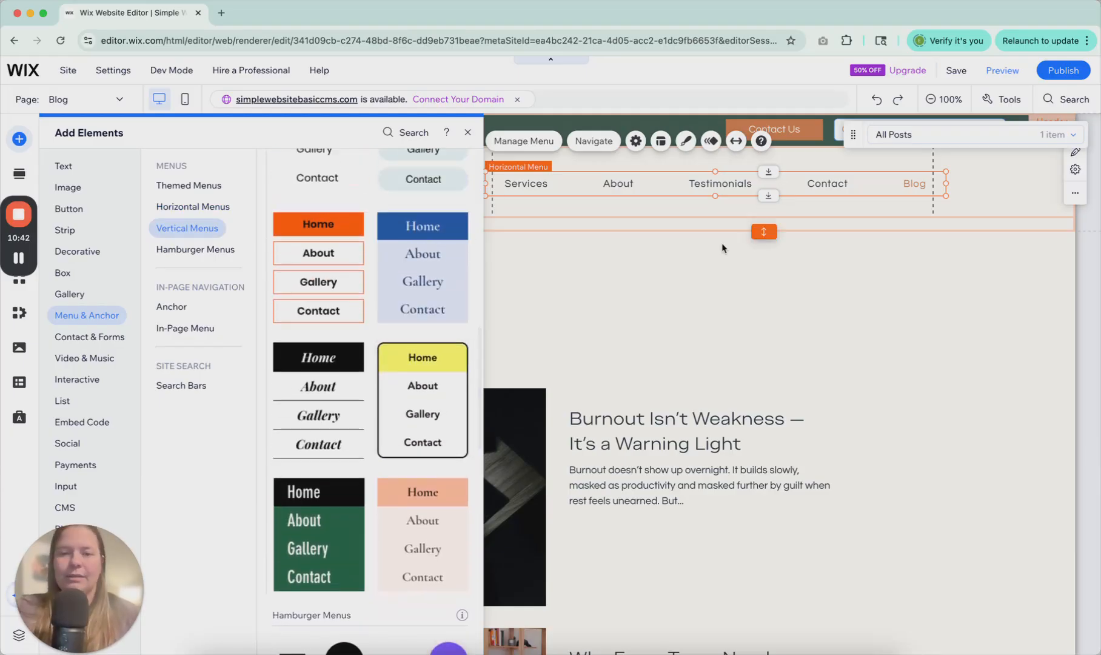
pyautogui.scroll(-3)
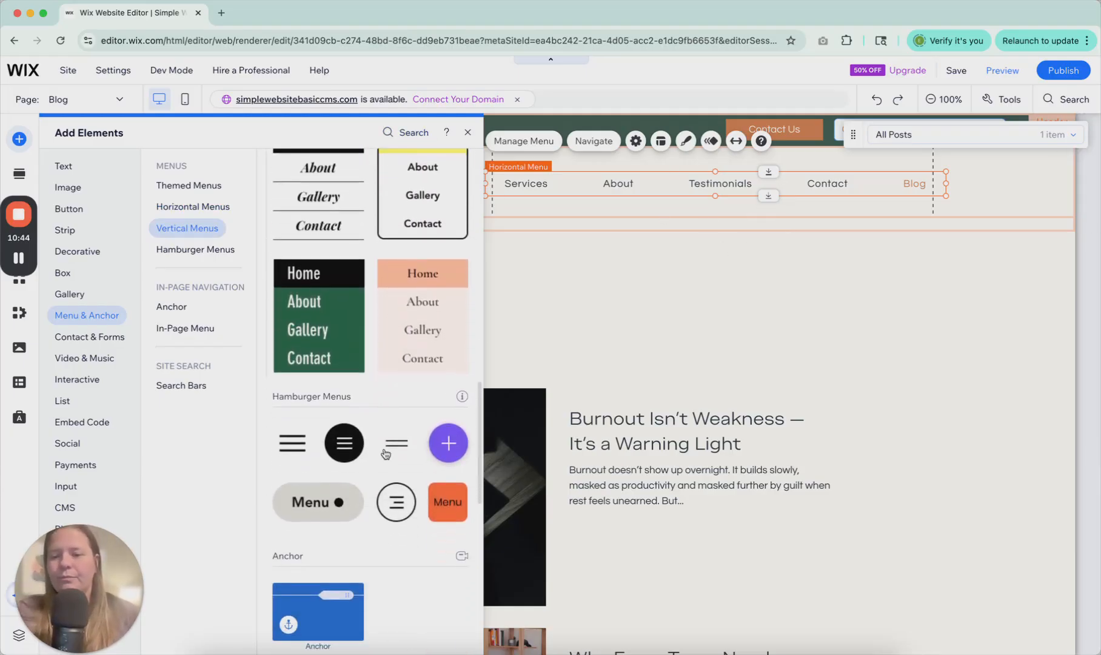
pyautogui.scroll(-3)
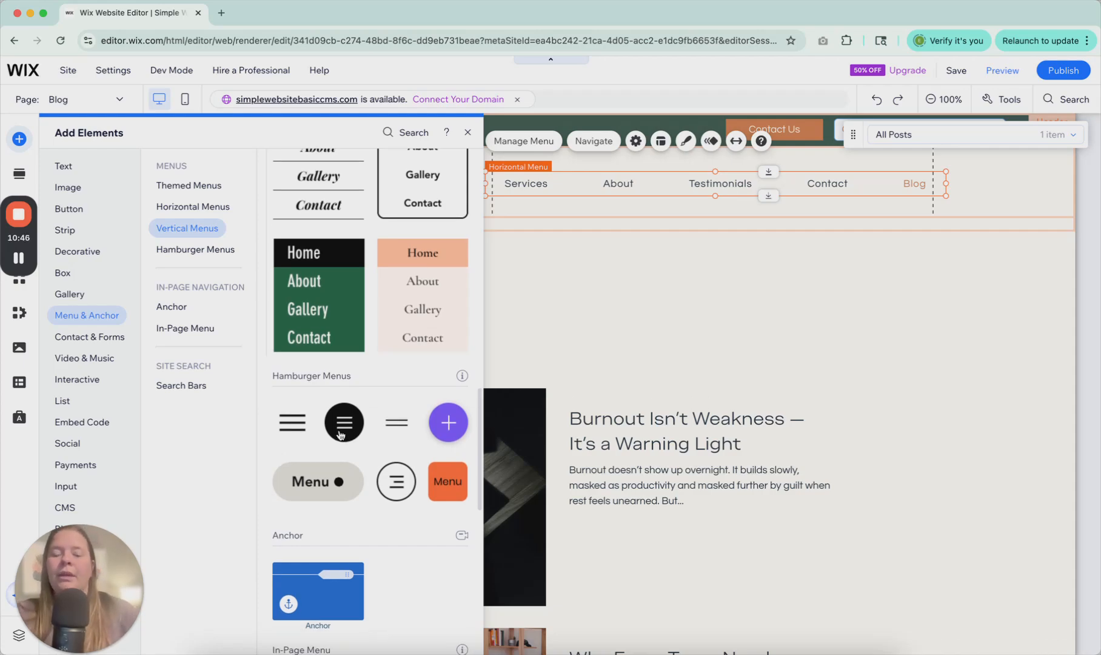
pyautogui.click(467, 133)
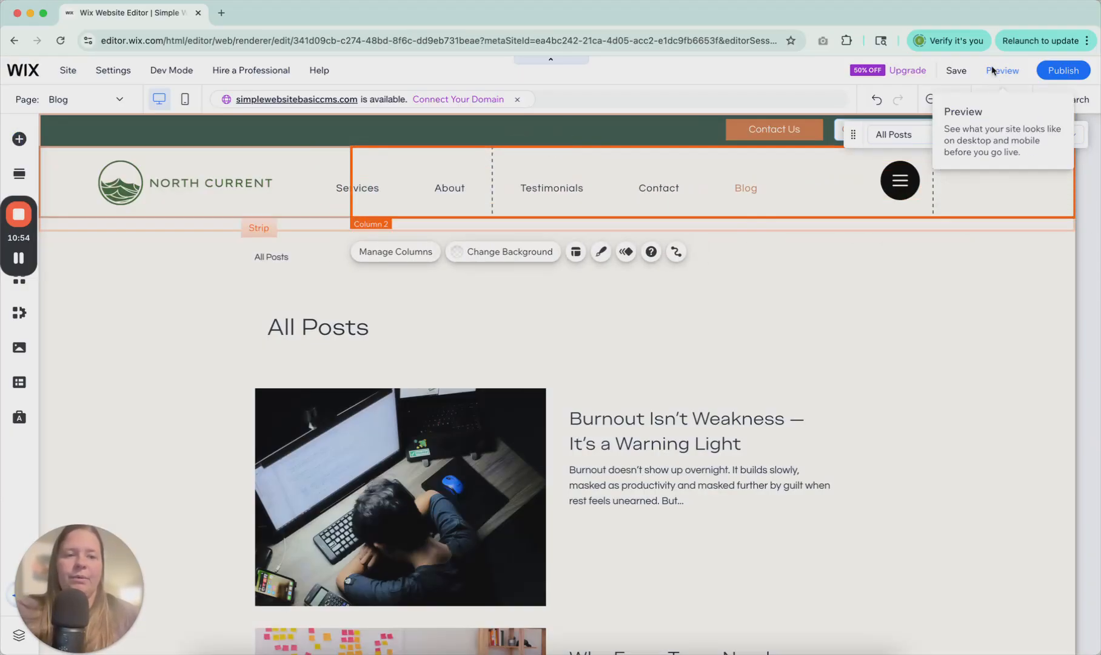
pyautogui.click(1002, 70)
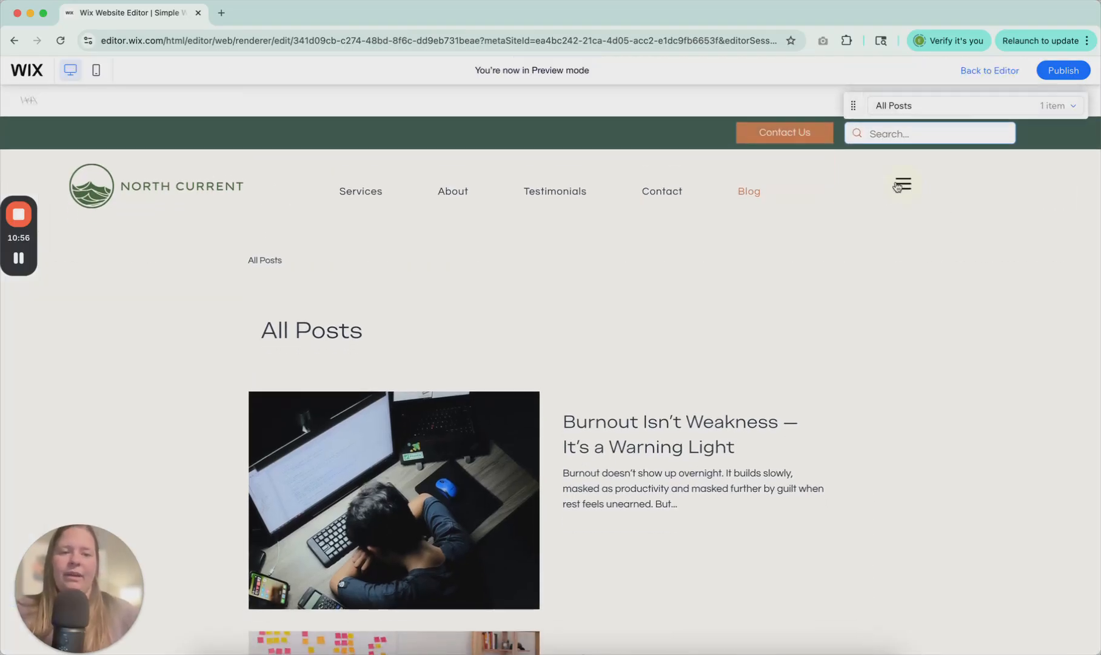
pyautogui.click(902, 186)
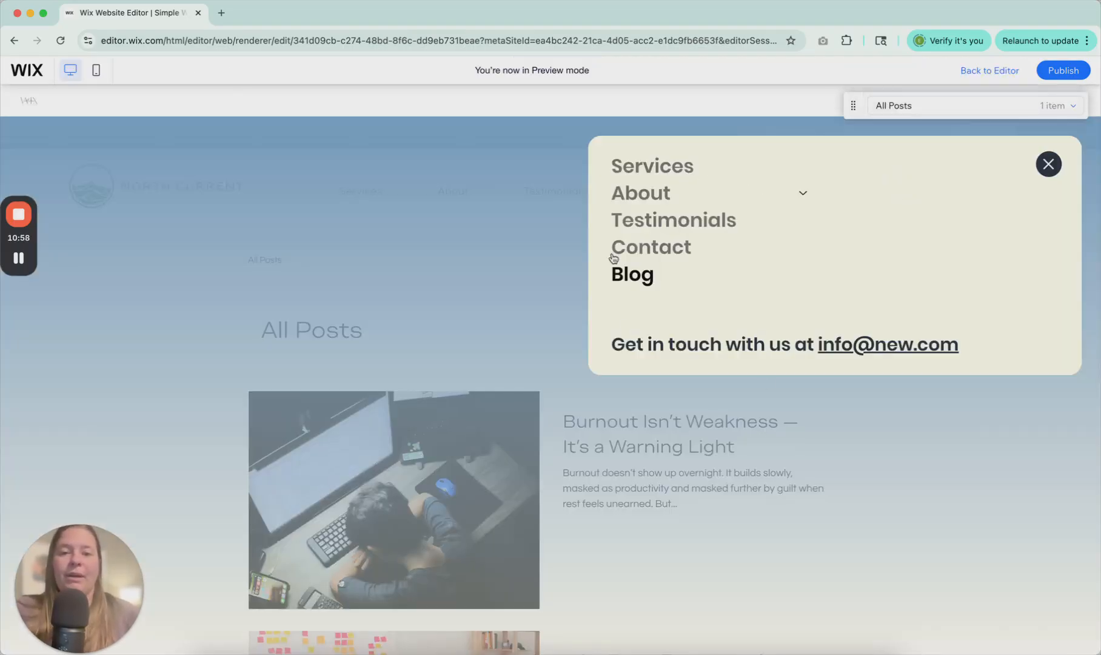
pyautogui.moveTo(753, 430)
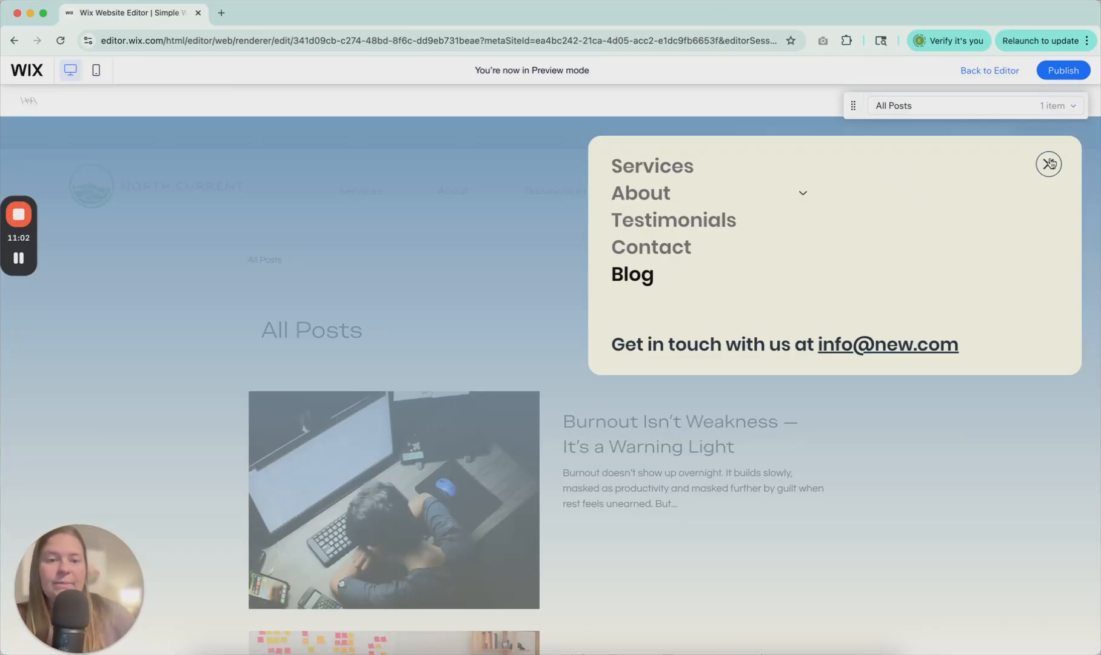
pyautogui.click(1049, 164)
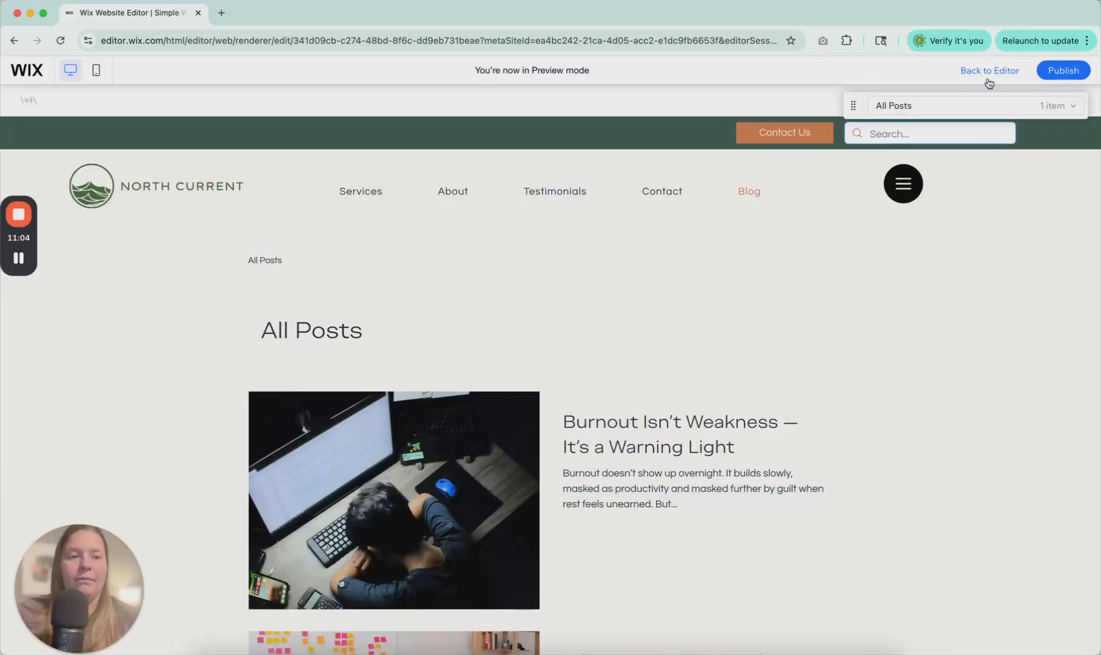
pyautogui.click(988, 71)
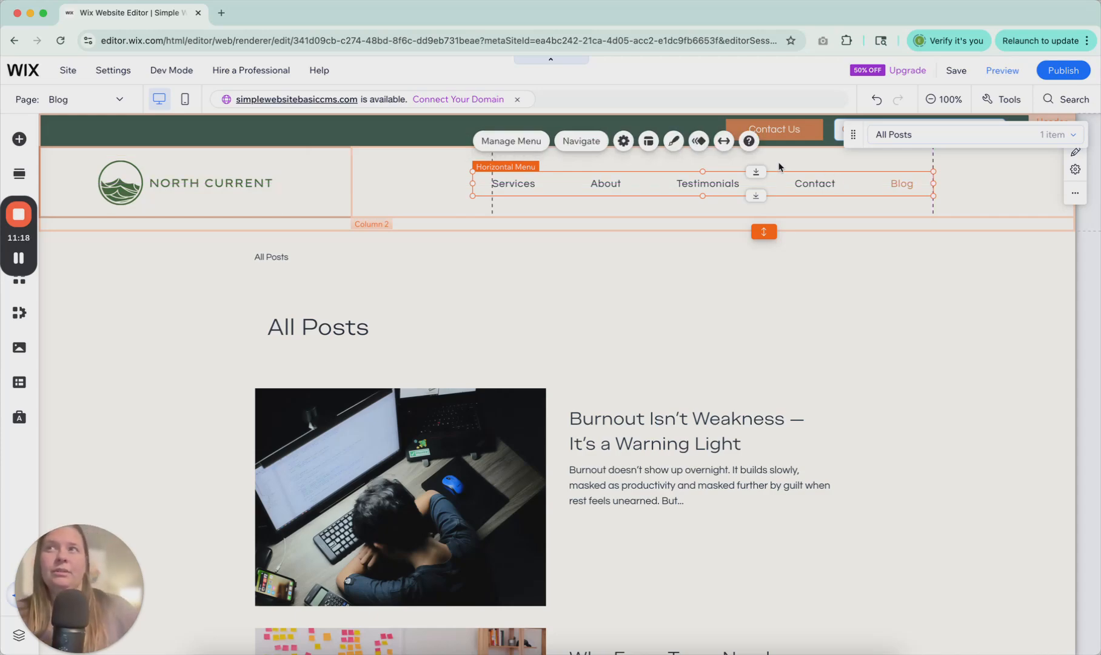
pyautogui.moveTo(512, 141)
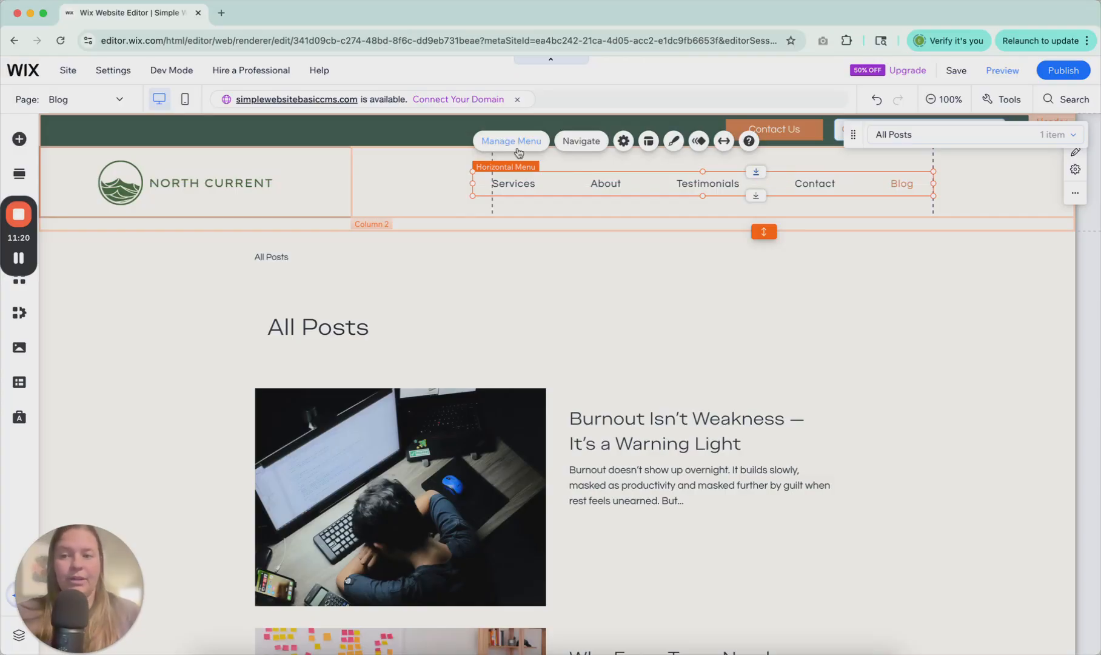
# - Delete the header's hamburger menu and reopen the Add Elements panel on Menu & Anchor
pyautogui.click(510, 304)
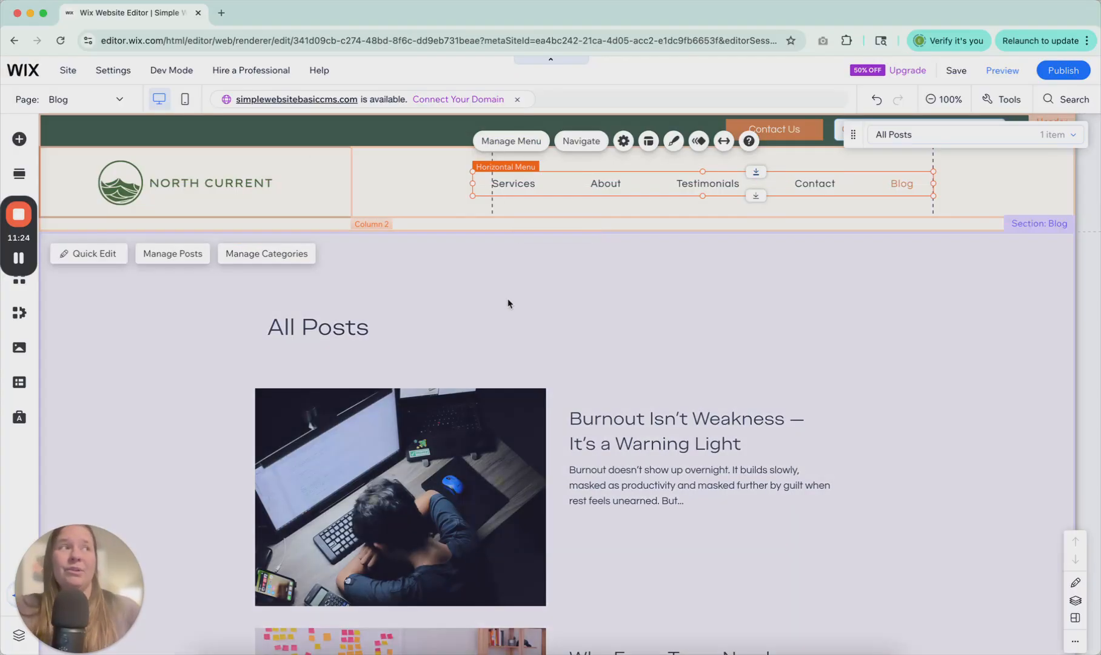
pyautogui.scroll(-3)
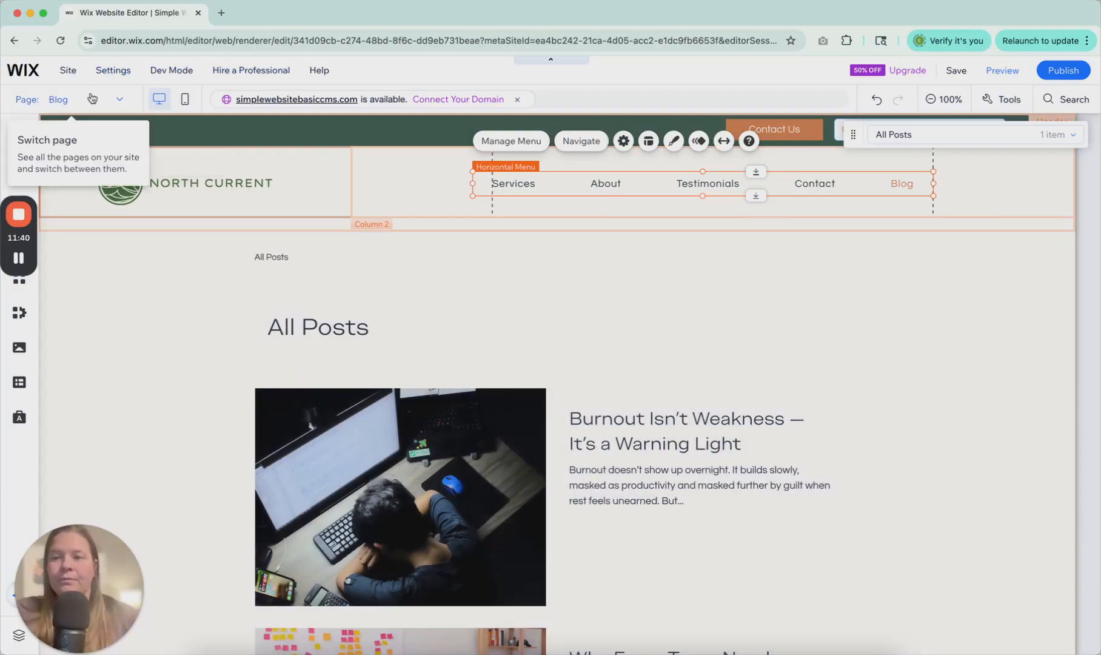
pyautogui.click(19, 138)
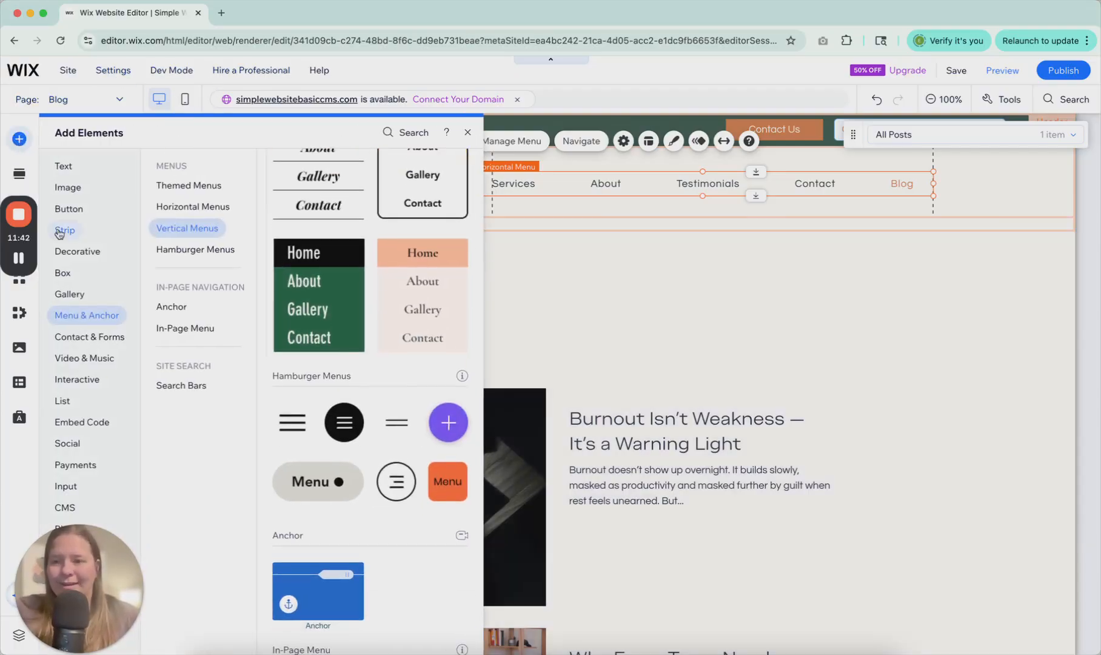
pyautogui.moveTo(442, 294)
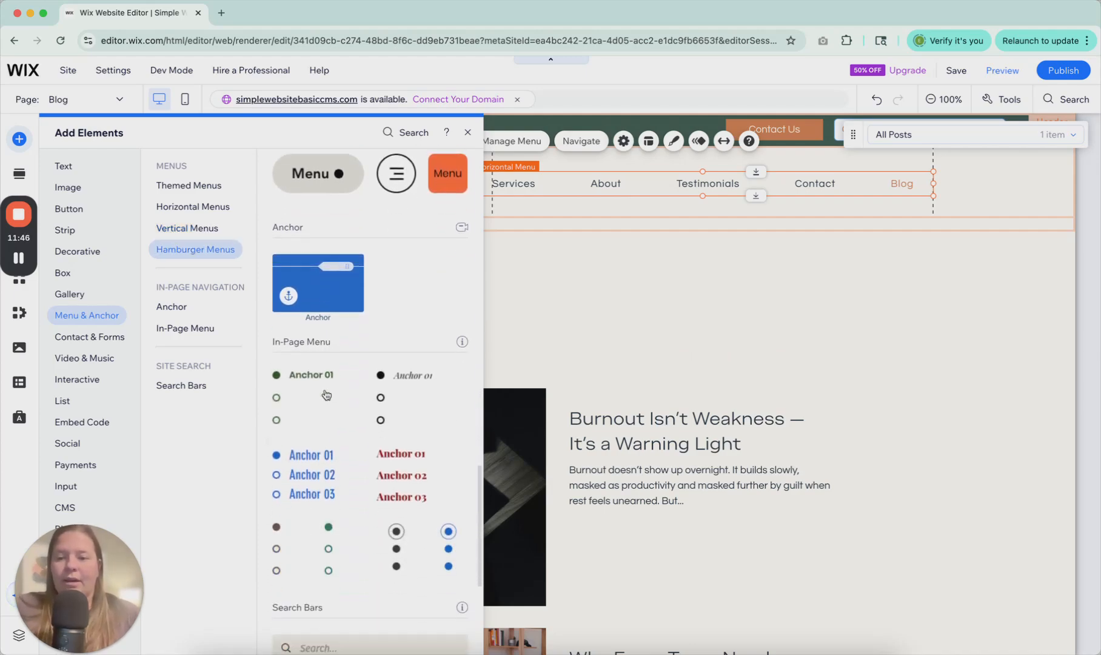
# - Switch the editor to the HOME page from the site pages list
pyautogui.scroll(-3)
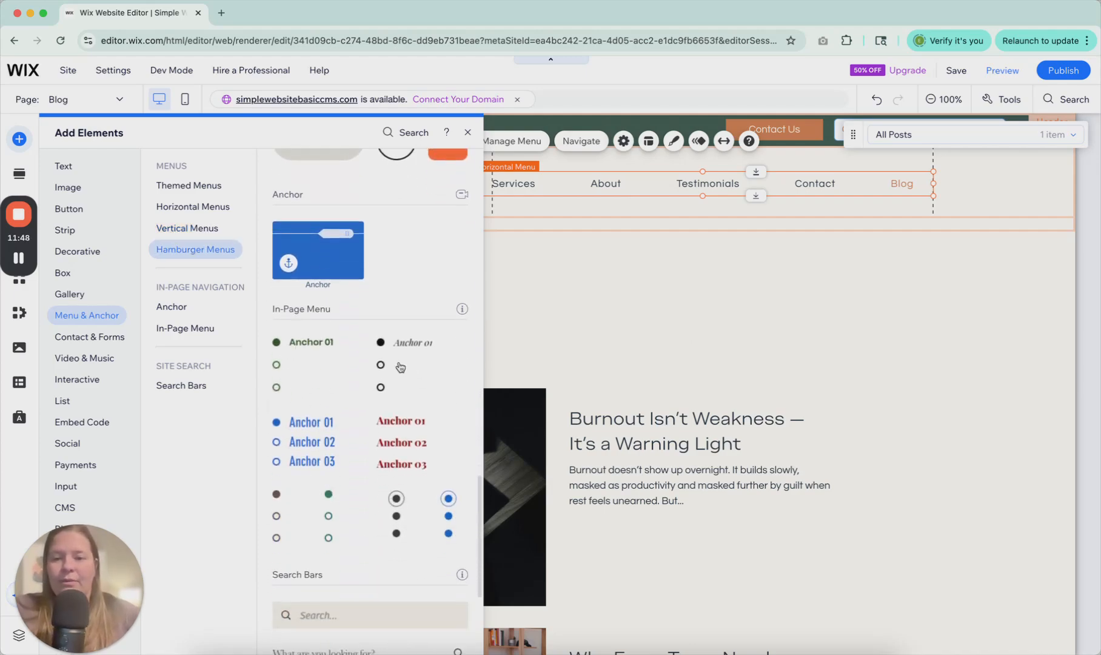
pyautogui.click(466, 132)
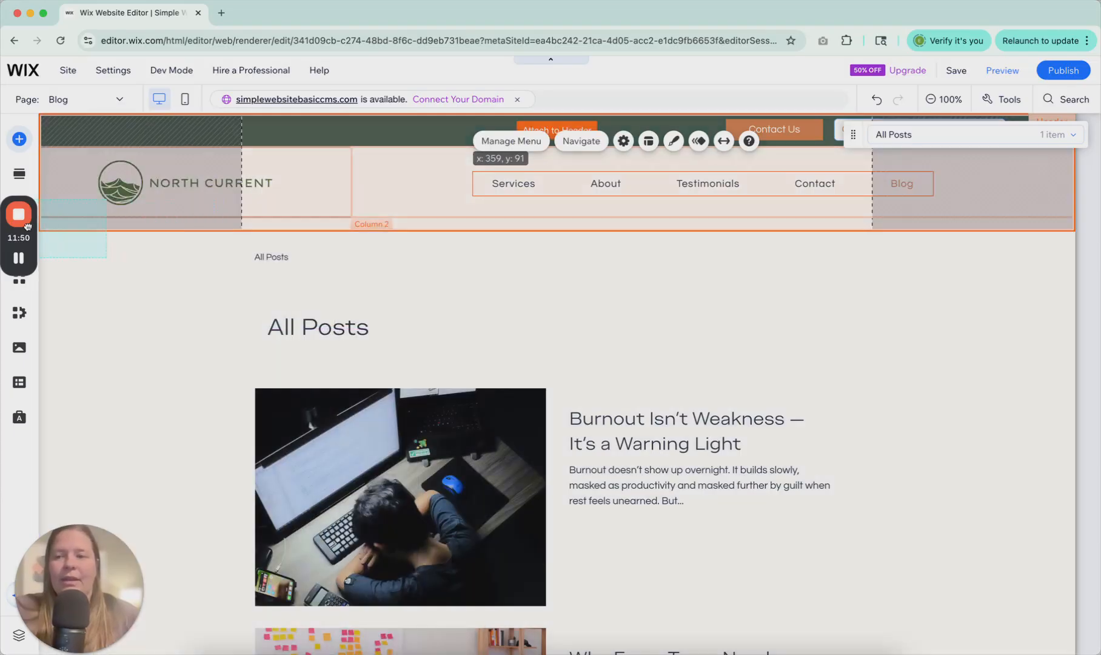
pyautogui.click(117, 99)
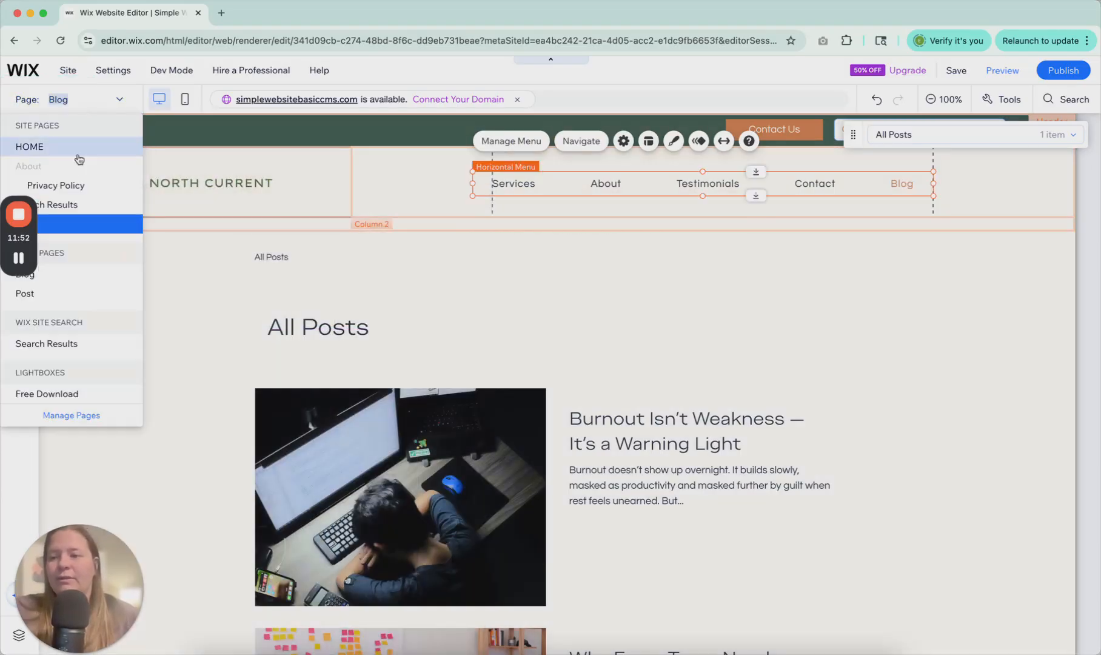
pyautogui.click(29, 146)
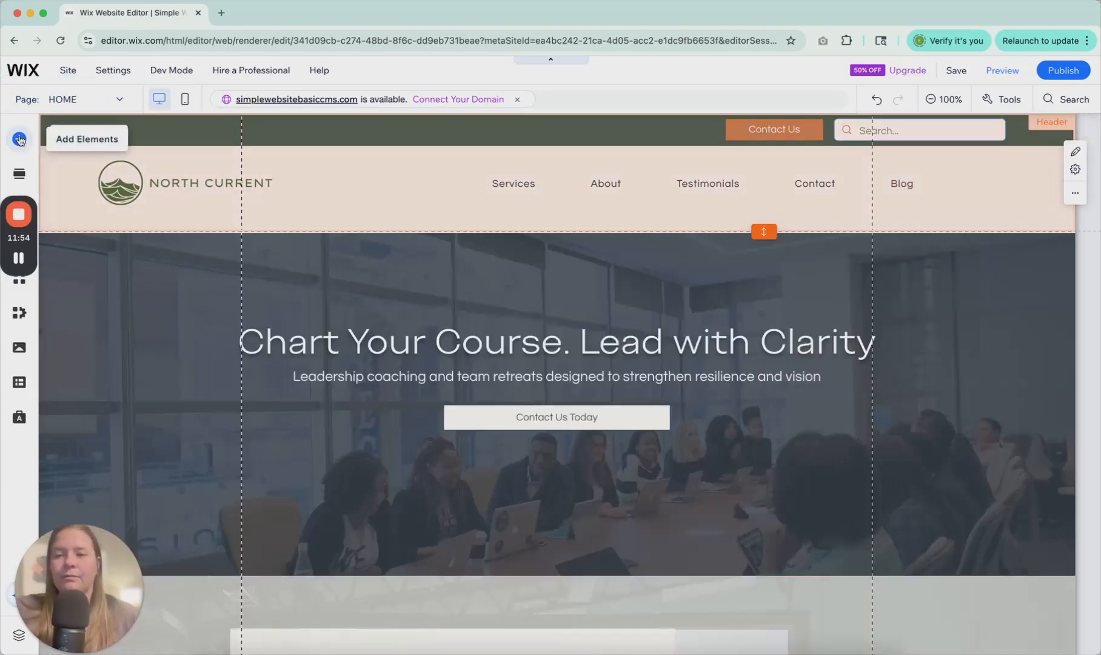
# - Add a dot-style in-page menu from Menu & Anchor onto the right side of the hero section
pyautogui.click(19, 138)
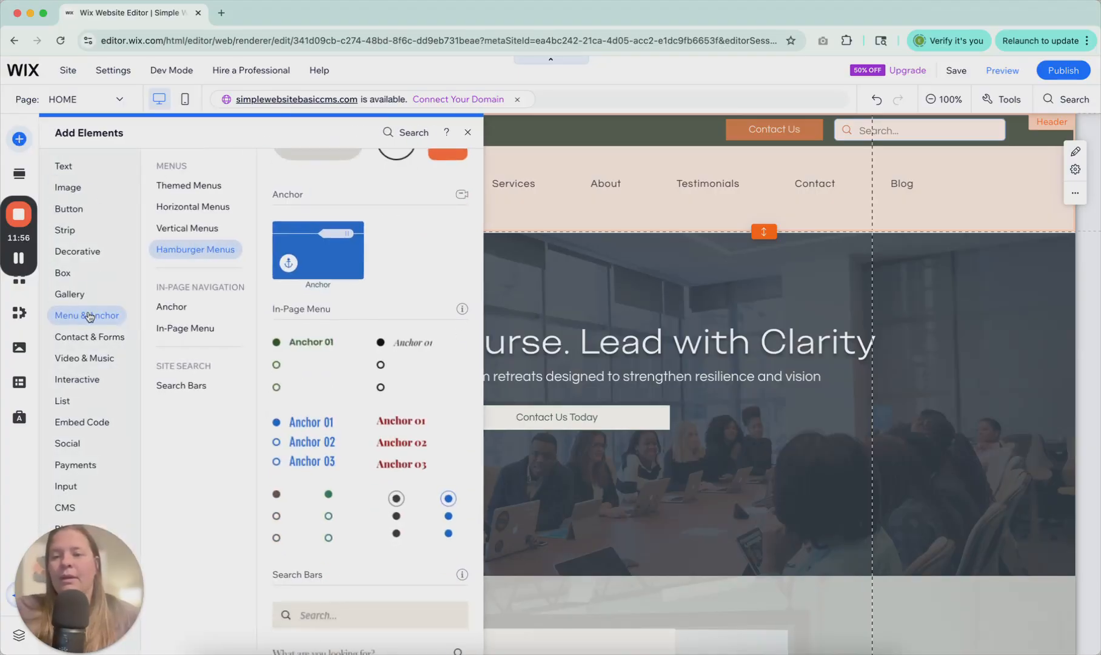
pyautogui.click(466, 132)
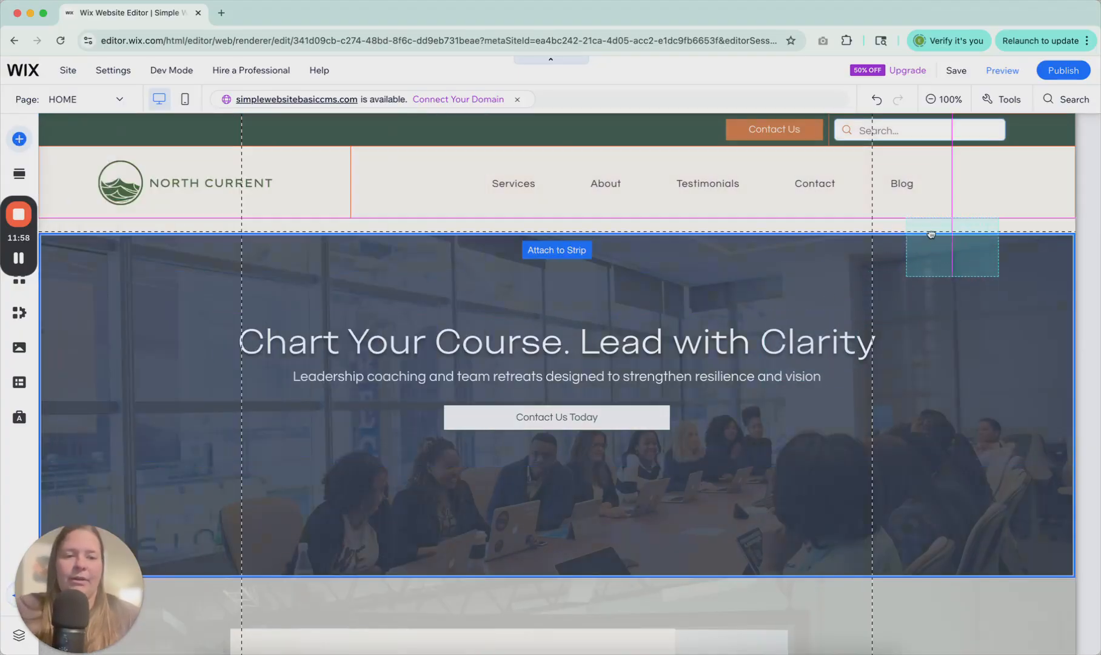
pyautogui.click(952, 247)
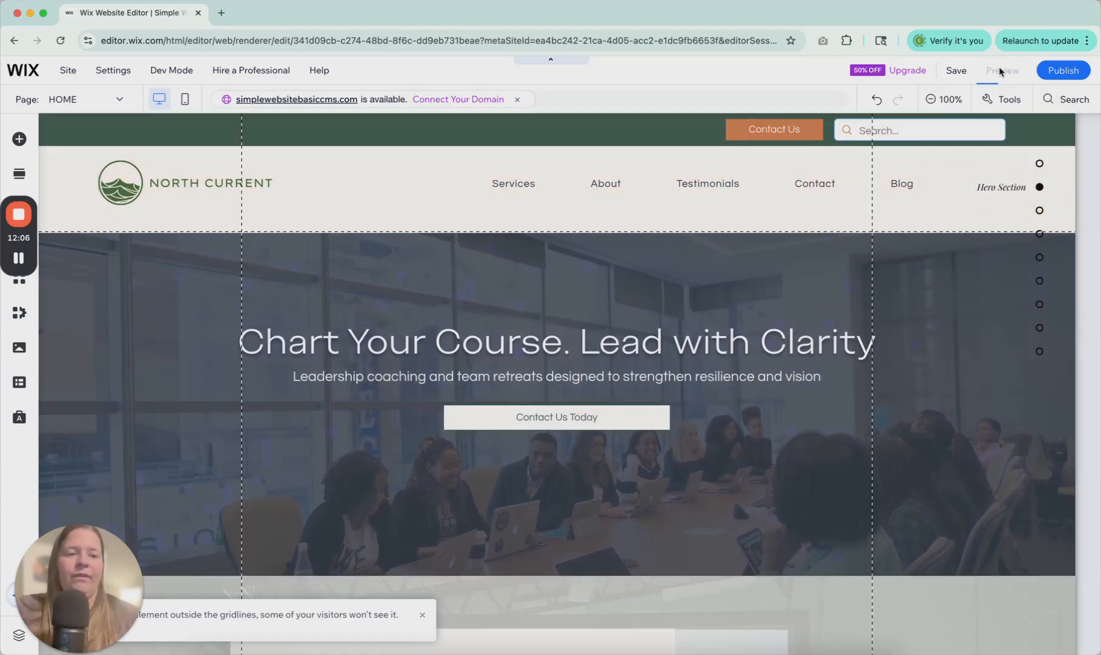
pyautogui.click(1003, 71)
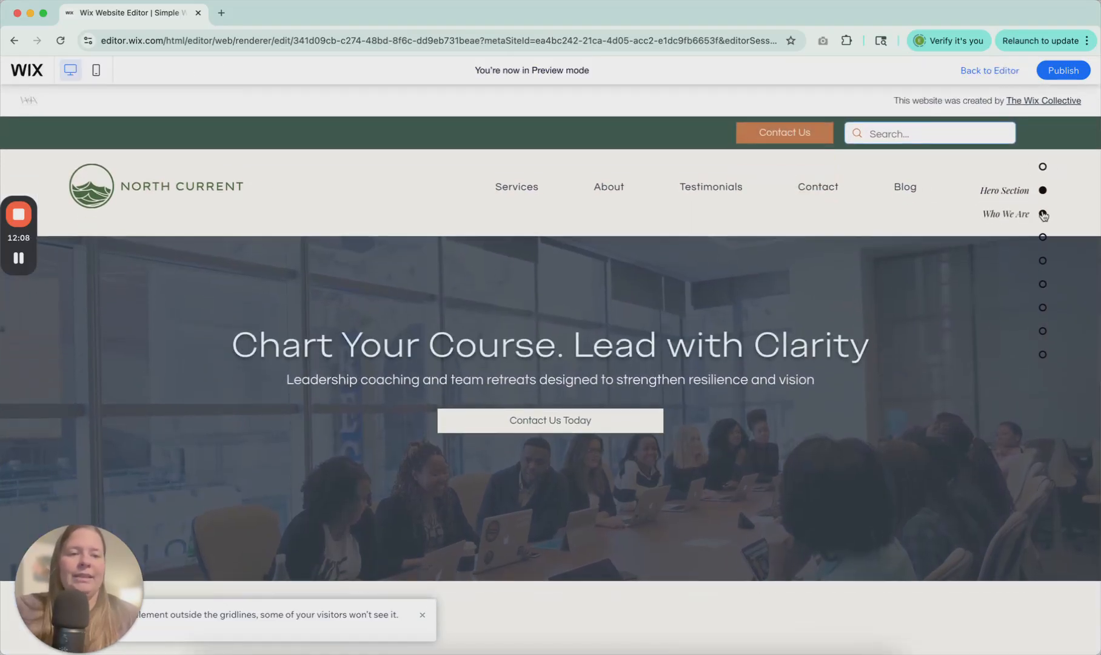
pyautogui.scroll(-3)
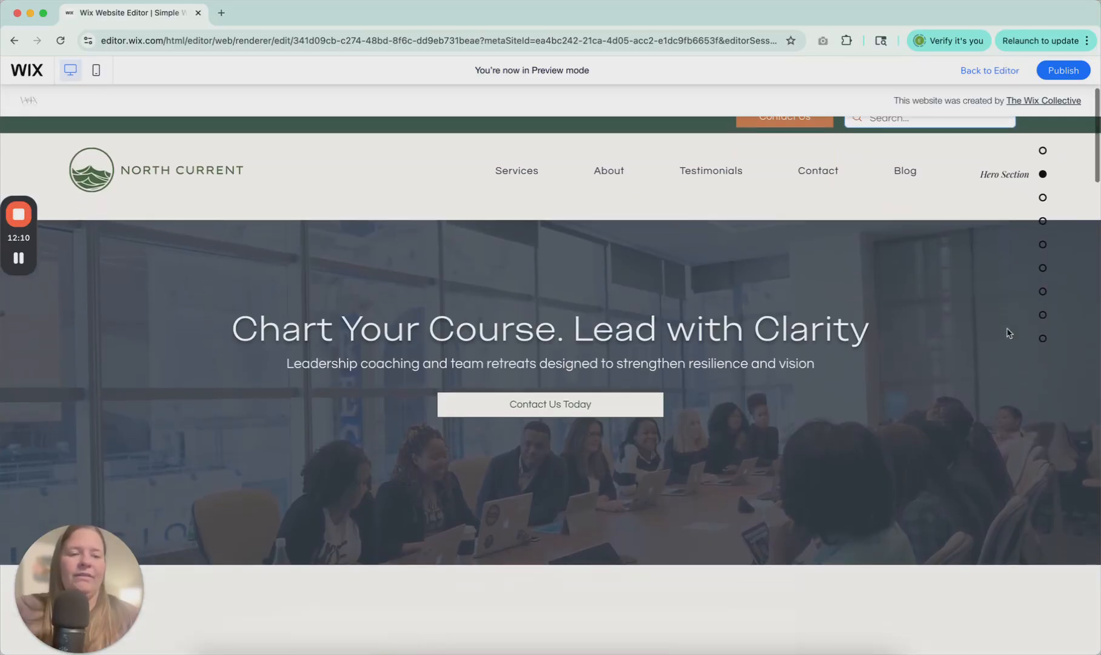
pyautogui.moveTo(1043, 199)
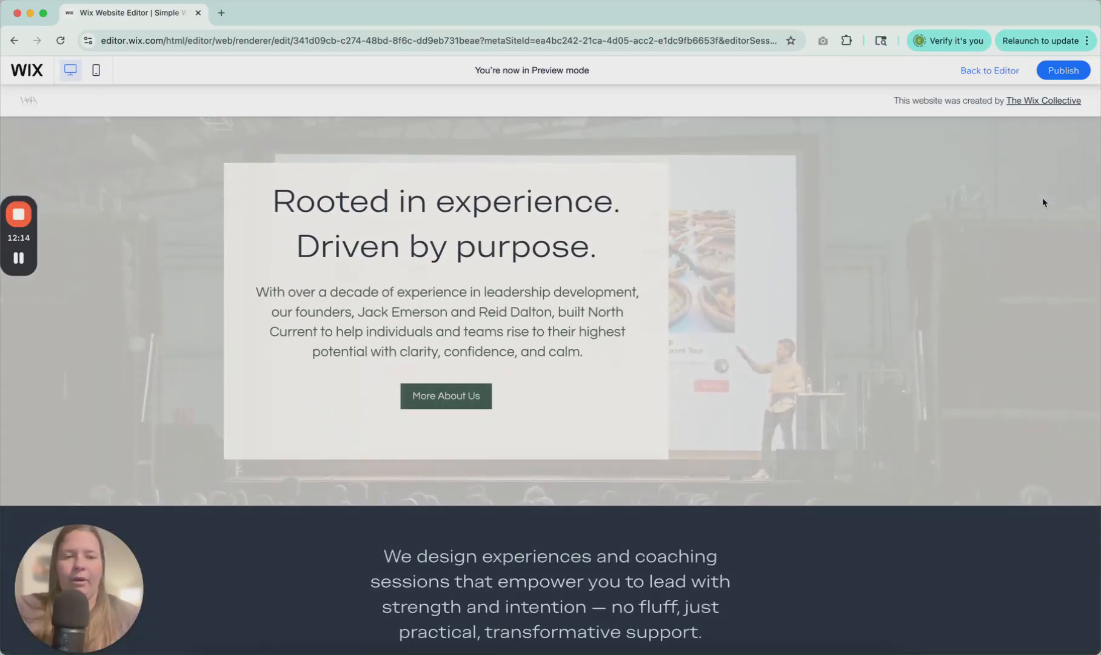
pyautogui.scroll(-3)
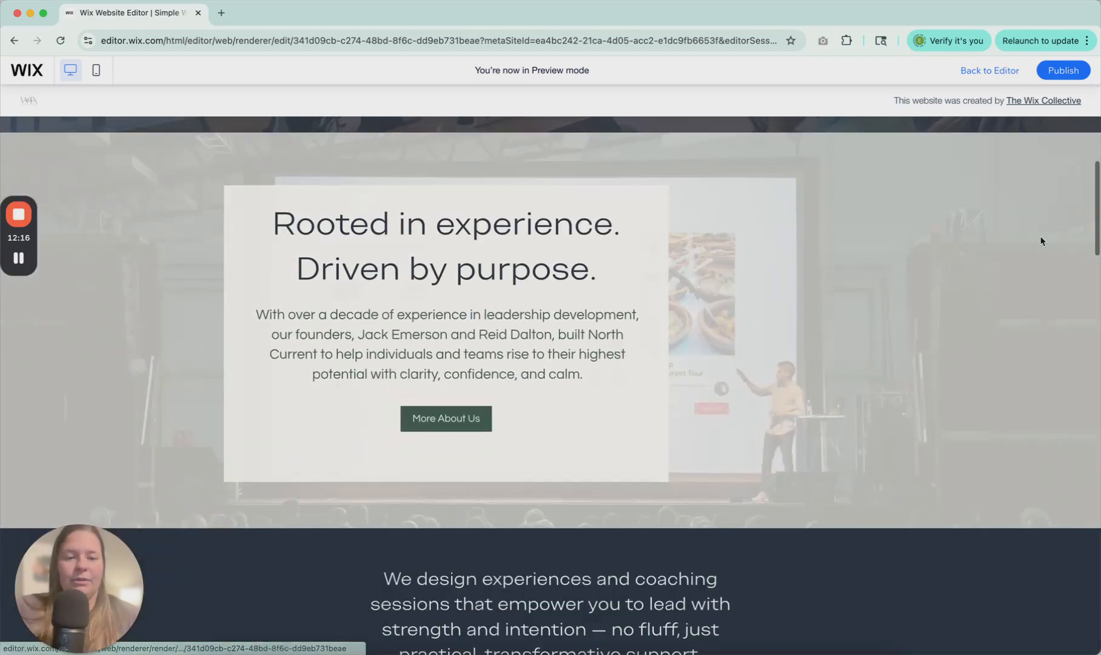
pyautogui.scroll(3)
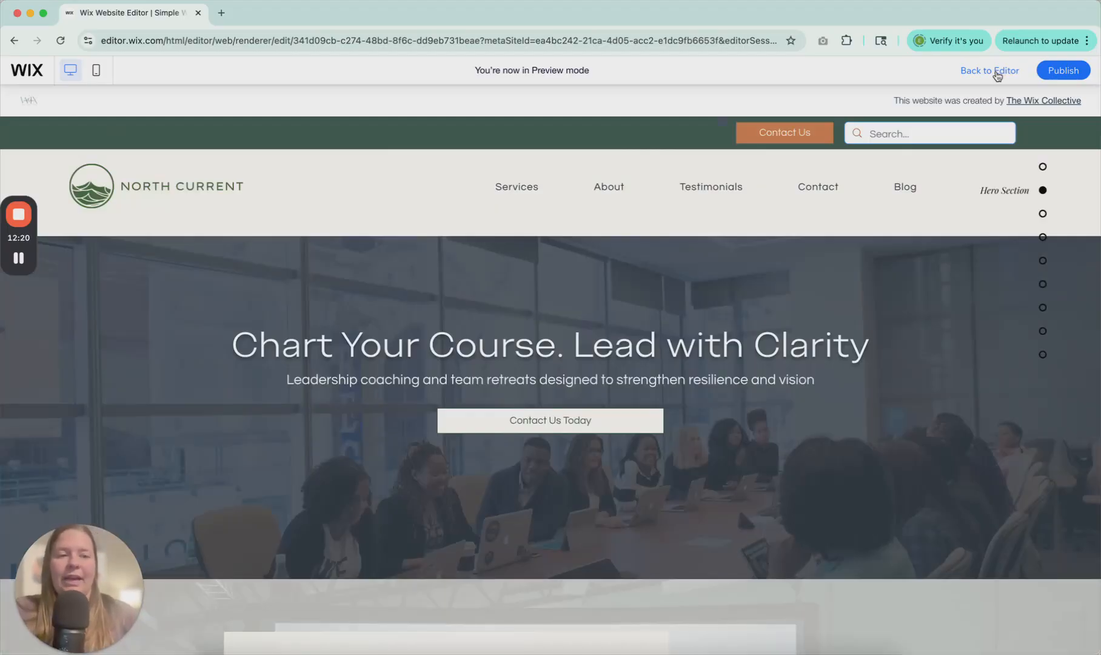
pyautogui.click(988, 70)
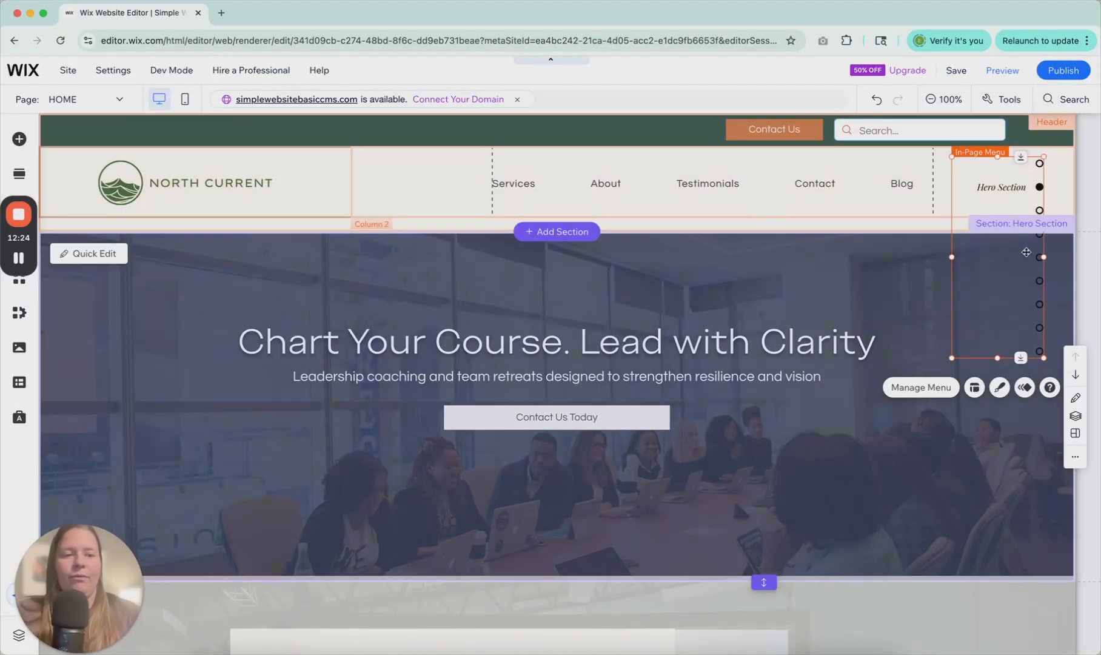
# - Pin the dot menu to the top-right of the screen, then preview the site
pyautogui.rightClick(996, 252)
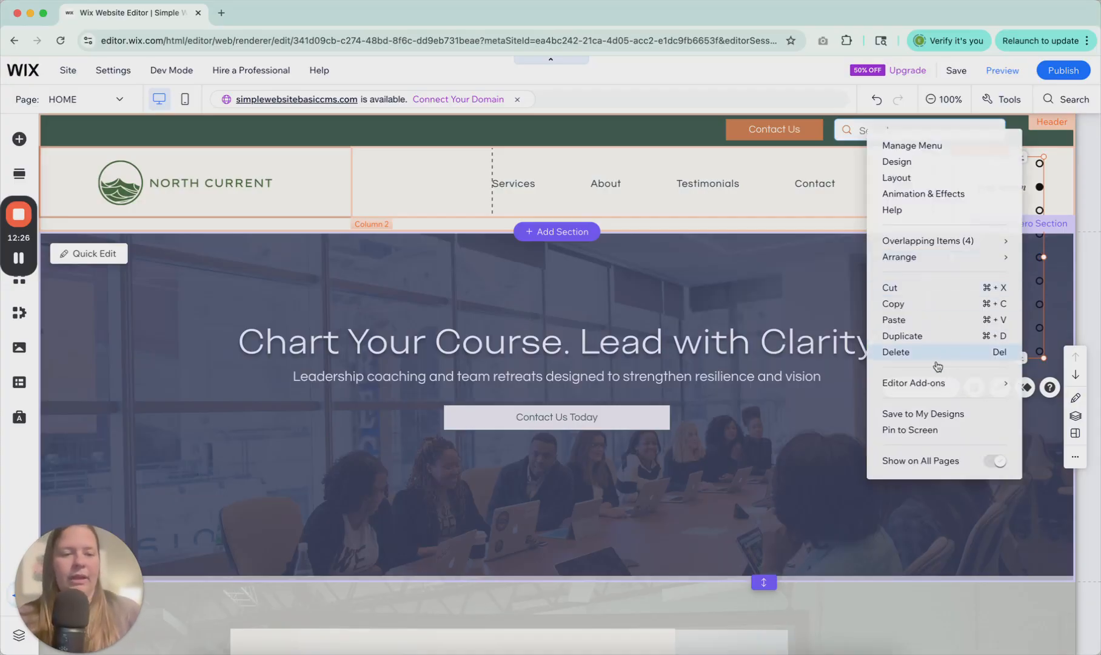
pyautogui.click(909, 430)
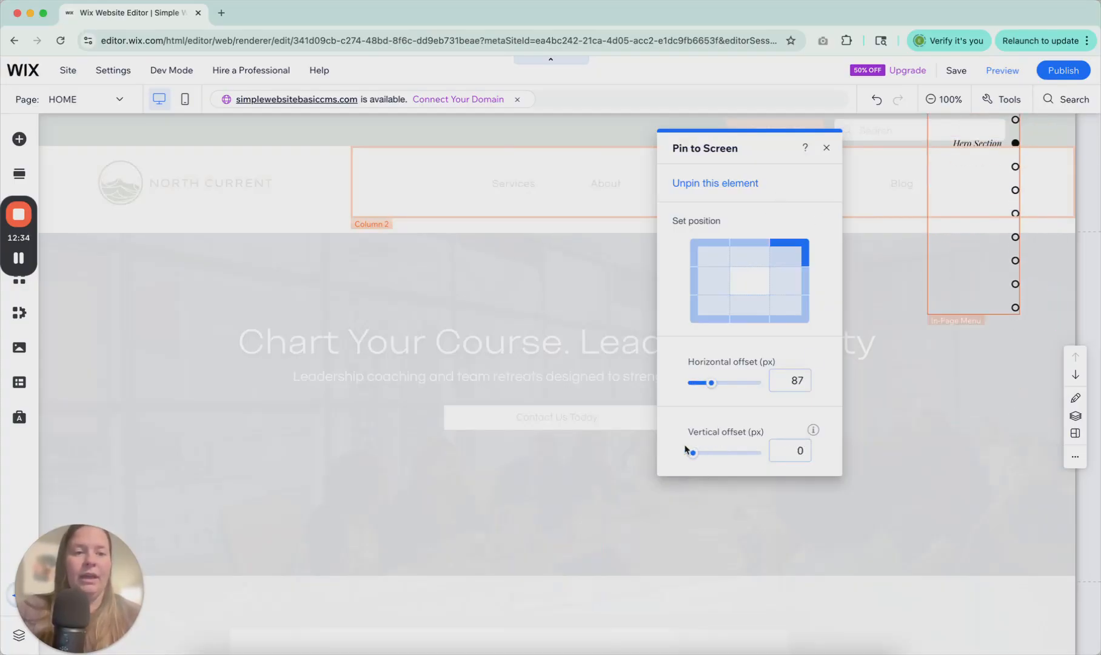
pyautogui.click(827, 148)
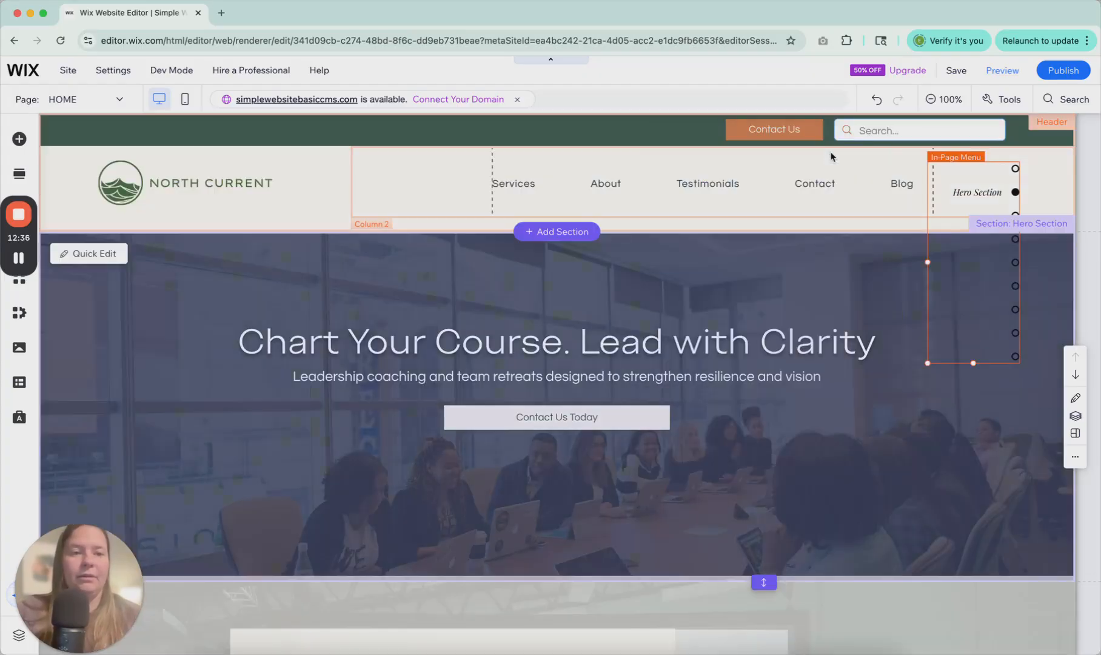
pyautogui.click(1000, 71)
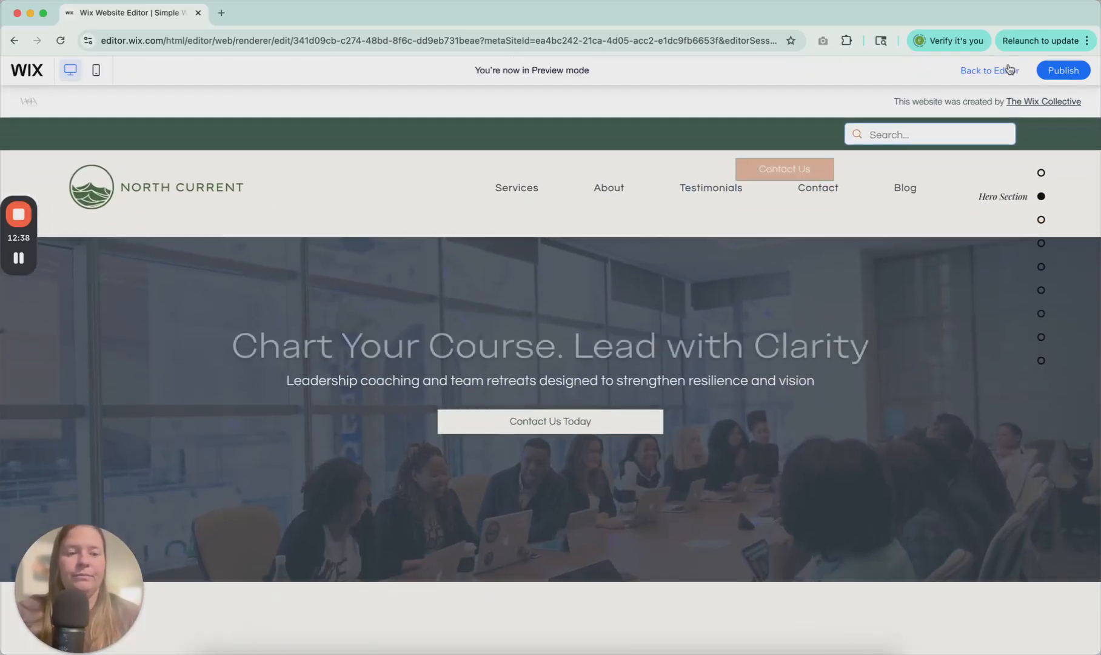
# - Scroll the preview down to the footer watching the pinned dot menu track sections, then return to editing
pyautogui.scroll(-3)
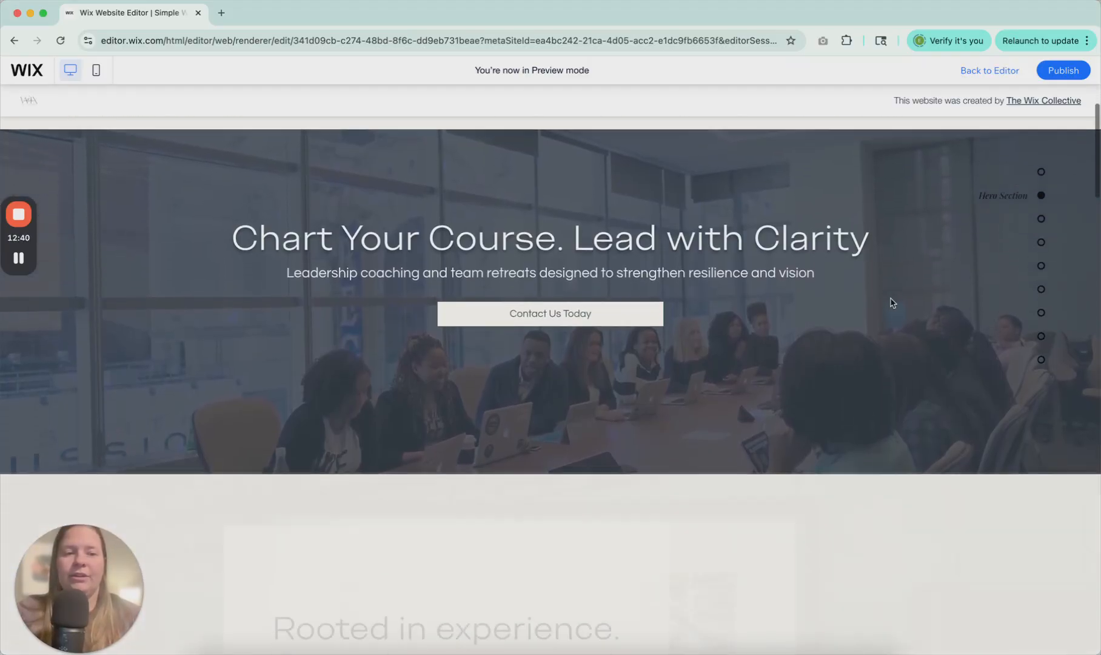
pyautogui.scroll(-3)
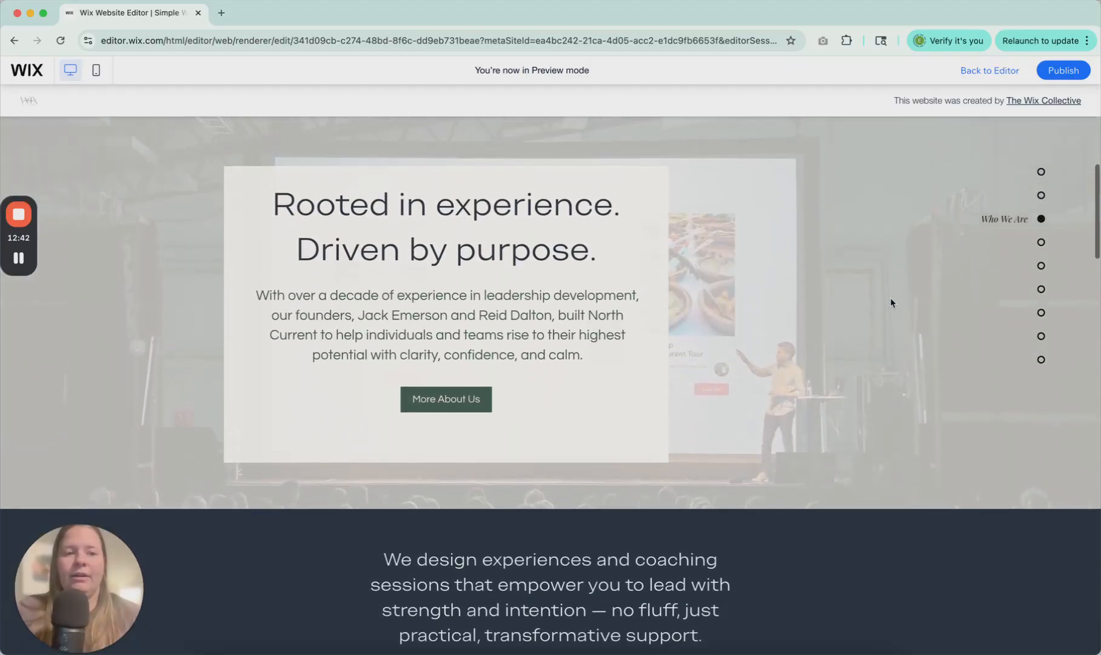
pyautogui.scroll(-3)
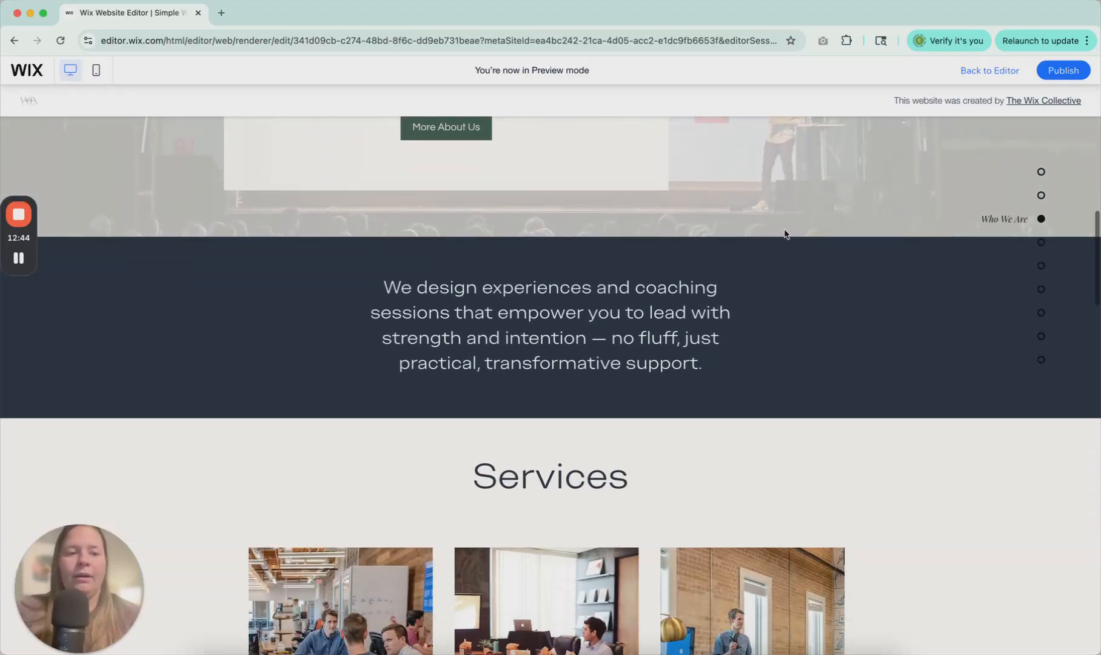
pyautogui.scroll(-3)
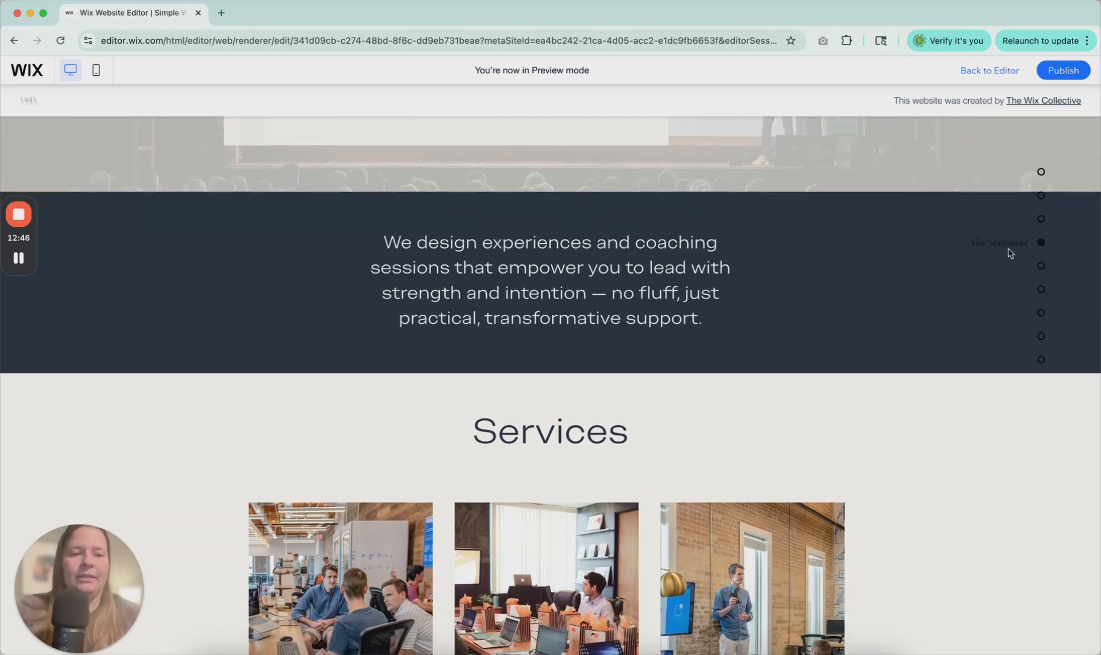
pyautogui.scroll(-3)
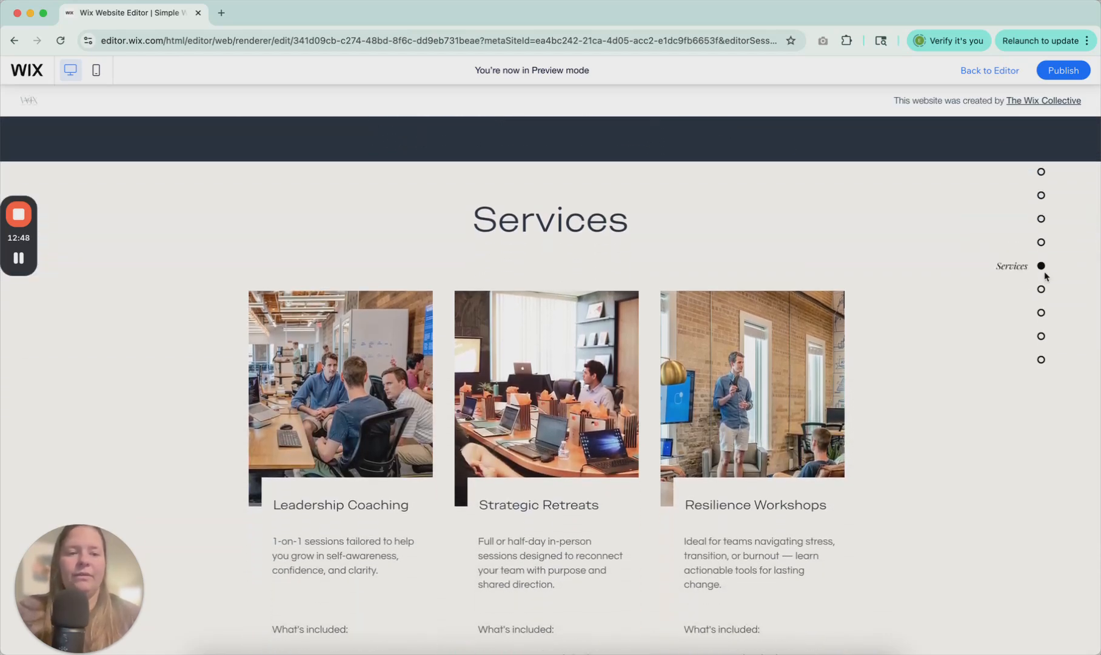
pyautogui.scroll(-3)
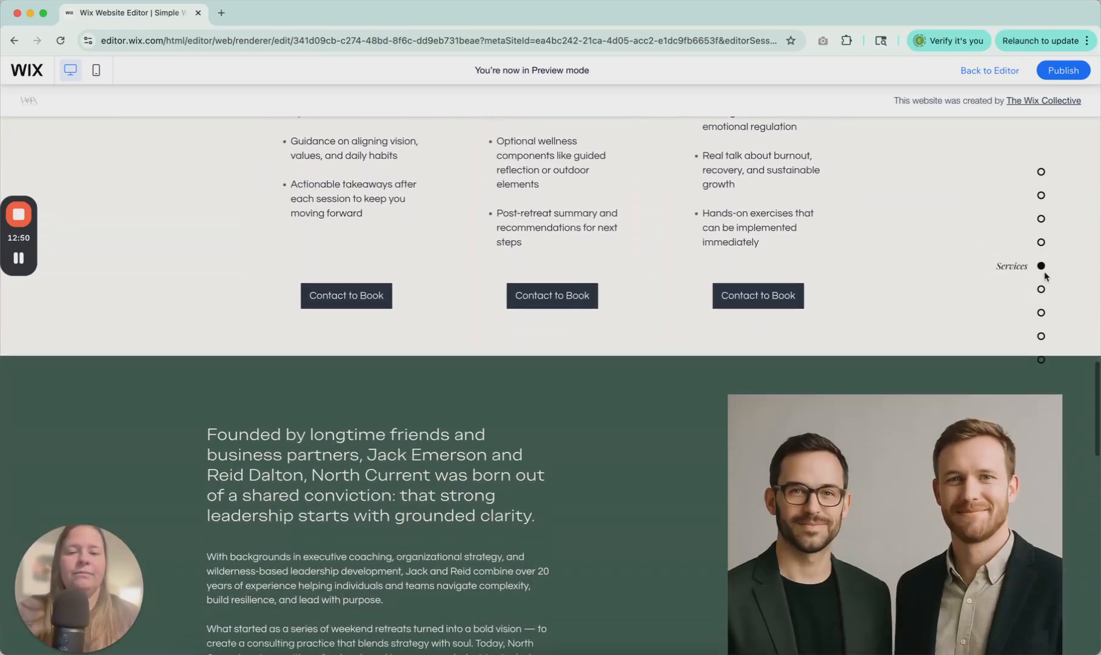
pyautogui.scroll(-3)
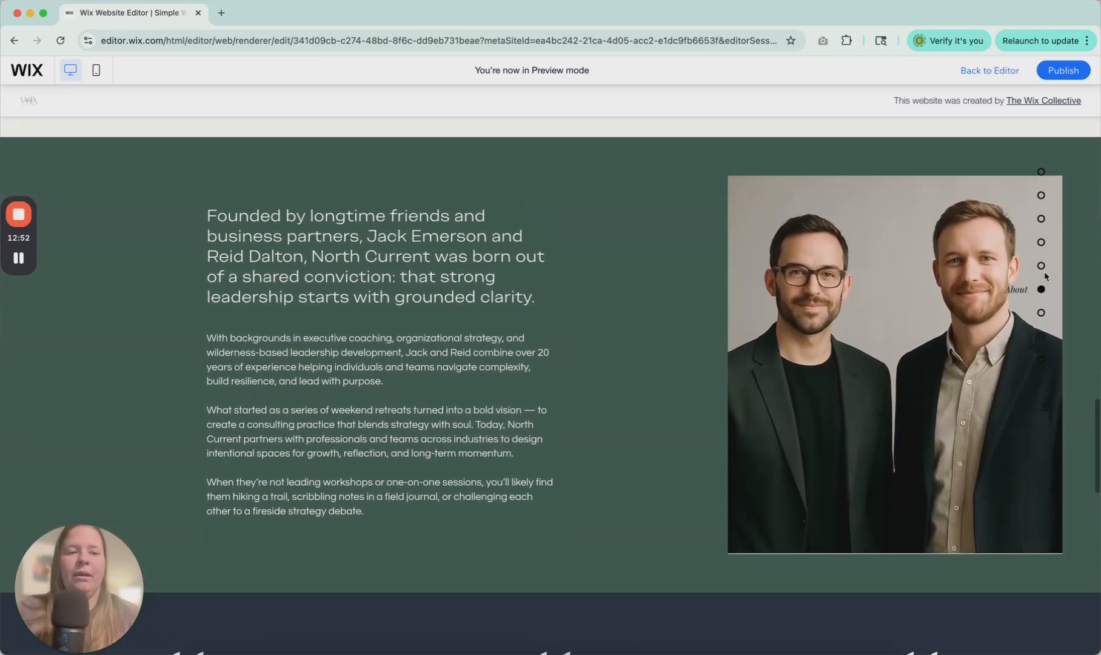
pyautogui.scroll(-3)
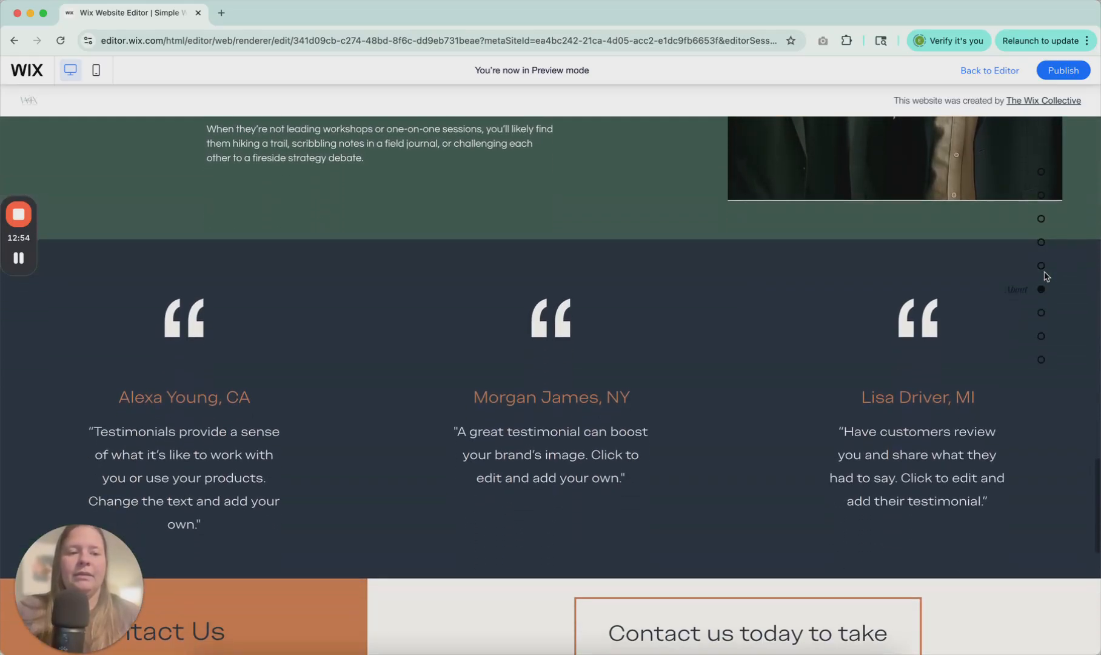
pyautogui.scroll(-3)
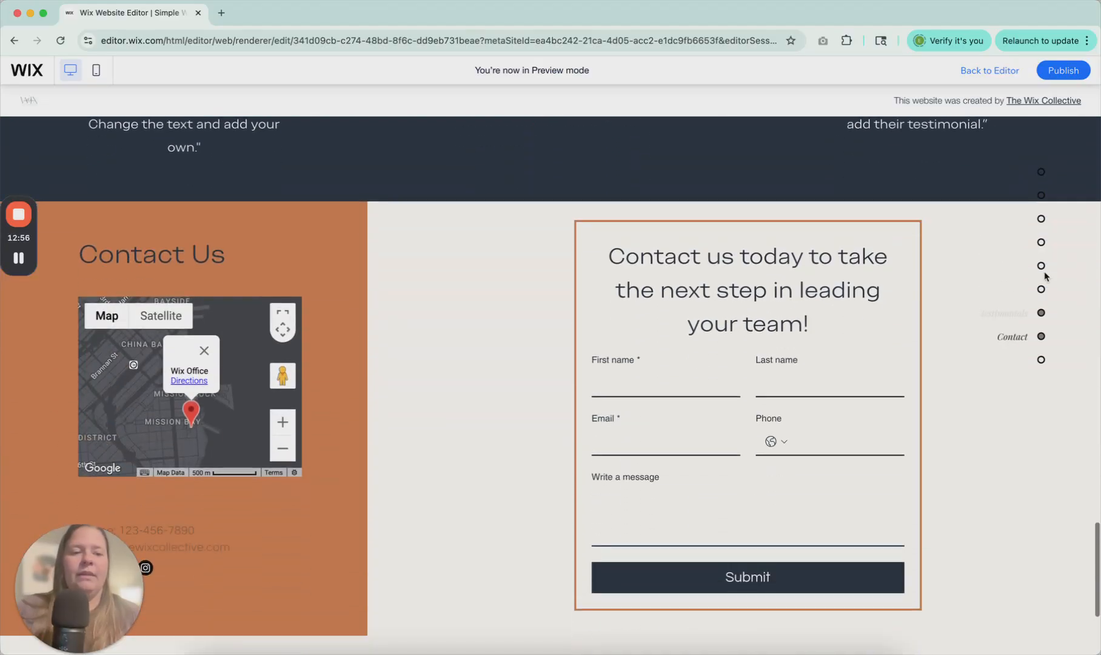
pyautogui.scroll(-3)
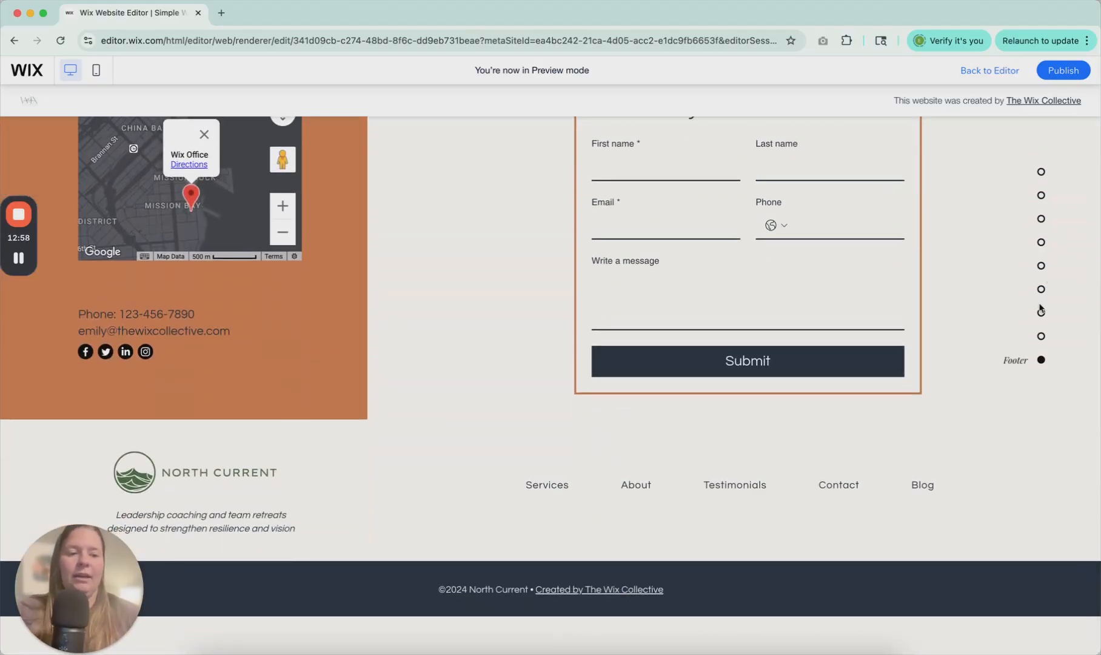
pyautogui.scroll(-3)
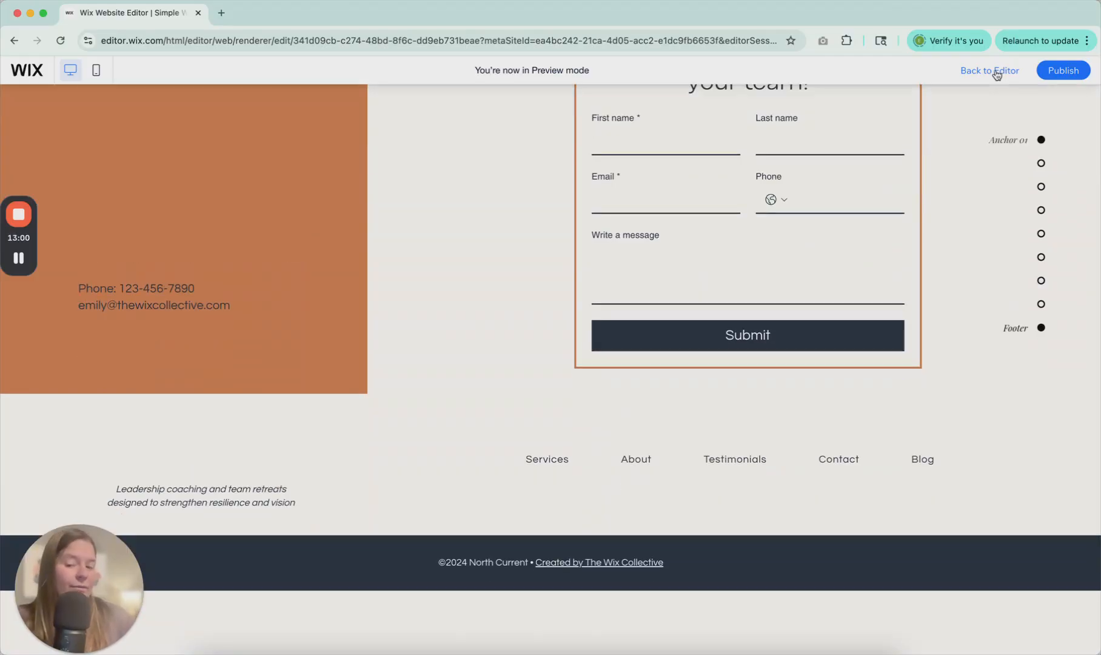
pyautogui.click(989, 70)
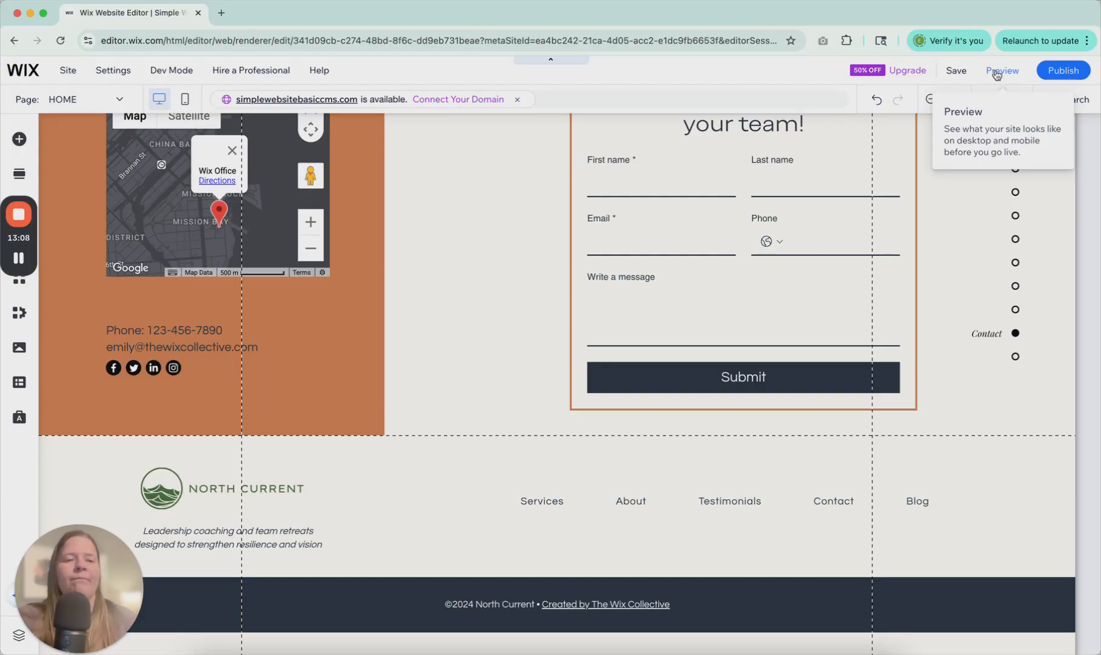
# - Uncheck Anchor 01 and Hero Section in the dot menu's Manage Menu list
pyautogui.click(1014, 262)
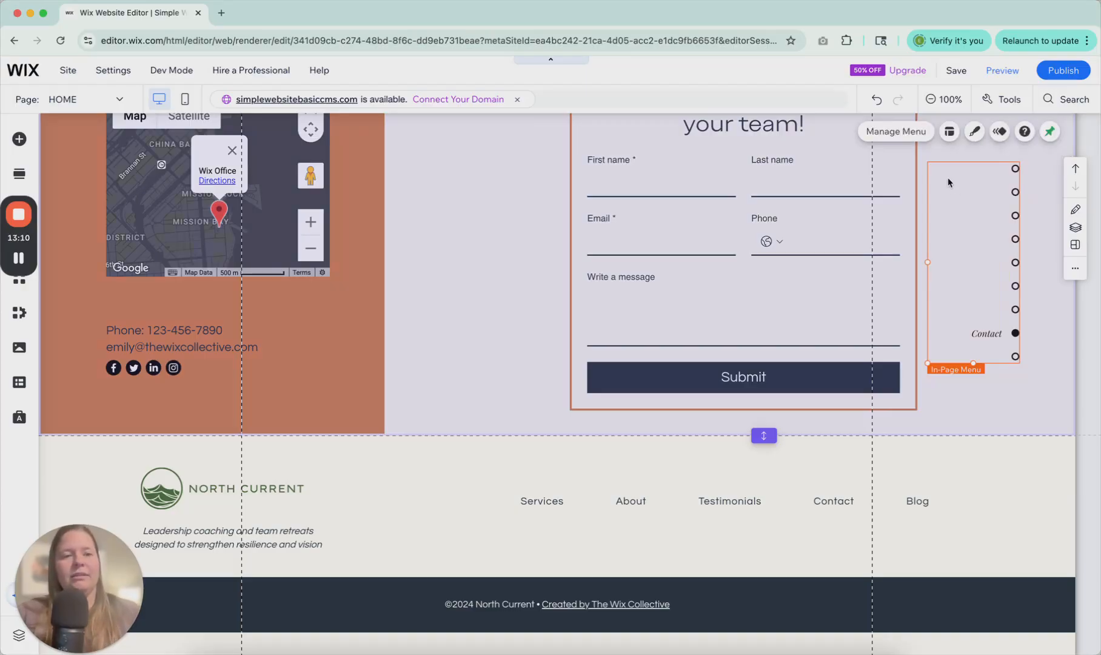
pyautogui.moveTo(908, 134)
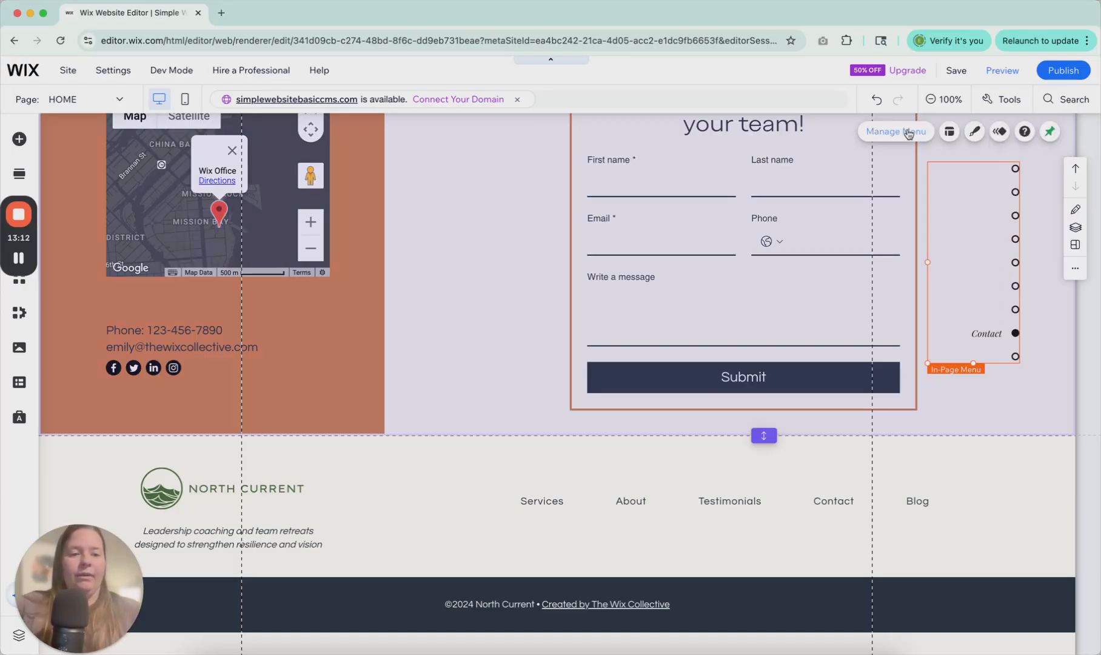
pyautogui.click(896, 132)
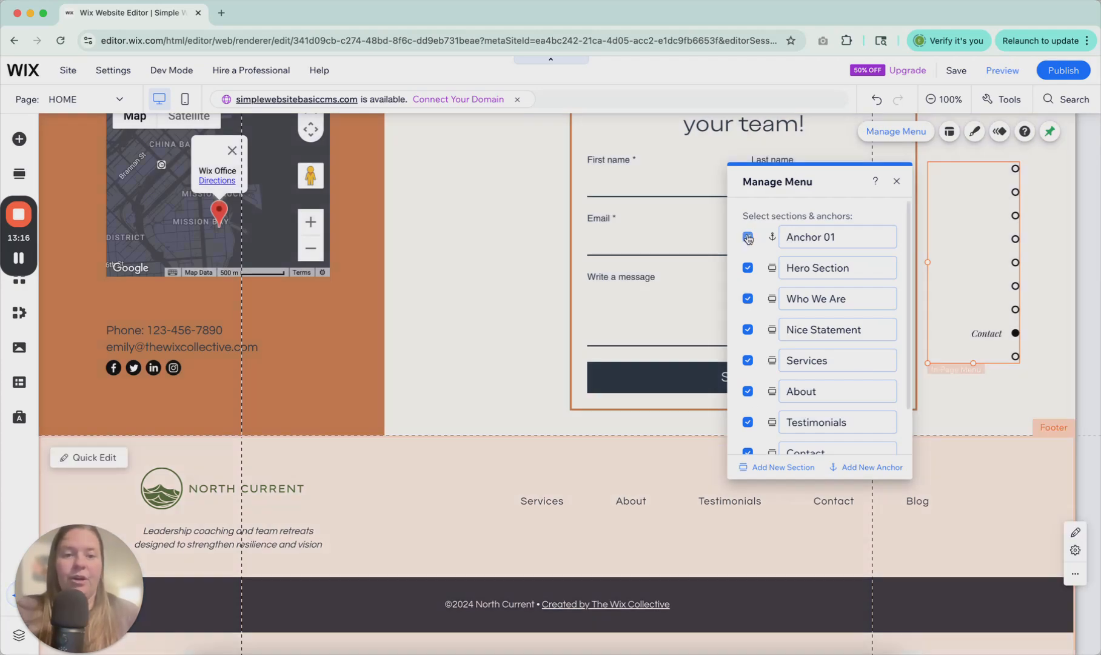
pyautogui.click(747, 236)
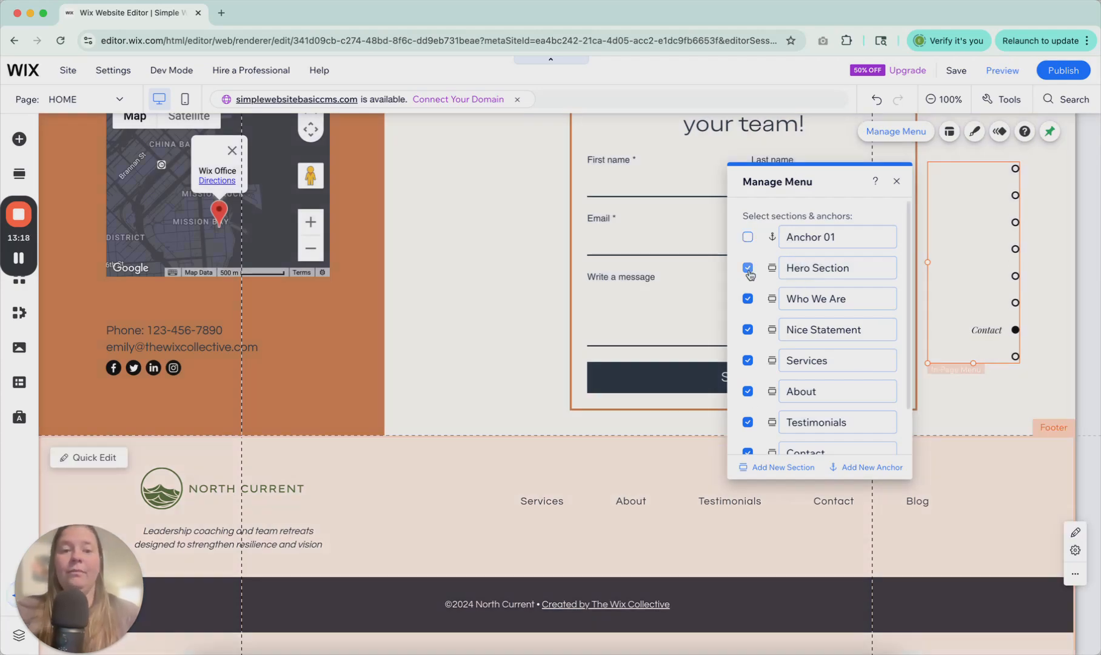
pyautogui.click(747, 268)
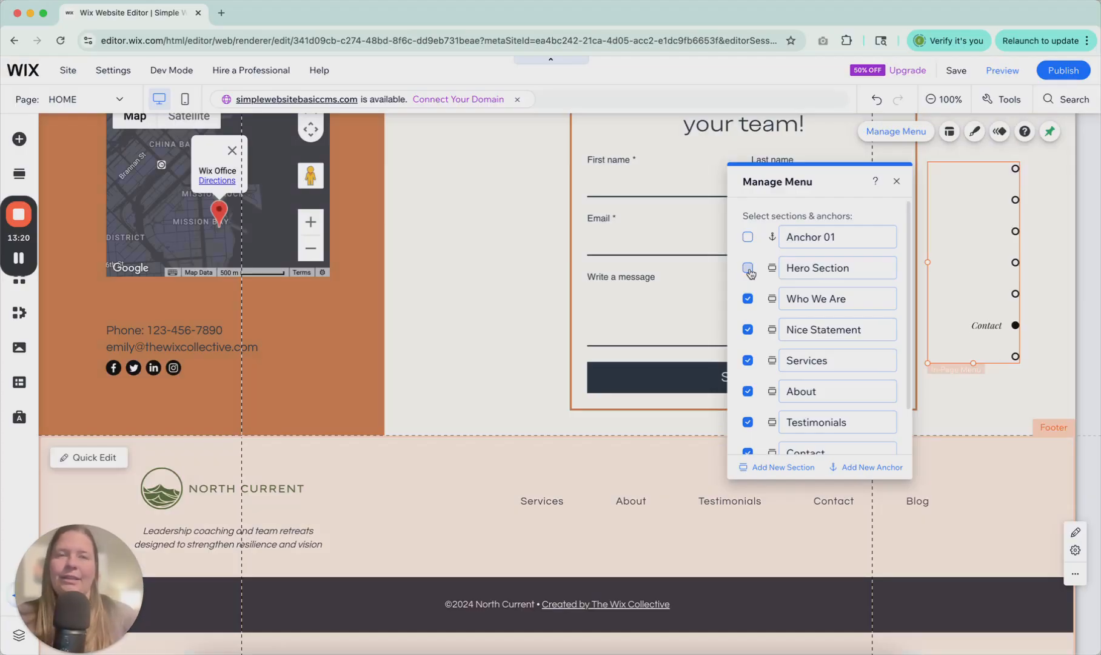
pyautogui.click(747, 268)
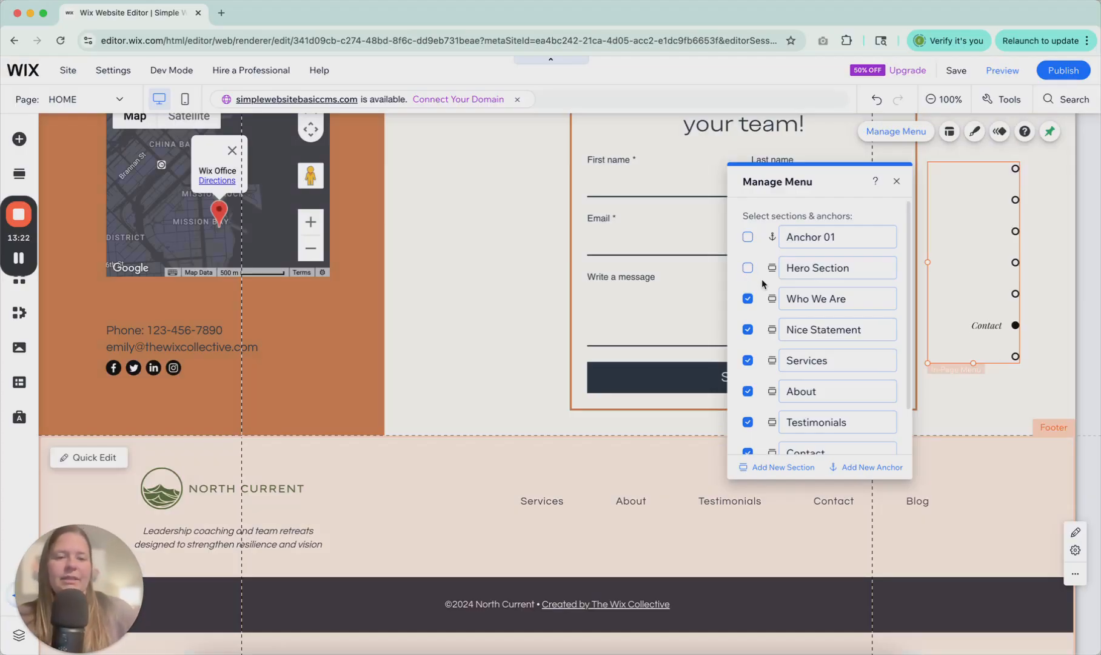
# - Uncheck Footer too, leaving five content-section dots, and close the panel
pyautogui.scroll(-3)
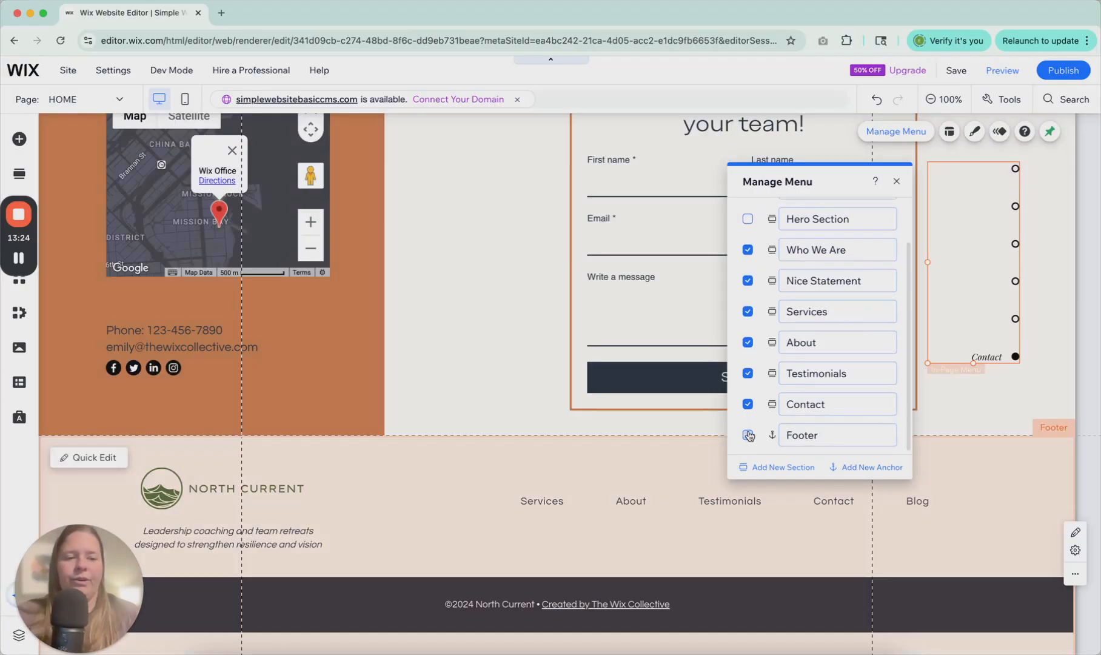
pyautogui.click(747, 434)
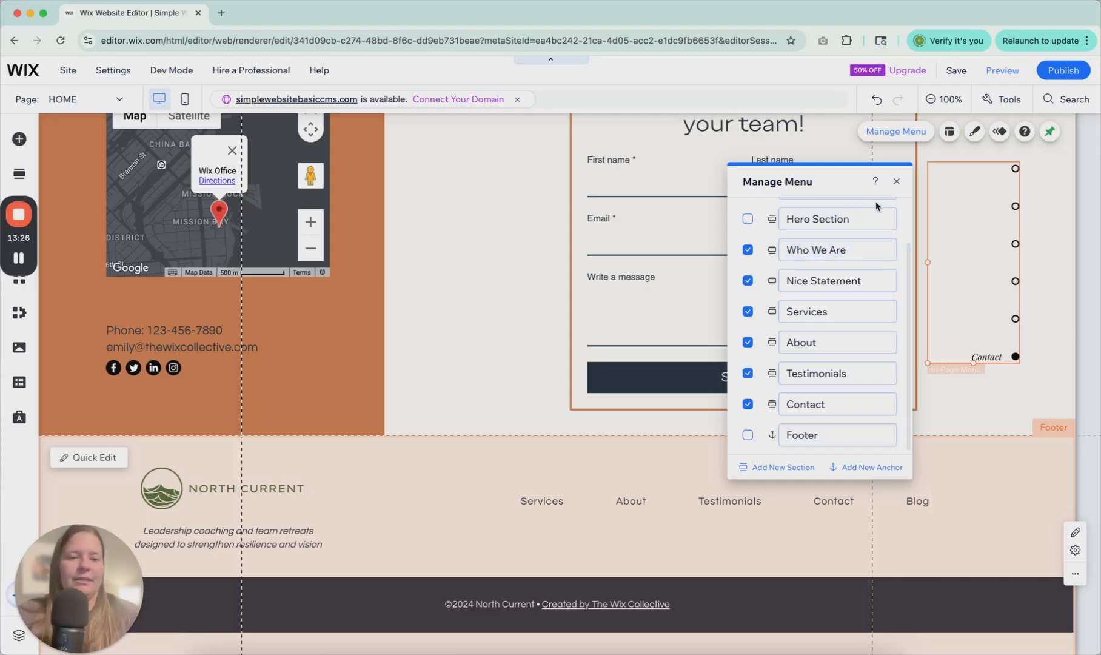
pyautogui.moveTo(848, 281)
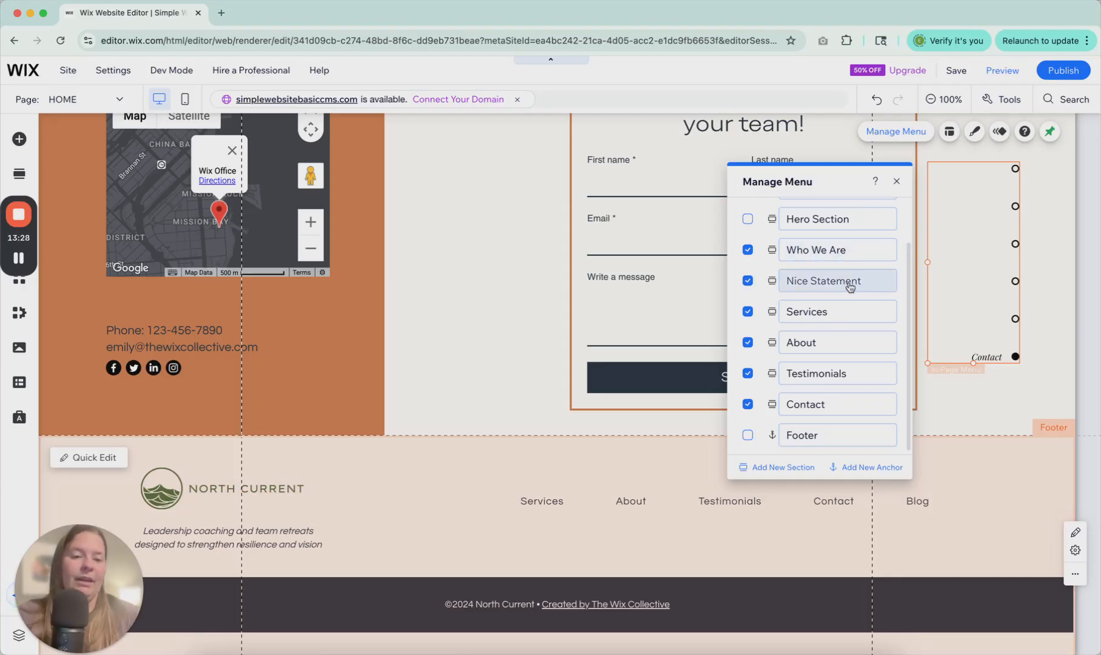
pyautogui.click(747, 280)
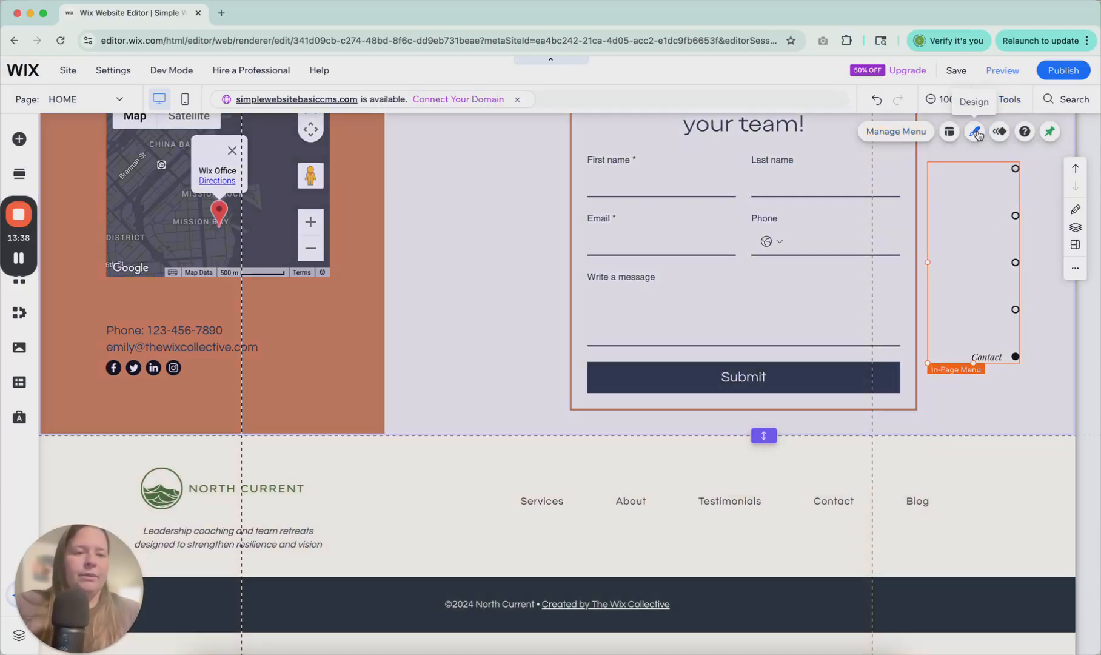
pyautogui.click(948, 131)
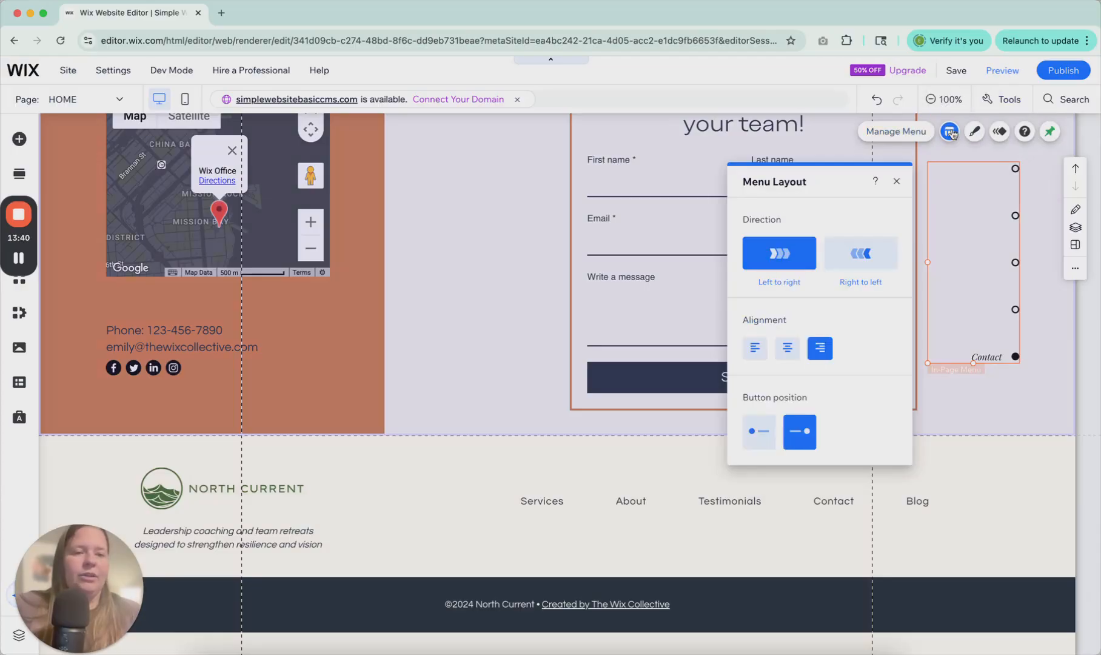
pyautogui.moveTo(999, 131)
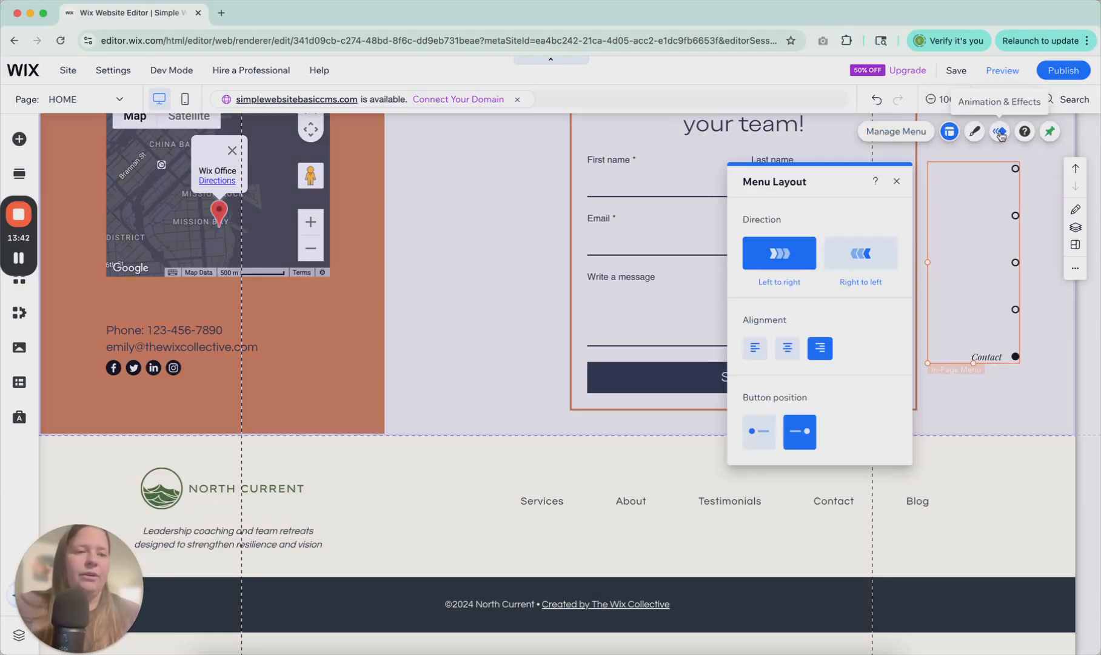
pyautogui.click(896, 181)
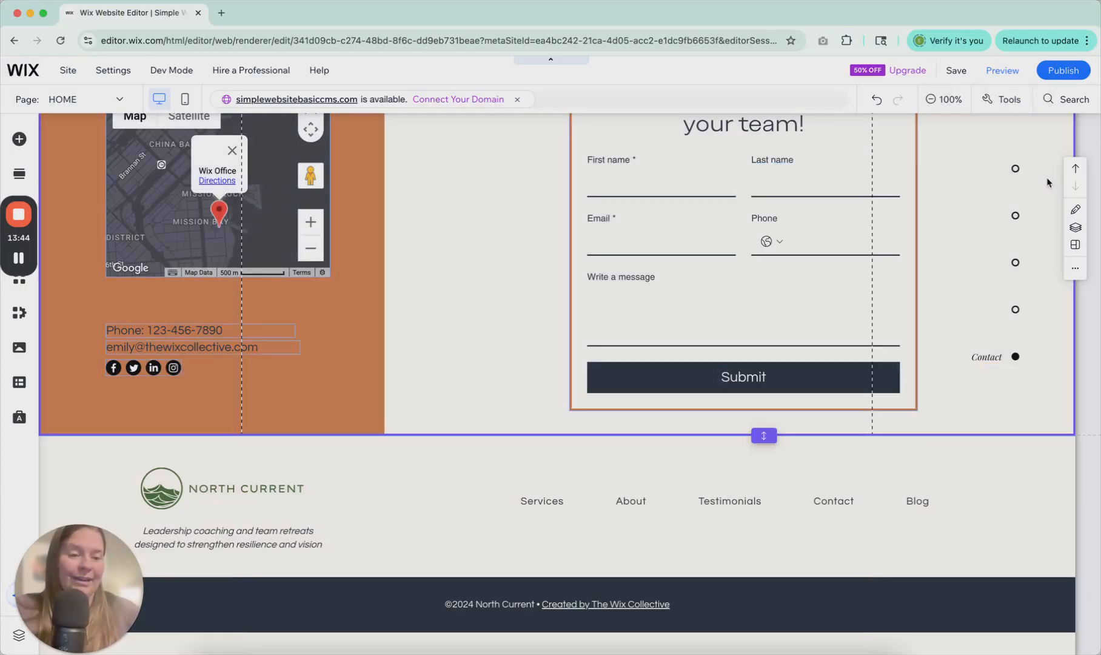
pyautogui.click(986, 224)
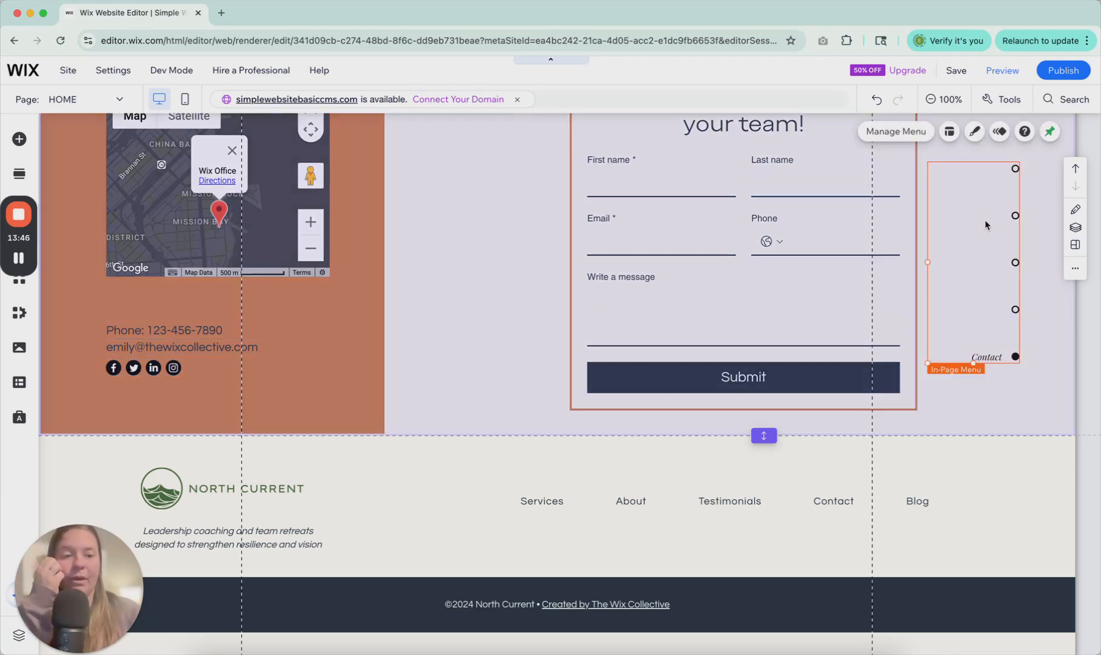
pyautogui.moveTo(922, 232)
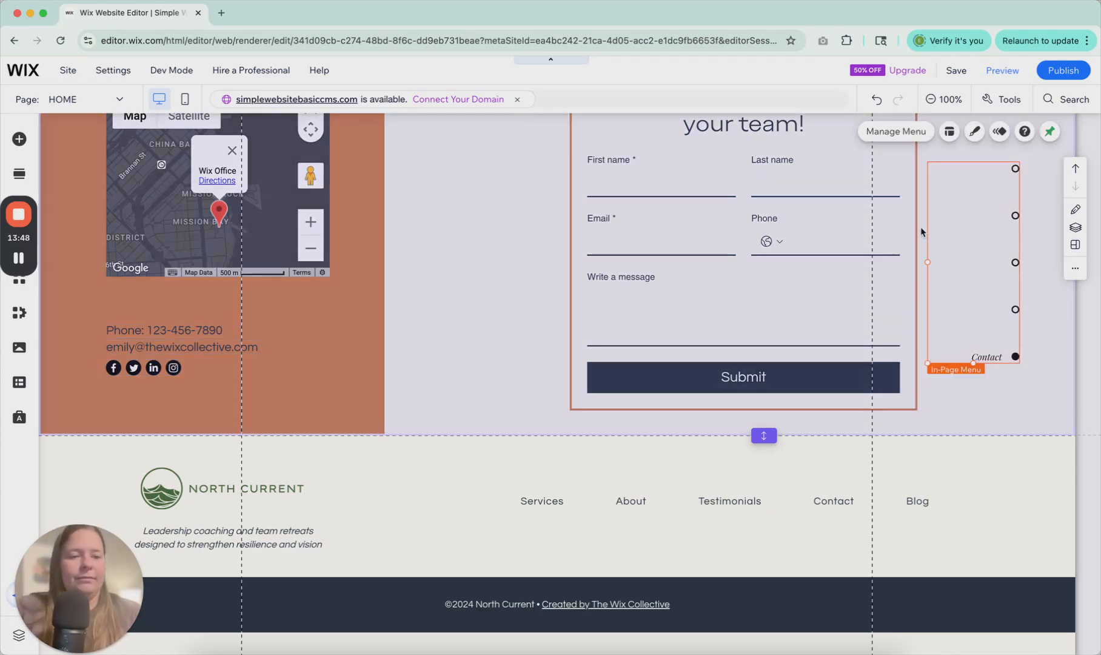
pyautogui.scroll(3)
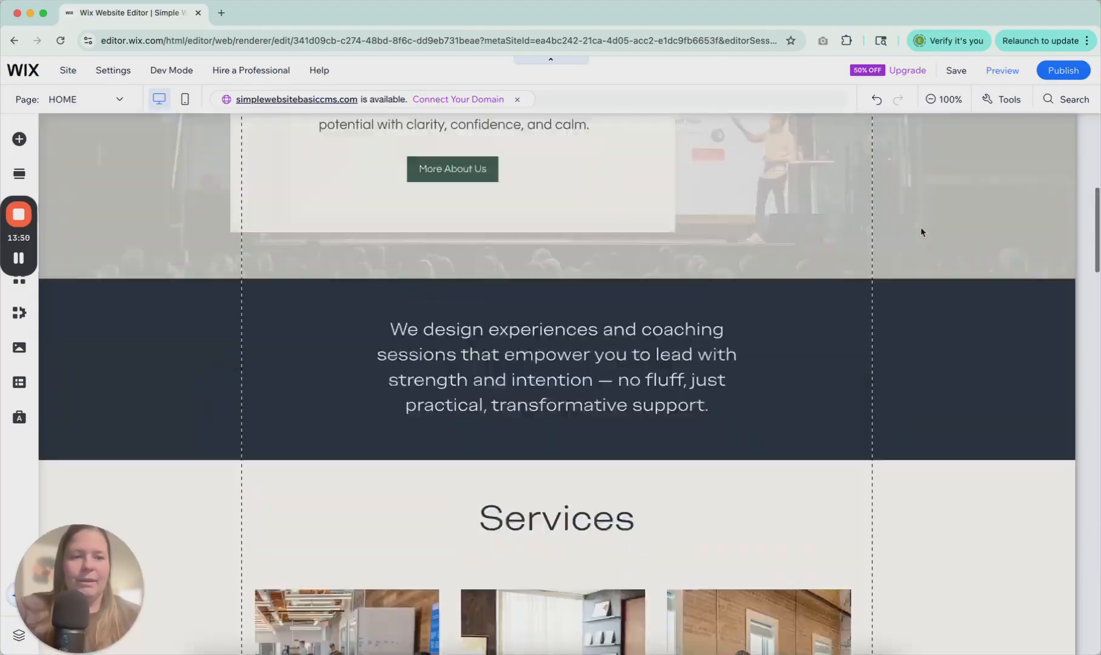
pyautogui.scroll(3)
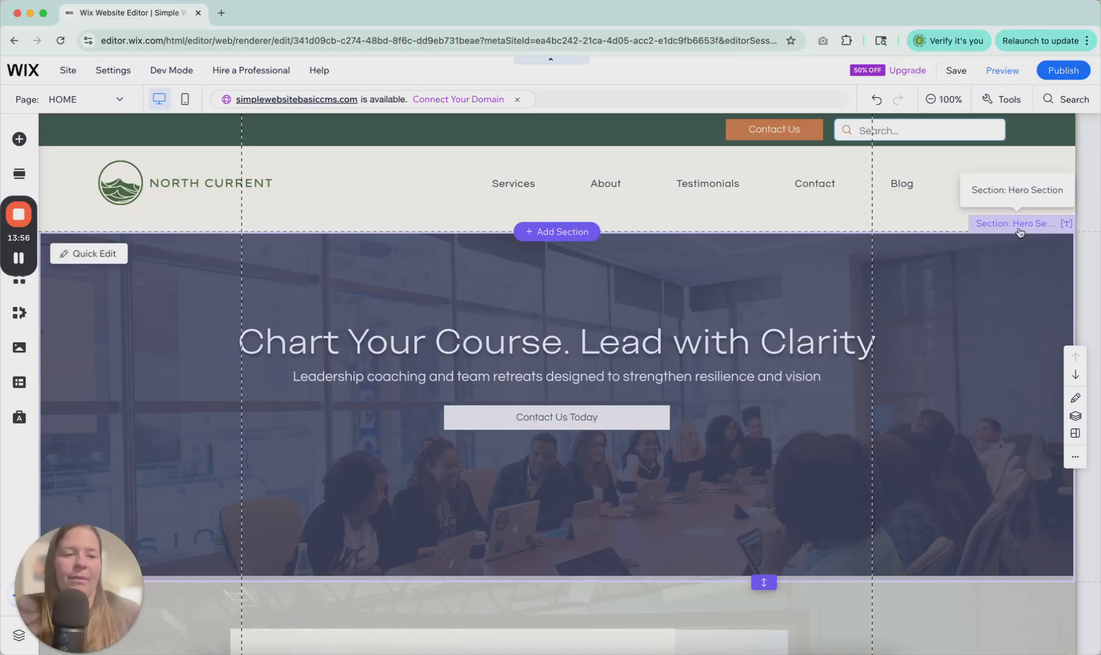
pyautogui.scroll(-3)
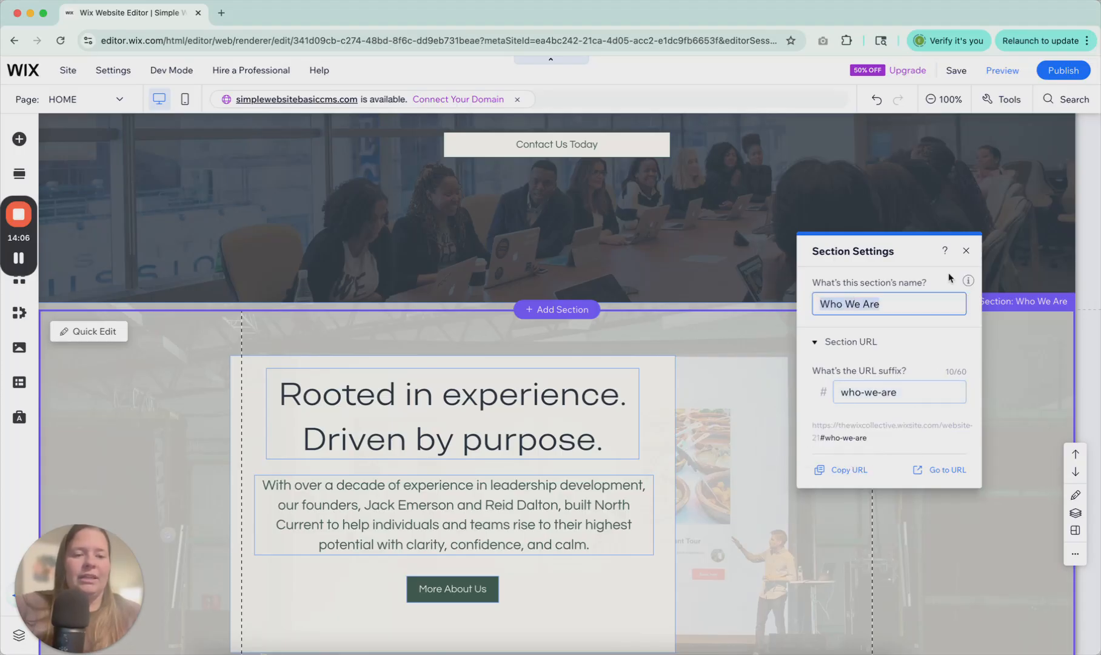
pyautogui.click(965, 251)
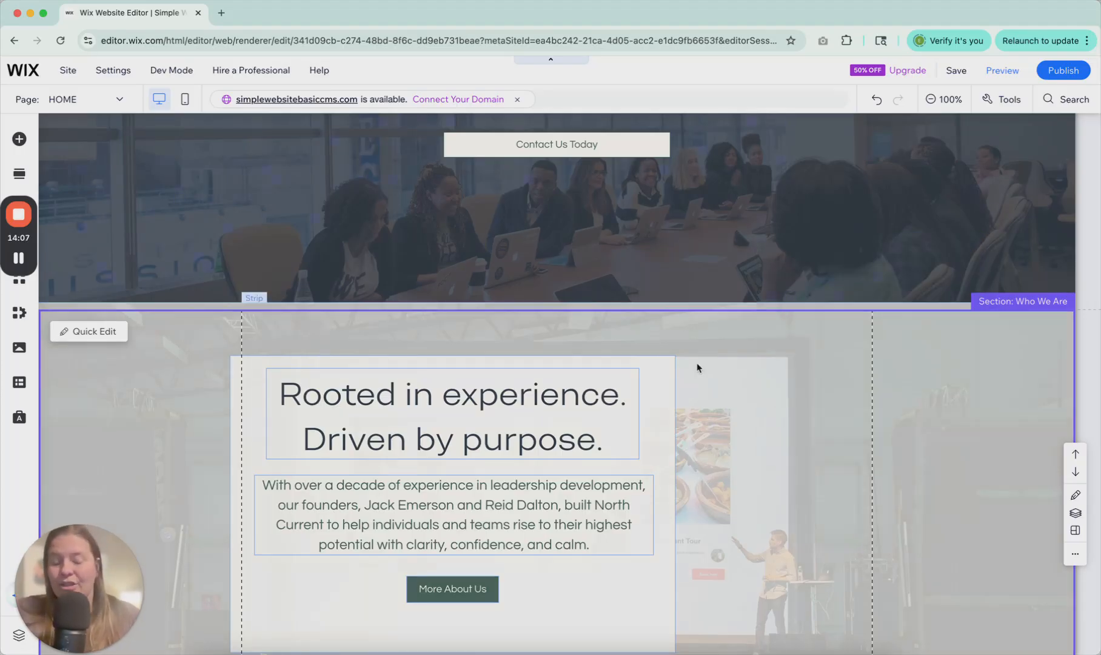
# - Add an anchor element from Menu & Anchor into the Services section of the home page
pyautogui.scroll(3)
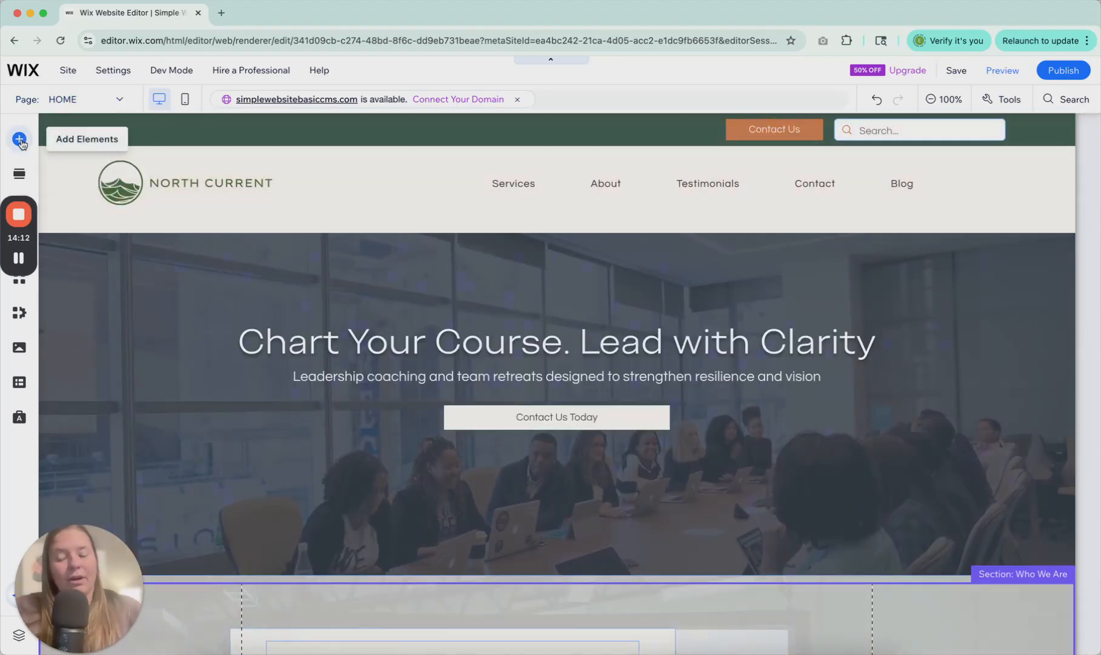
pyautogui.click(20, 140)
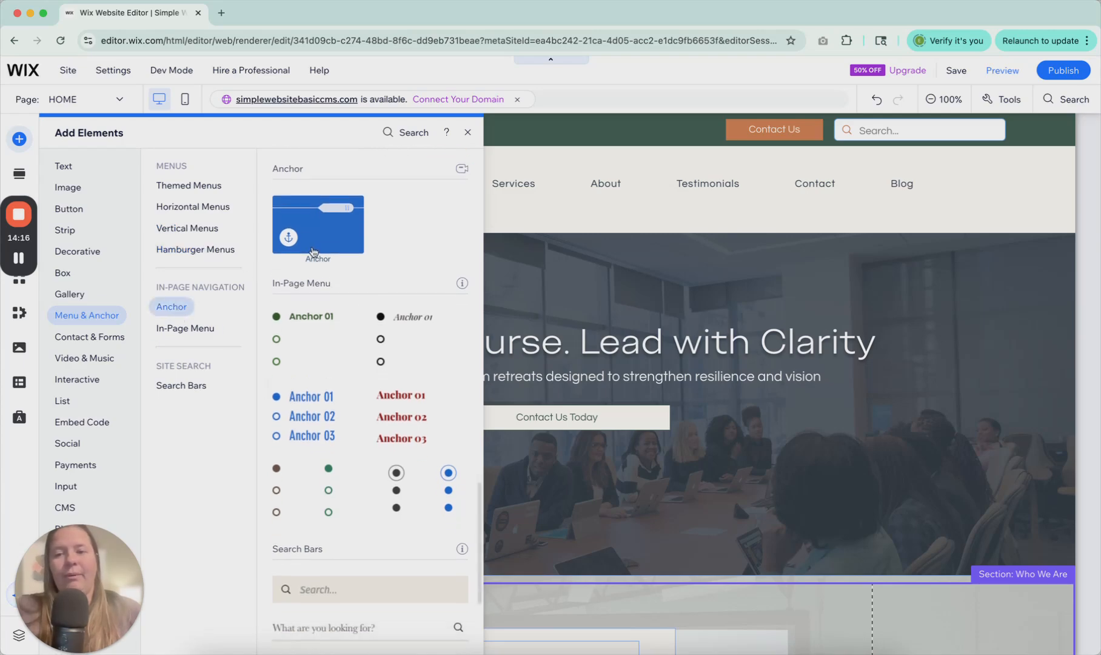
pyautogui.moveTo(211, 289)
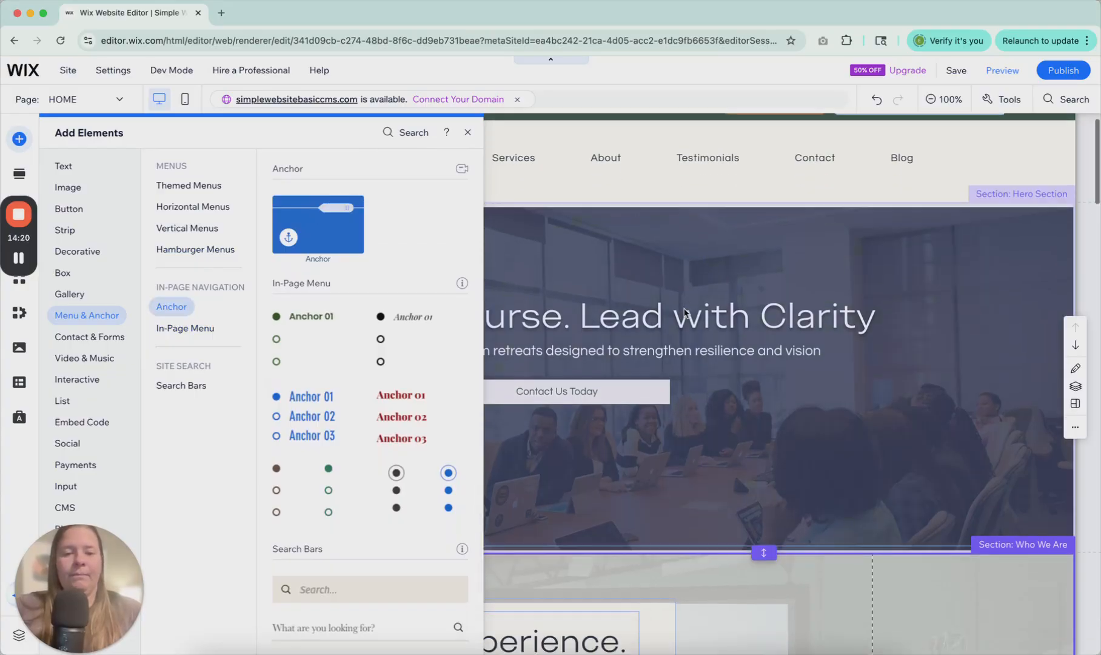
pyautogui.scroll(-3)
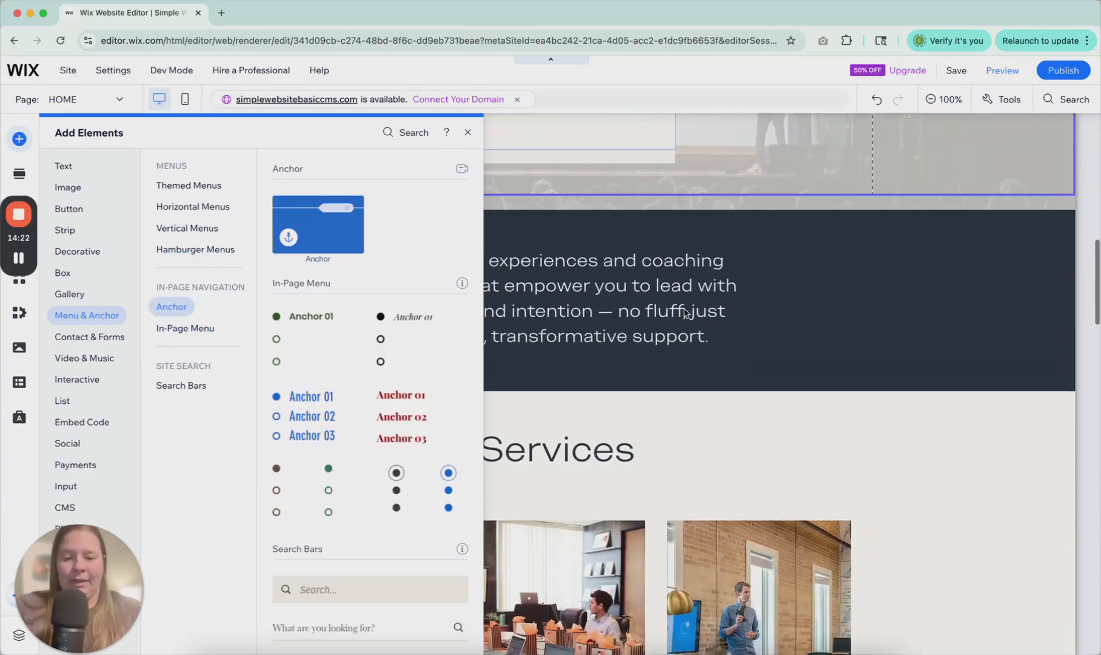
pyautogui.scroll(-3)
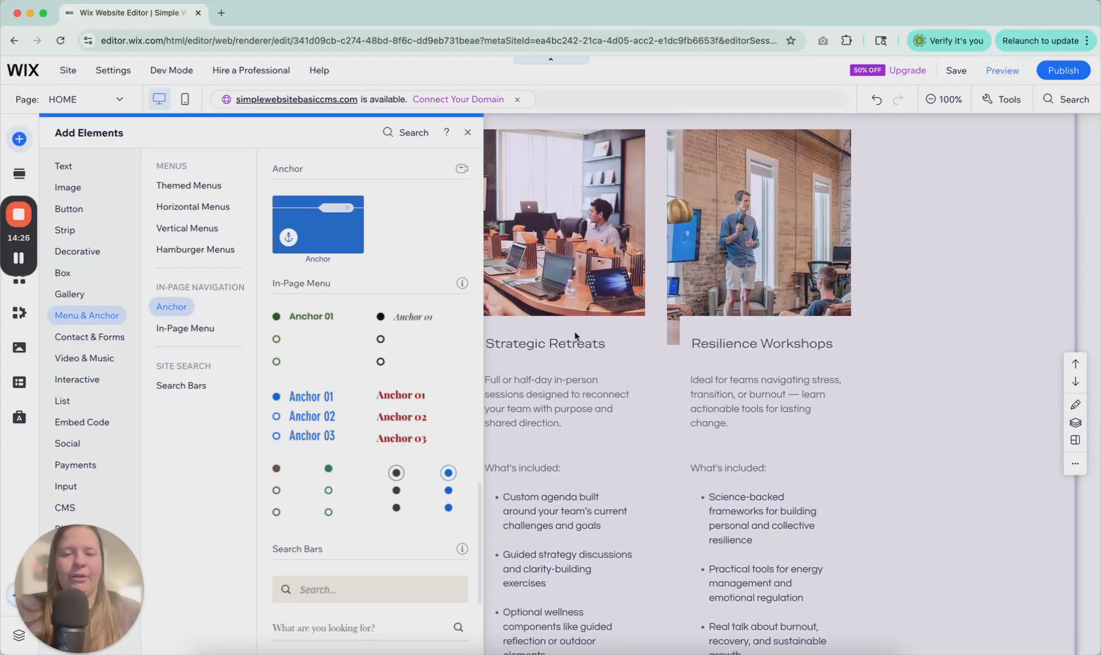
pyautogui.scroll(-3)
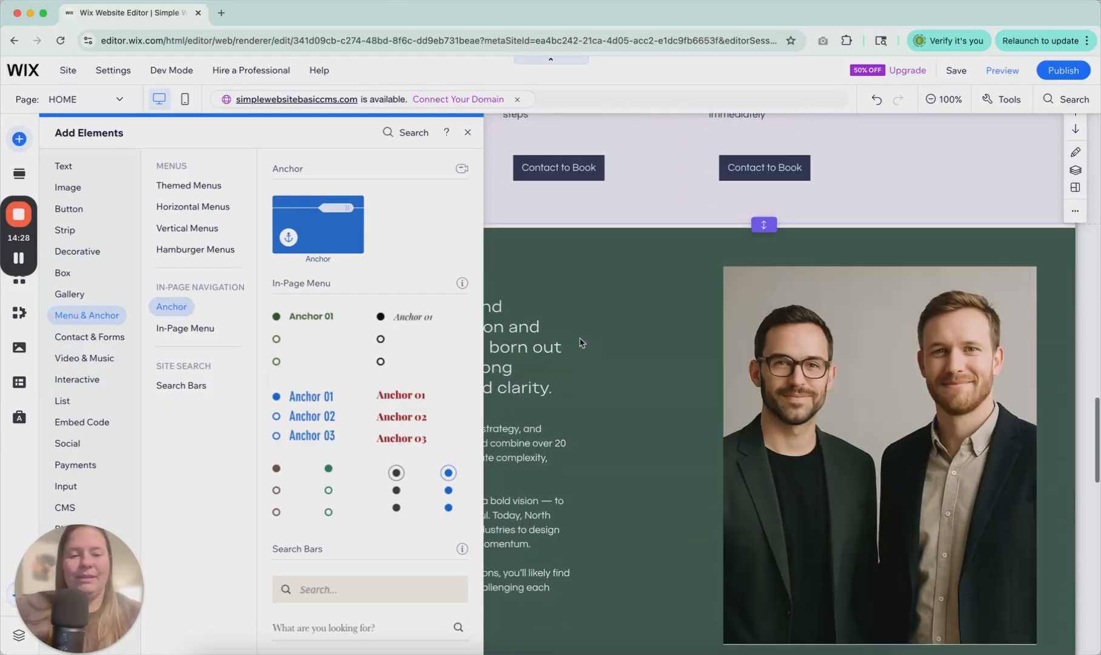
pyautogui.scroll(3)
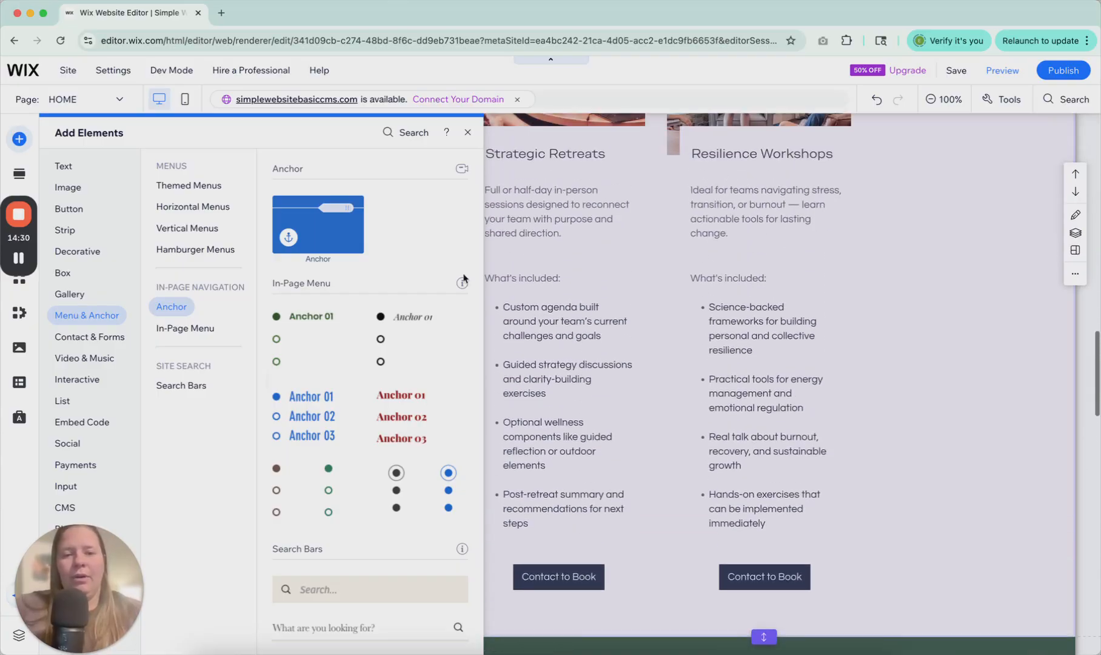
pyautogui.click(467, 132)
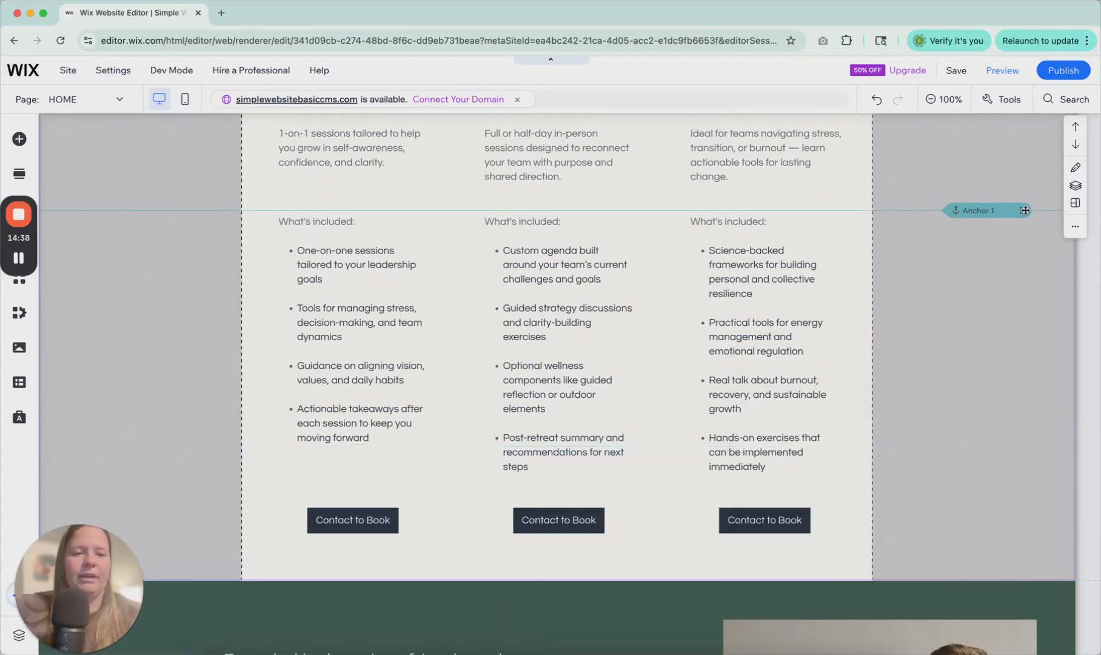
# - Check Anchor 1's settings show the anchor-1 URL suffix, then close them and return to the header
pyautogui.scroll(3)
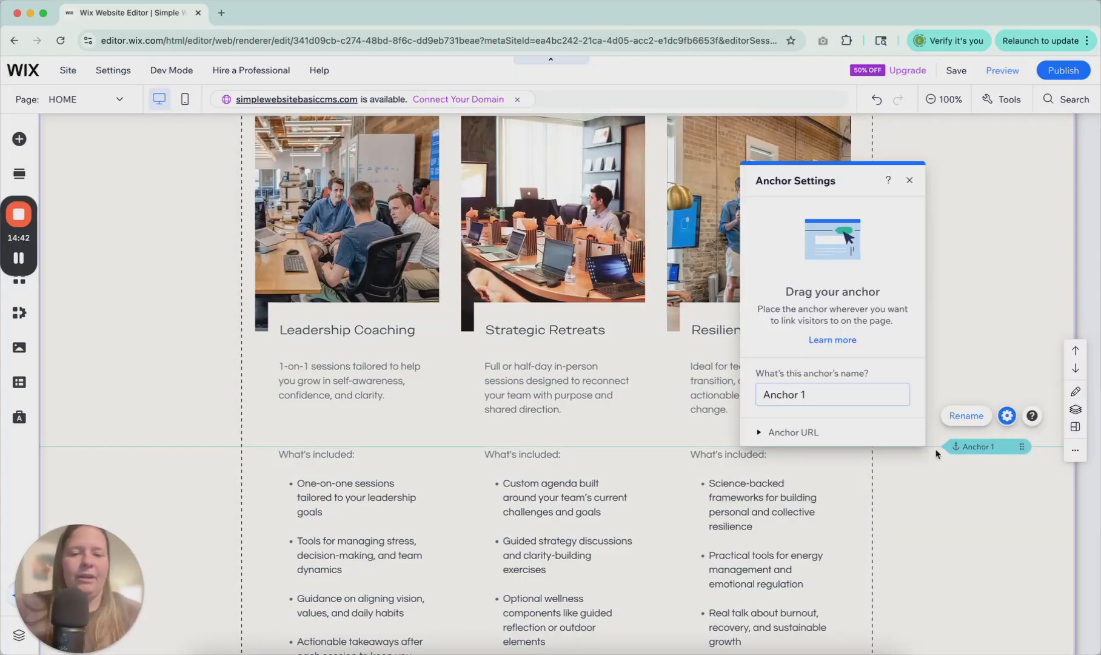
pyautogui.scroll(-3)
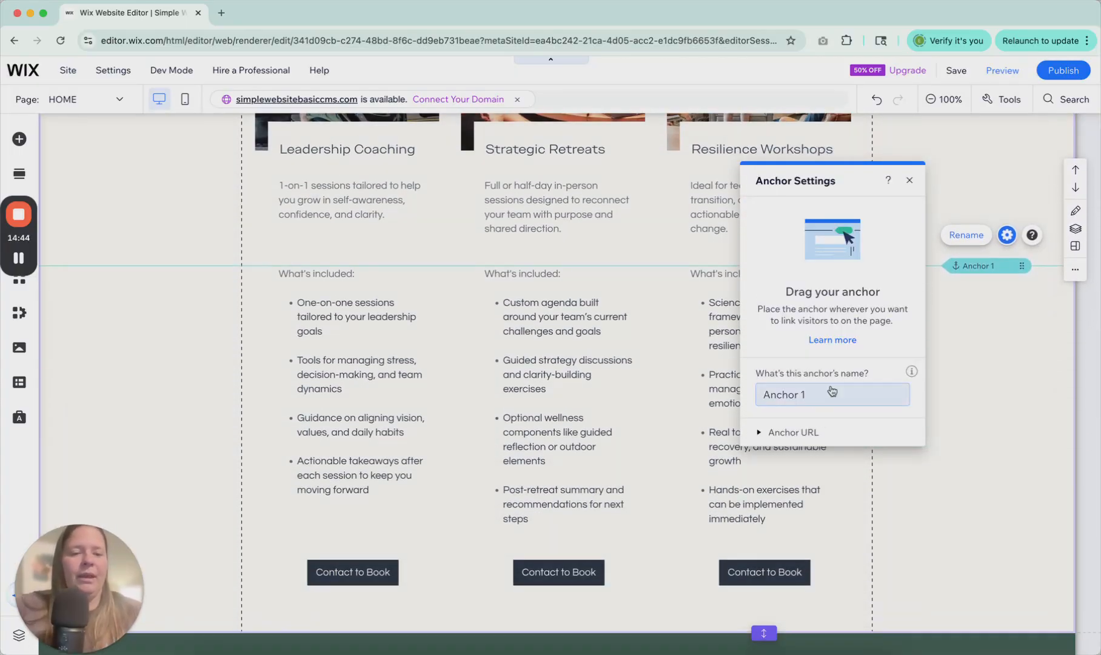
pyautogui.click(790, 431)
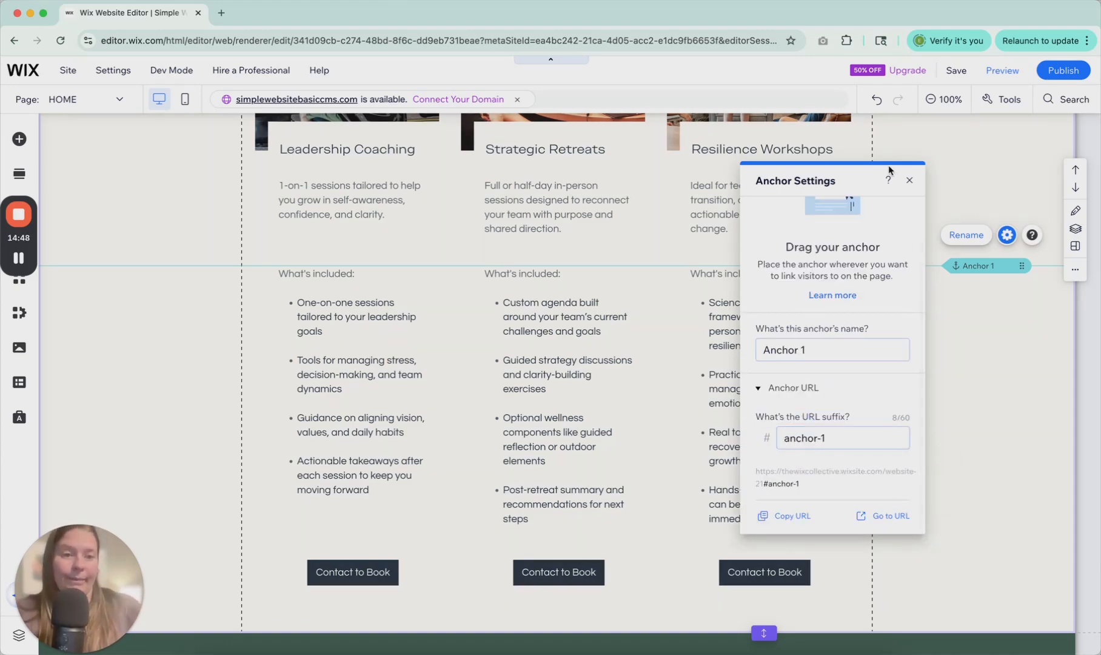
pyautogui.click(909, 179)
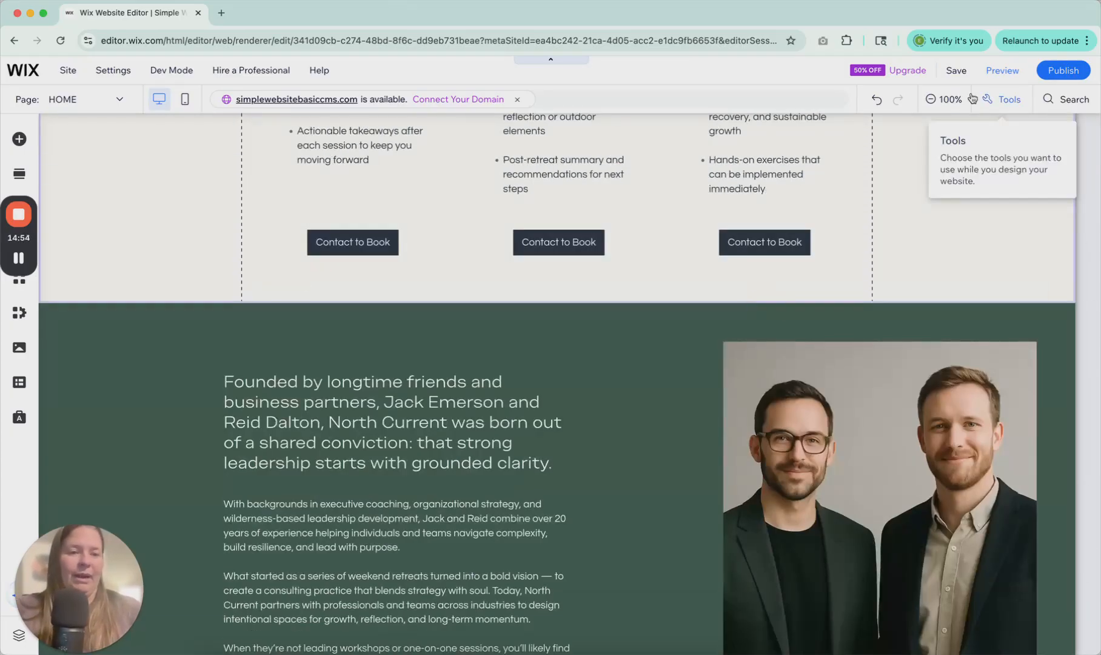
pyautogui.scroll(3)
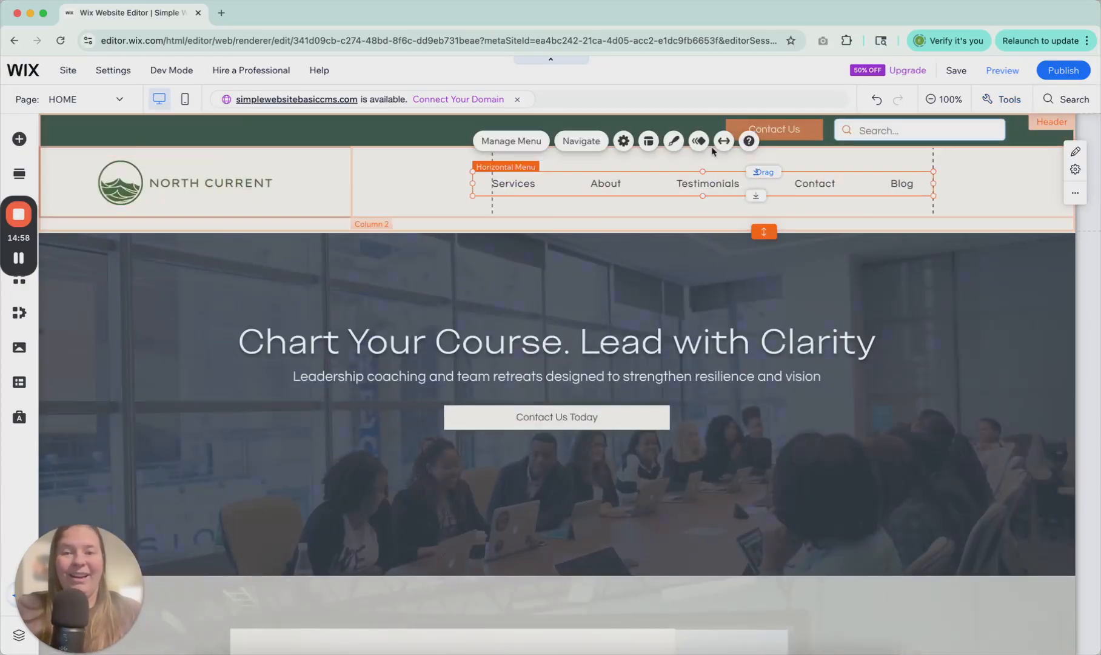
# - Add a header menu item of type Section or anchor linked to Anchor 1
pyautogui.click(512, 140)
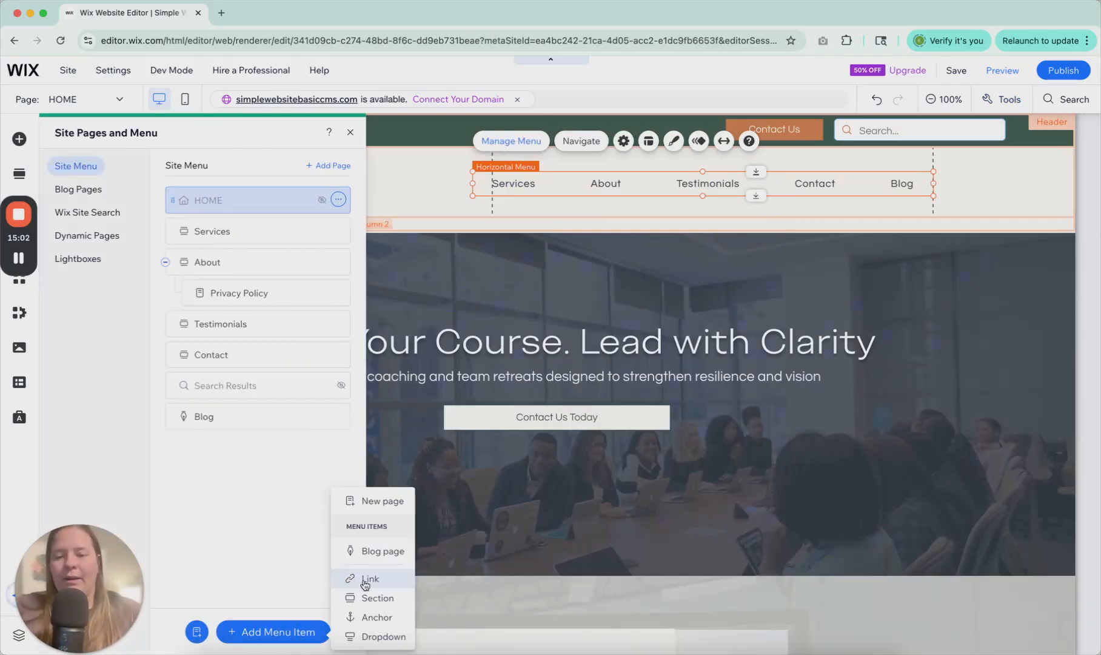
pyautogui.click(369, 579)
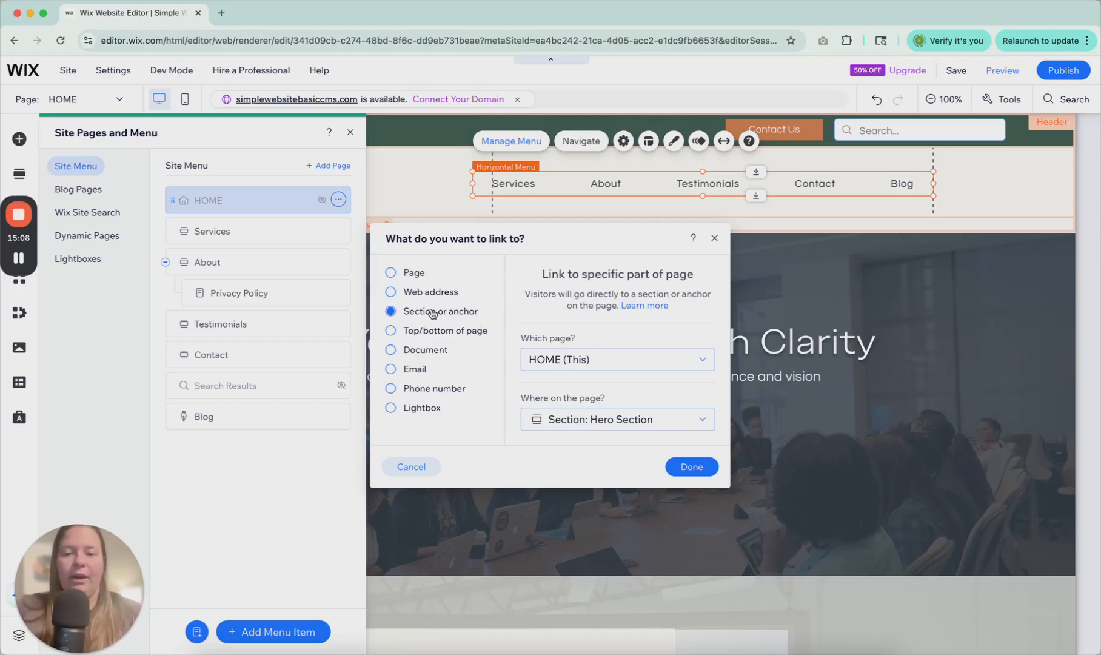
pyautogui.moveTo(584, 420)
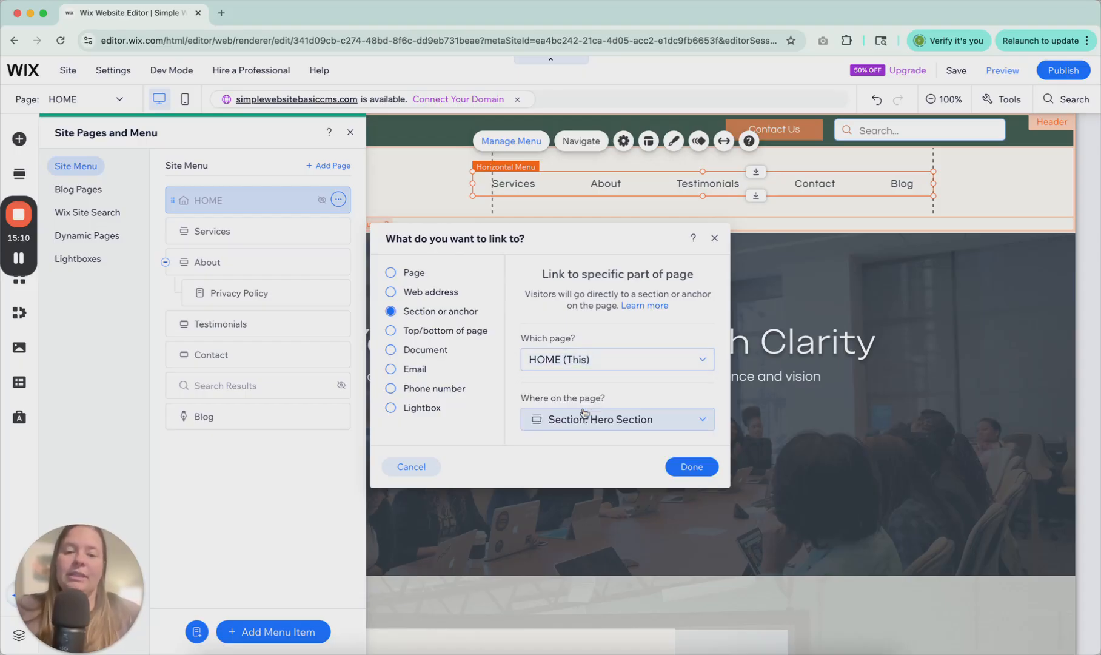
pyautogui.click(616, 420)
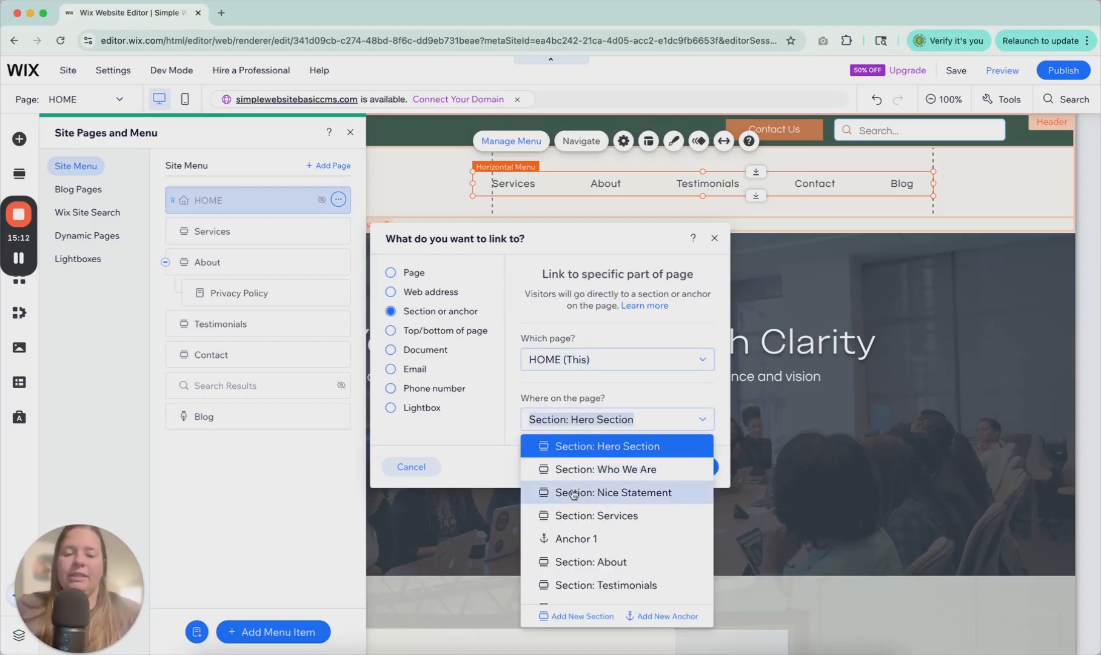
pyautogui.click(575, 539)
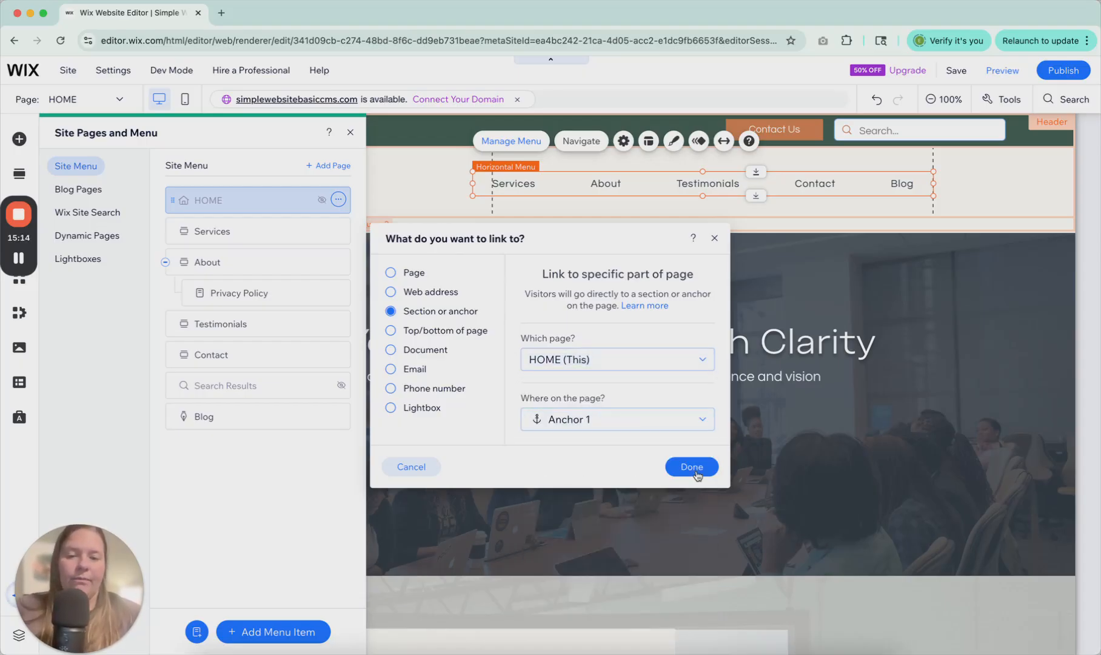
# - Confirm the link, keep the name Anchor 1, and preview the site
pyautogui.click(691, 466)
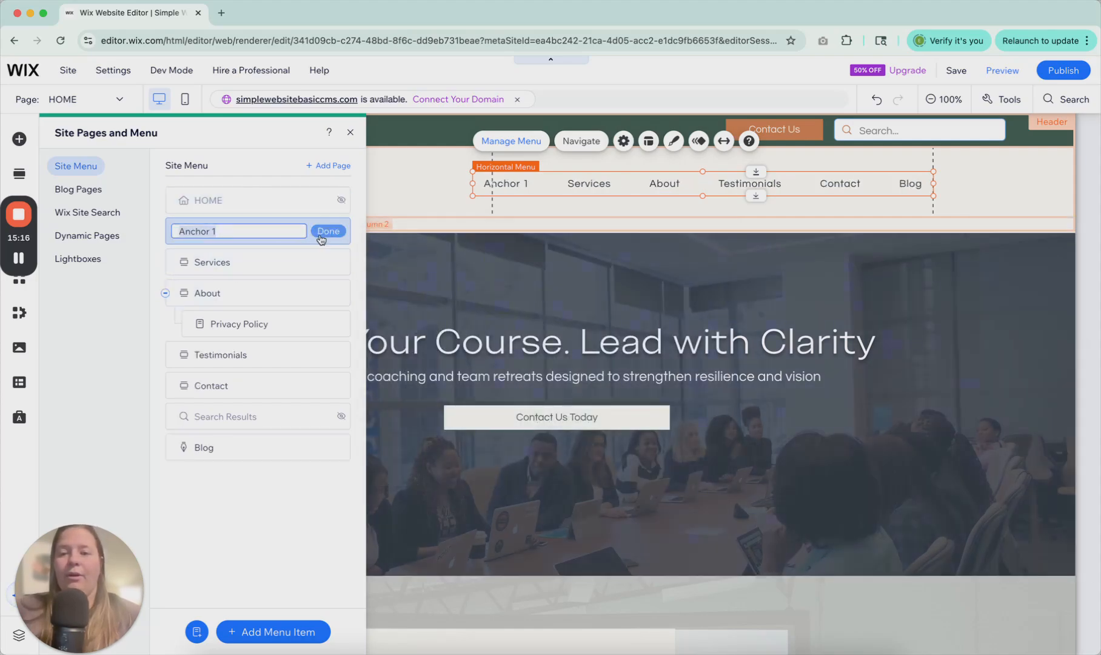
pyautogui.click(327, 230)
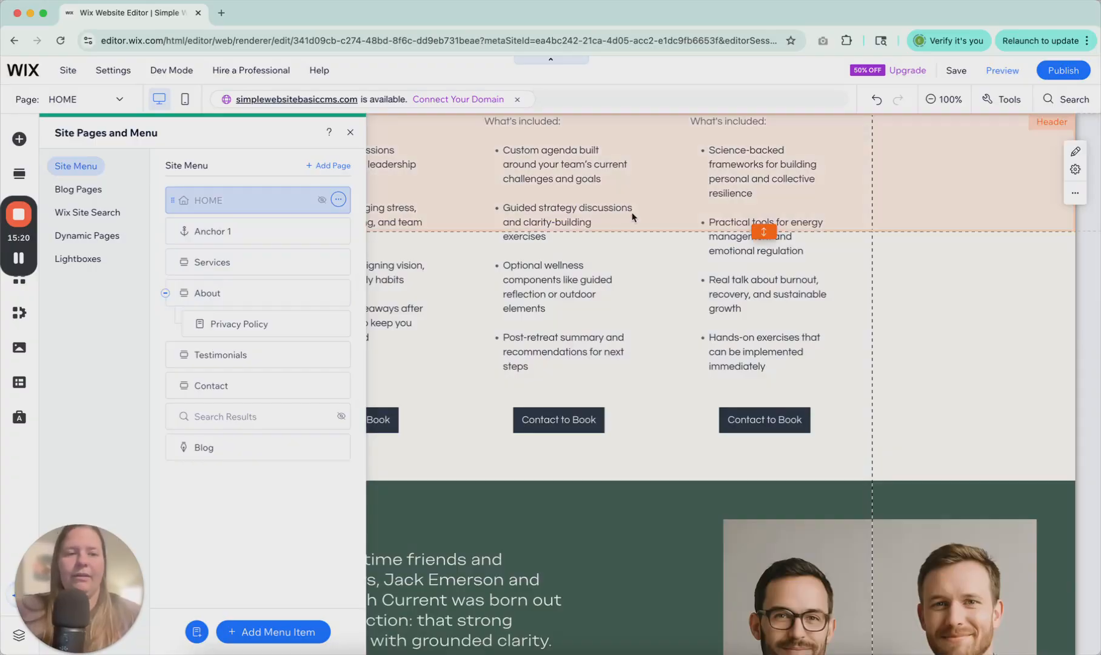
pyautogui.click(1001, 71)
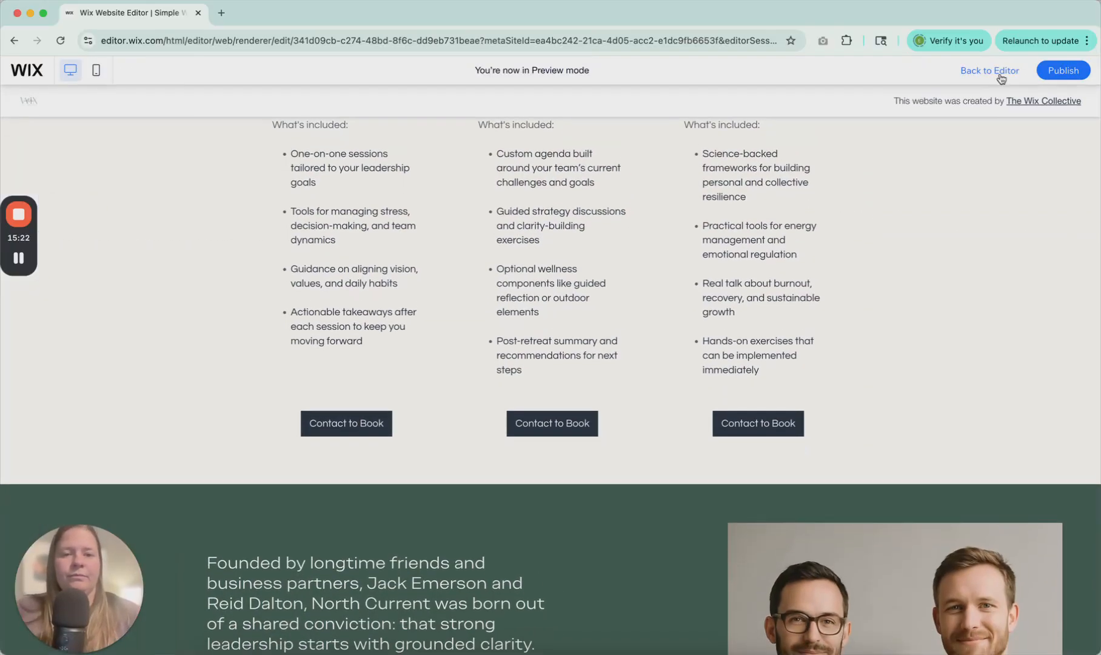
# - Verify the Anchor 1 menu link jumps to the anchored services section in preview, then return to editing
pyautogui.scroll(3)
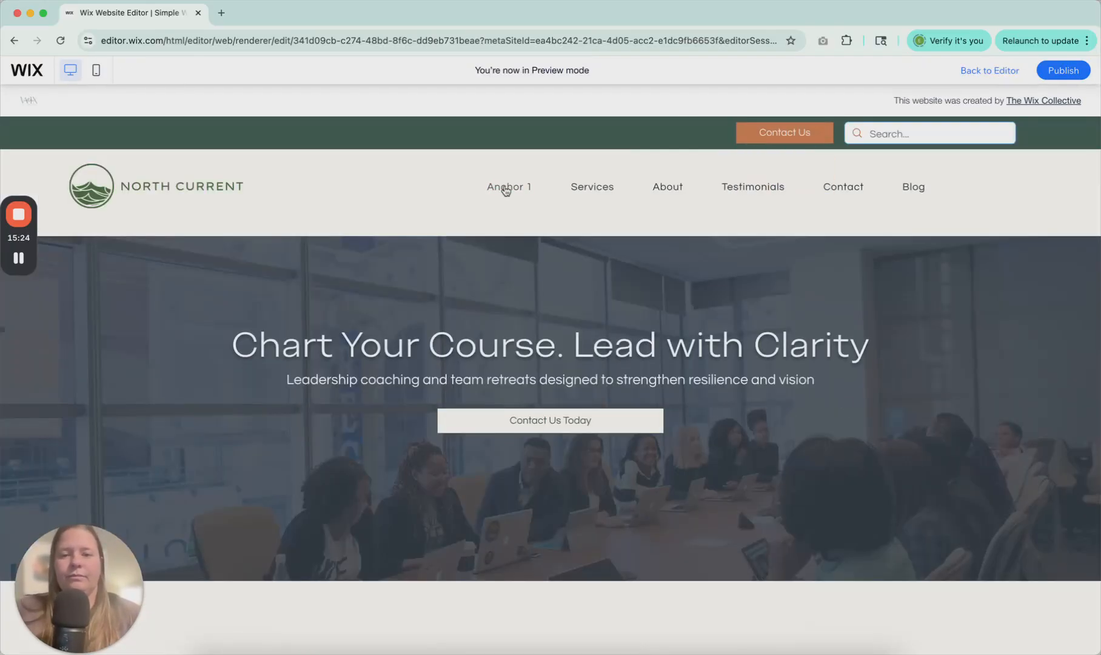
pyautogui.scroll(-3)
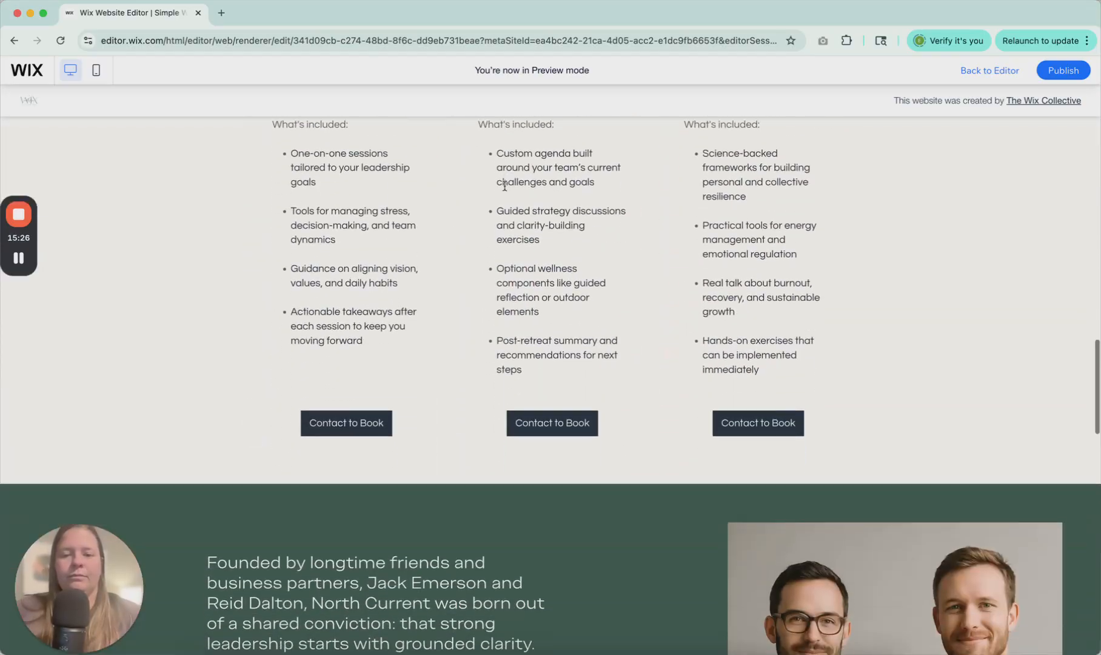
pyautogui.moveTo(639, 137)
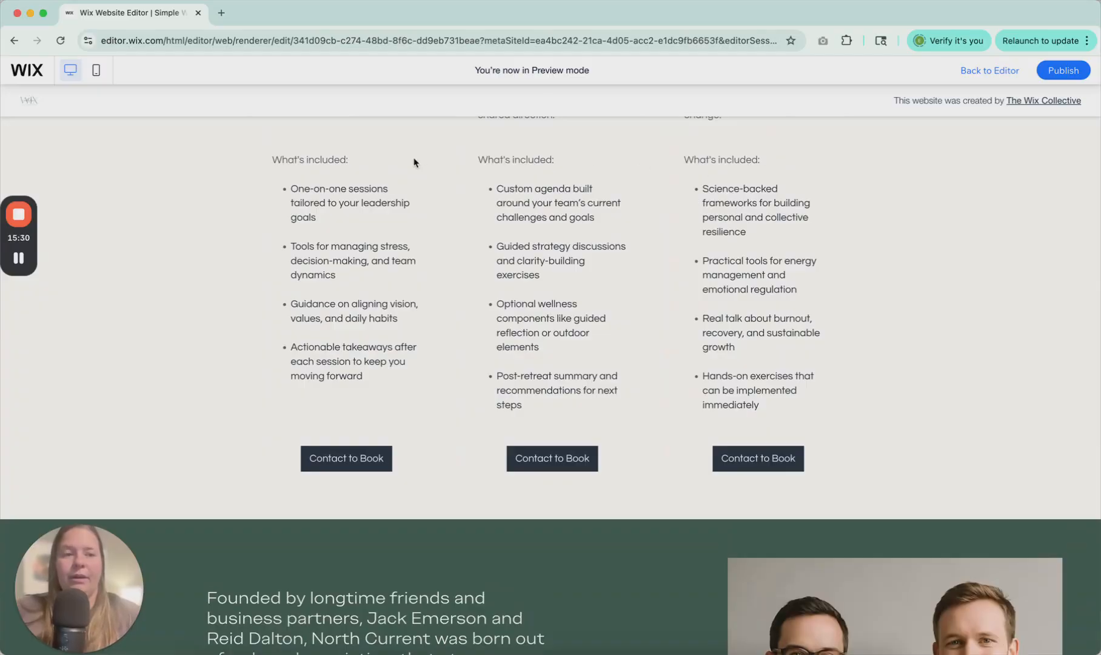
pyautogui.scroll(3)
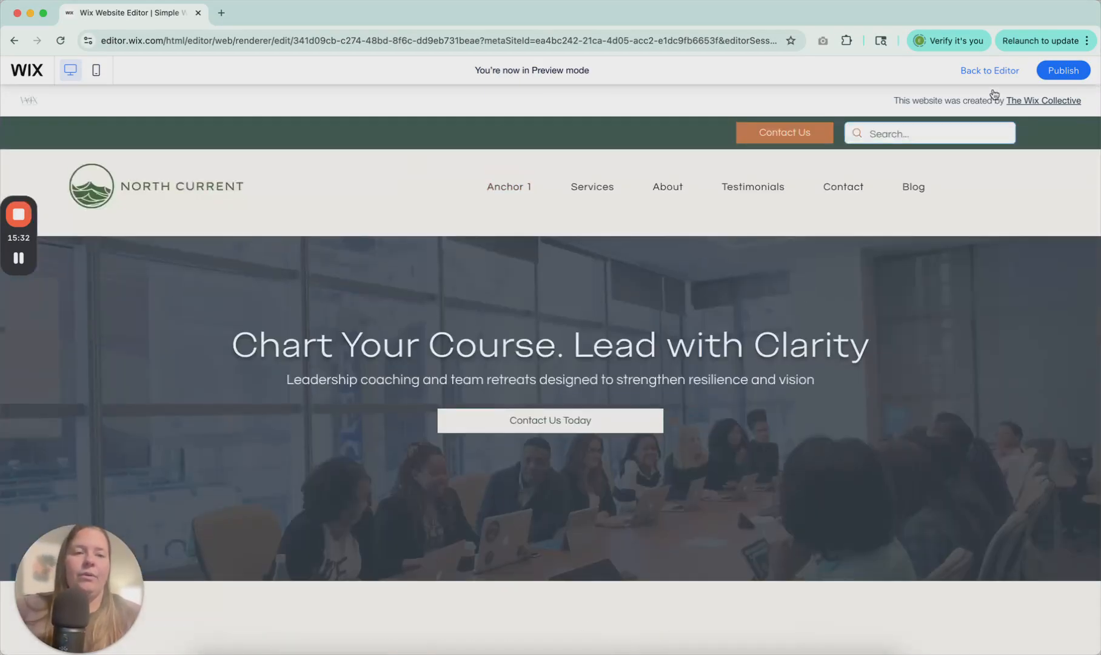
pyautogui.click(988, 70)
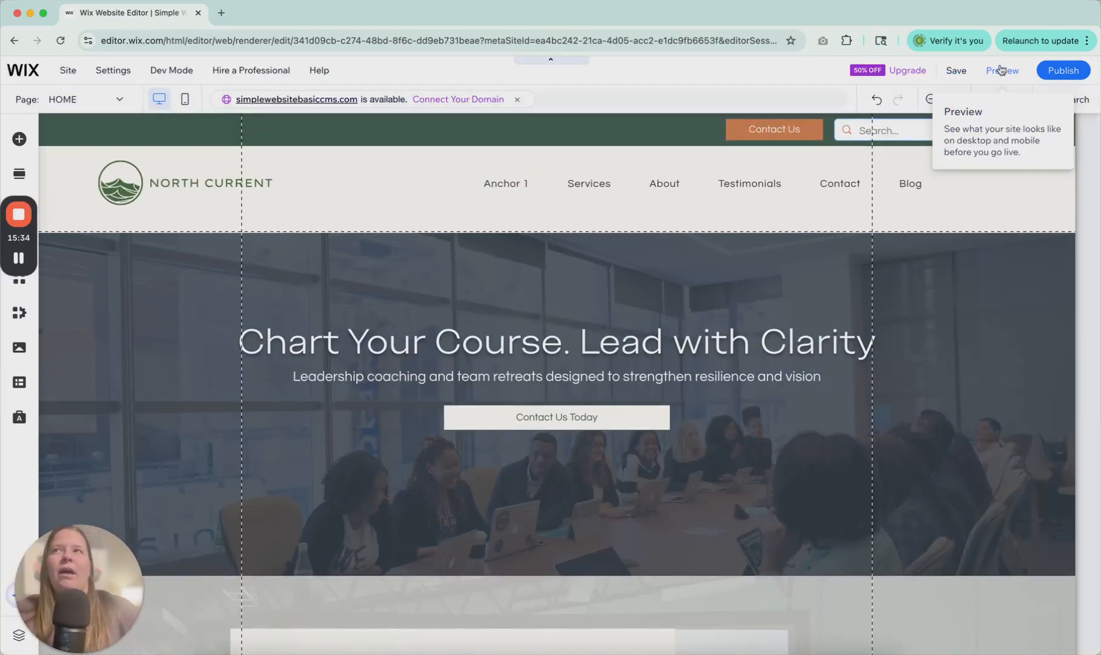
# - Verify in Manage Menu that Anchor 1 is gone, leaving Services, About, Testimonials, Contact and Blog
pyautogui.scroll(-3)
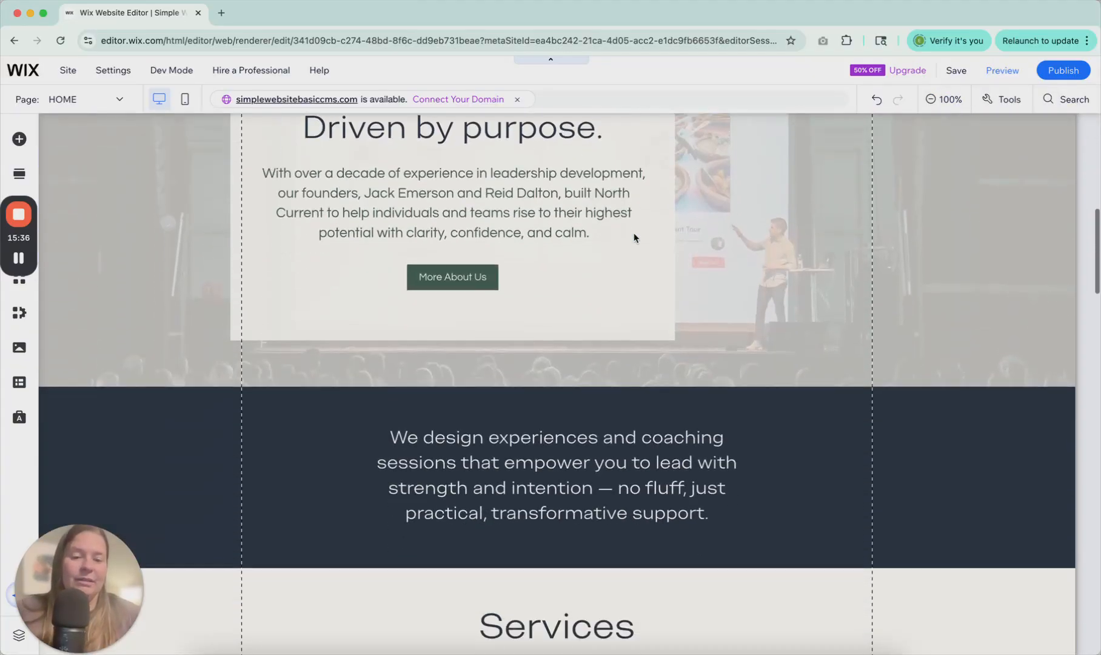
pyautogui.scroll(-3)
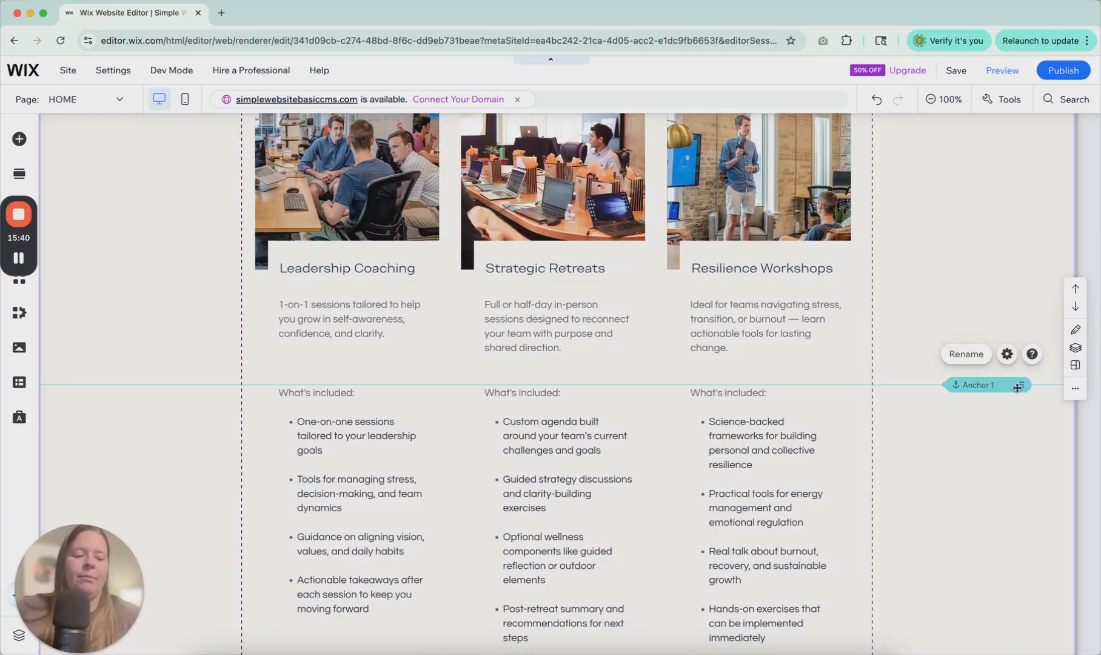
pyautogui.scroll(3)
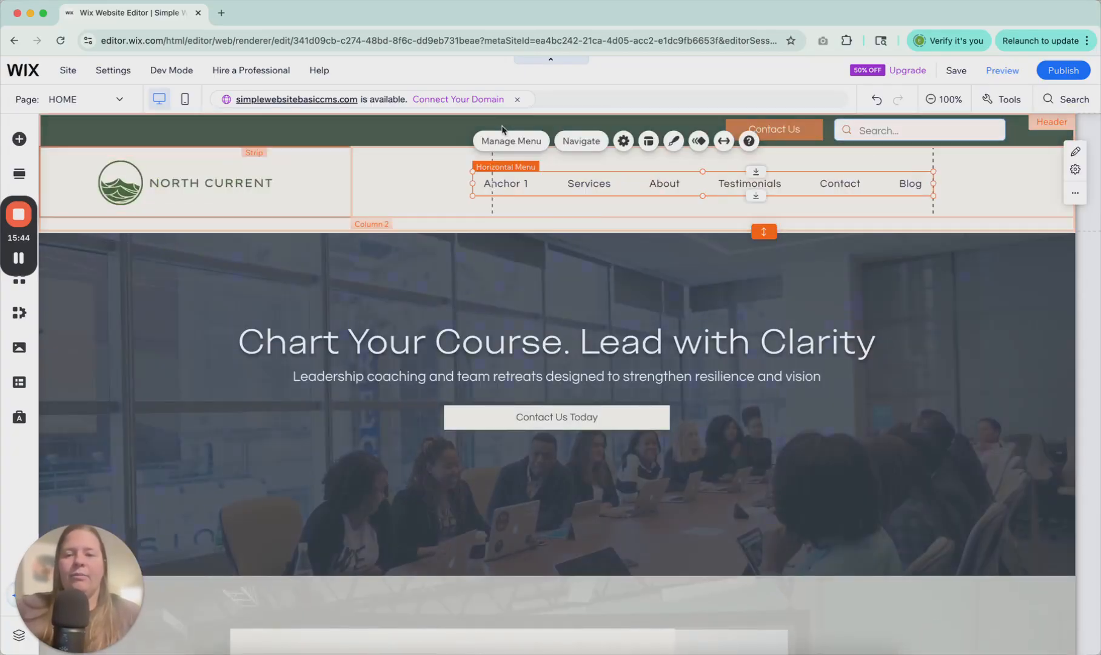
pyautogui.click(511, 140)
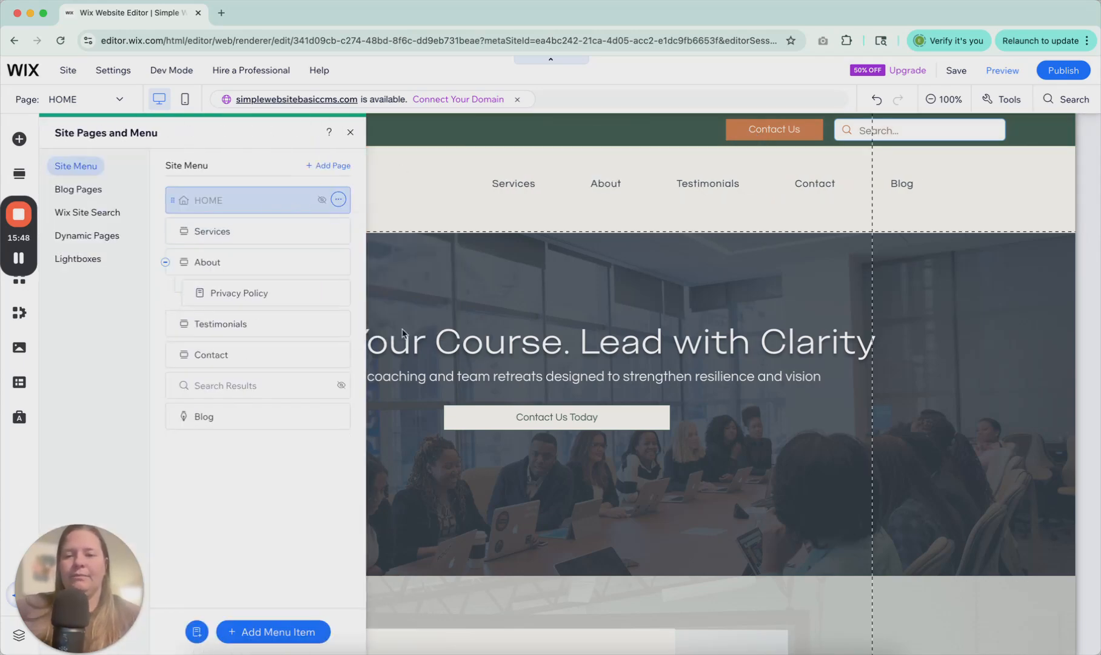
pyautogui.click(349, 132)
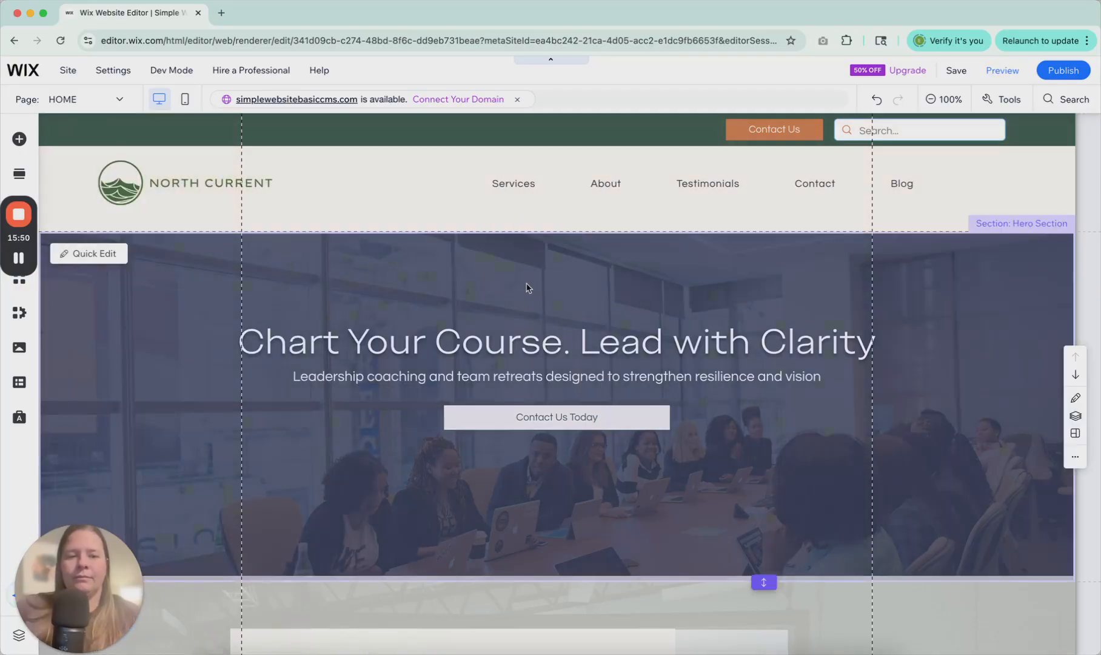
# - Select the hero section and bring up the in-page menu designs to add
pyautogui.click(556, 341)
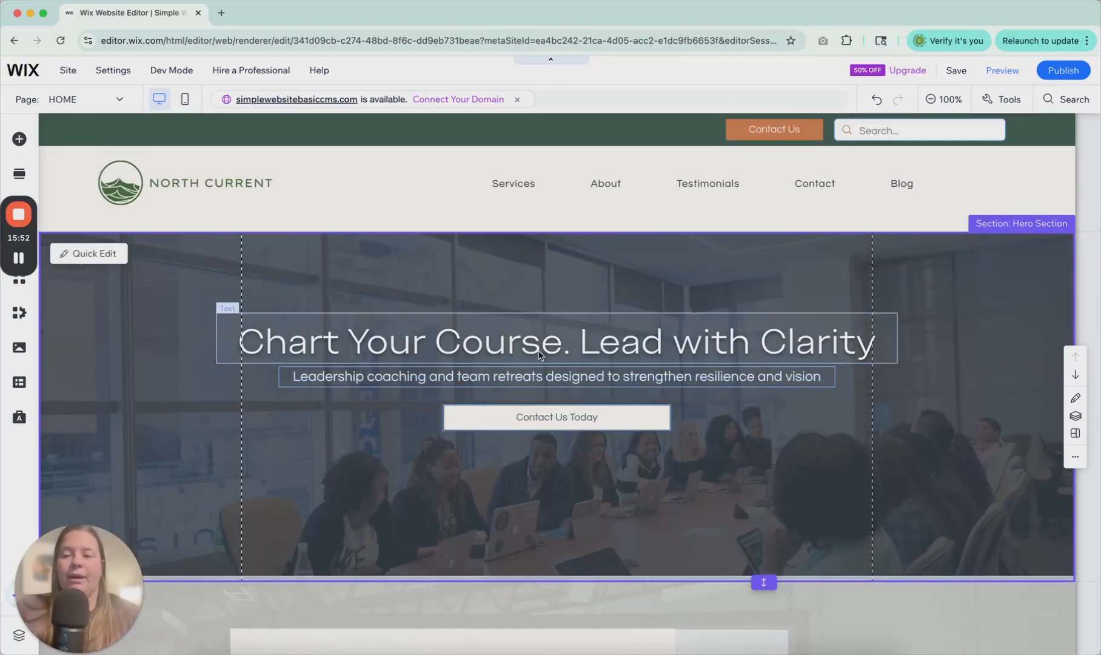
pyautogui.click(526, 182)
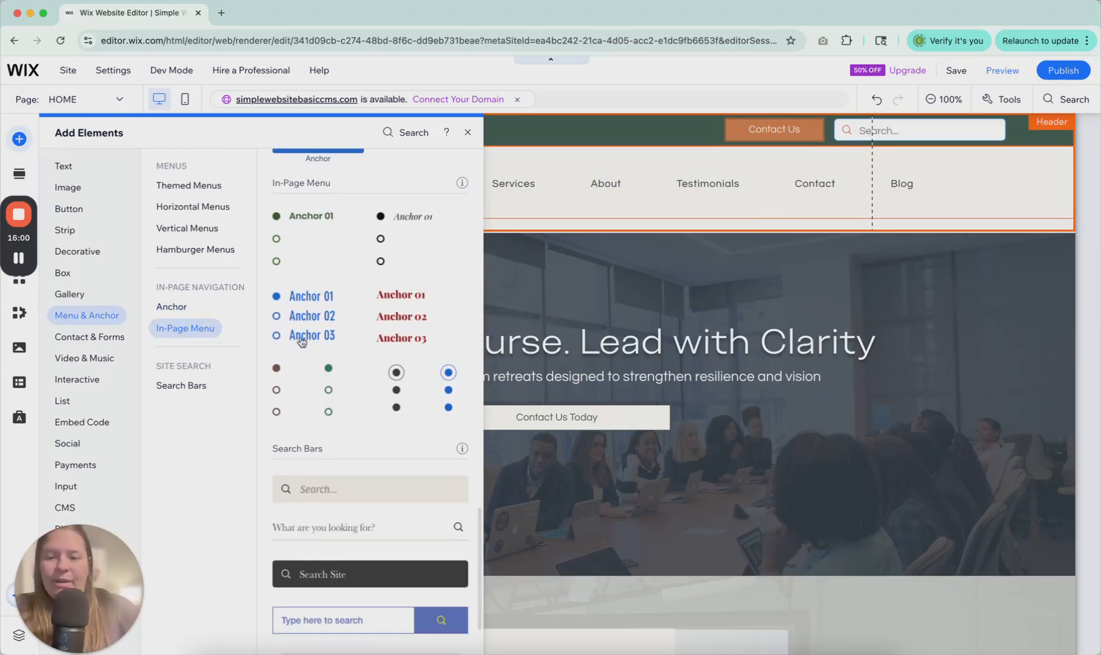
pyautogui.click(90, 336)
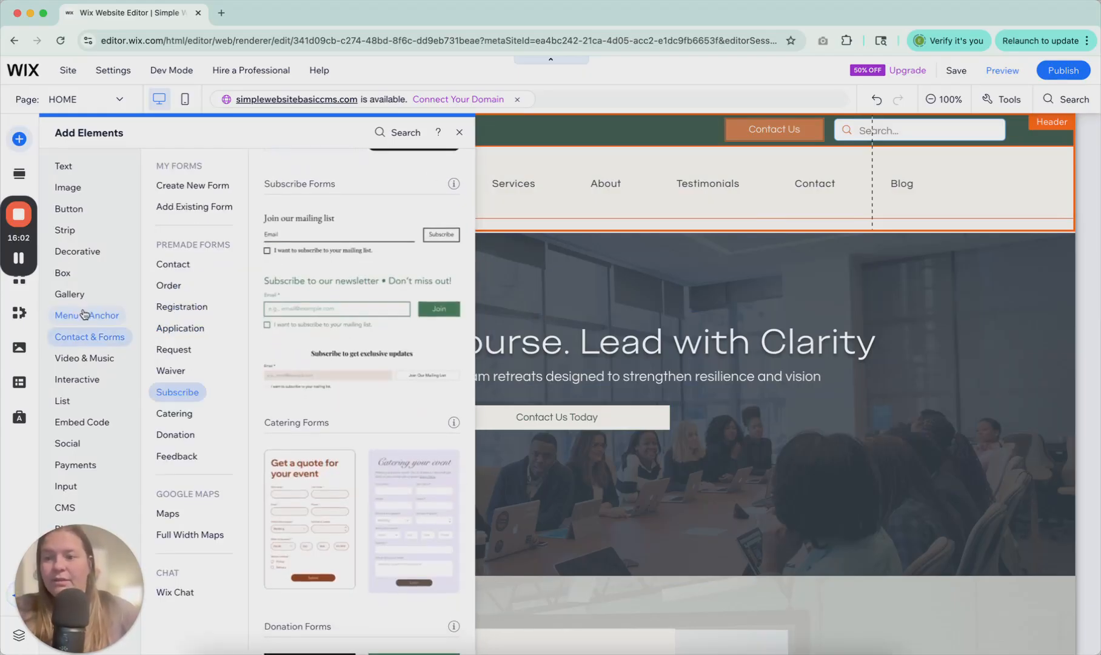
pyautogui.click(86, 314)
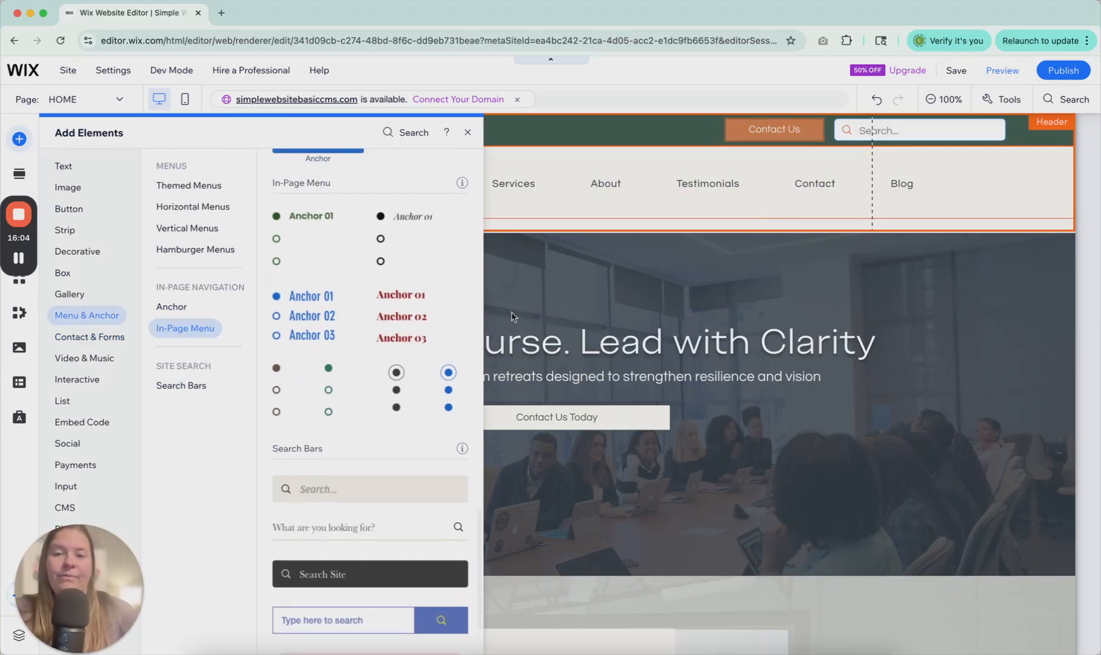
pyautogui.click(188, 186)
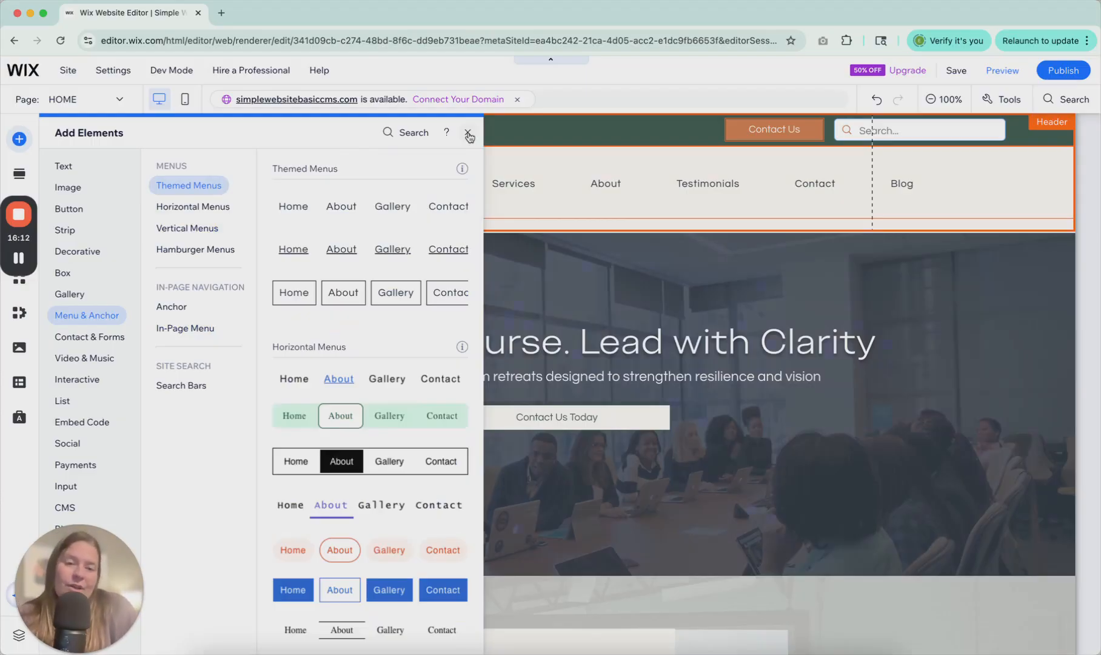
pyautogui.click(468, 133)
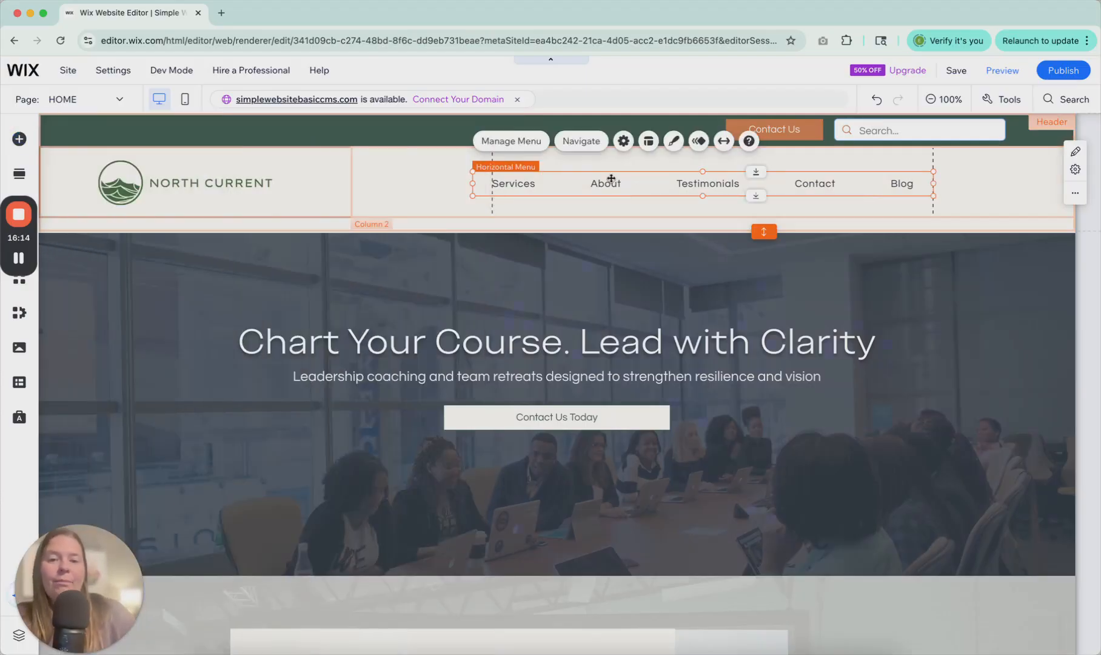
pyautogui.click(672, 141)
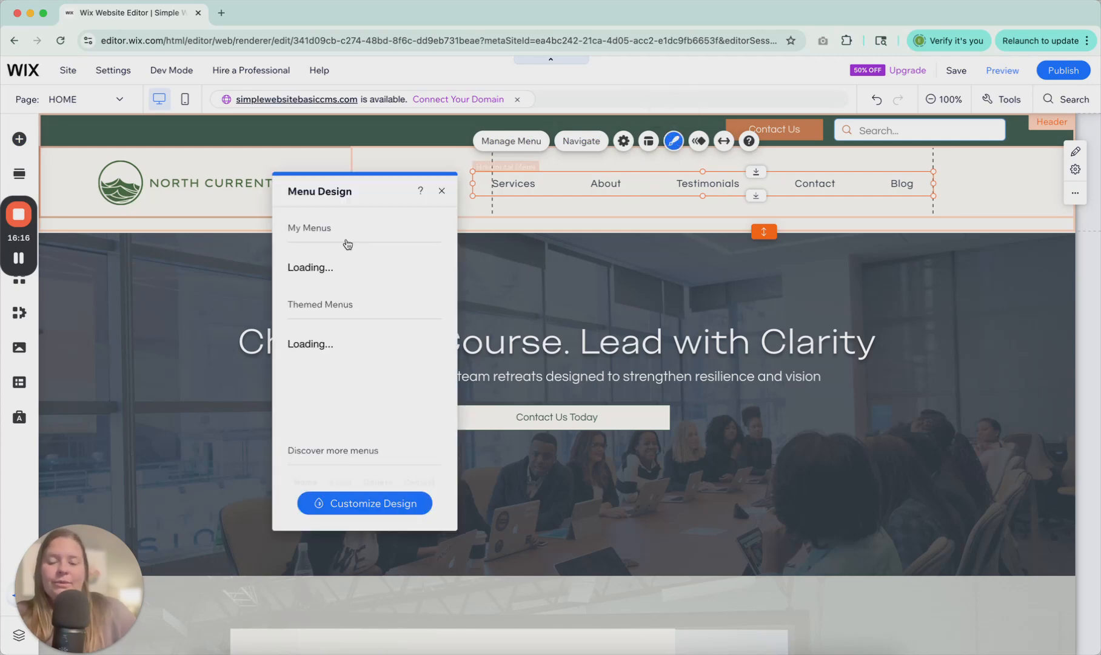
pyautogui.click(364, 502)
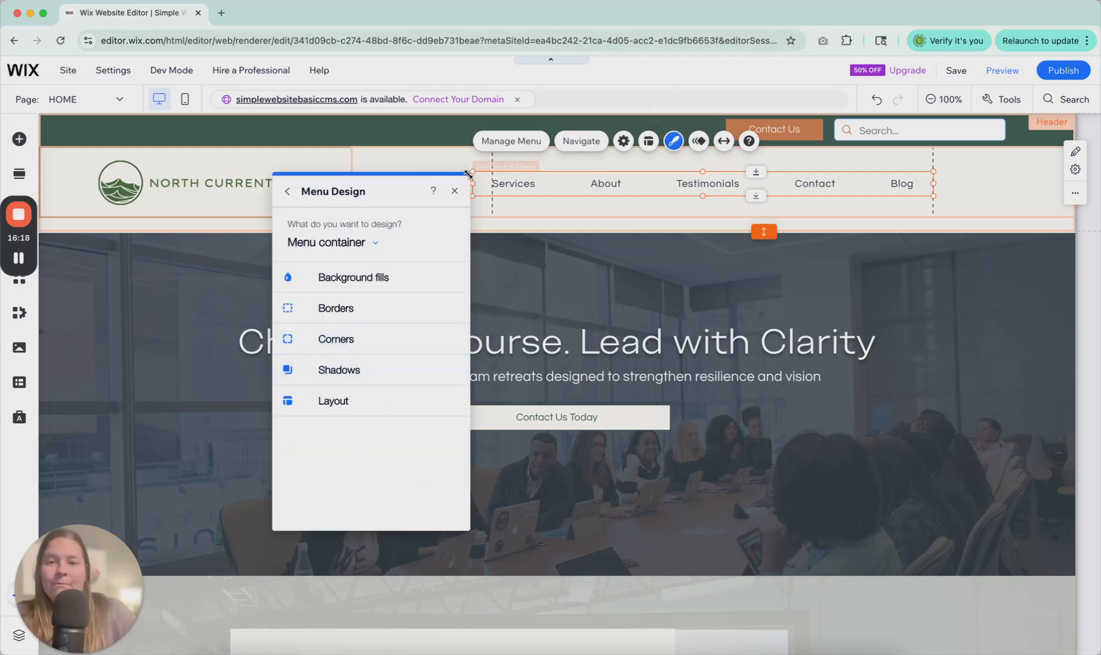
pyautogui.click(455, 191)
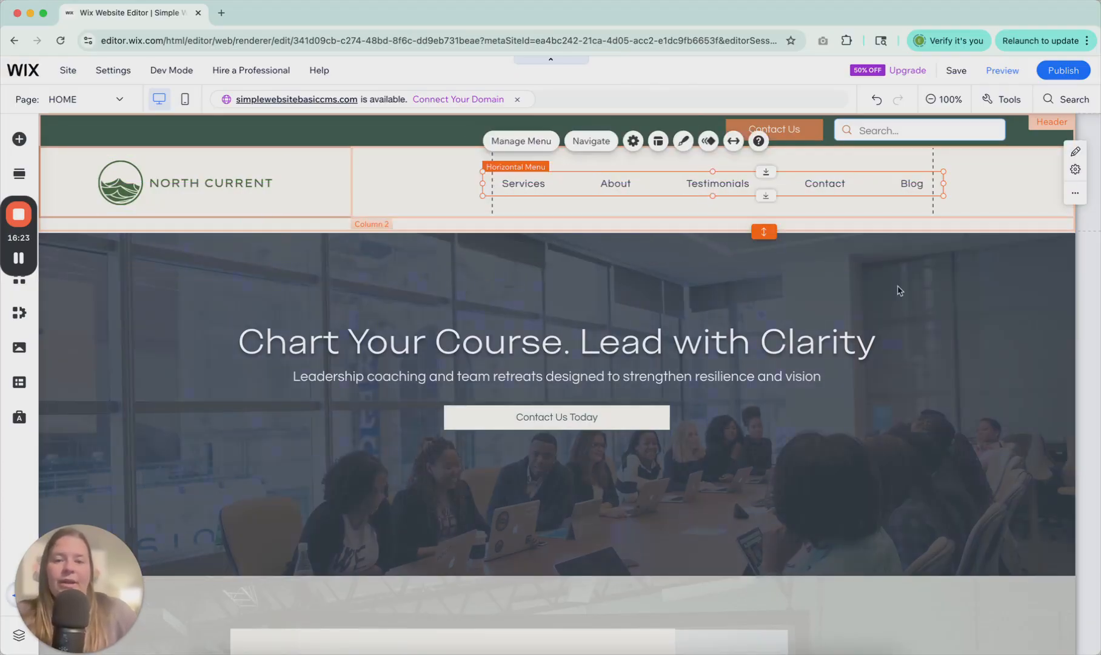
pyautogui.click(748, 292)
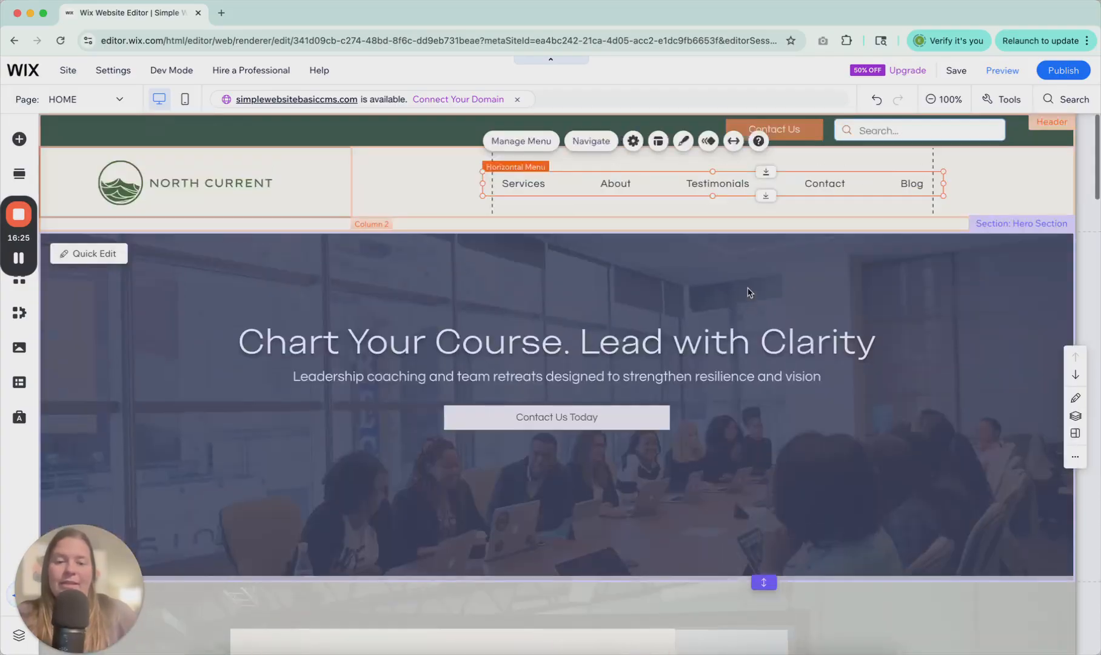
pyautogui.scroll(-3)
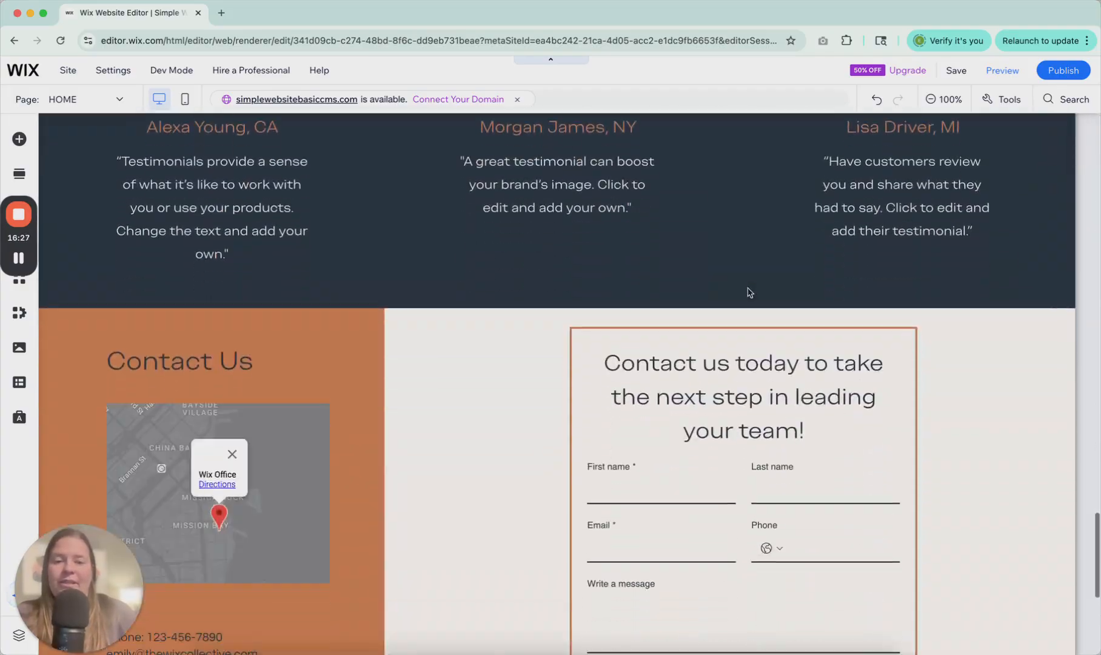
pyautogui.scroll(3)
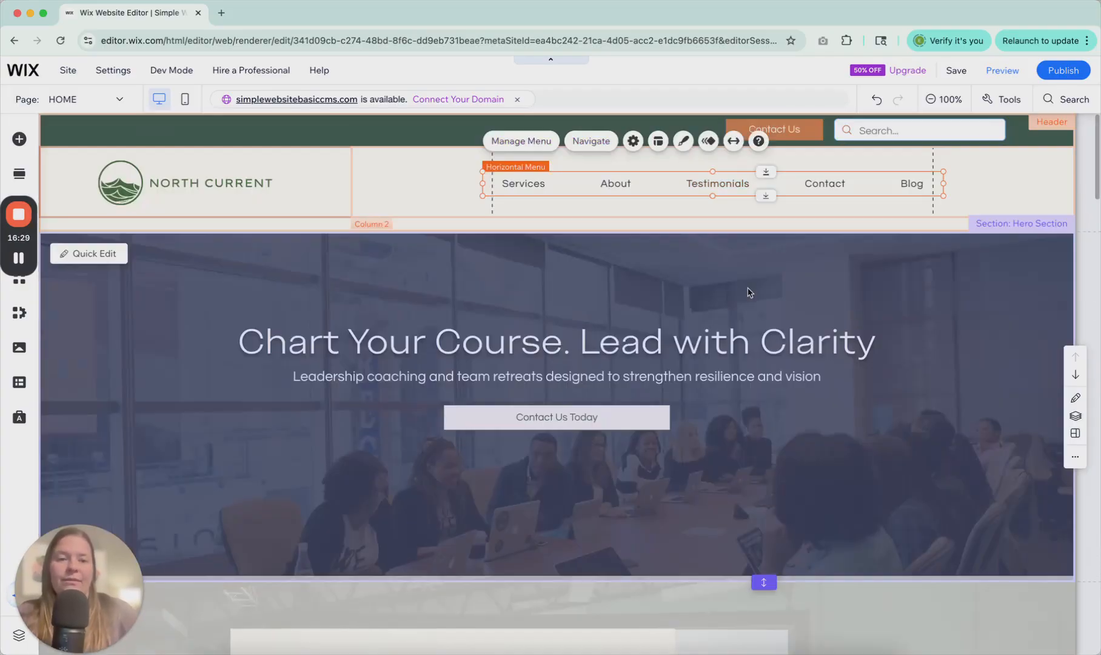